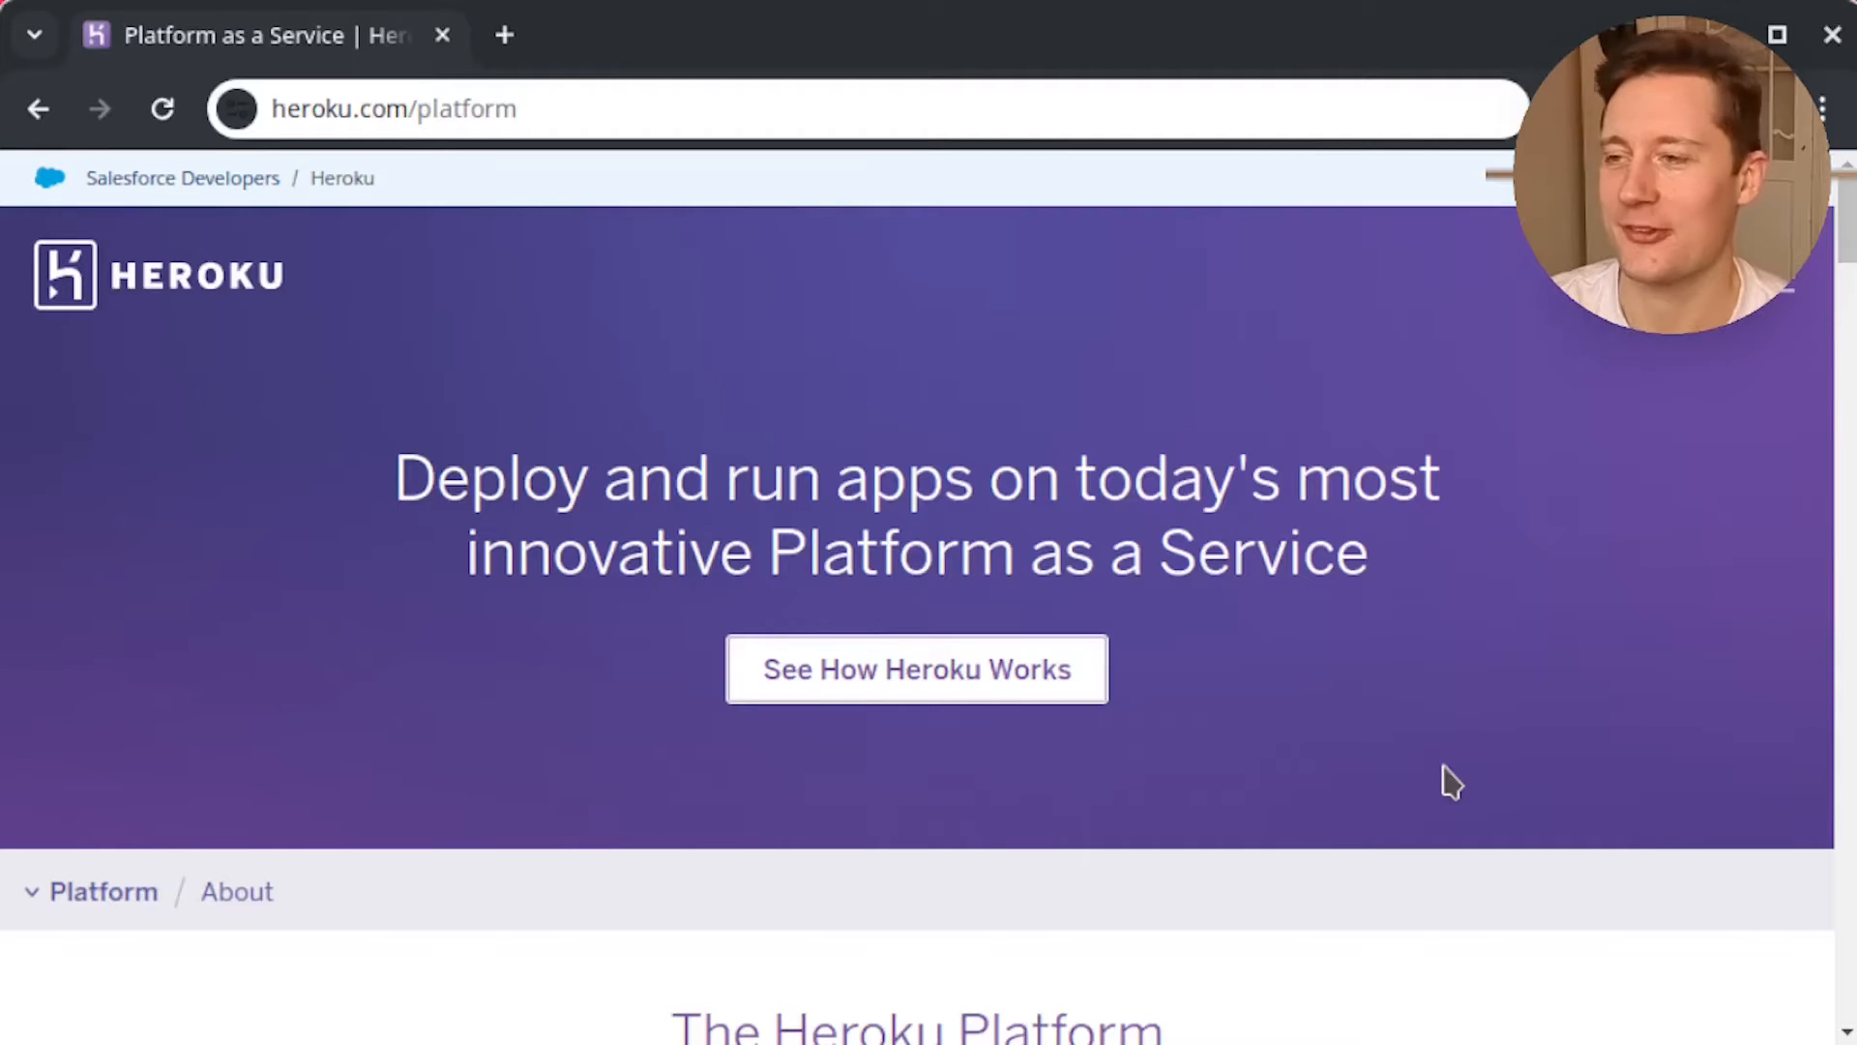
mouse_move(1142, 356)
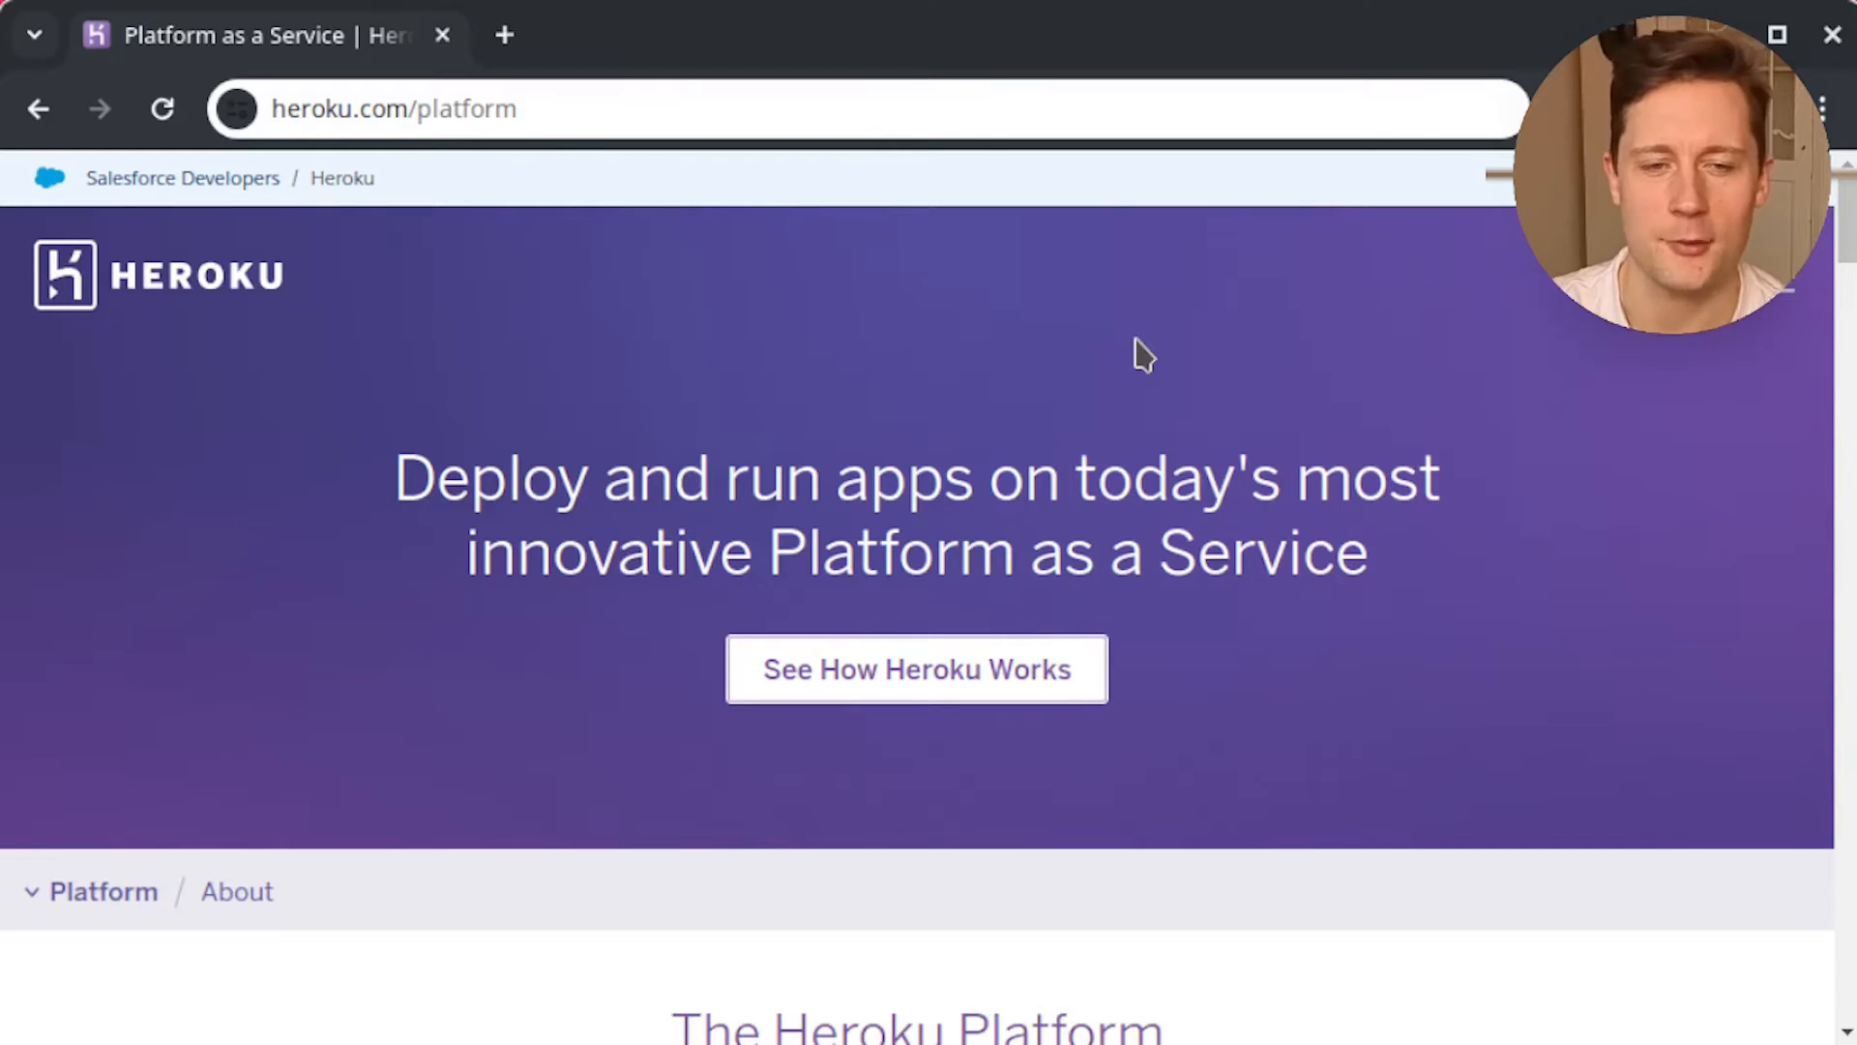
mouse_move(1207, 426)
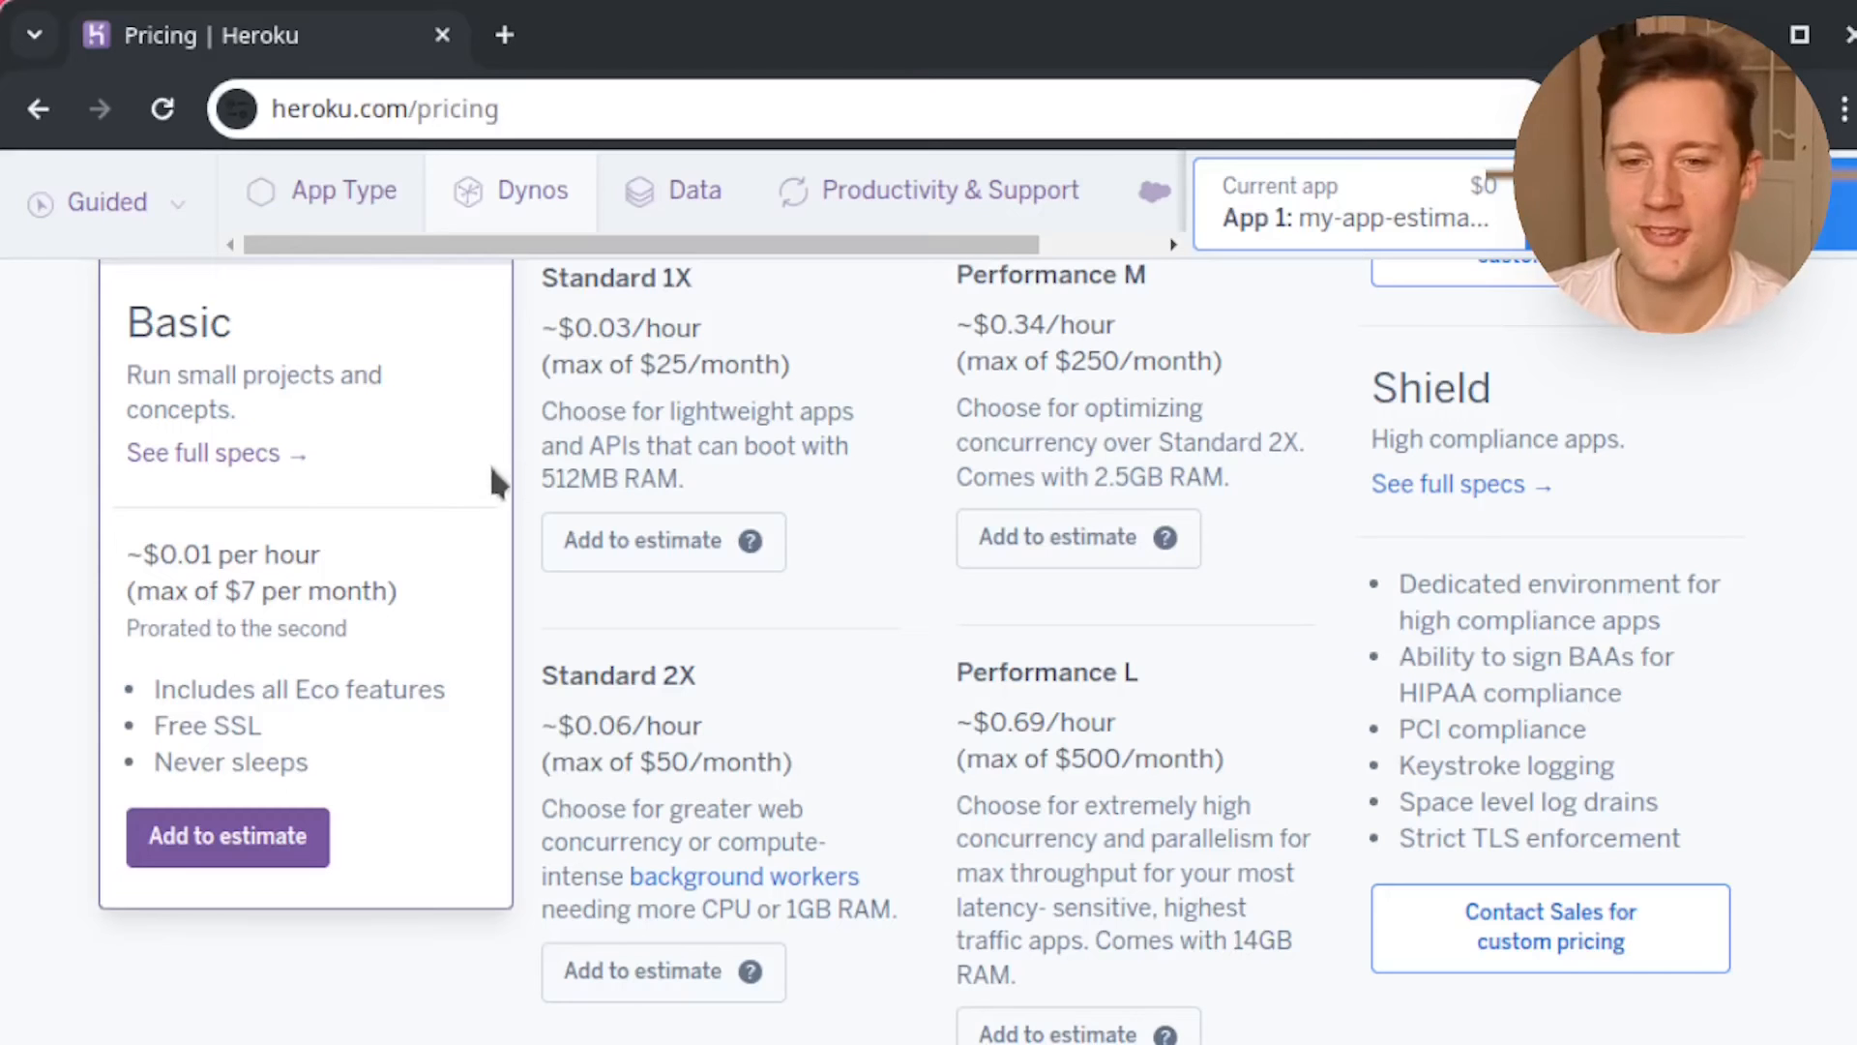
mouse_move(83, 341)
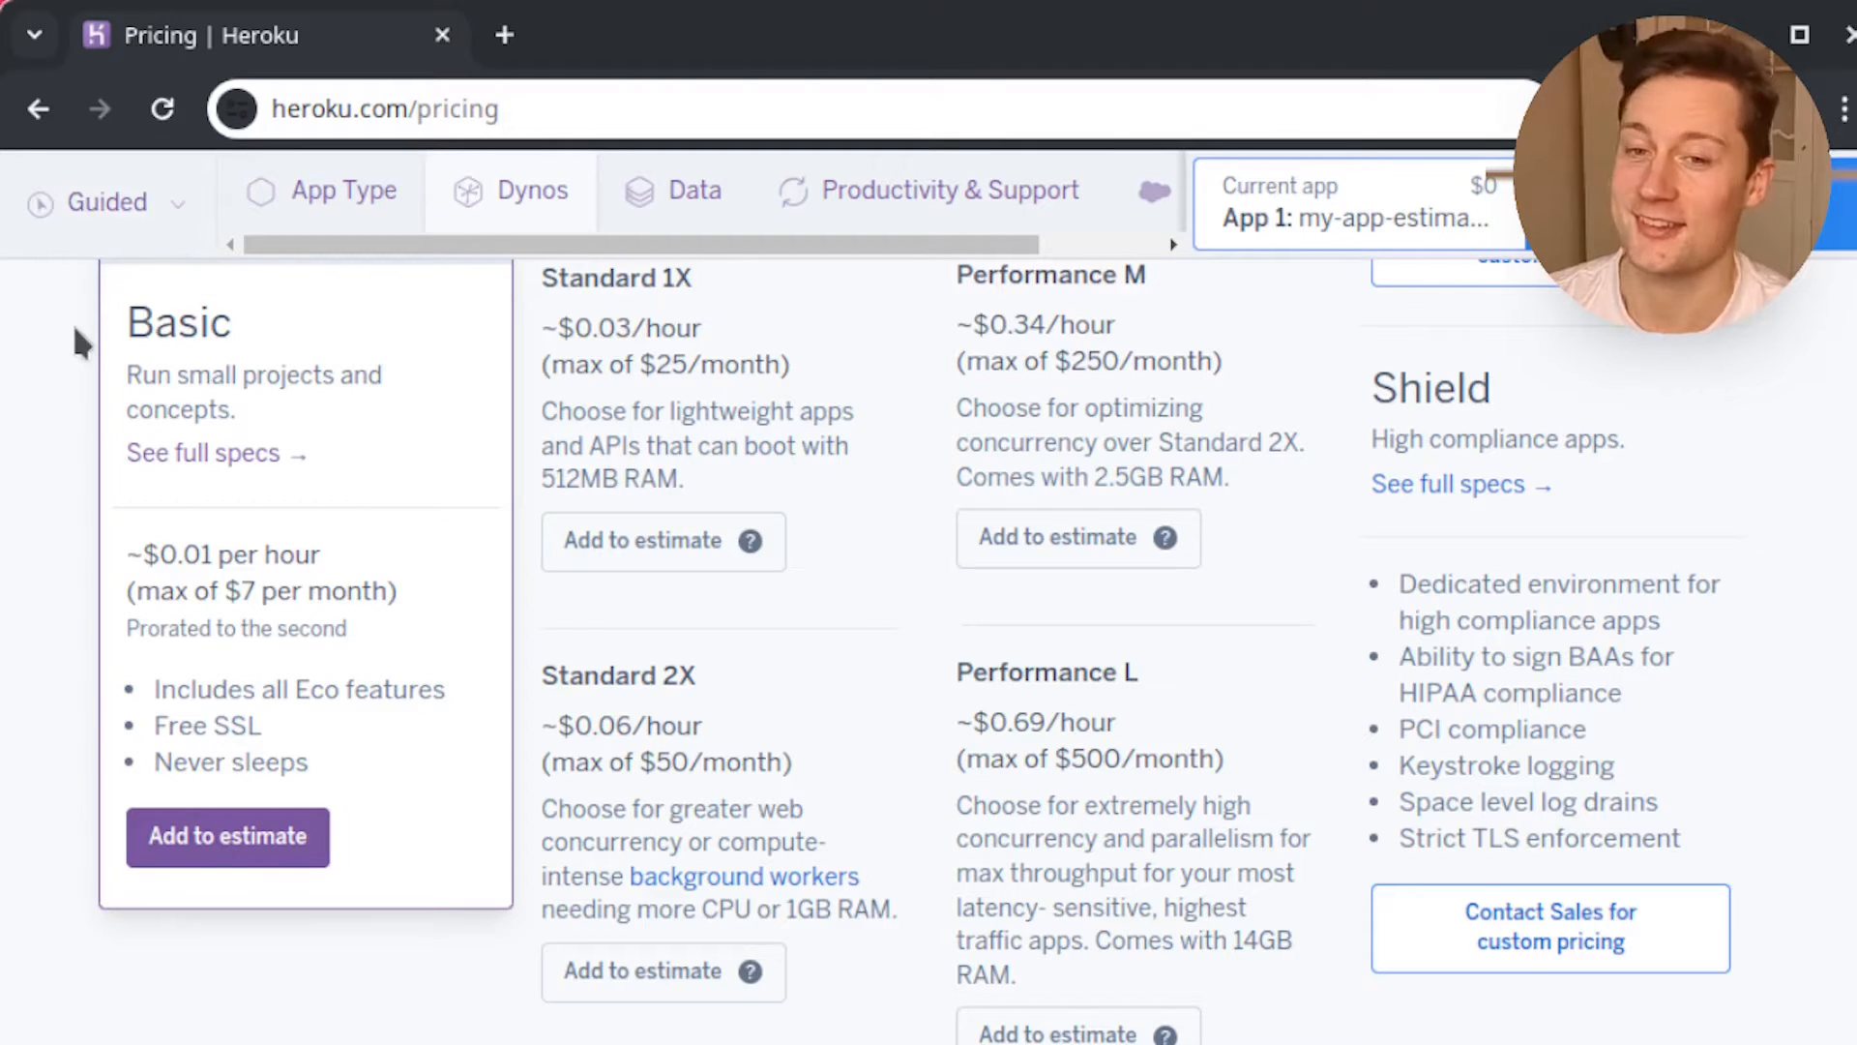
mouse_move(39, 463)
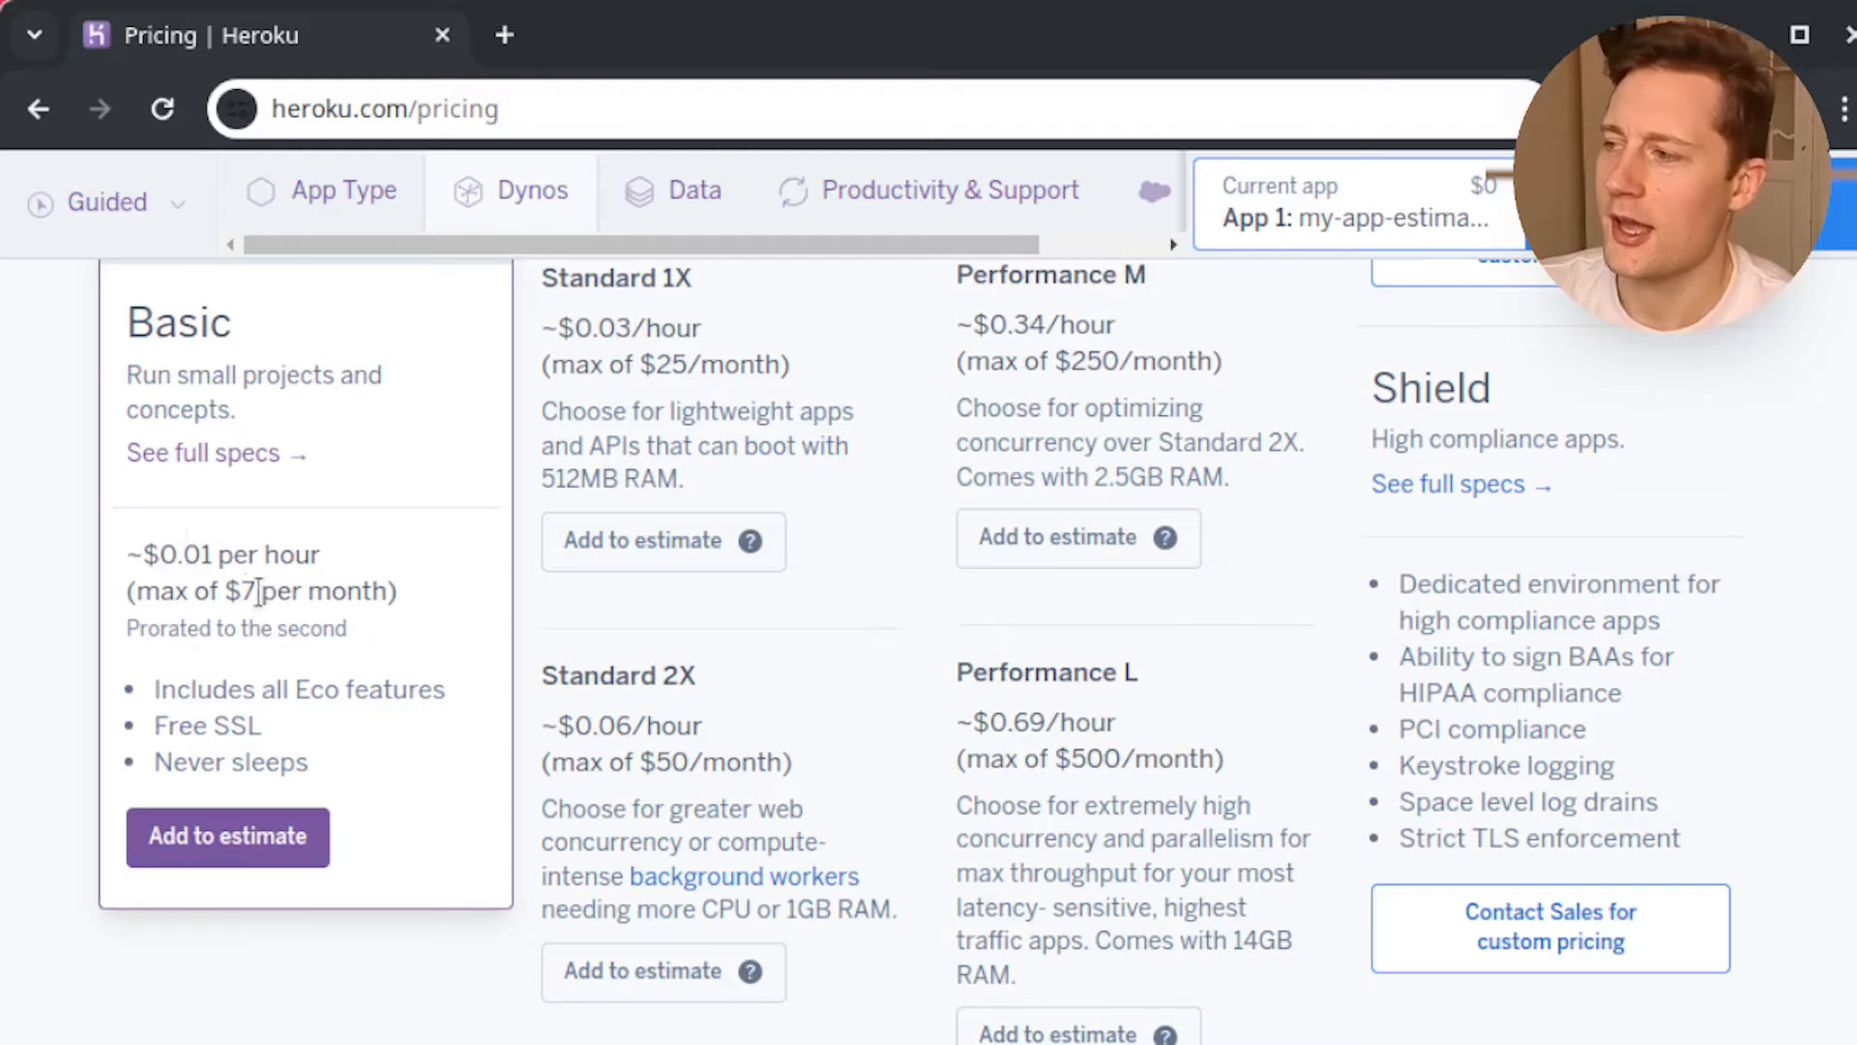
mouse_move(343, 555)
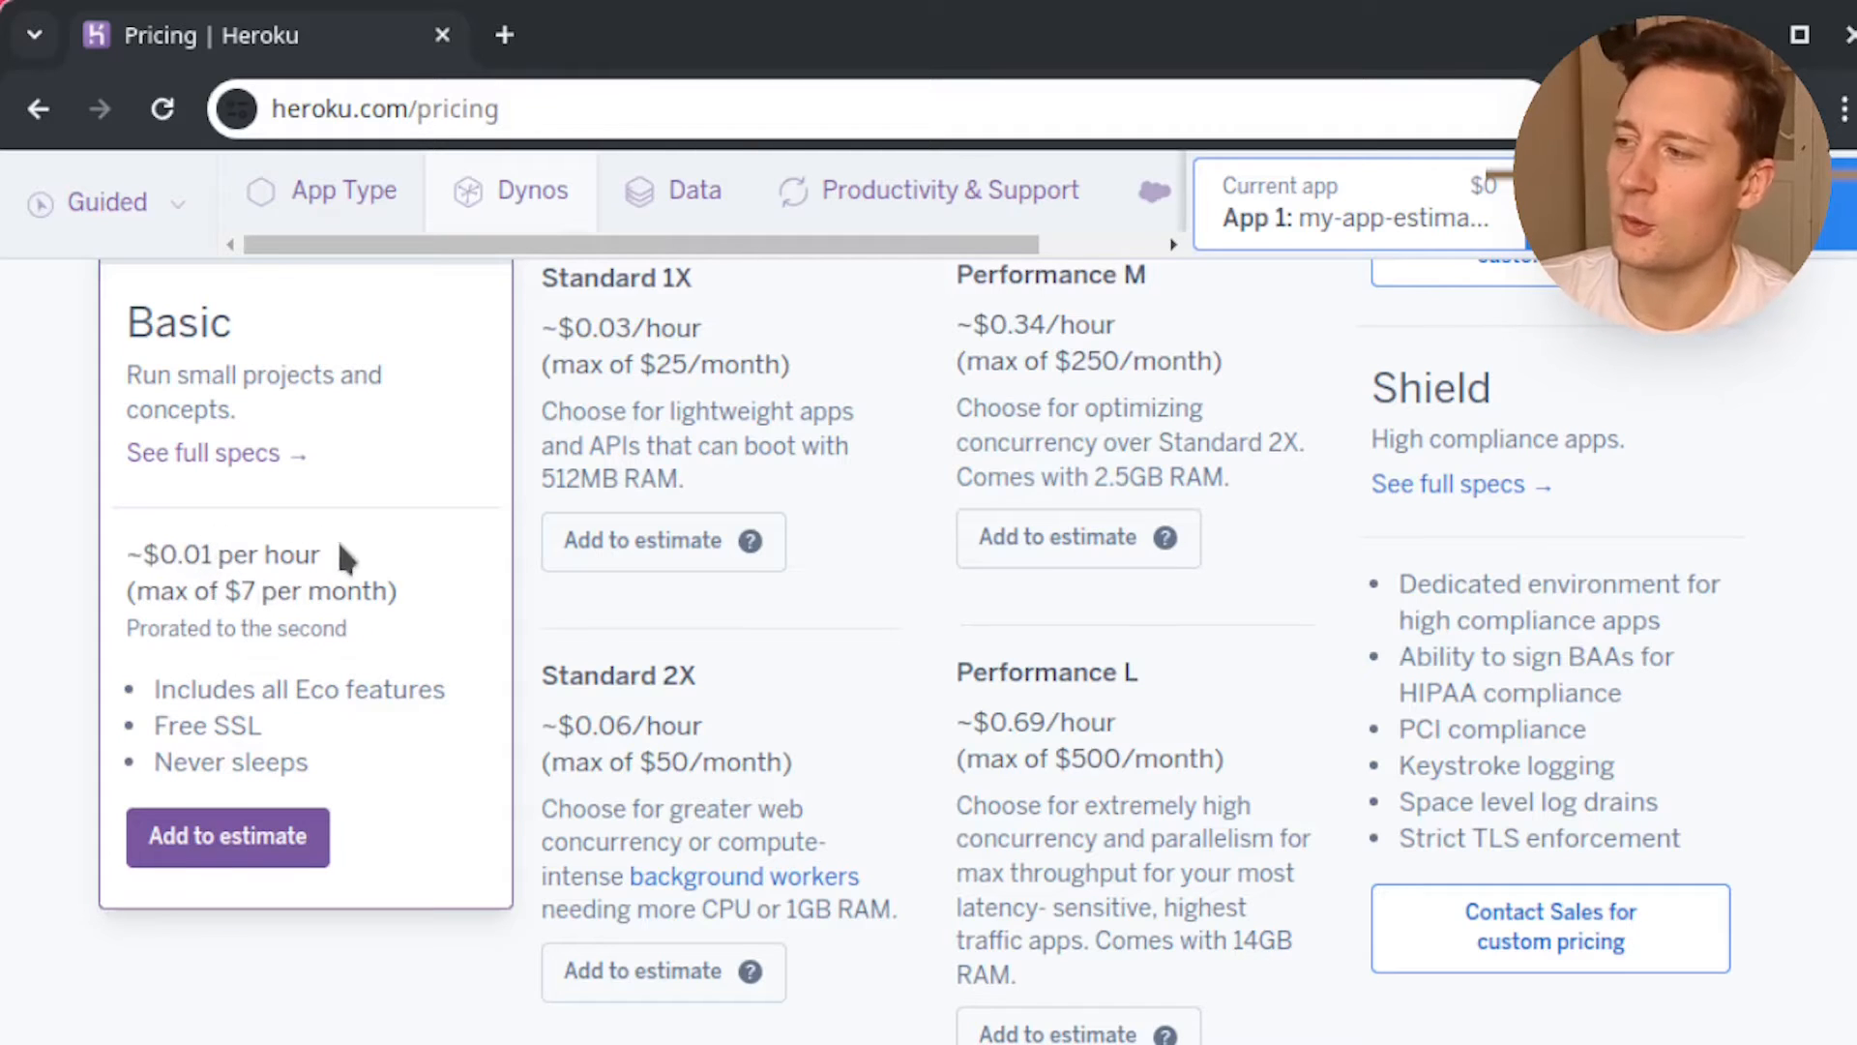
mouse_move(385, 548)
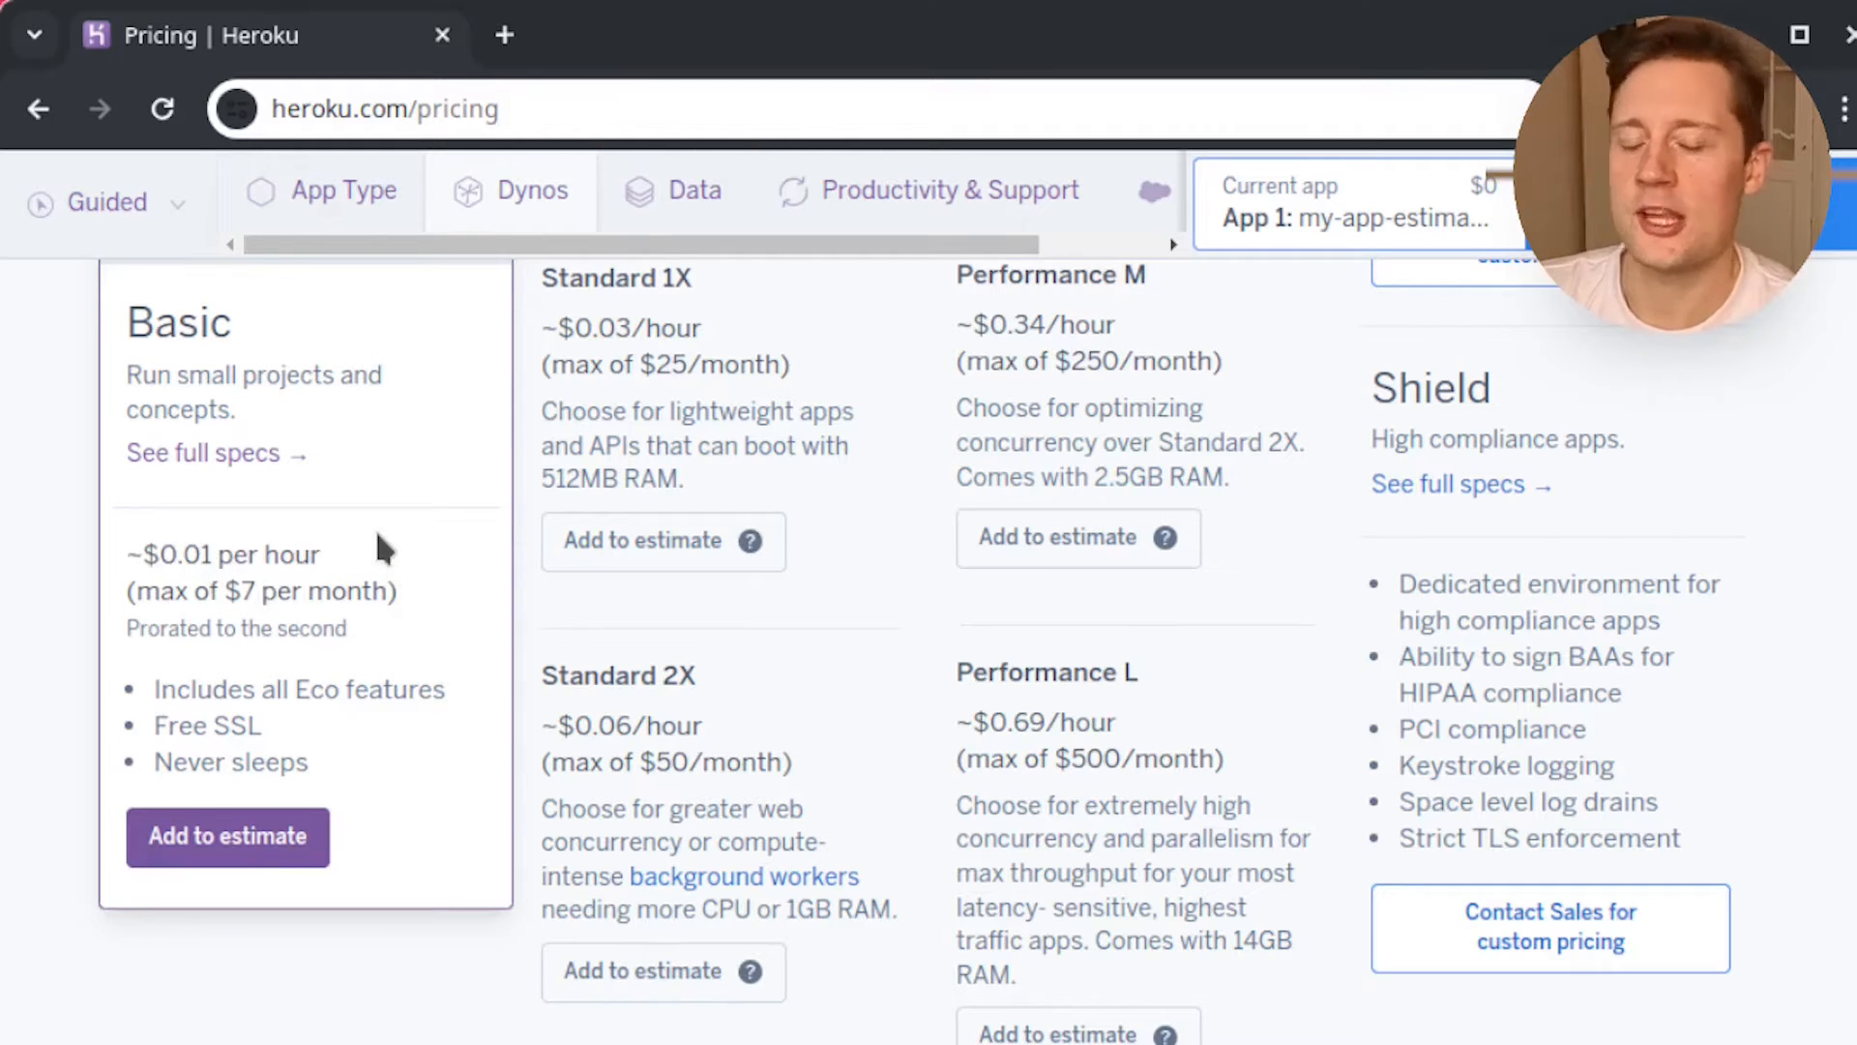
mouse_move(441, 619)
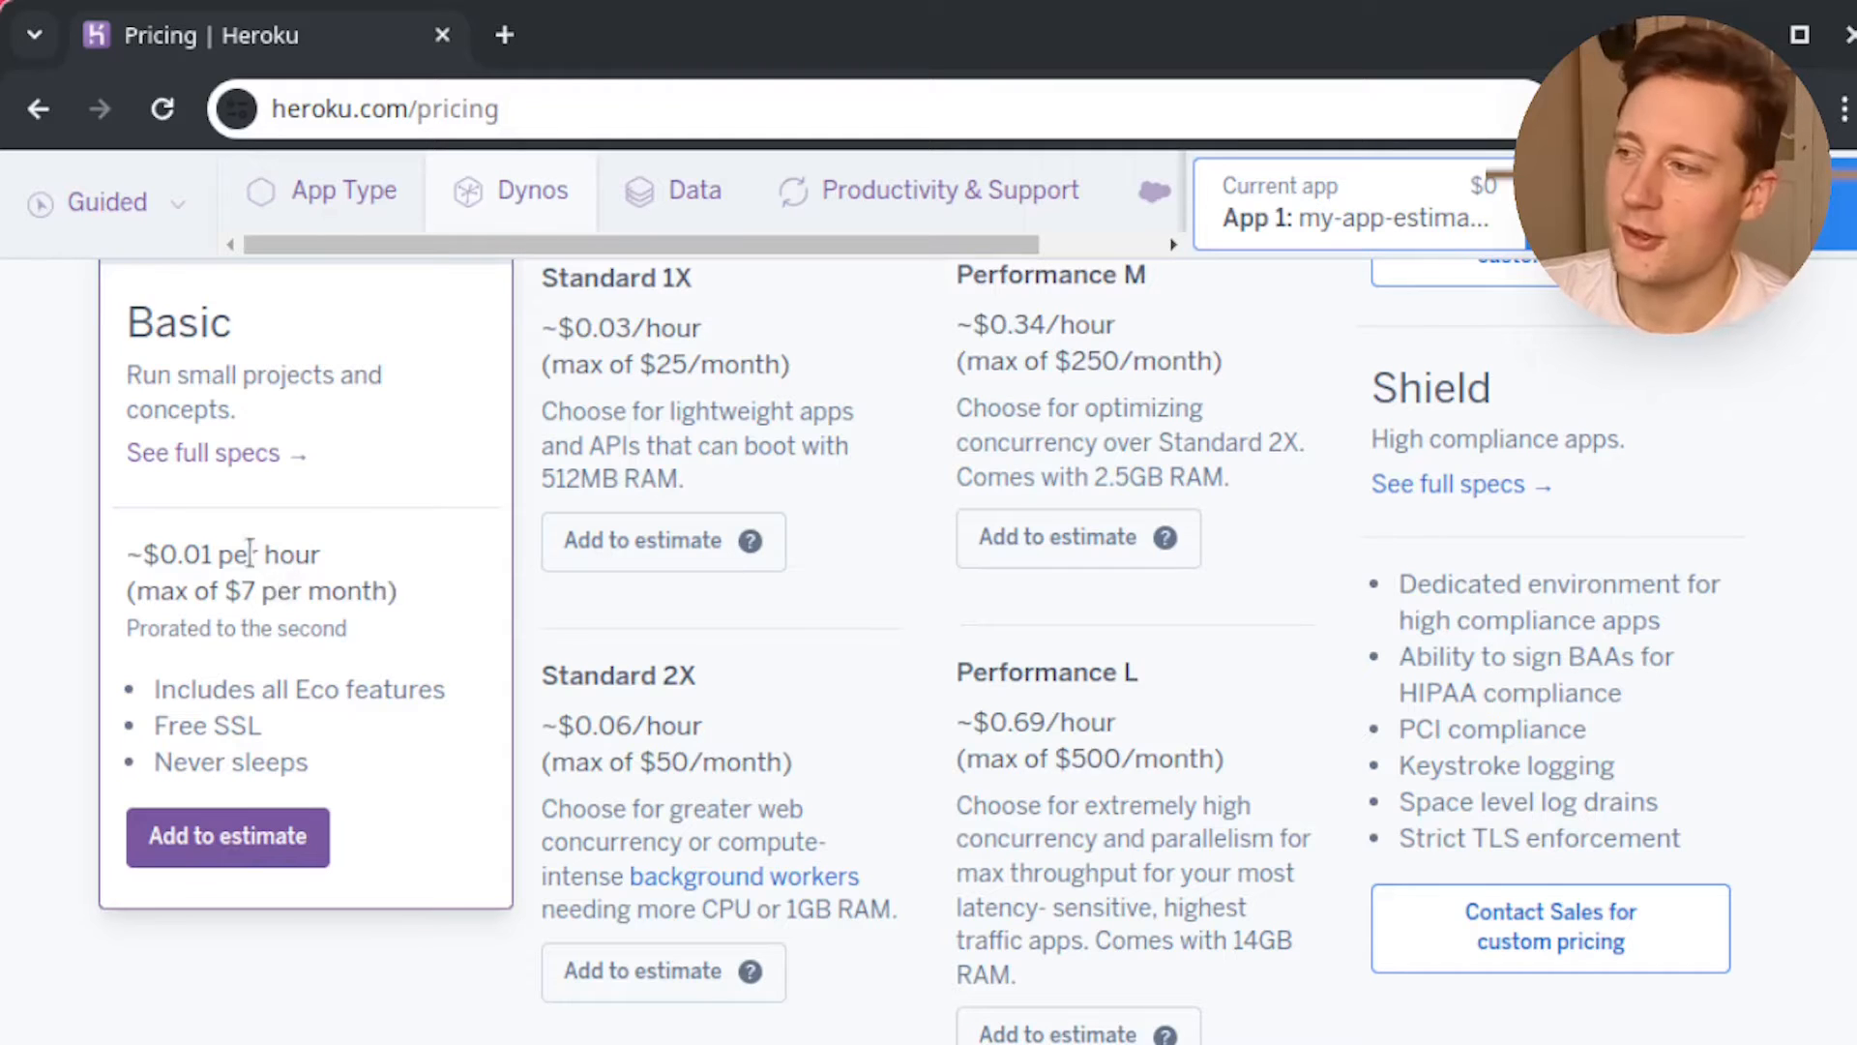
Highlight the Basic dyno plan's hourly price on the pricing card
double_click(221, 556)
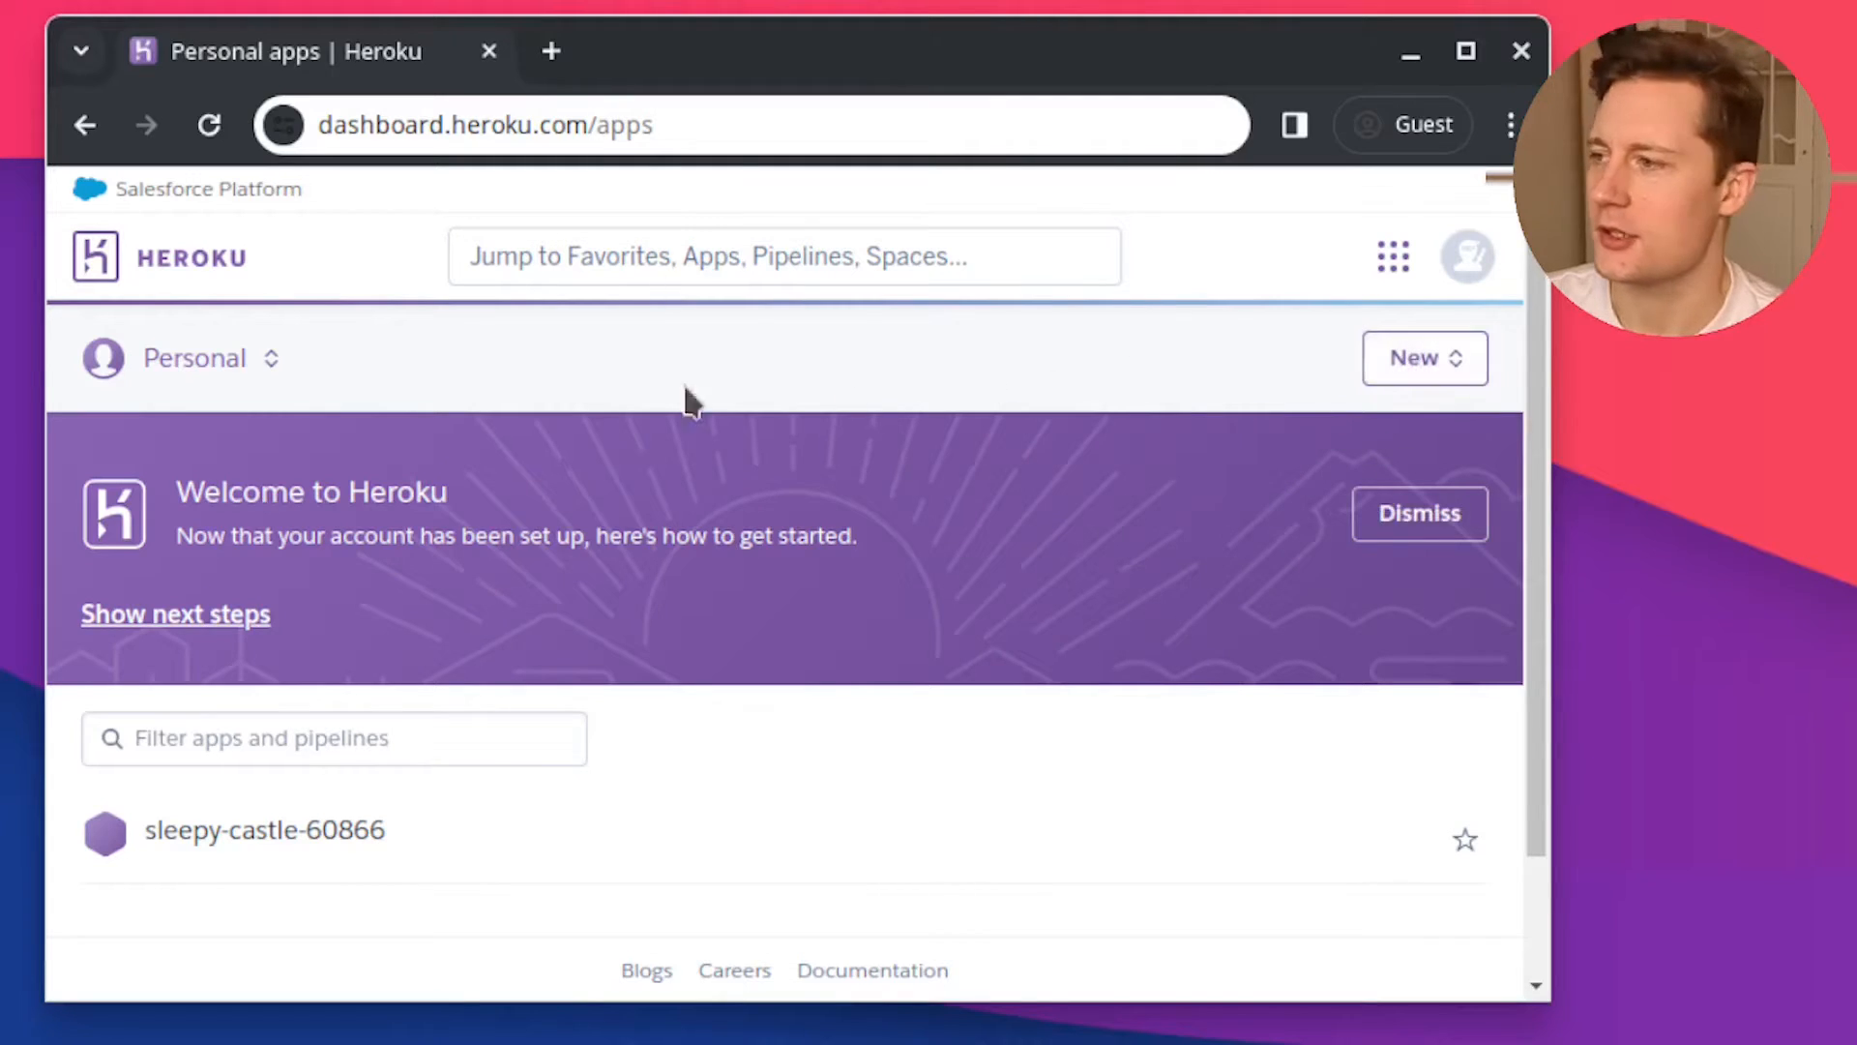
mouse_move(853, 640)
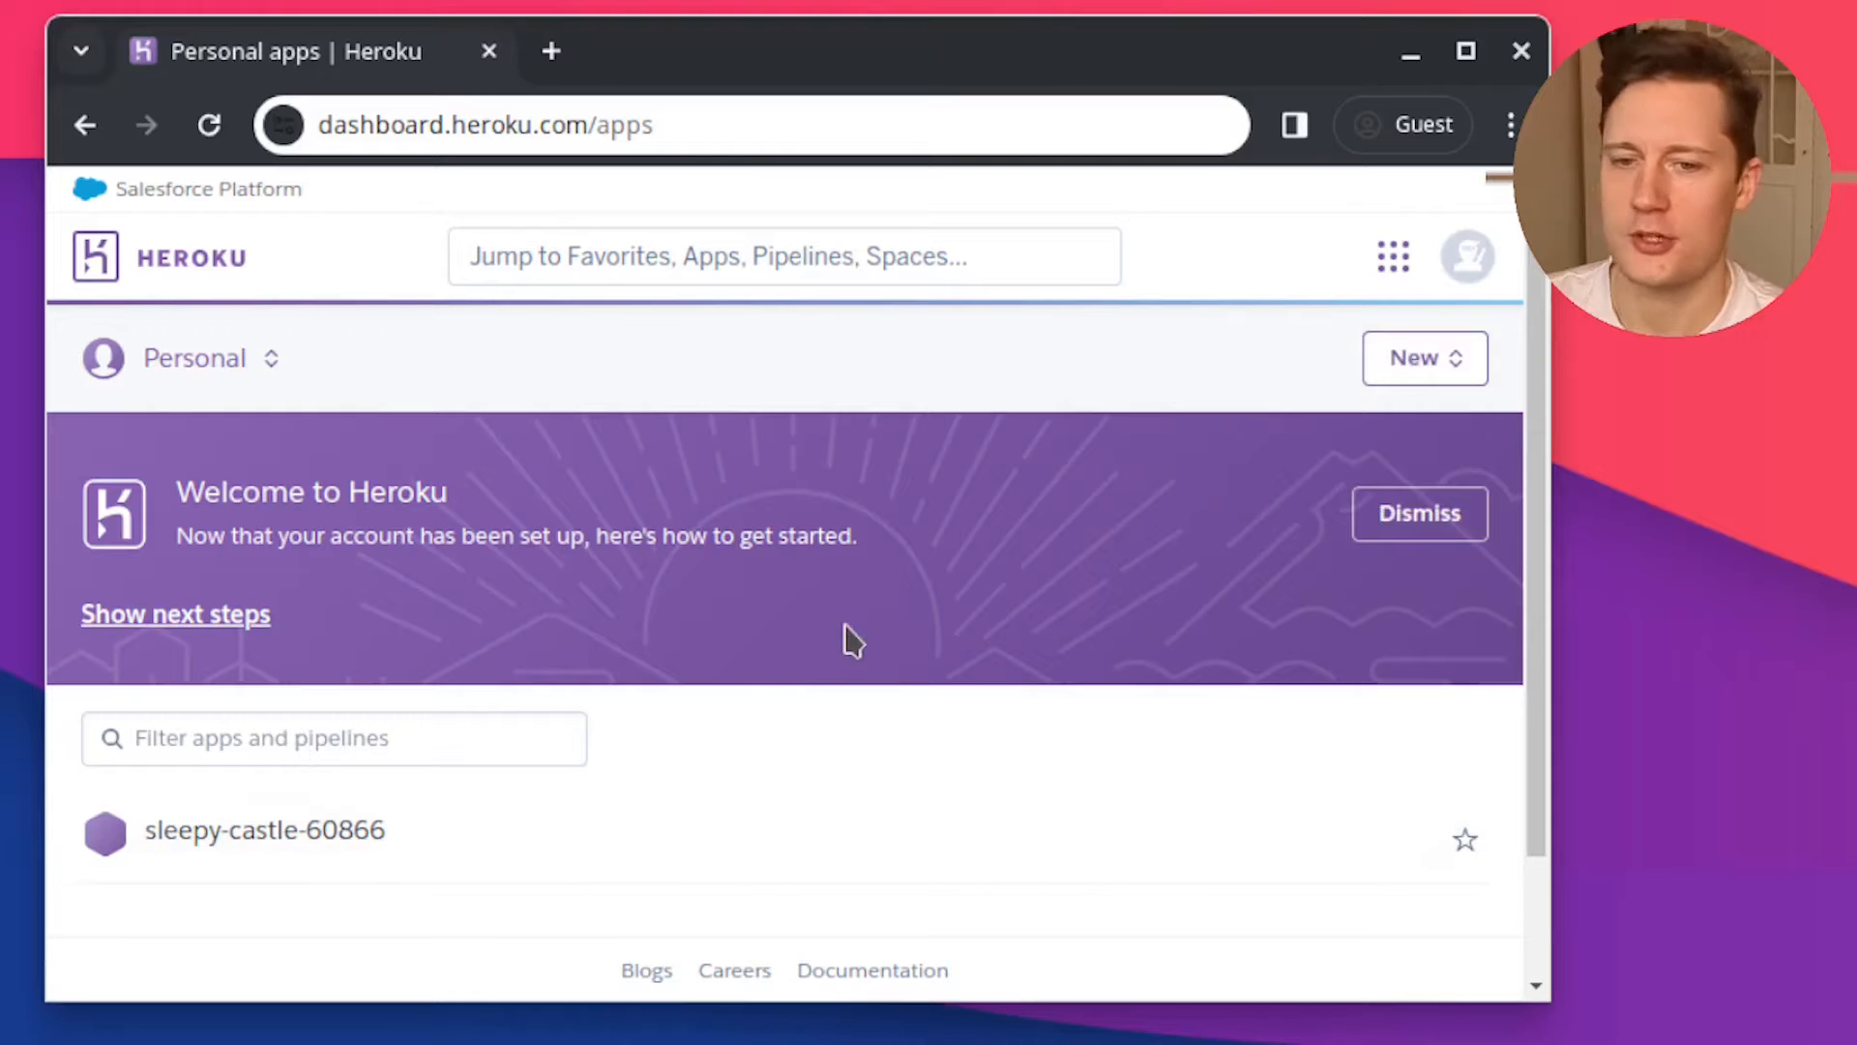
Create a new app named websocketapi in the Europe region
left_click(1426, 358)
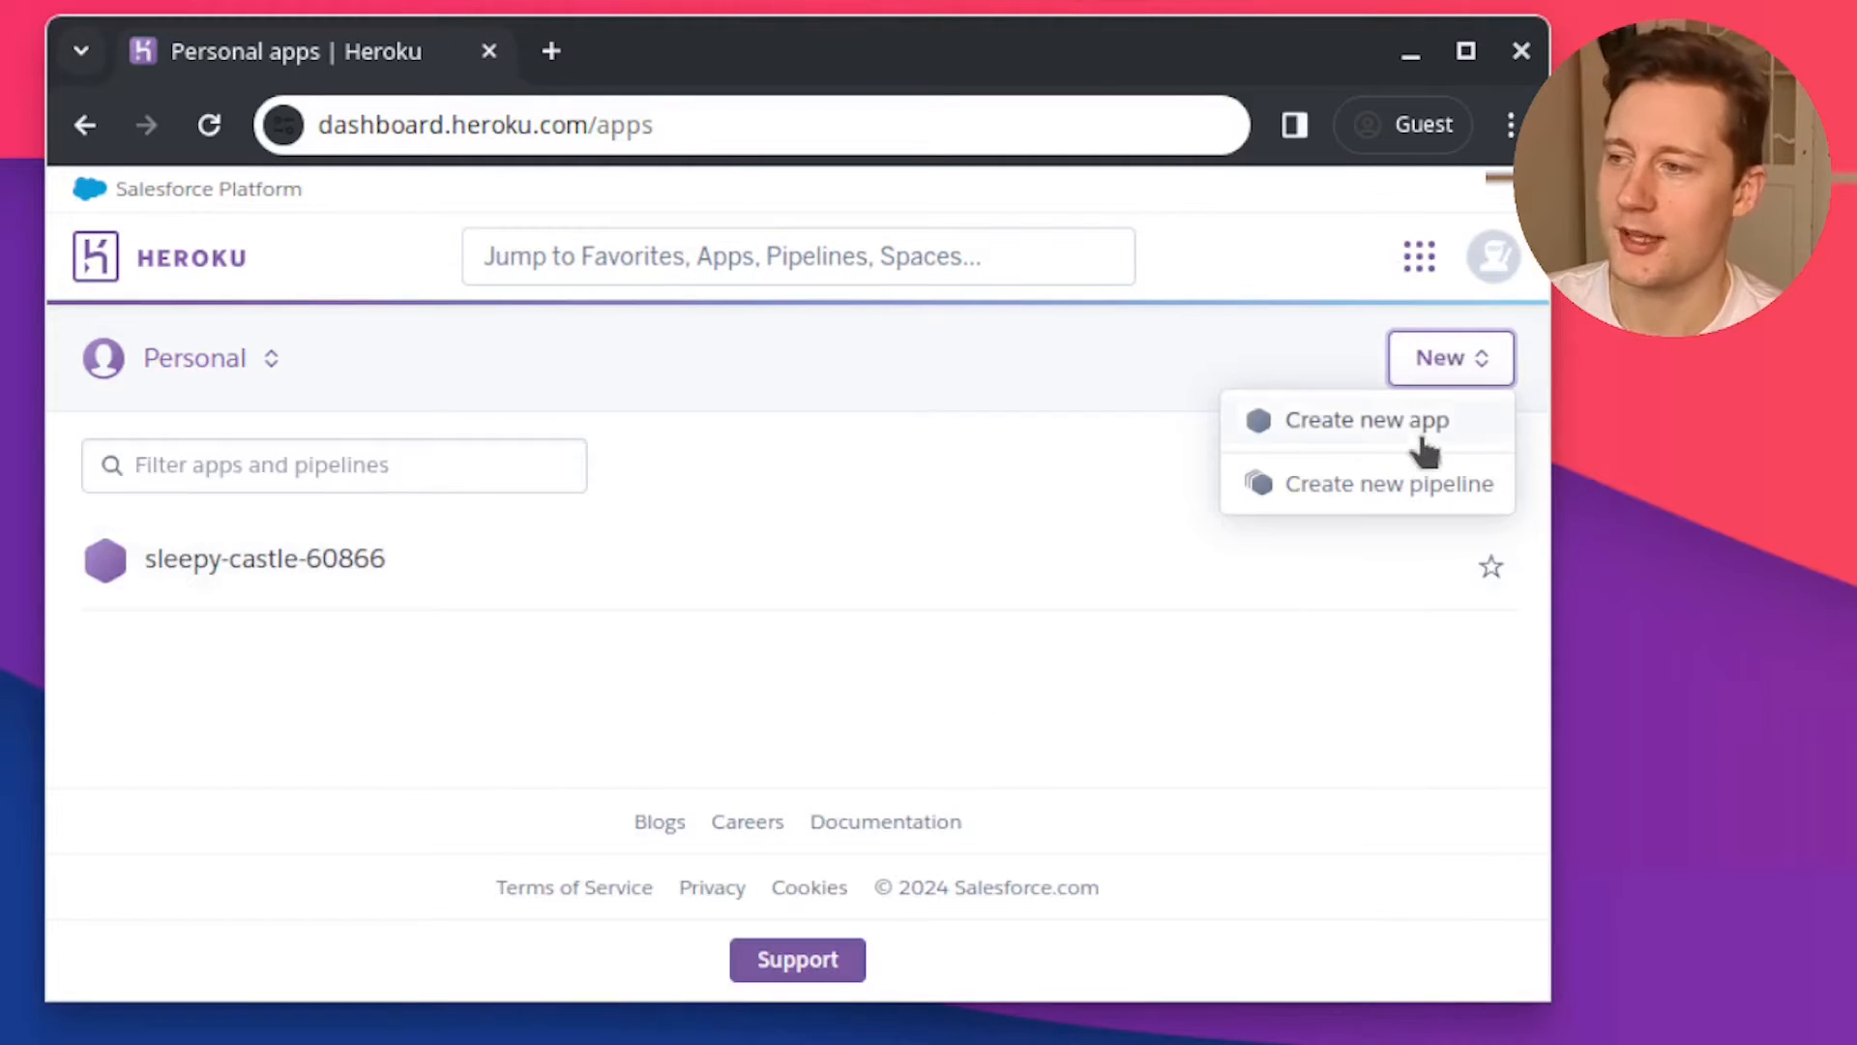
left_click(1366, 420)
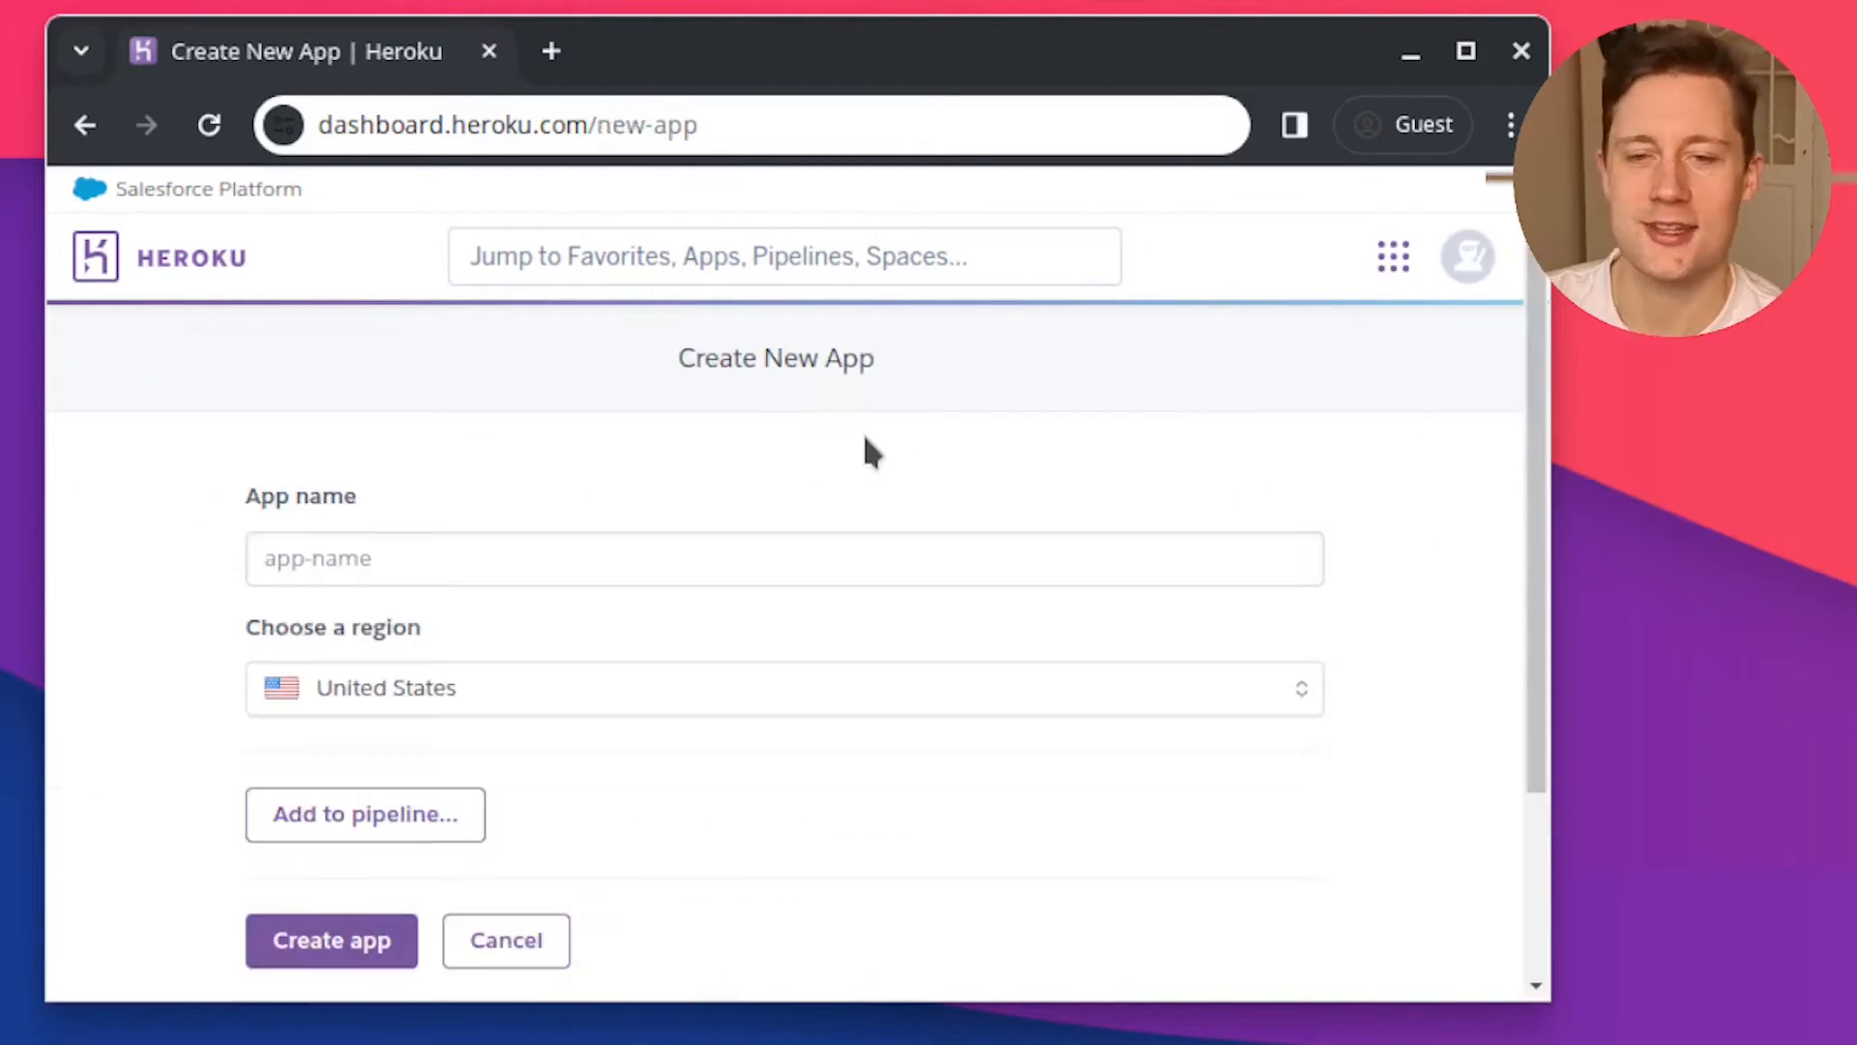
type("weba")
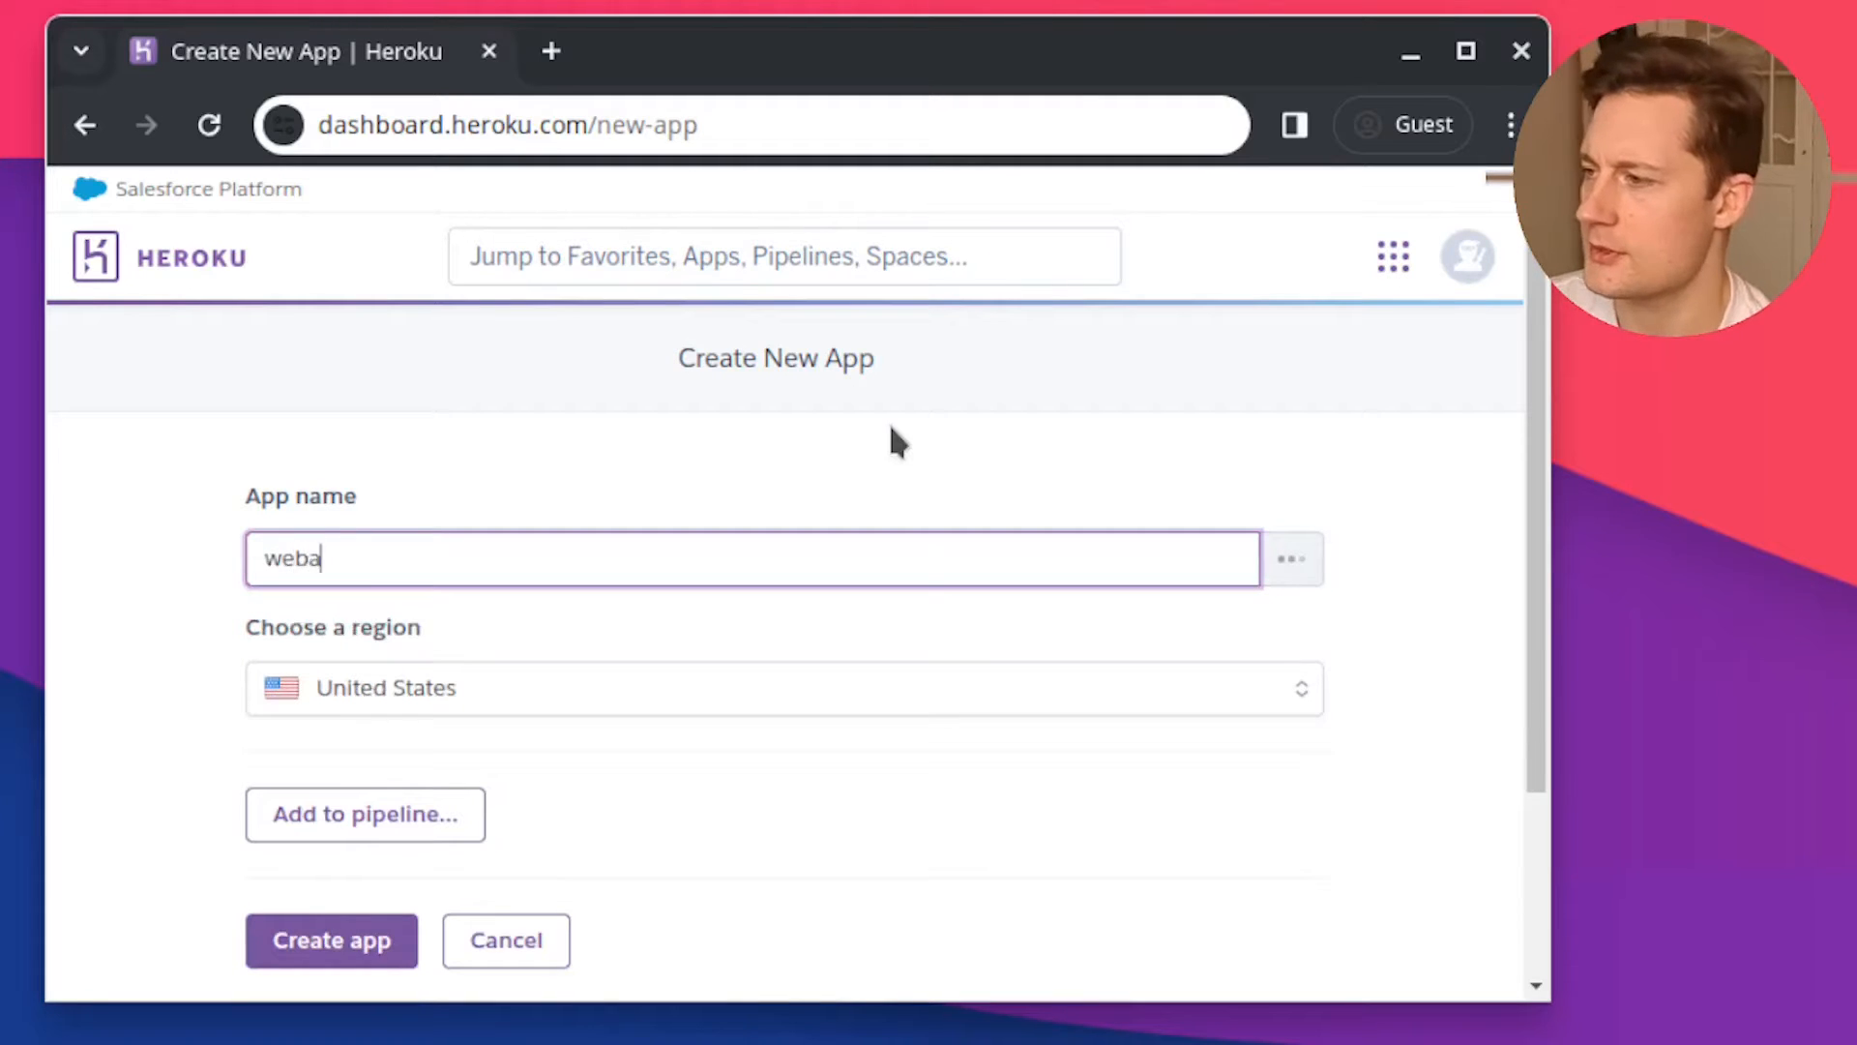
type("websocketapi")
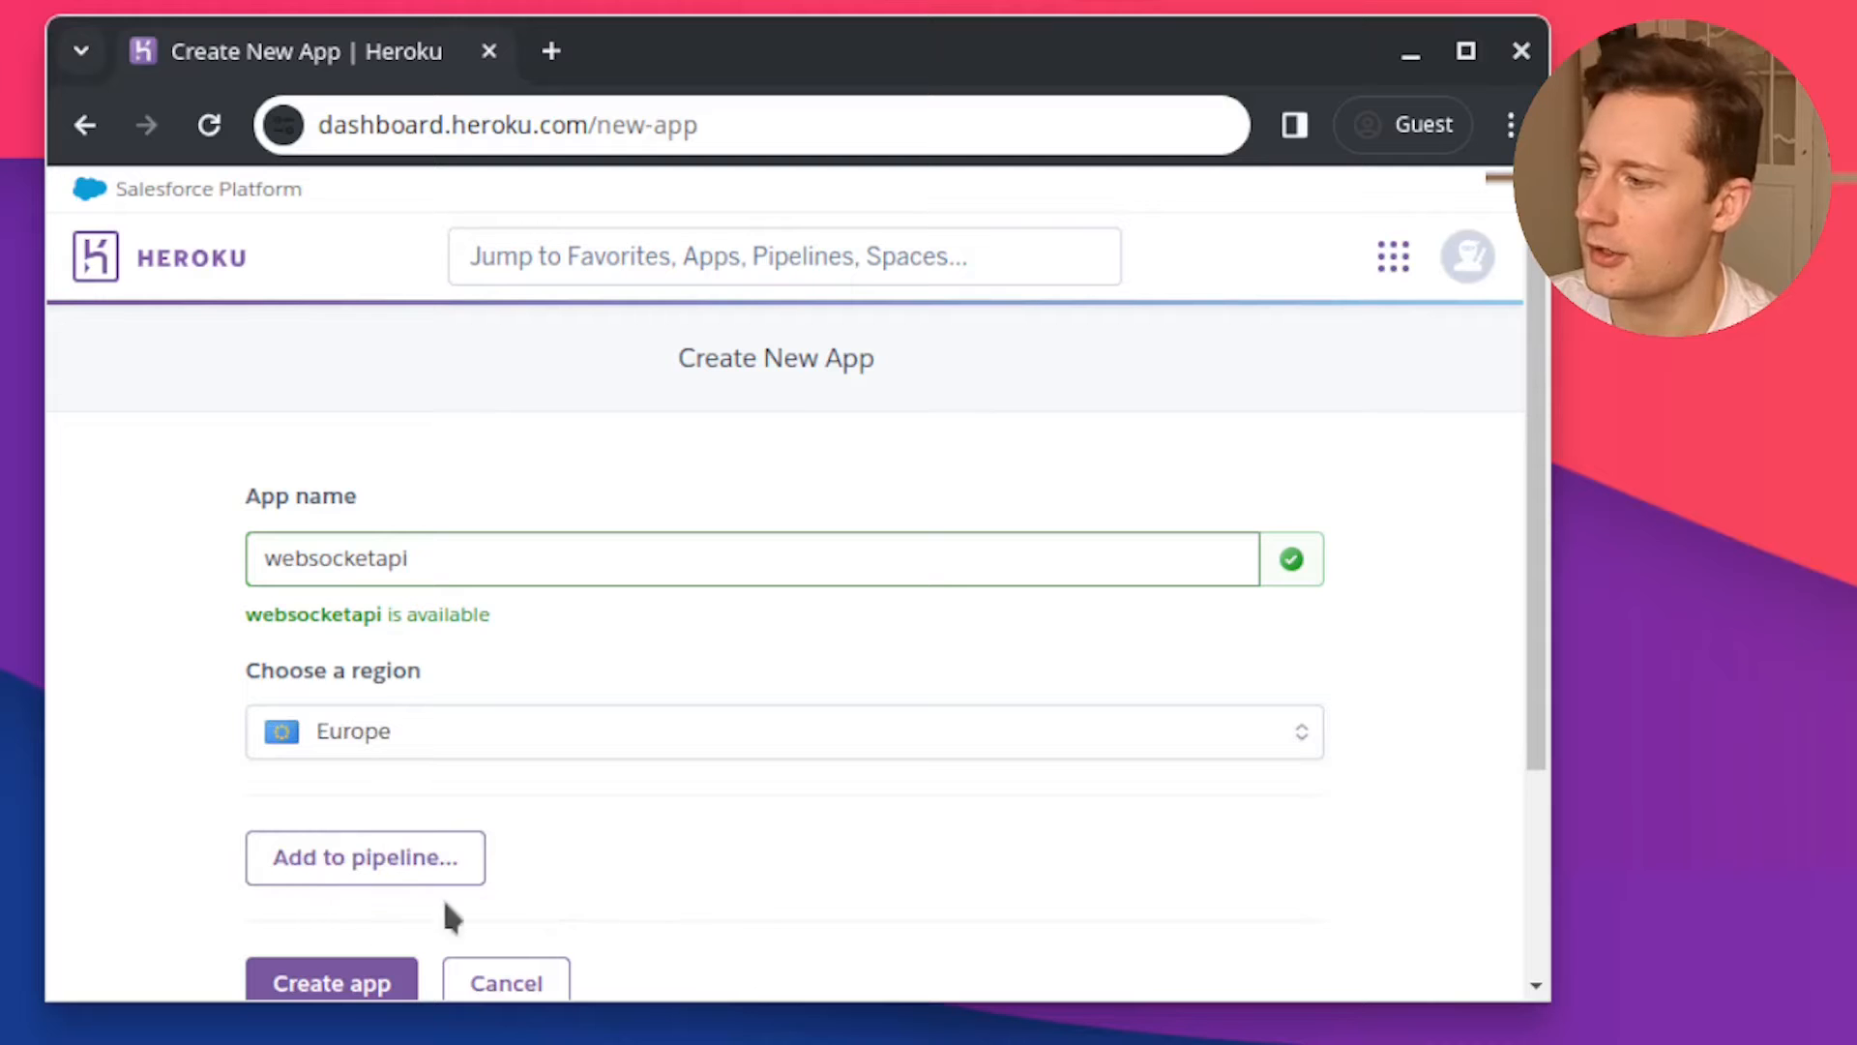
left_click(331, 983)
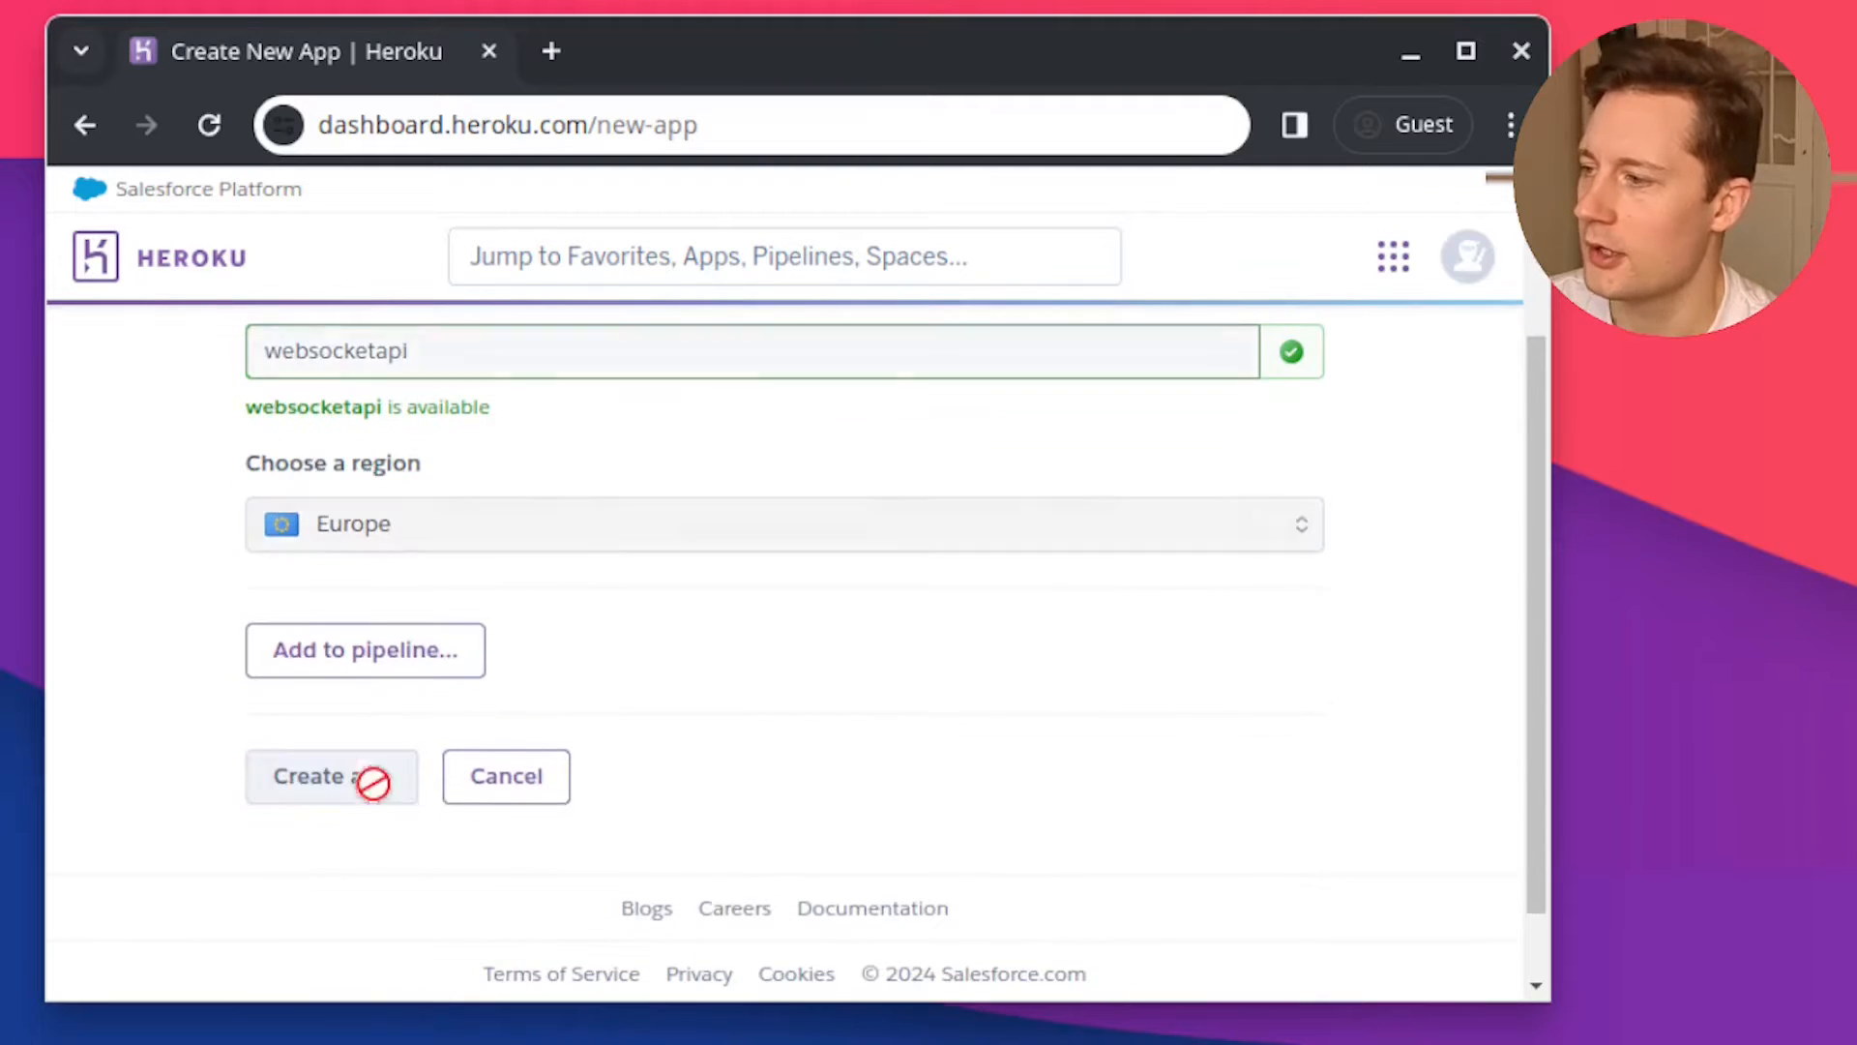
left_click(331, 775)
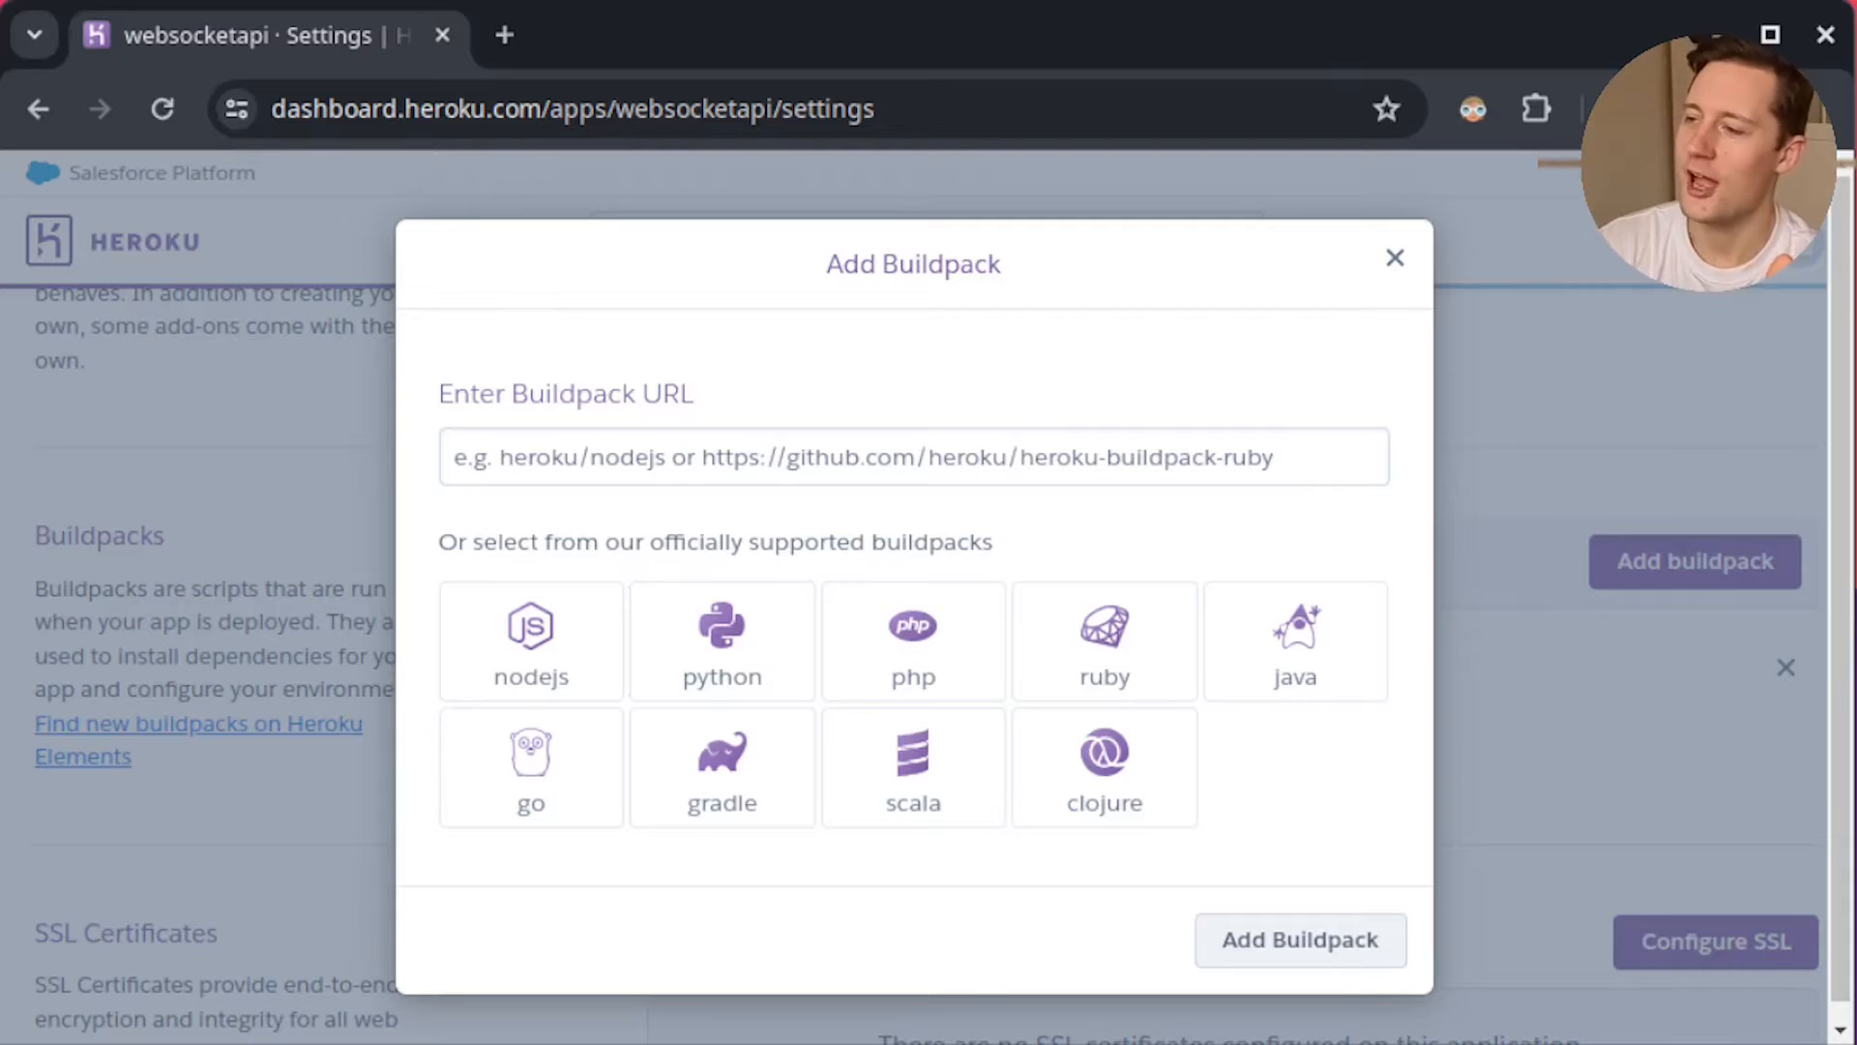
mouse_move(964, 209)
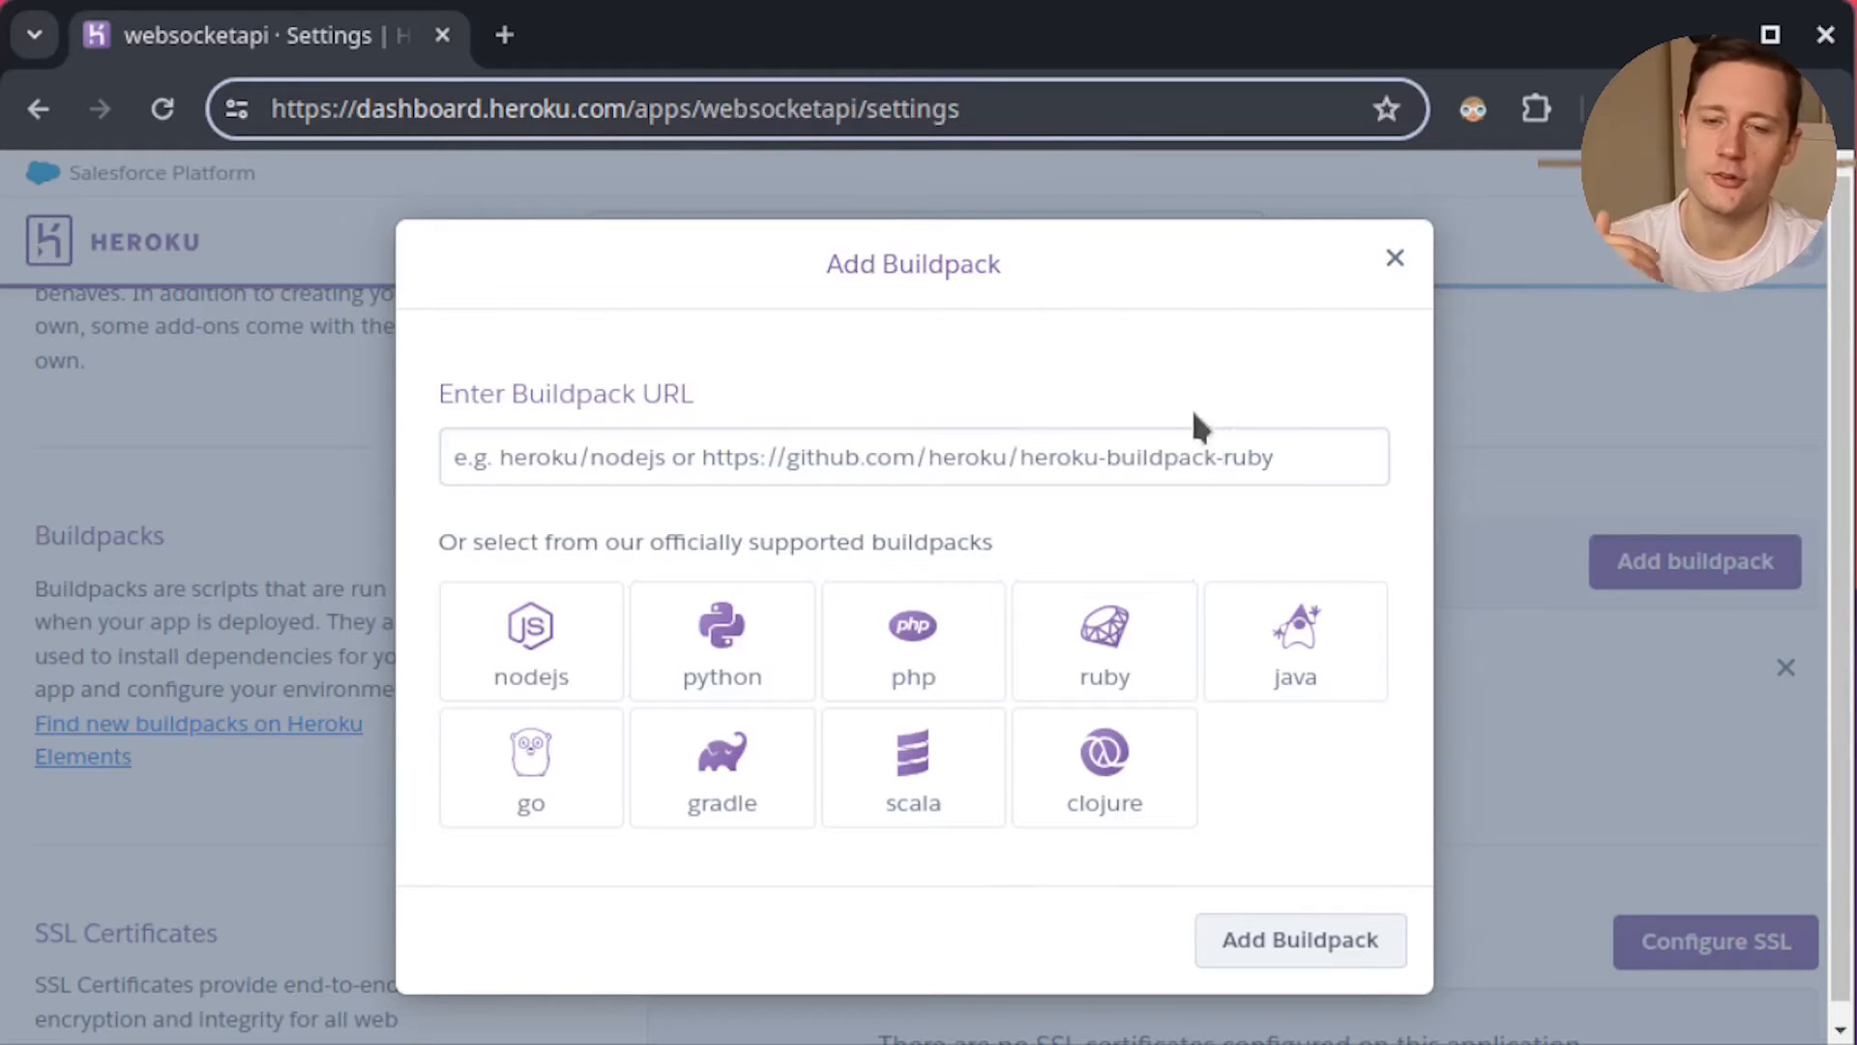
mouse_move(1188, 466)
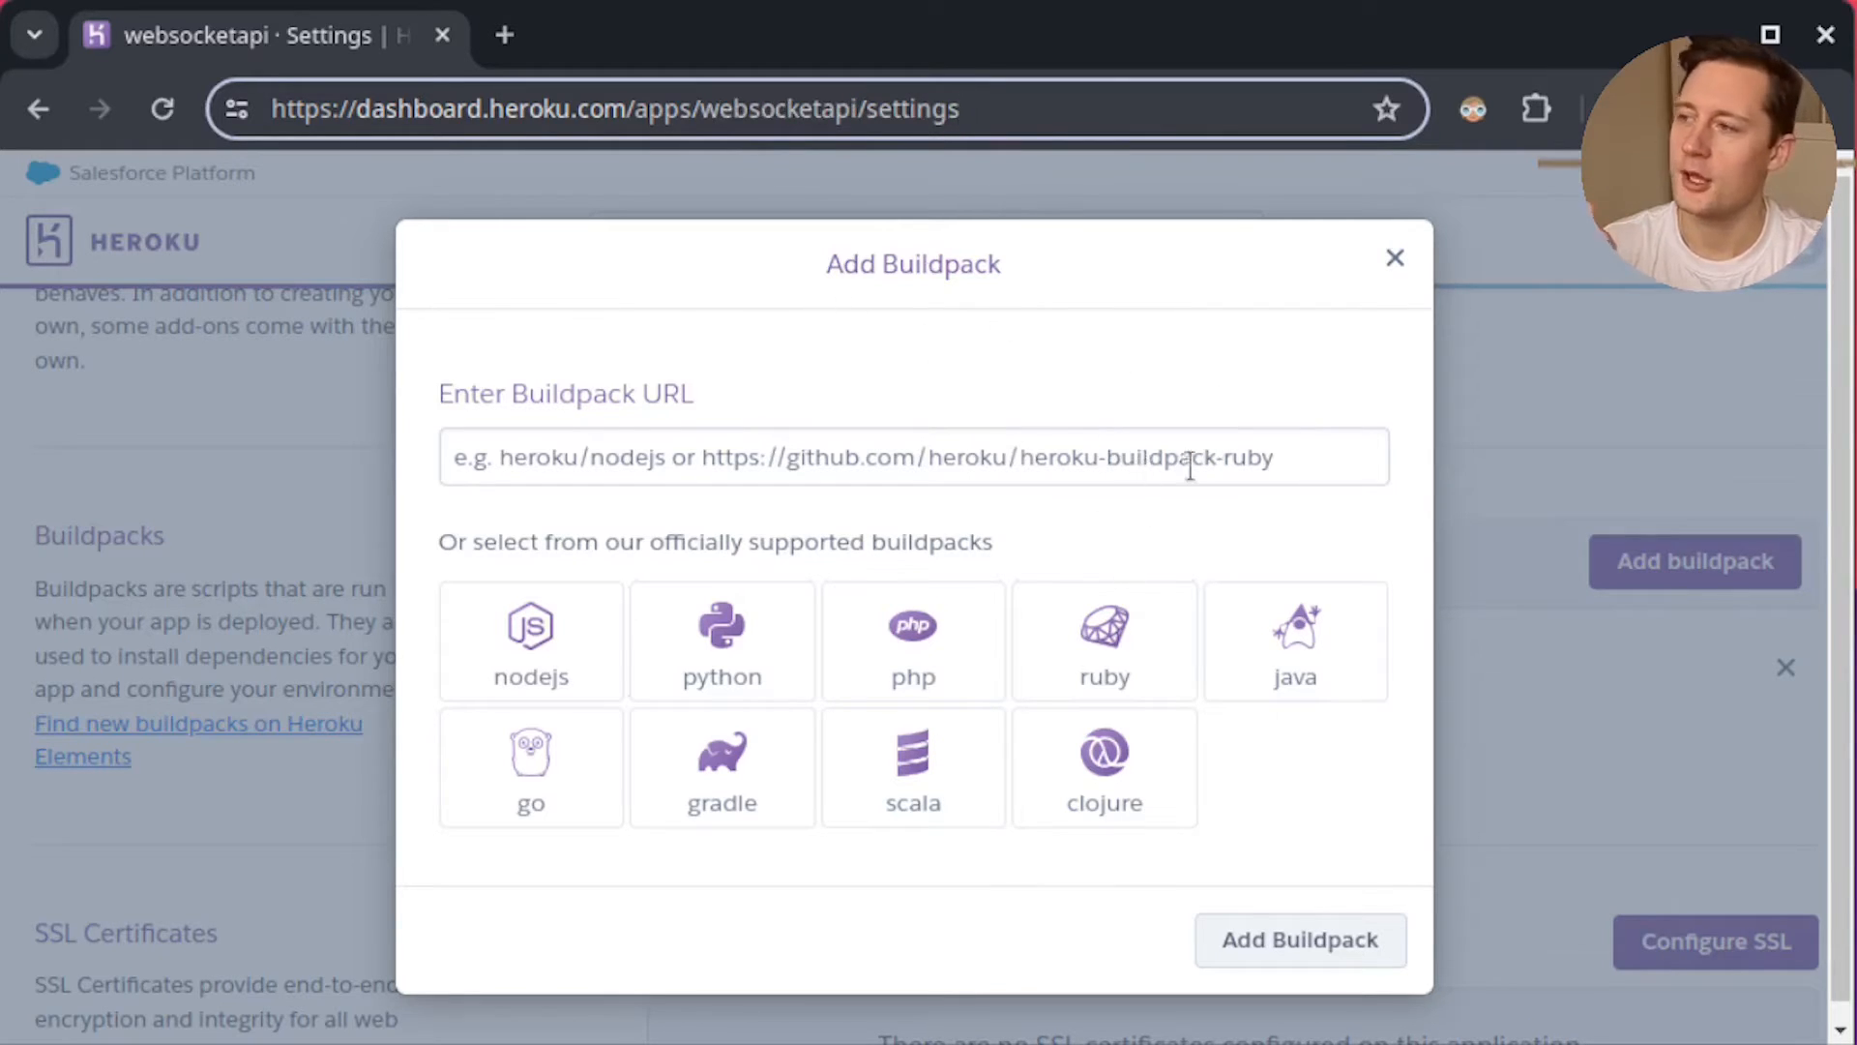
mouse_move(1694, 552)
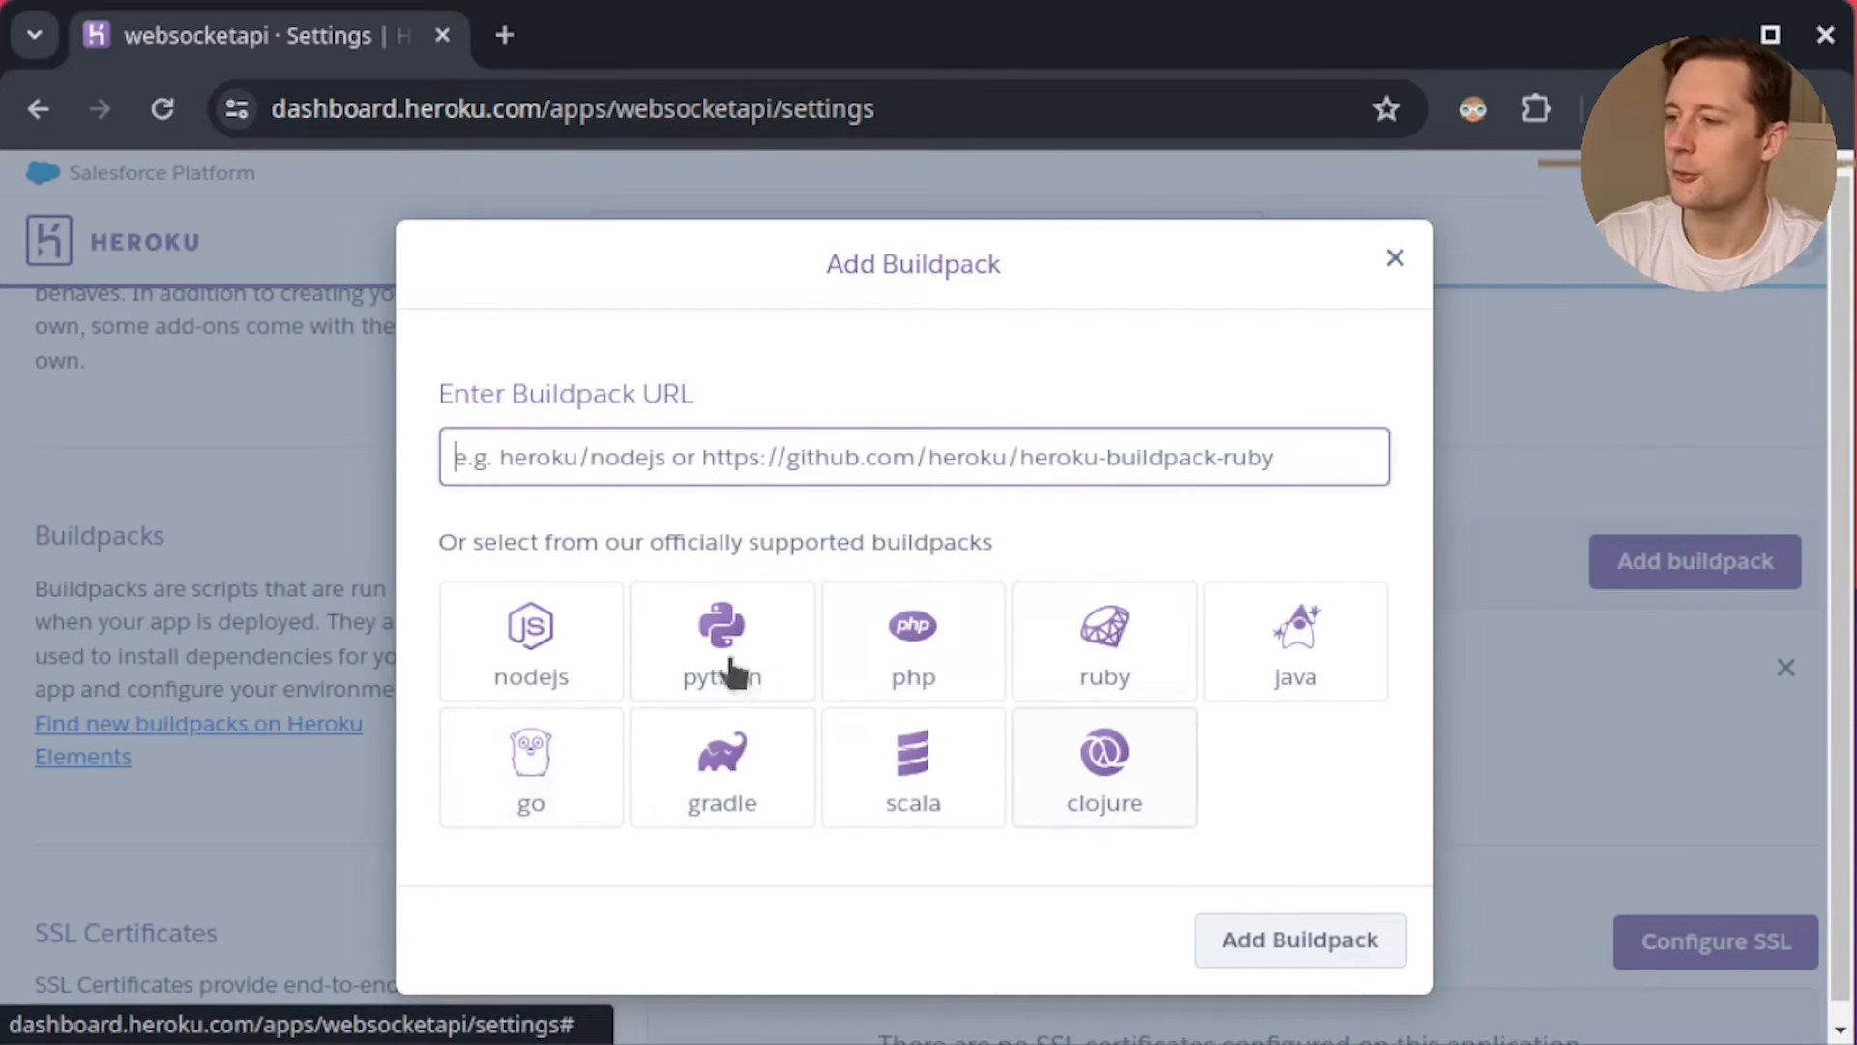
mouse_move(1362, 399)
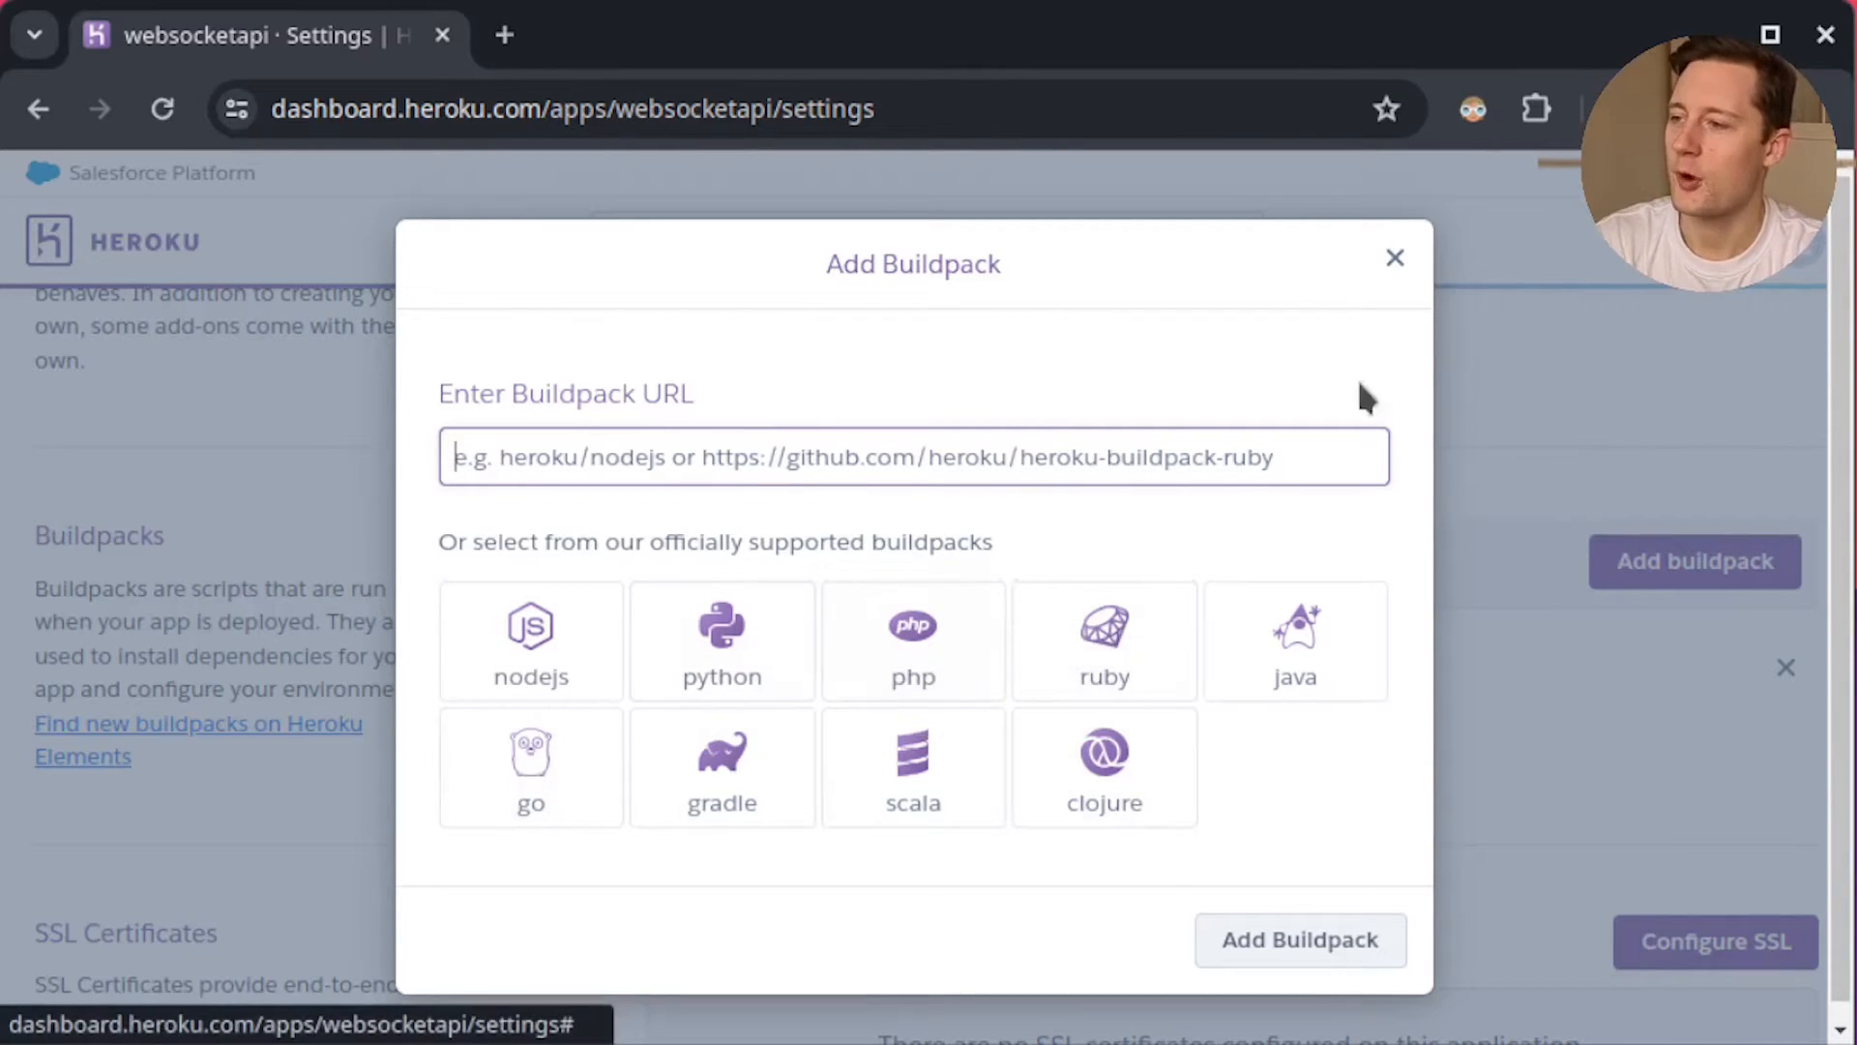
Save the dotnetcore buildpack from GitHub and start adding another buildpack
left_click(1300, 941)
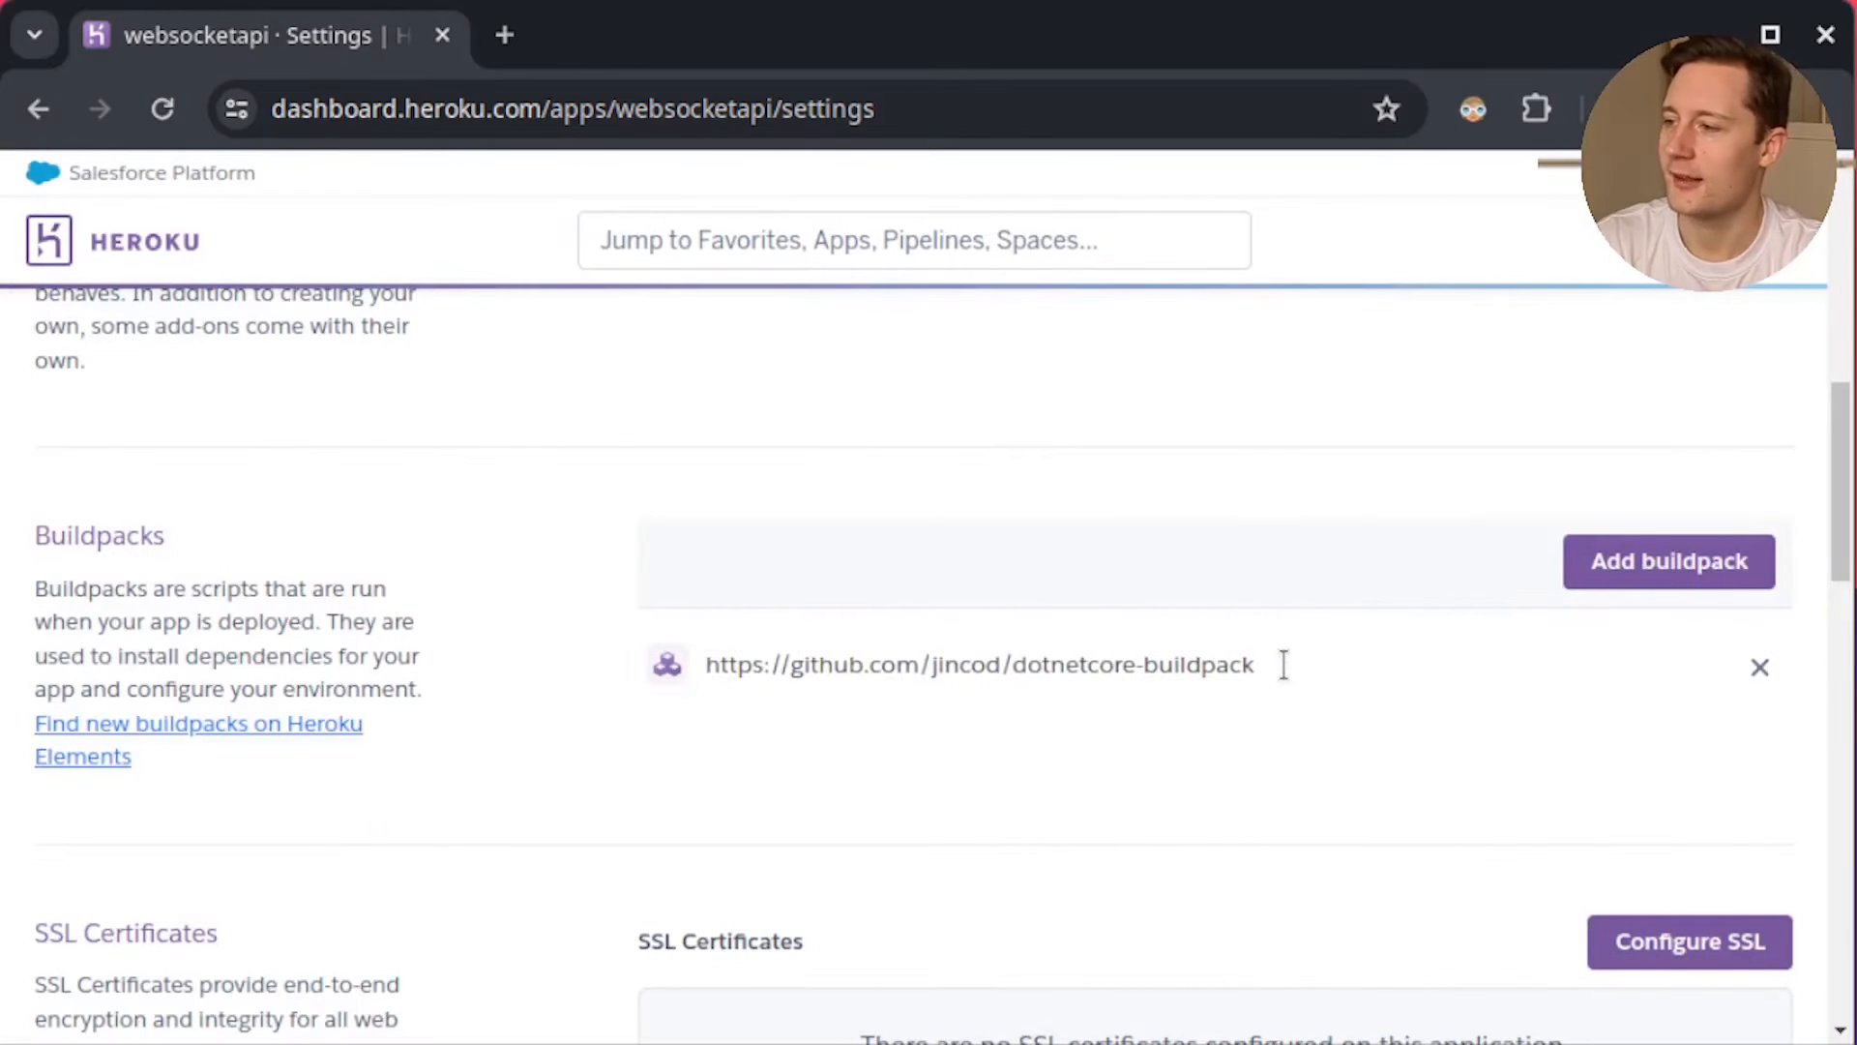
mouse_move(1087, 710)
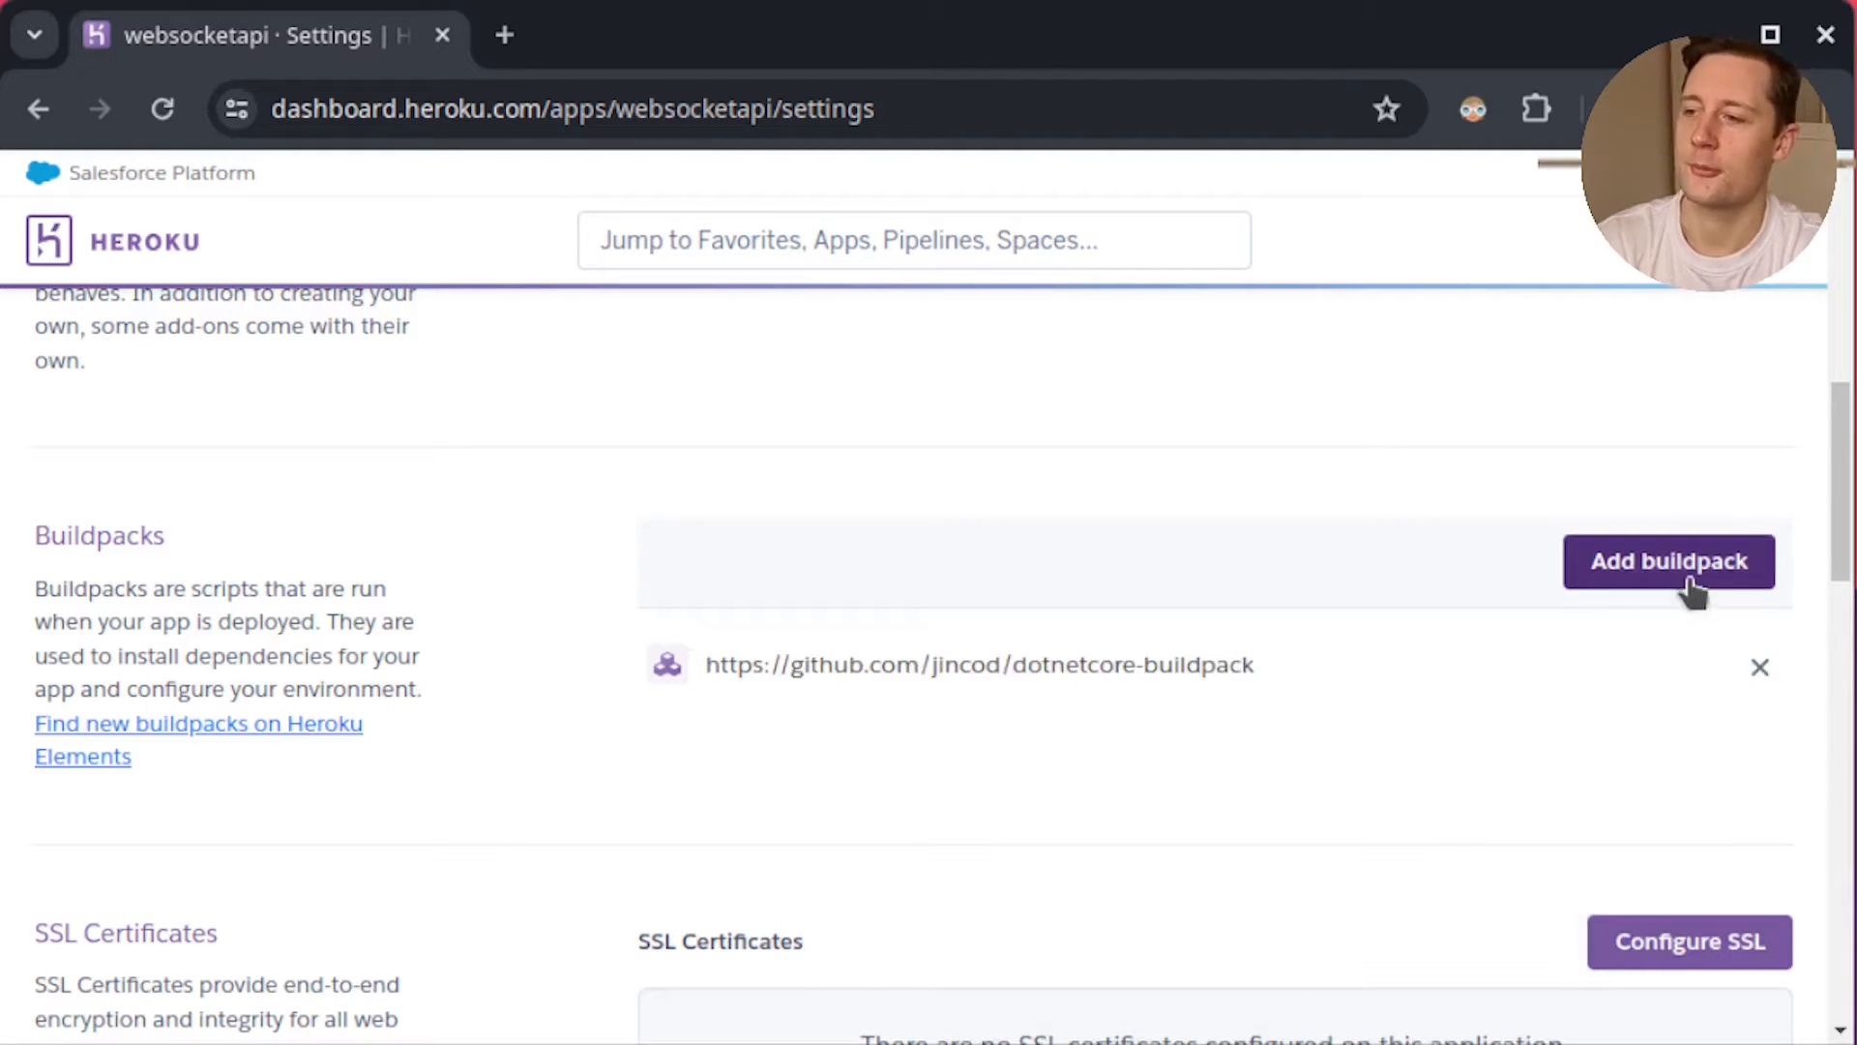
left_click(1668, 561)
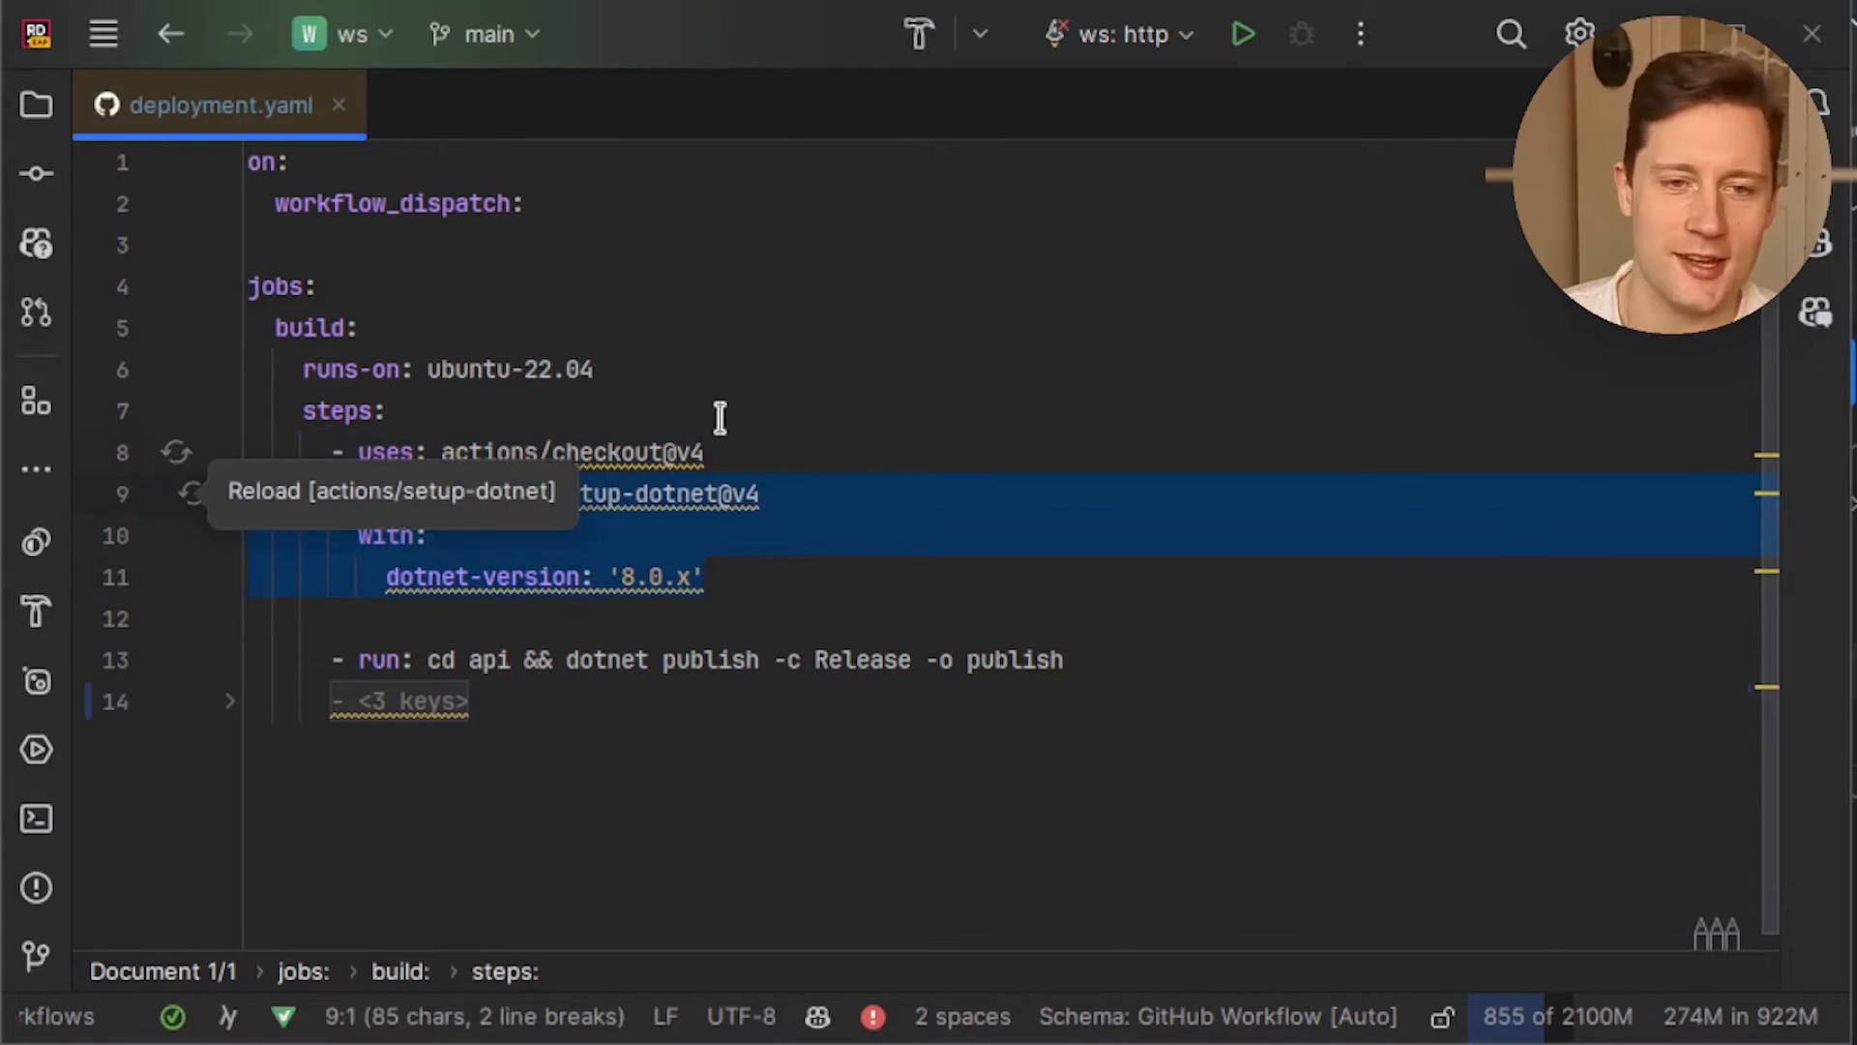
mouse_move(876, 494)
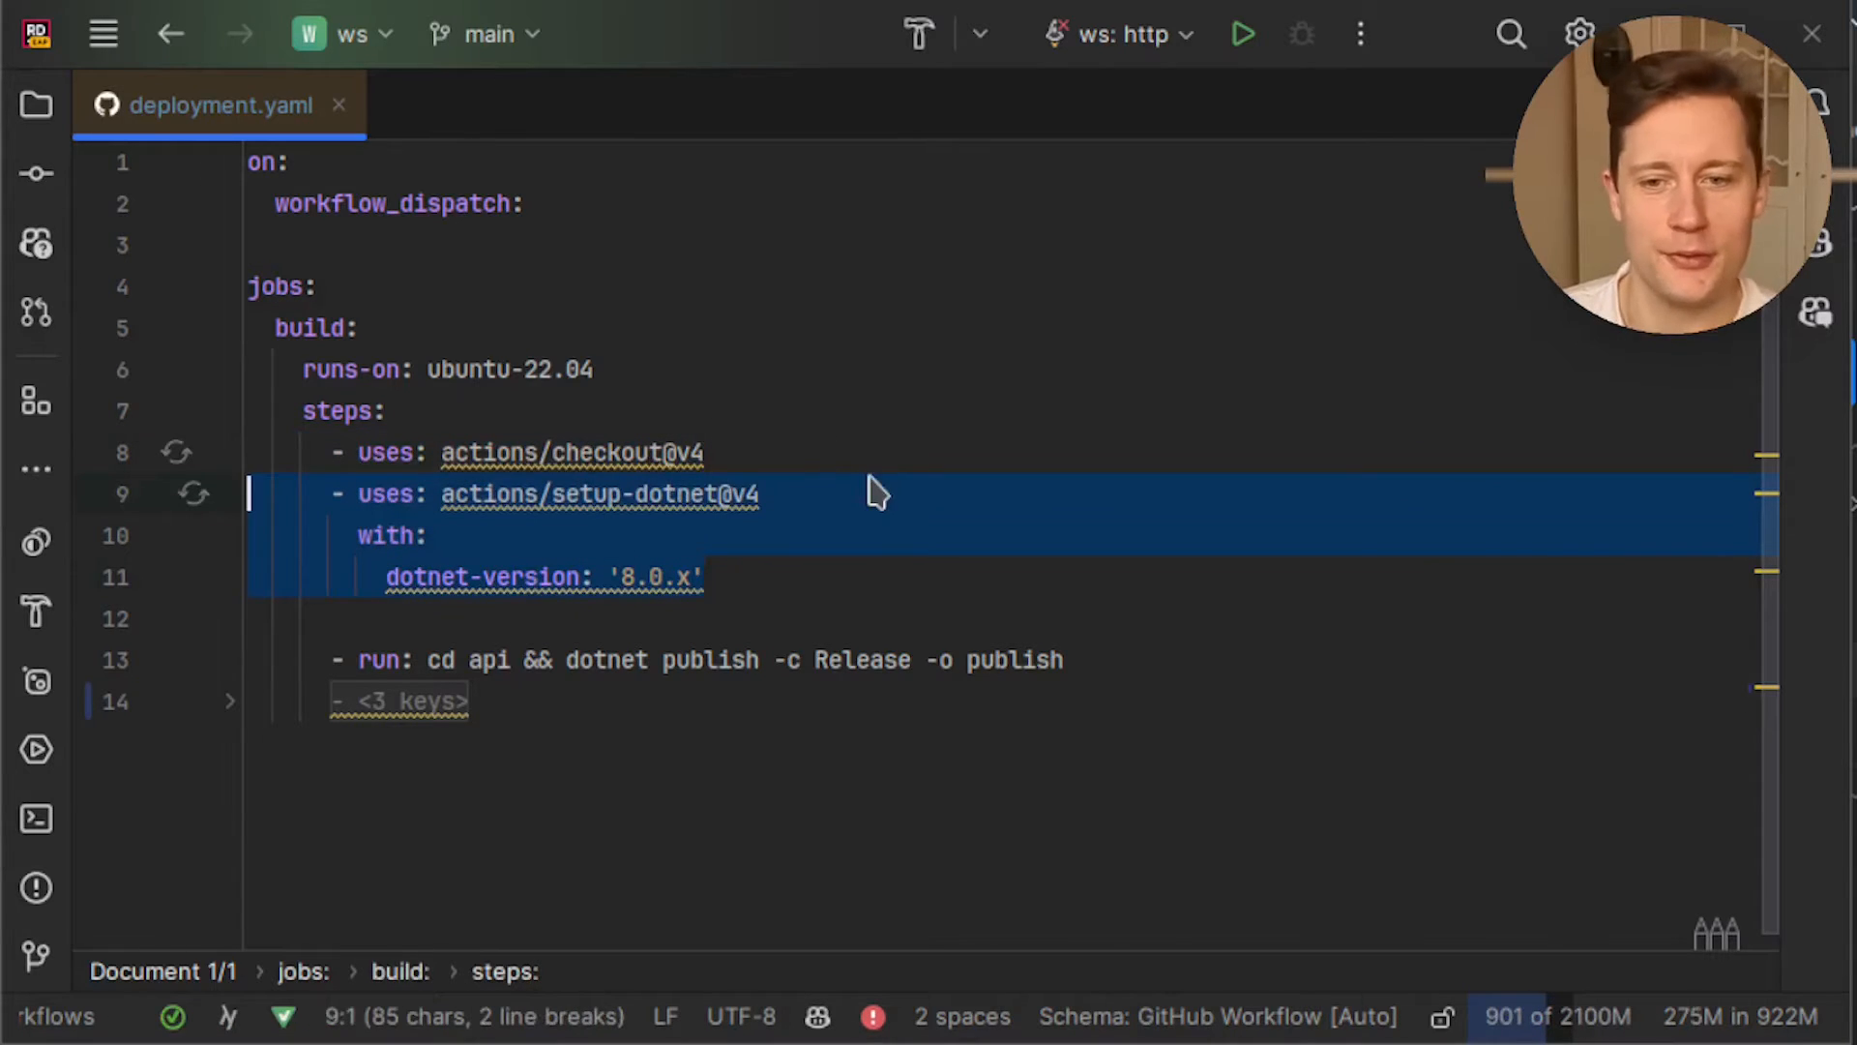
mouse_move(561, 676)
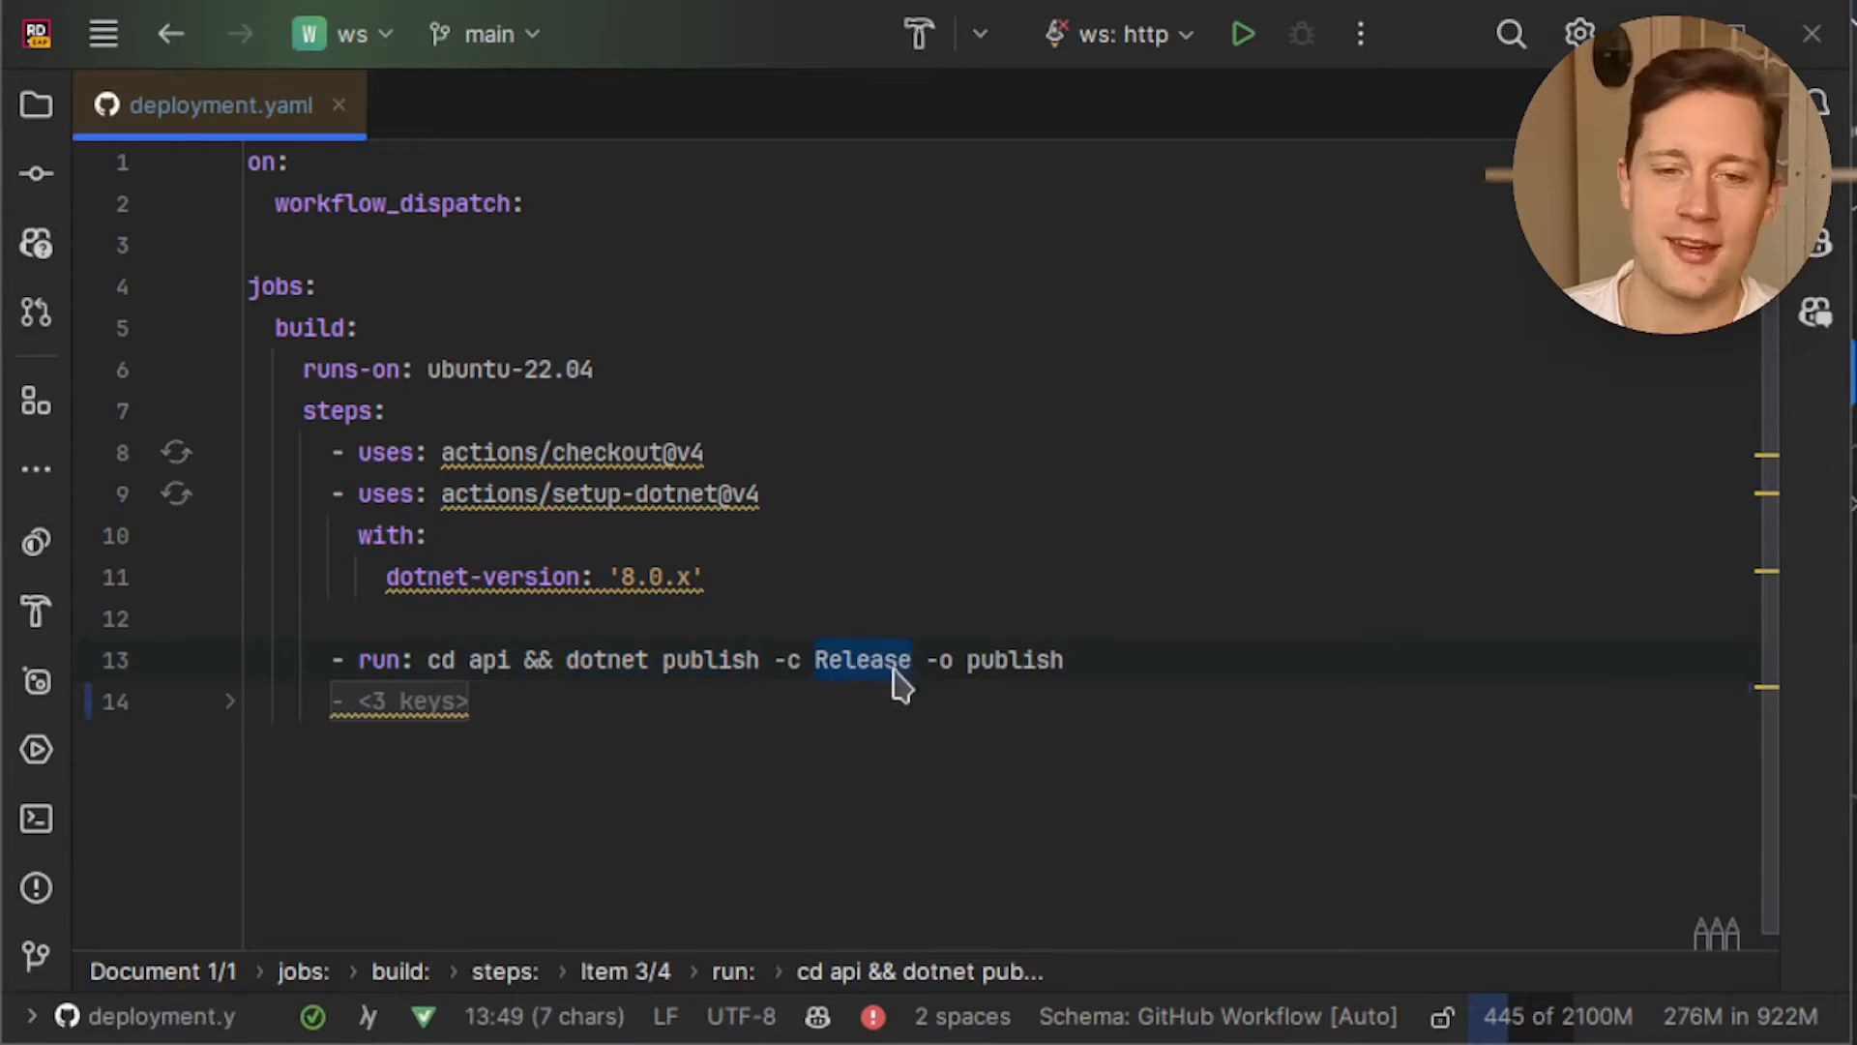
mouse_move(841, 665)
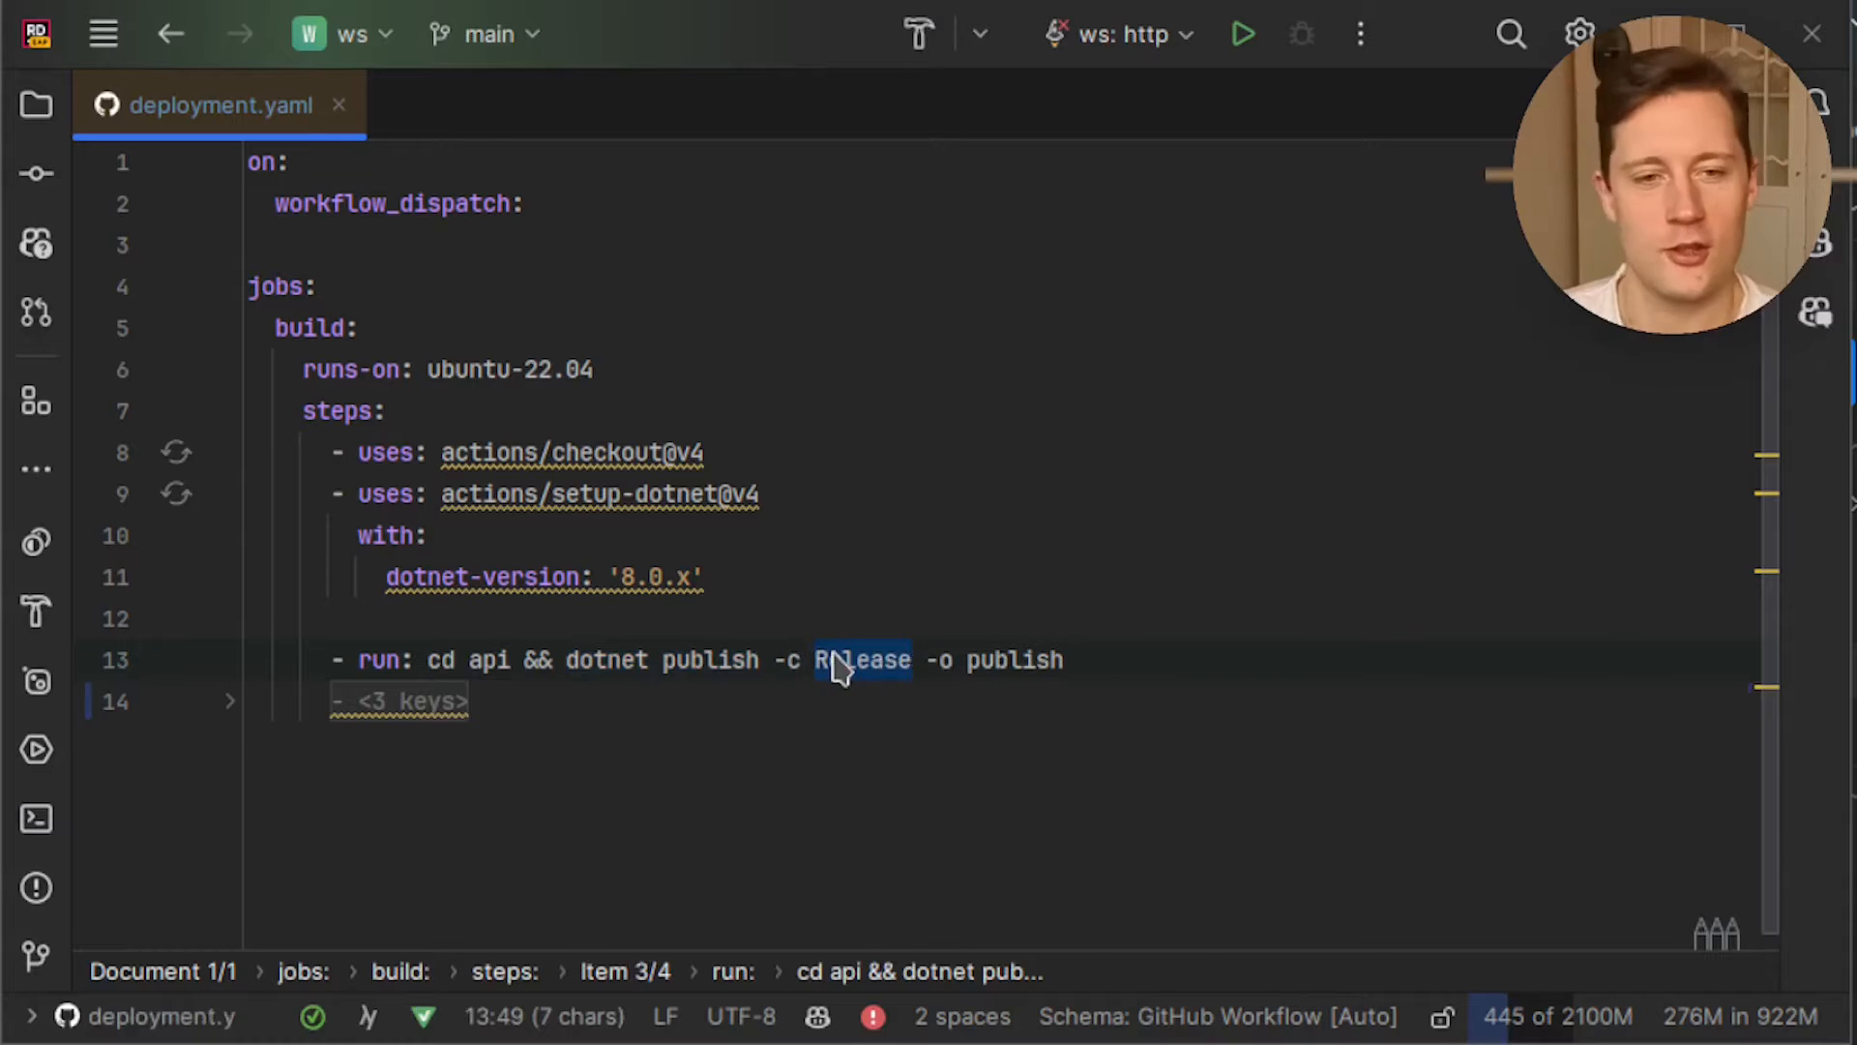
mouse_move(838, 671)
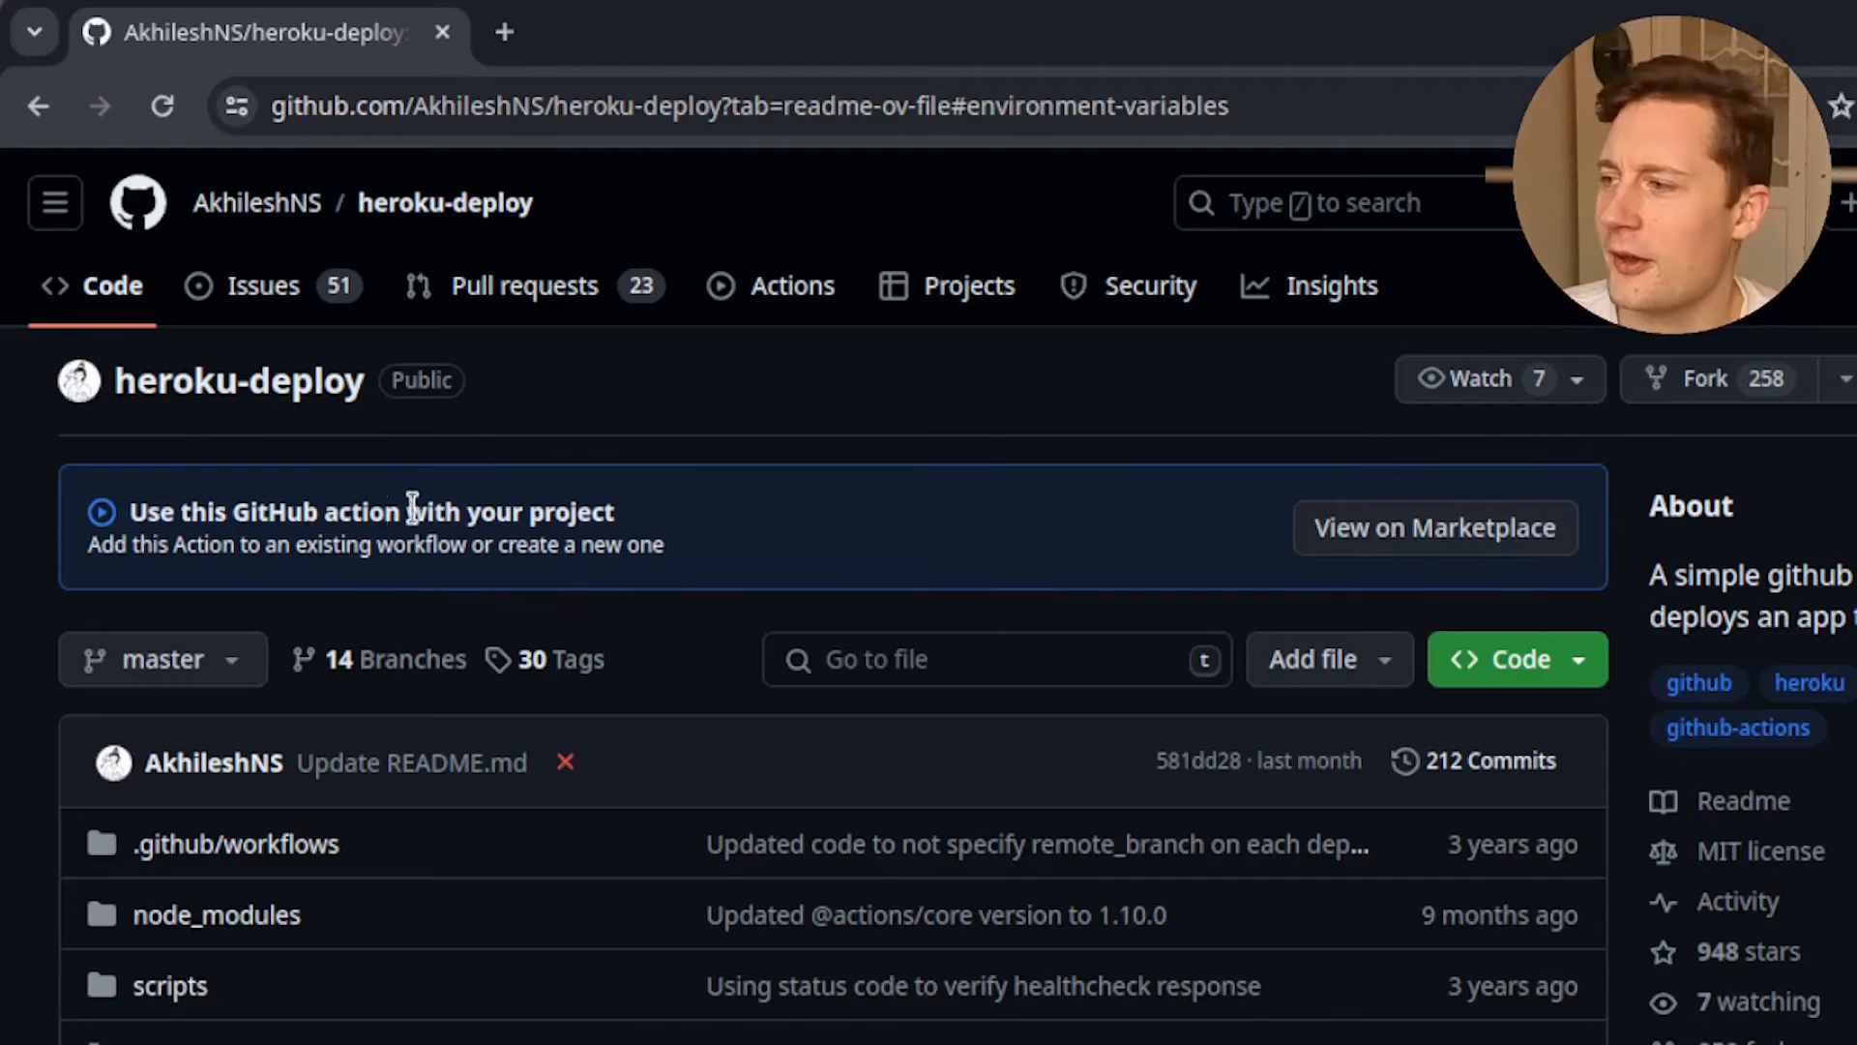
mouse_move(851, 580)
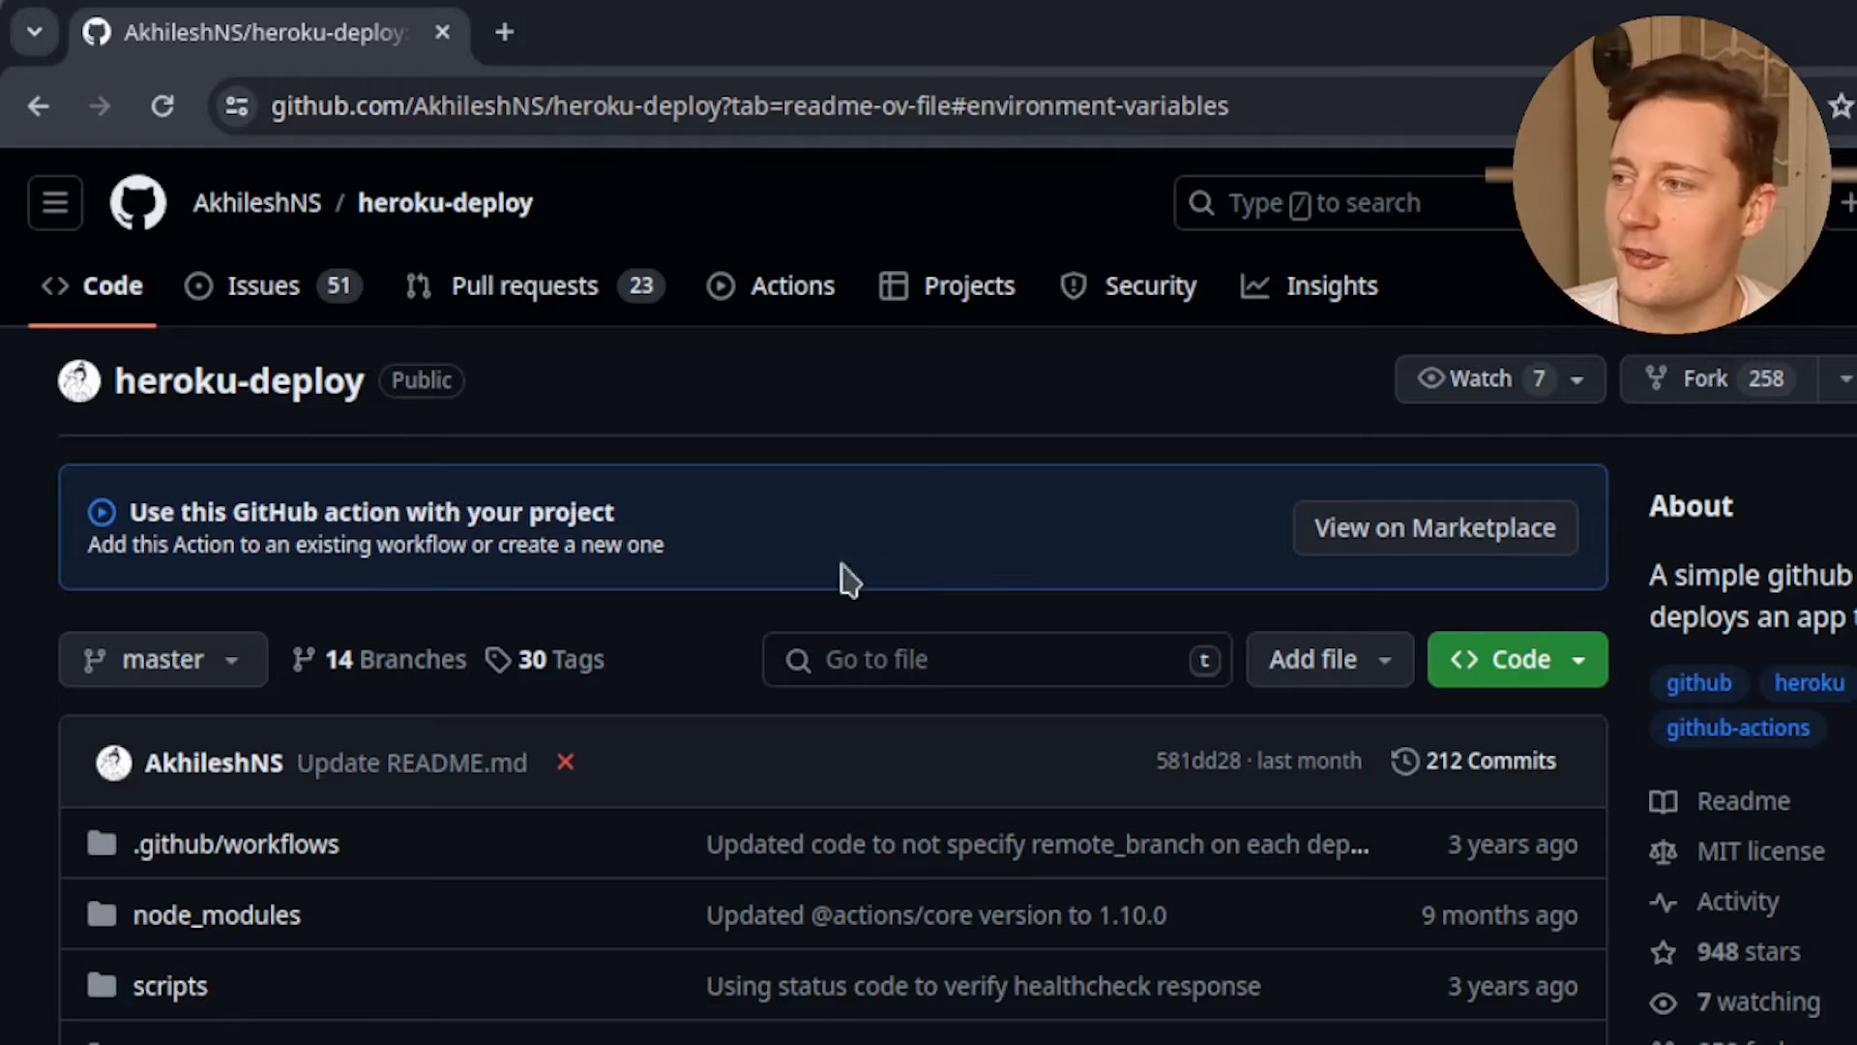
Open the Deploy to Heroku action's Marketplace listing from the heroku-deploy repository
left_click(1434, 526)
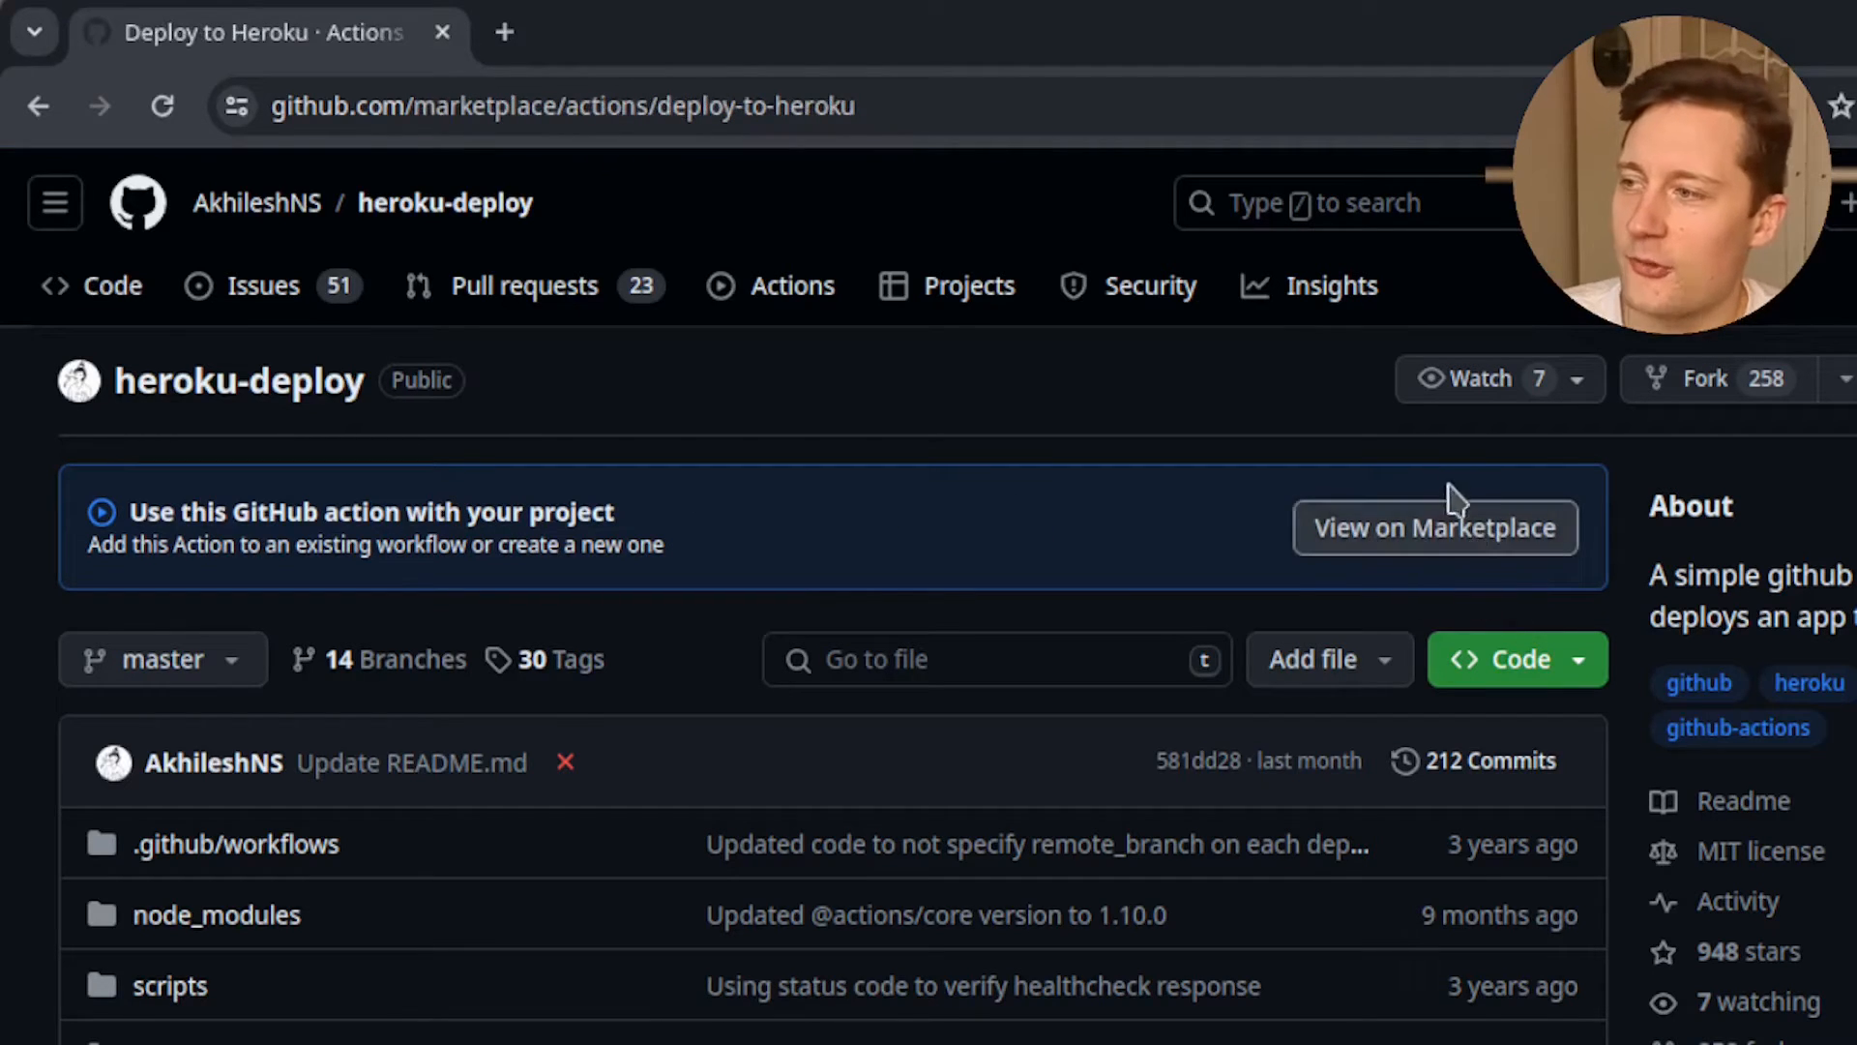
left_click(1433, 526)
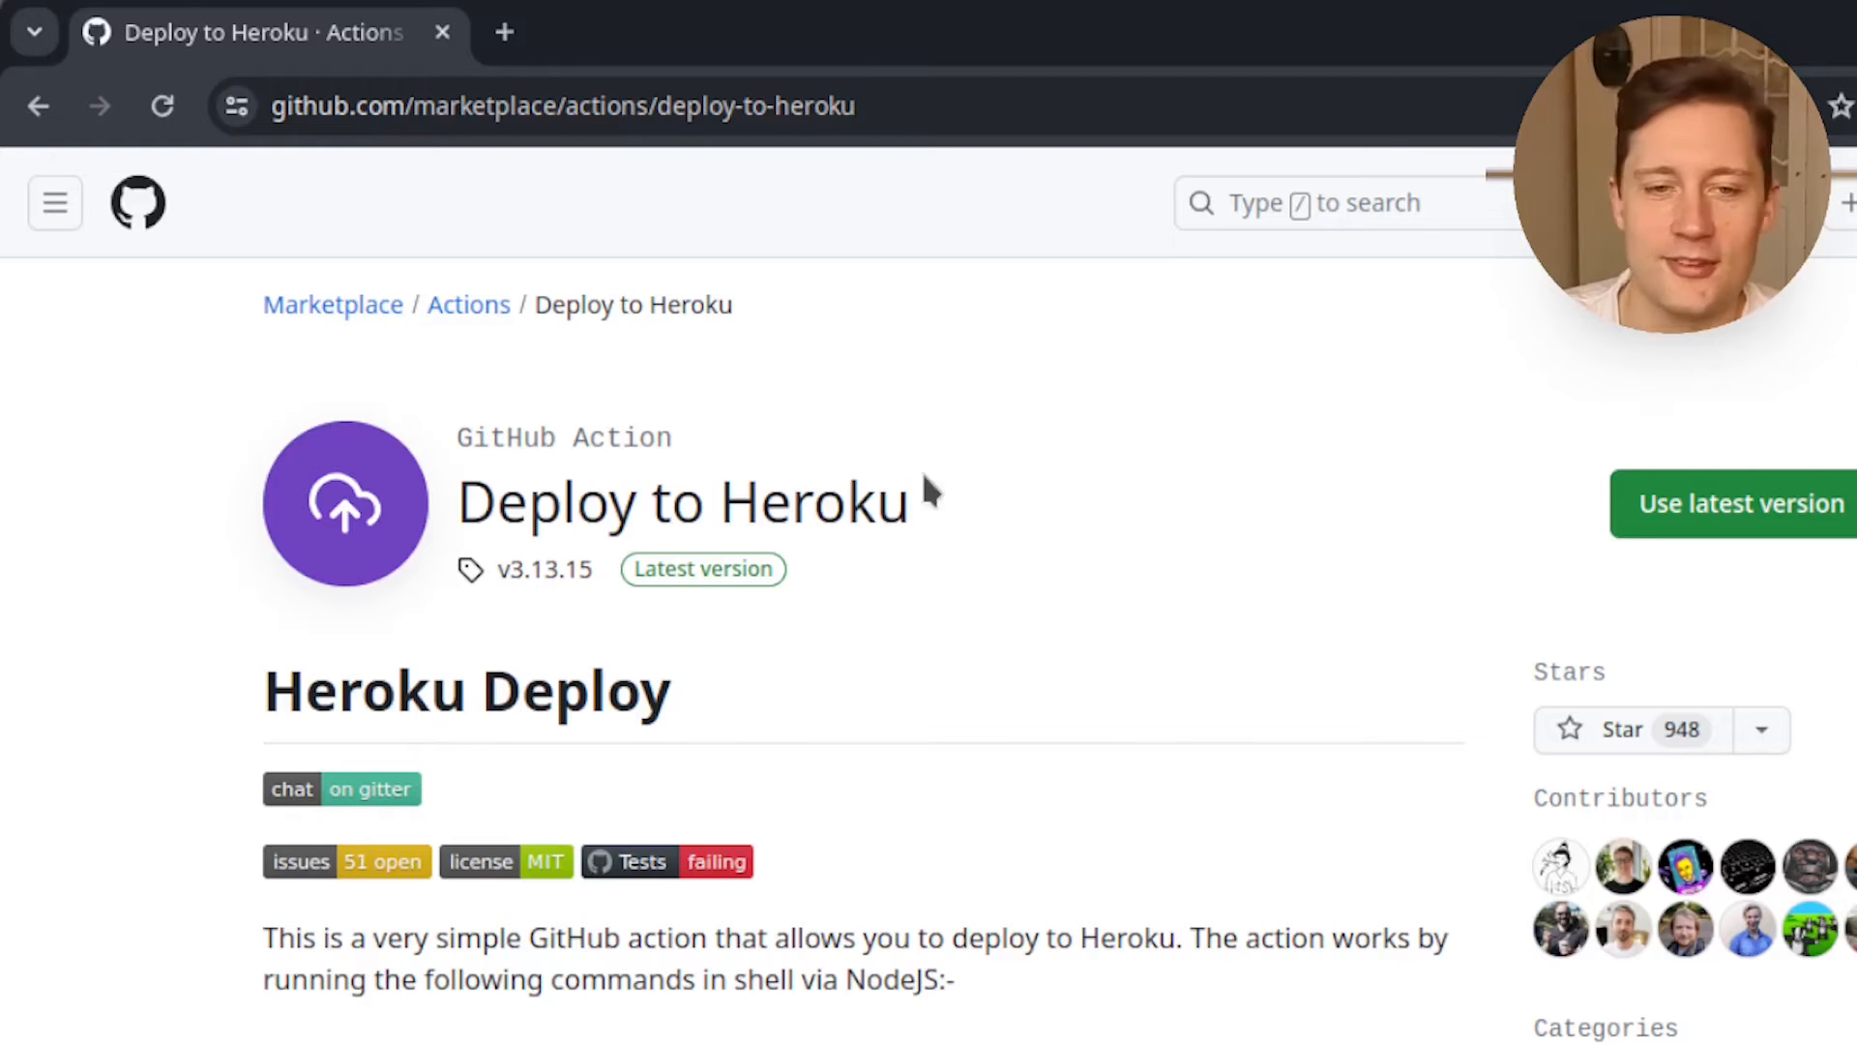
mouse_move(1060, 545)
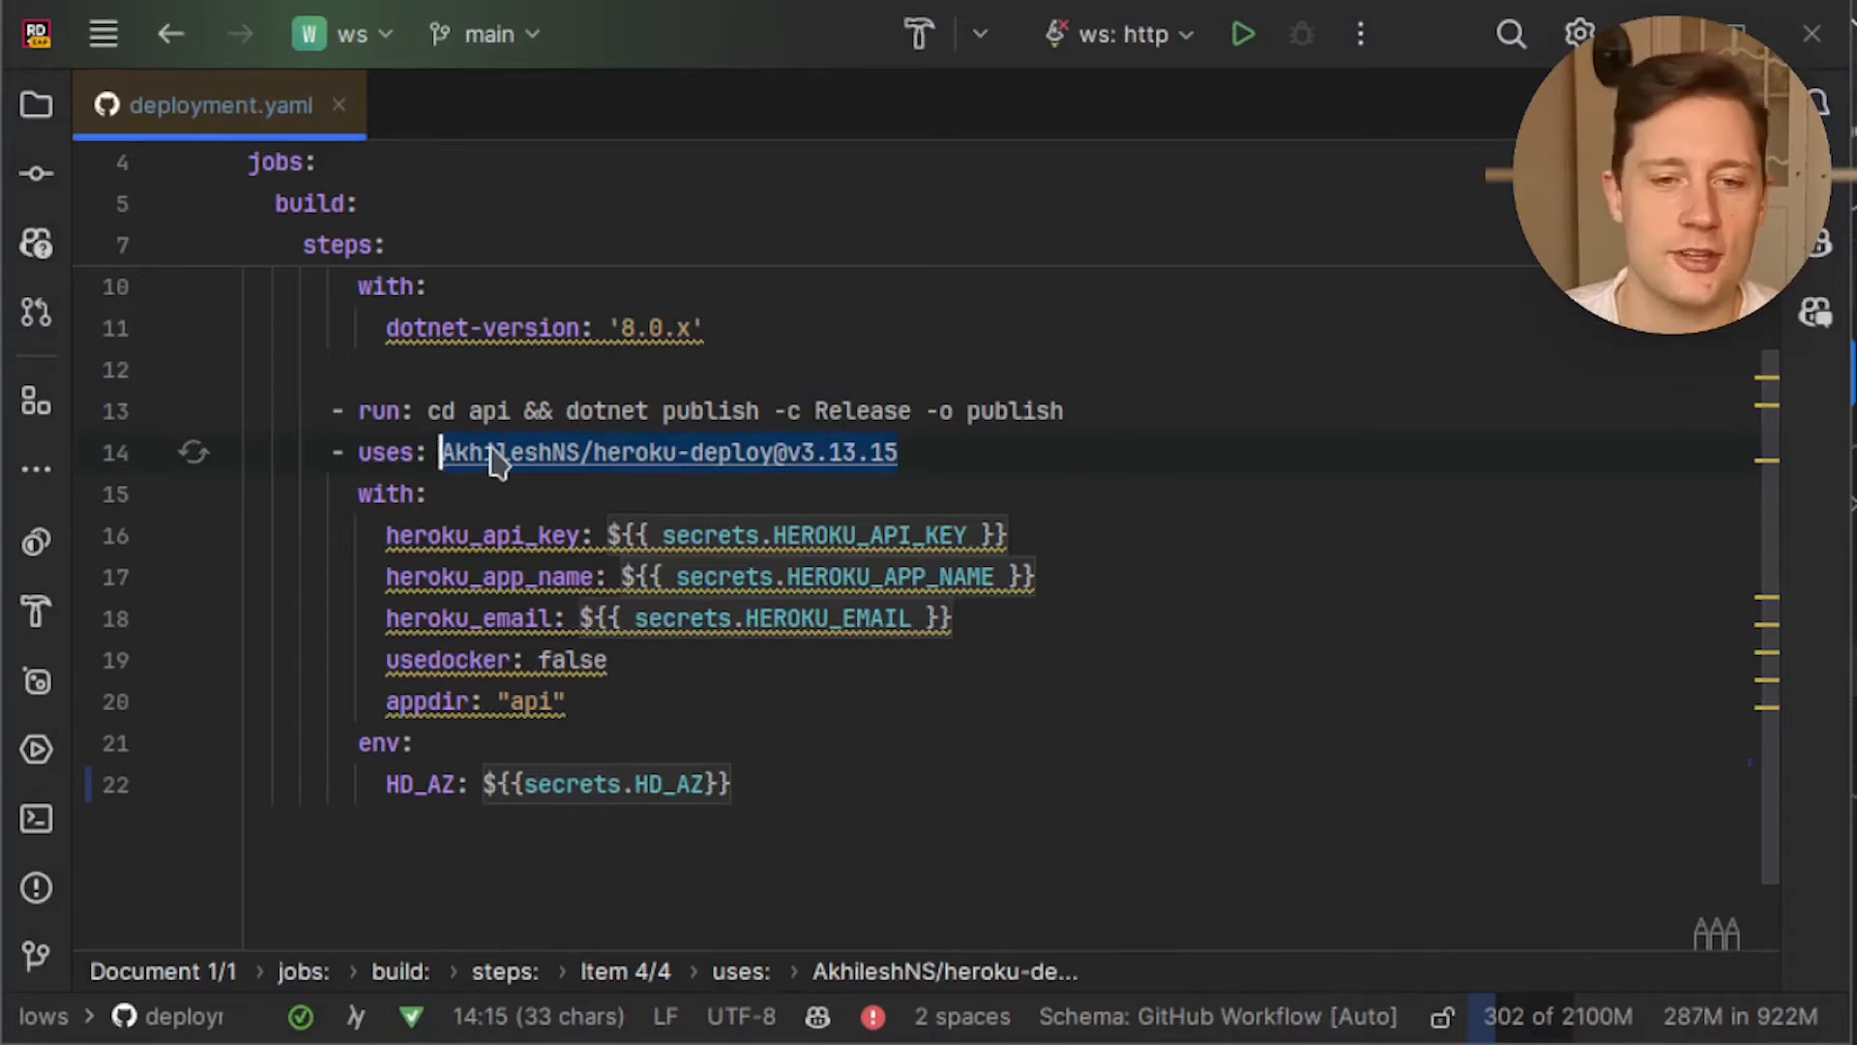
mouse_move(1026, 491)
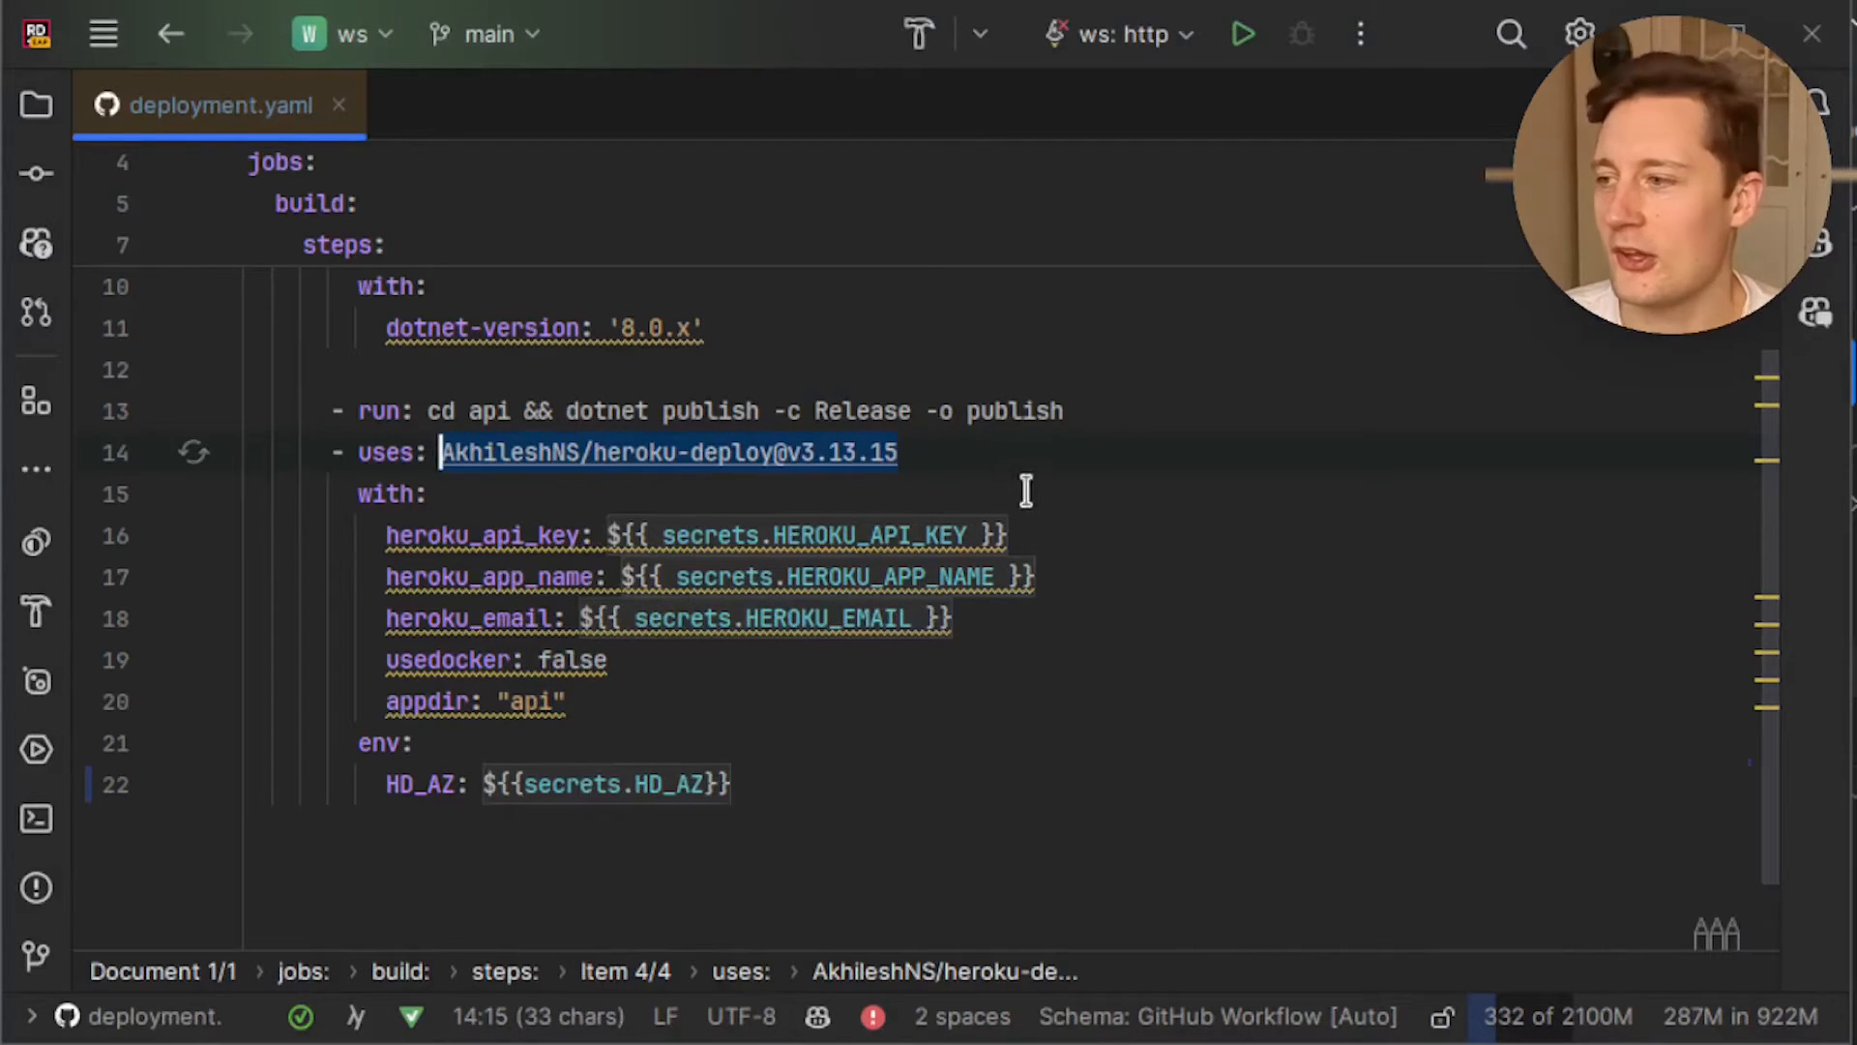
left_click(931, 533)
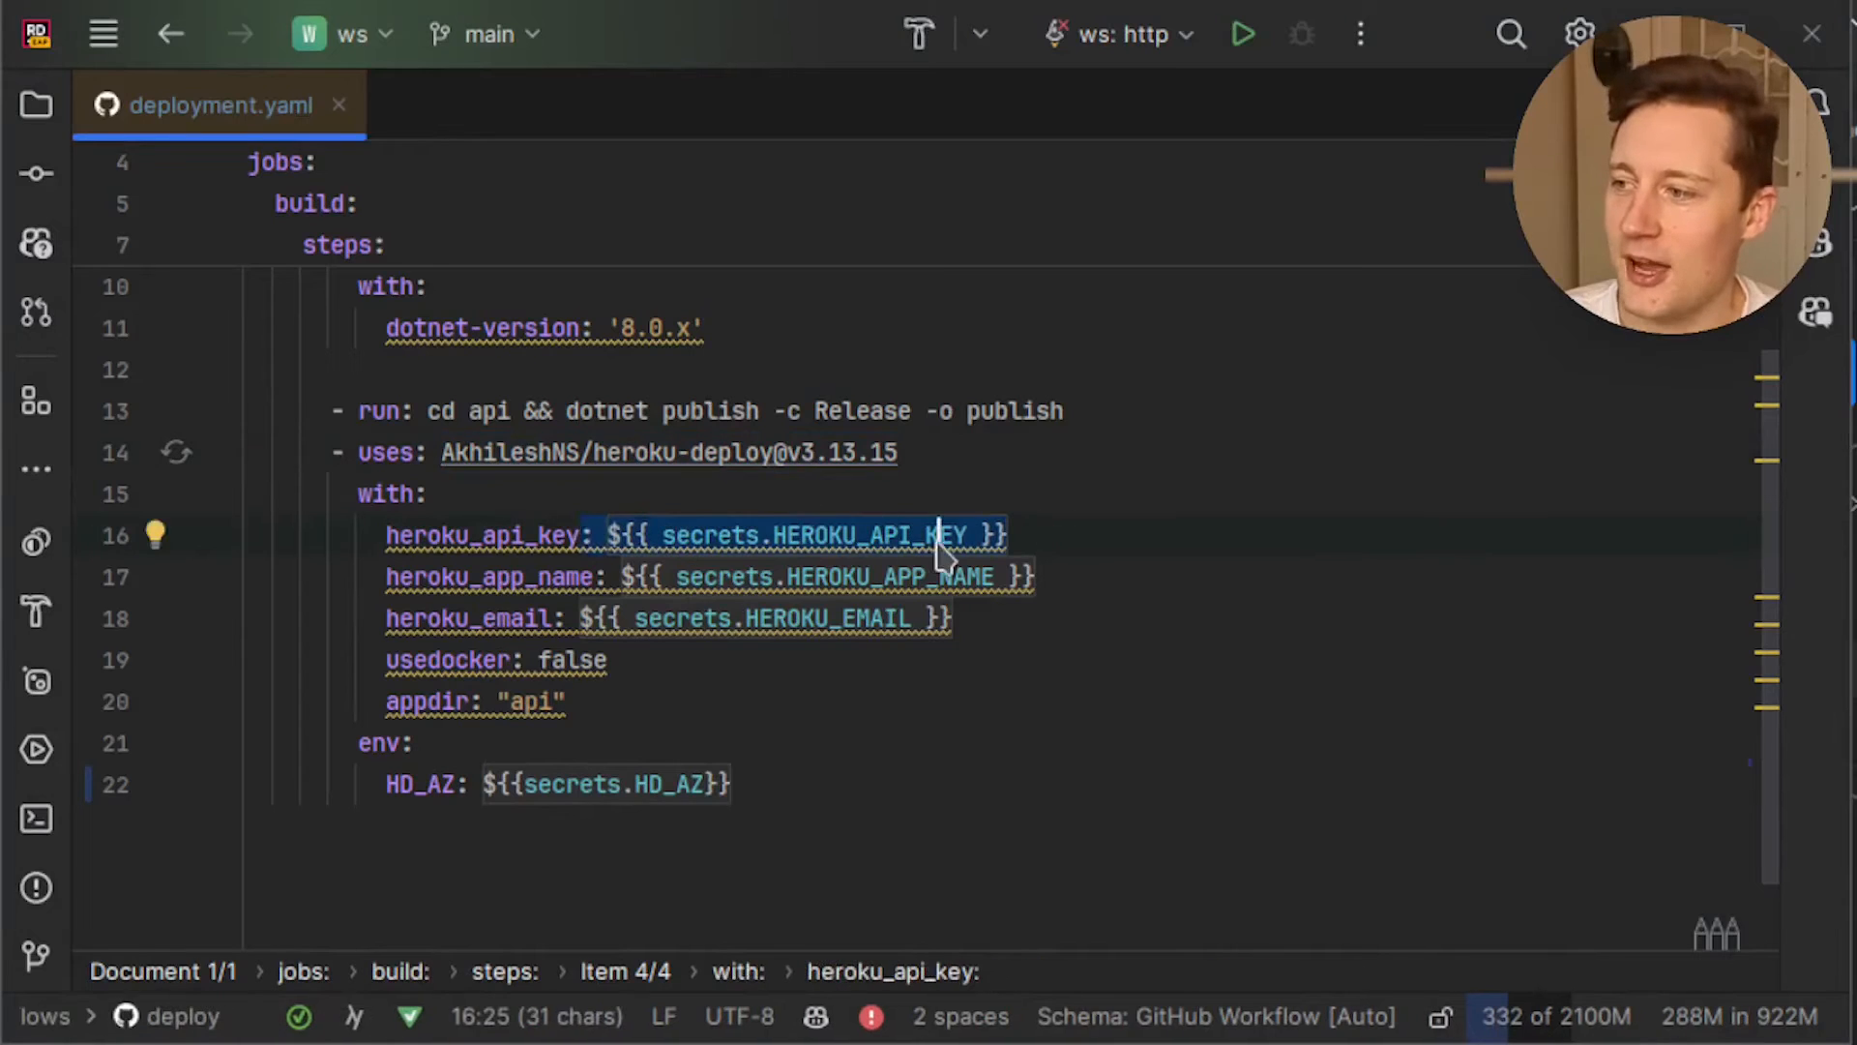
left_click(960, 576)
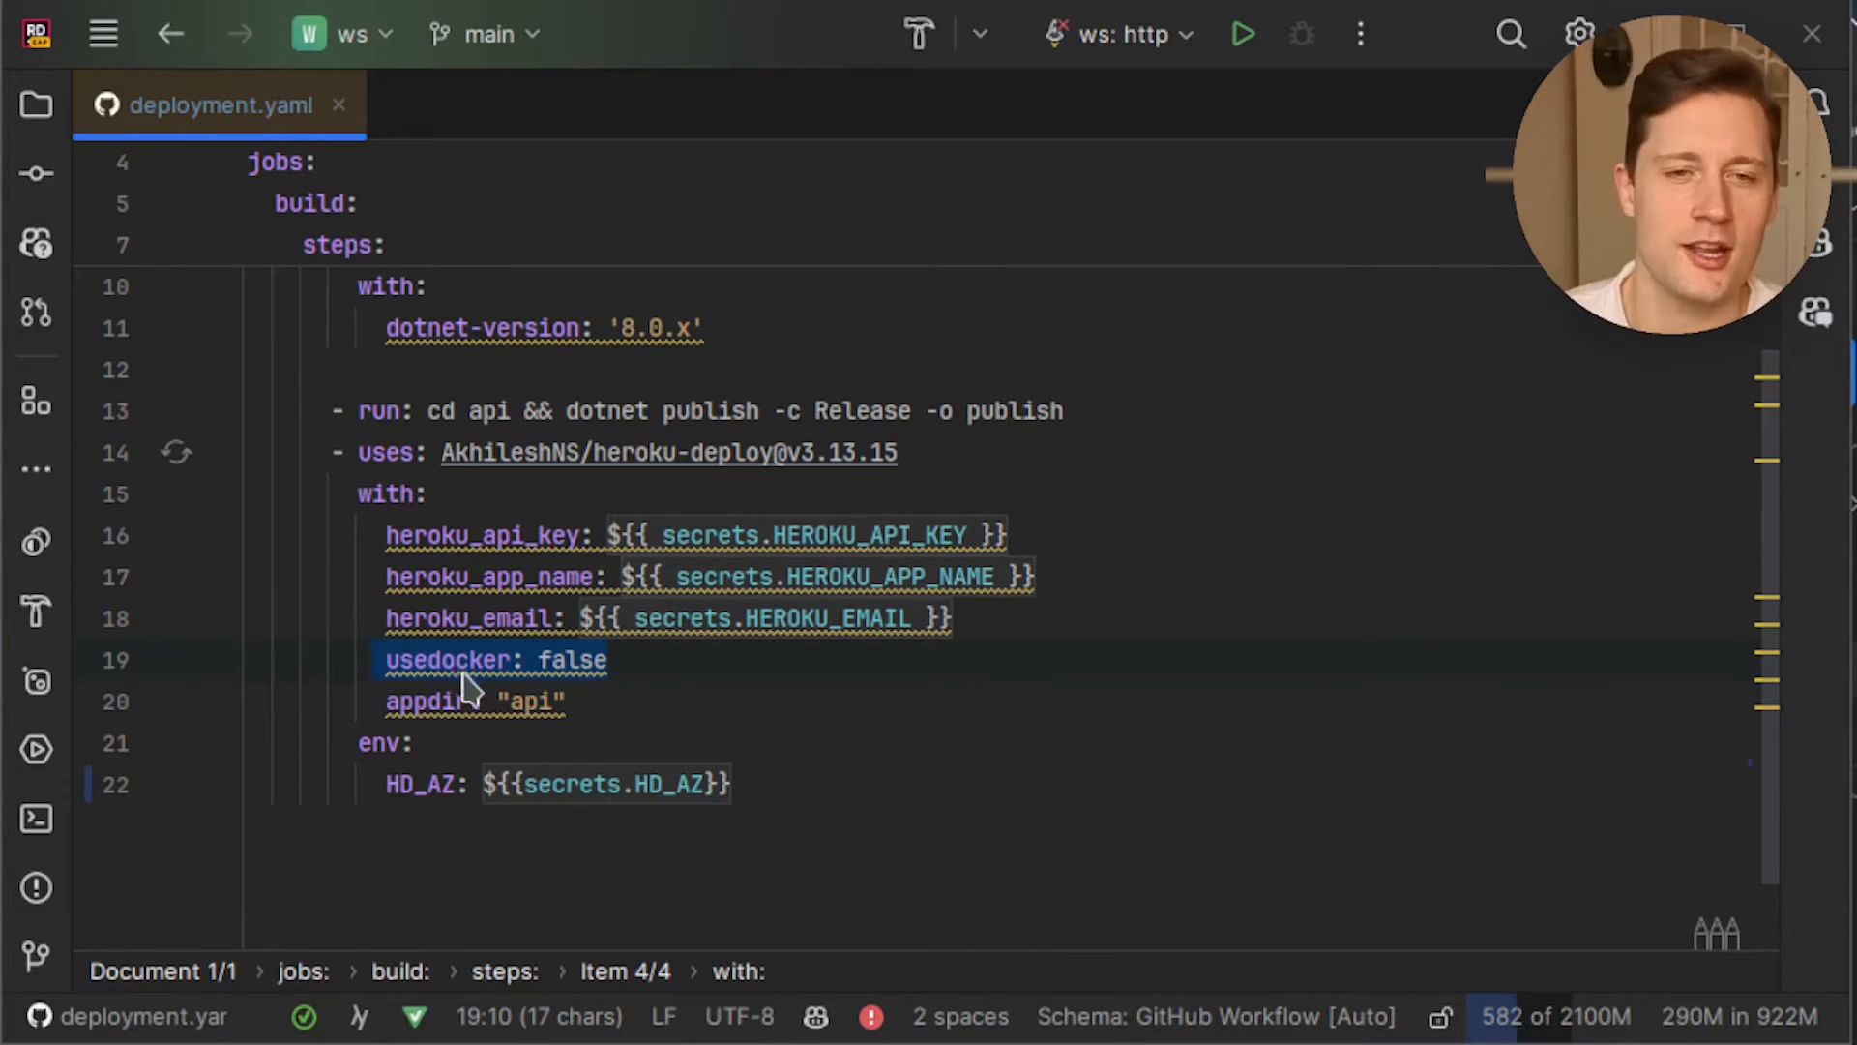
mouse_move(569, 660)
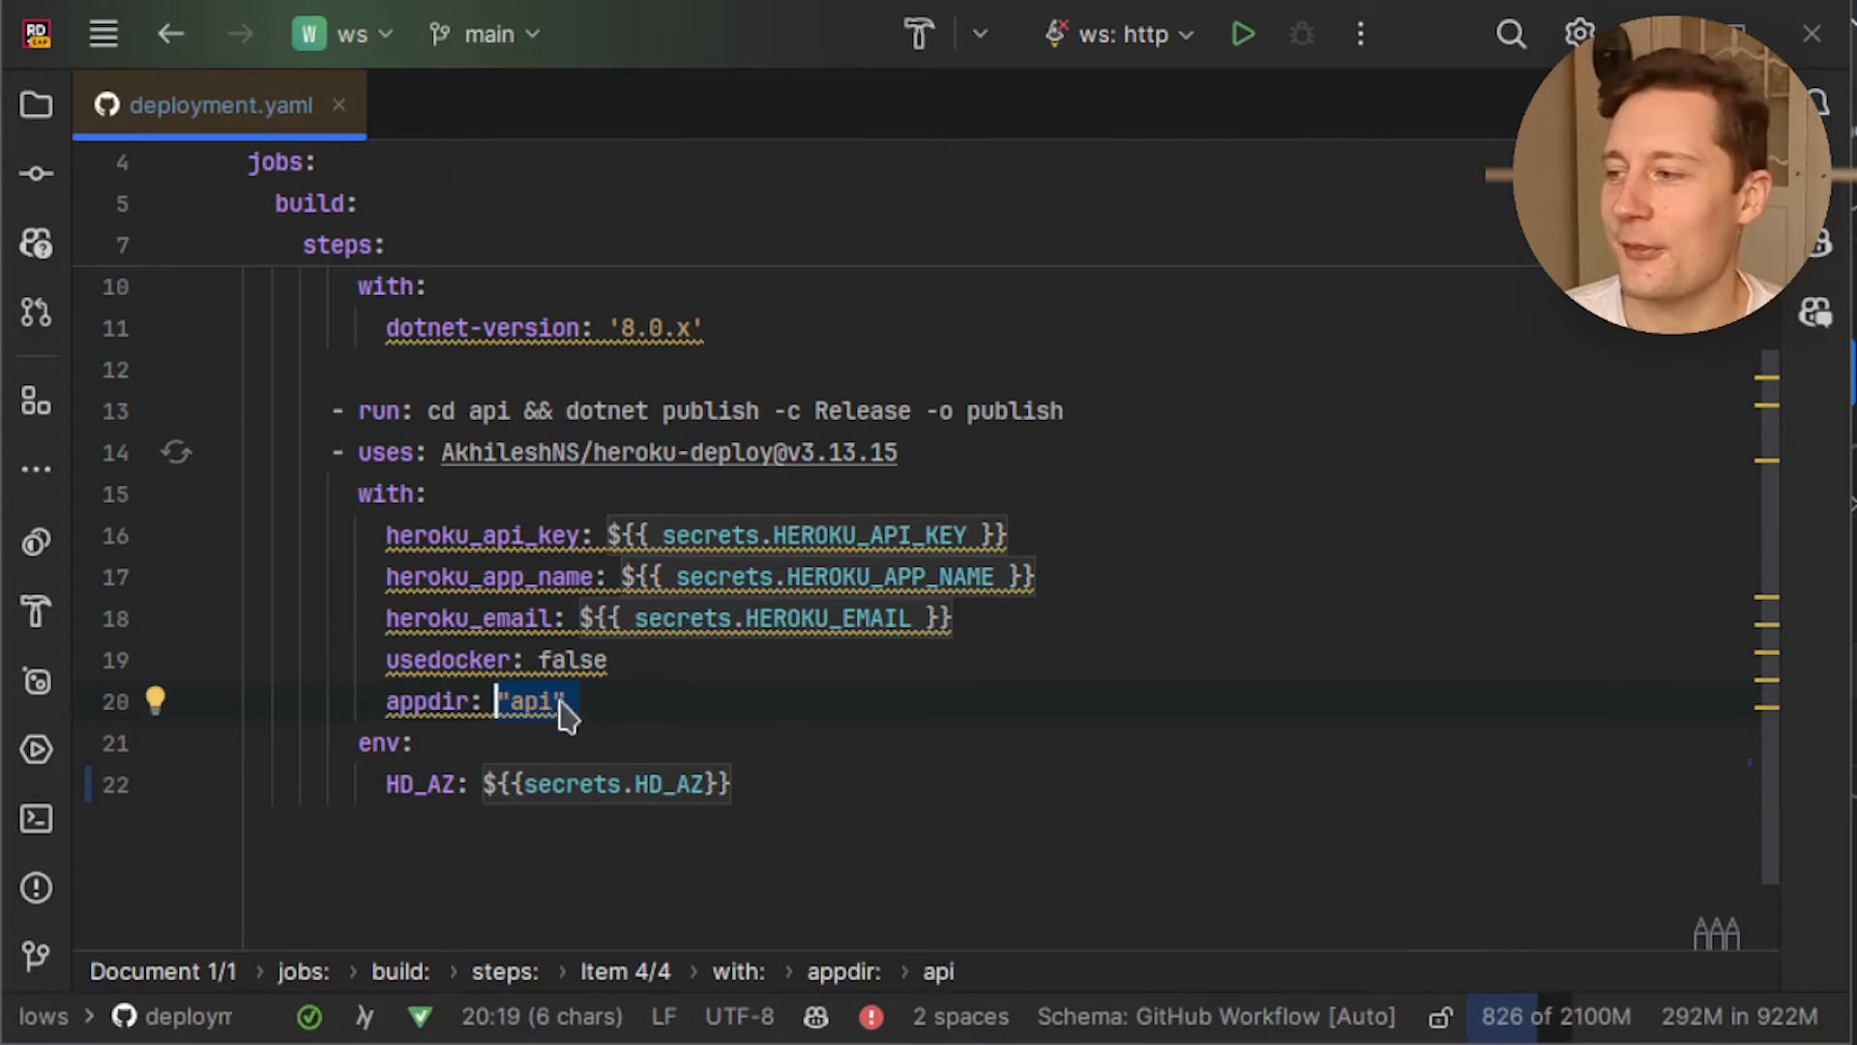
mouse_move(698, 891)
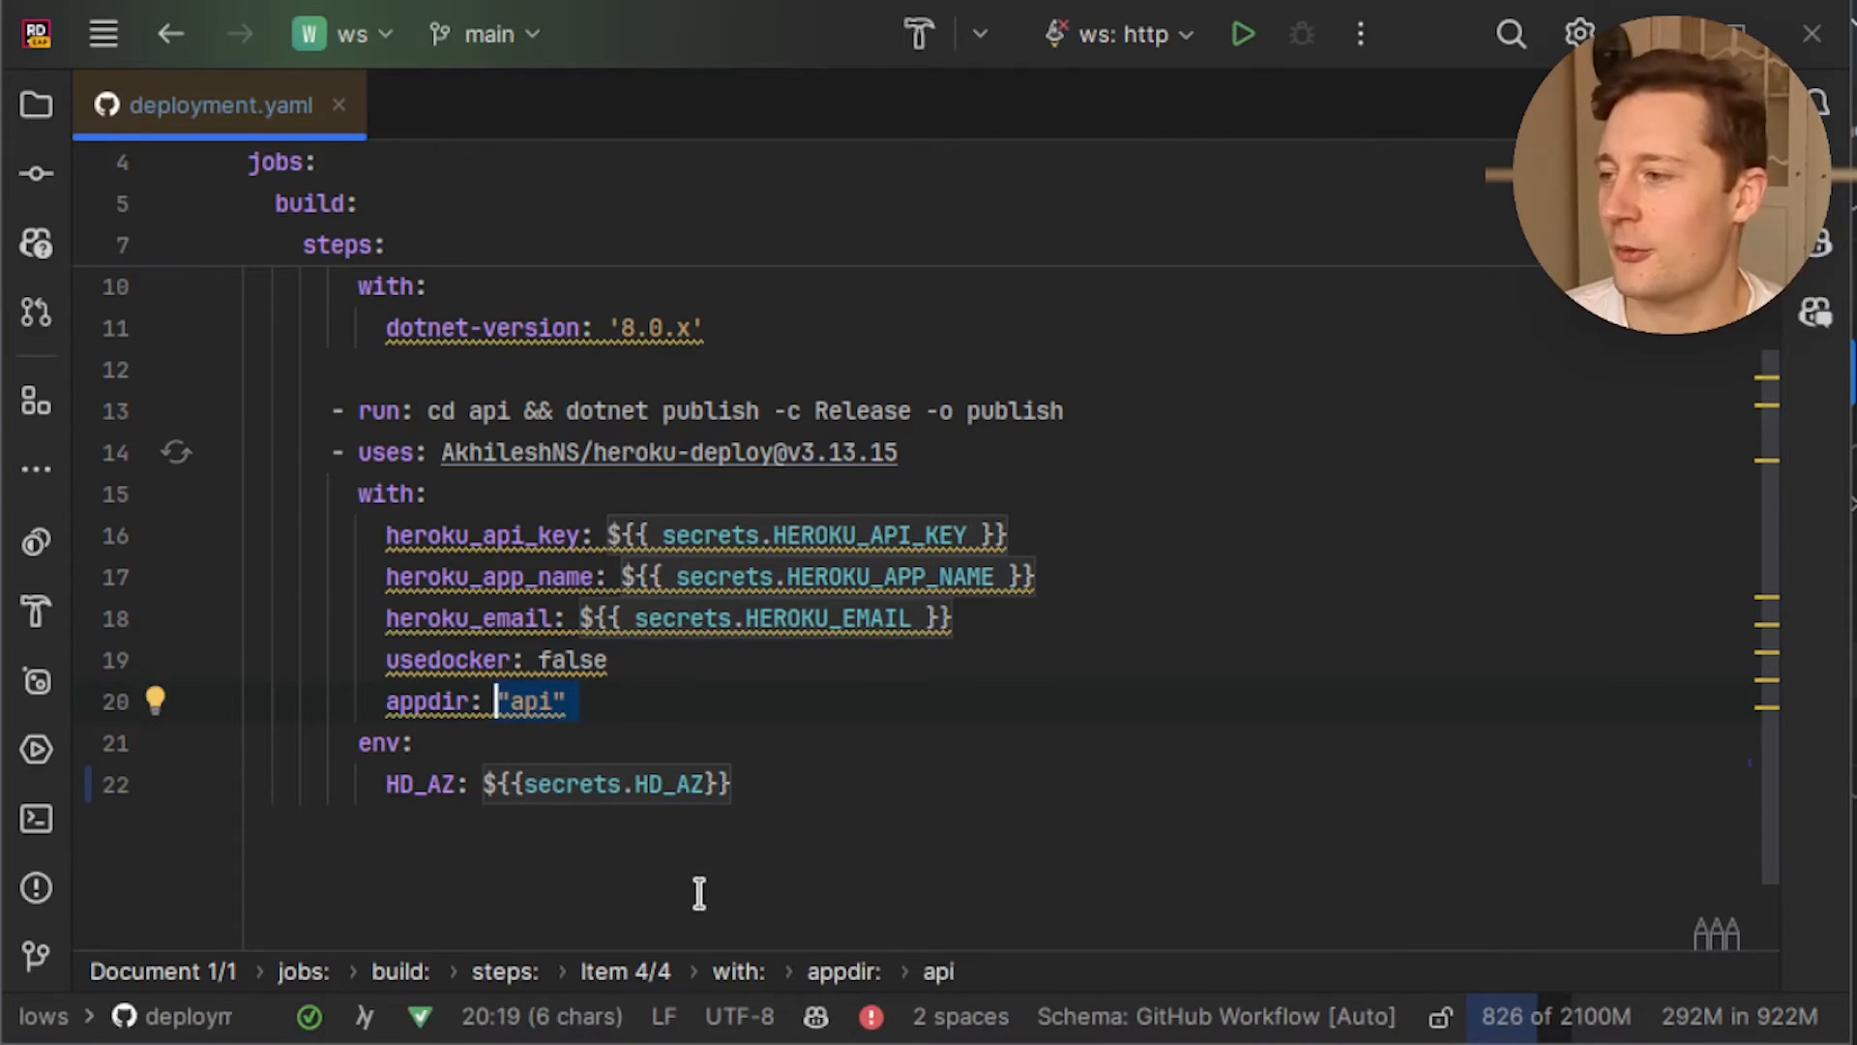
left_click(359, 743)
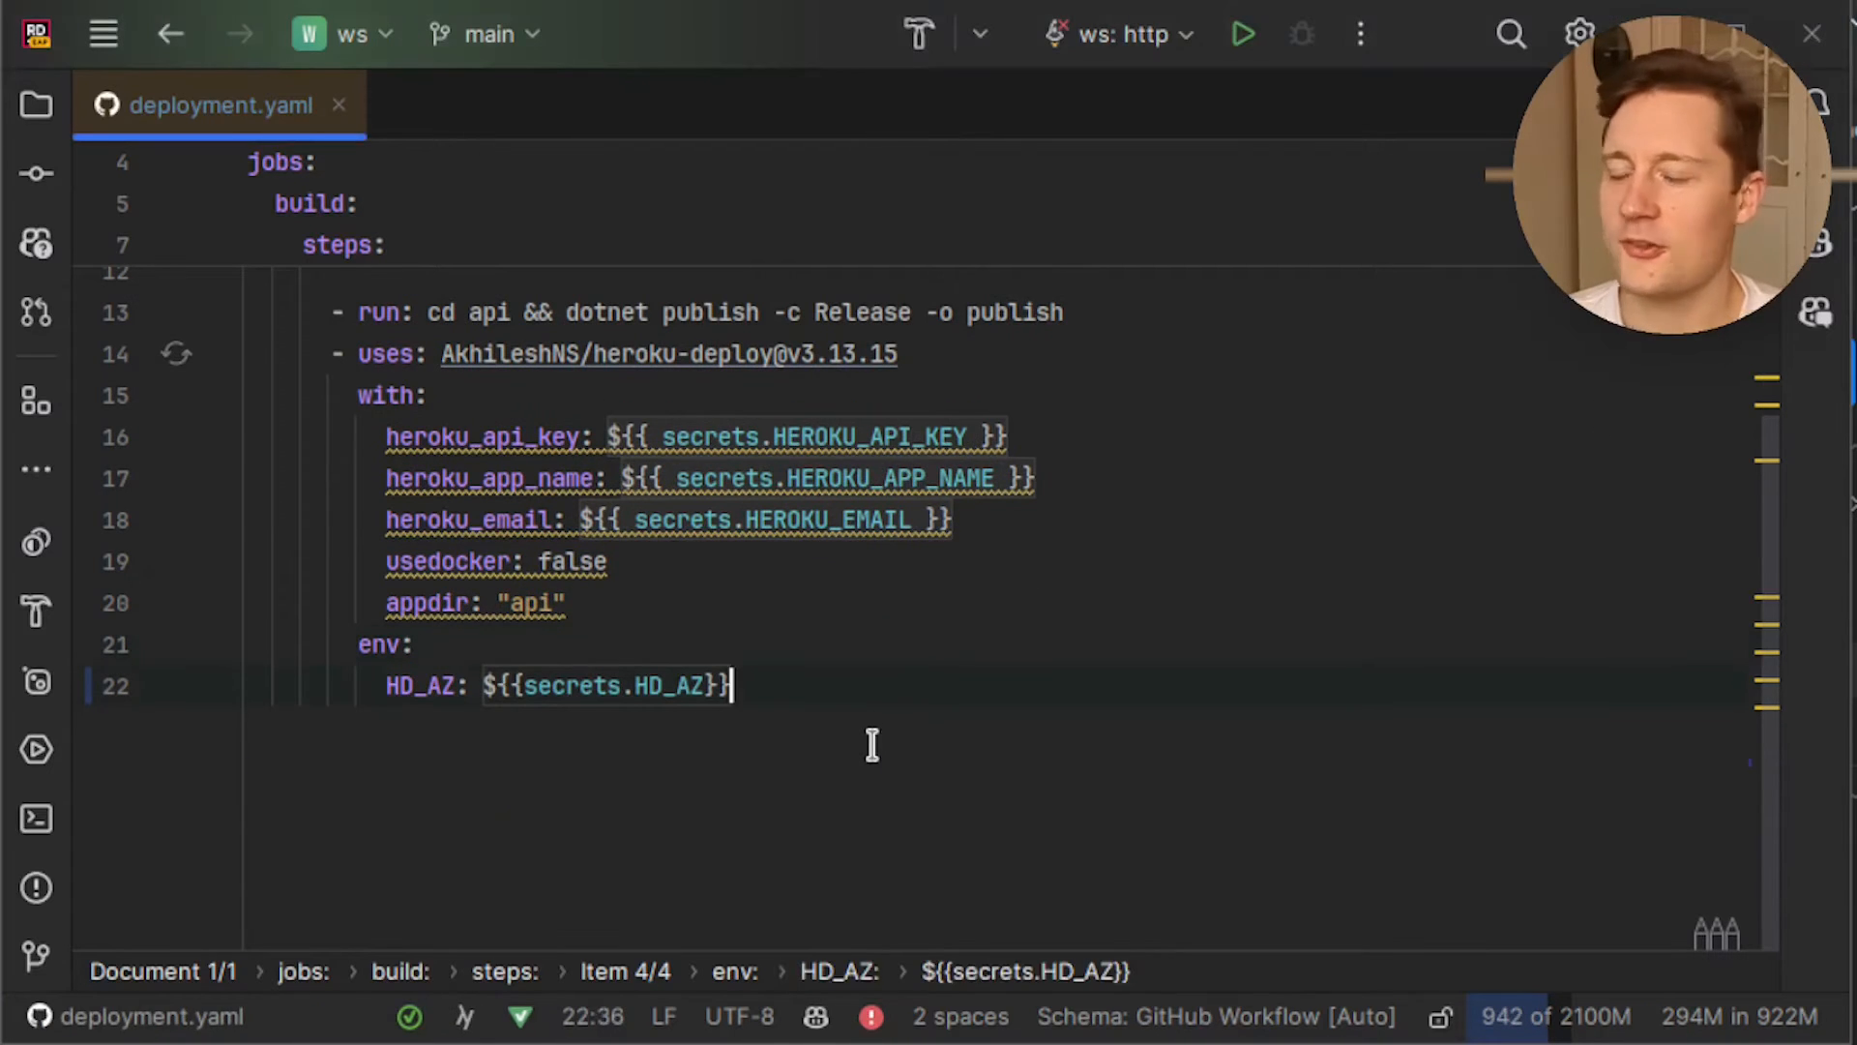
left_click(435, 685)
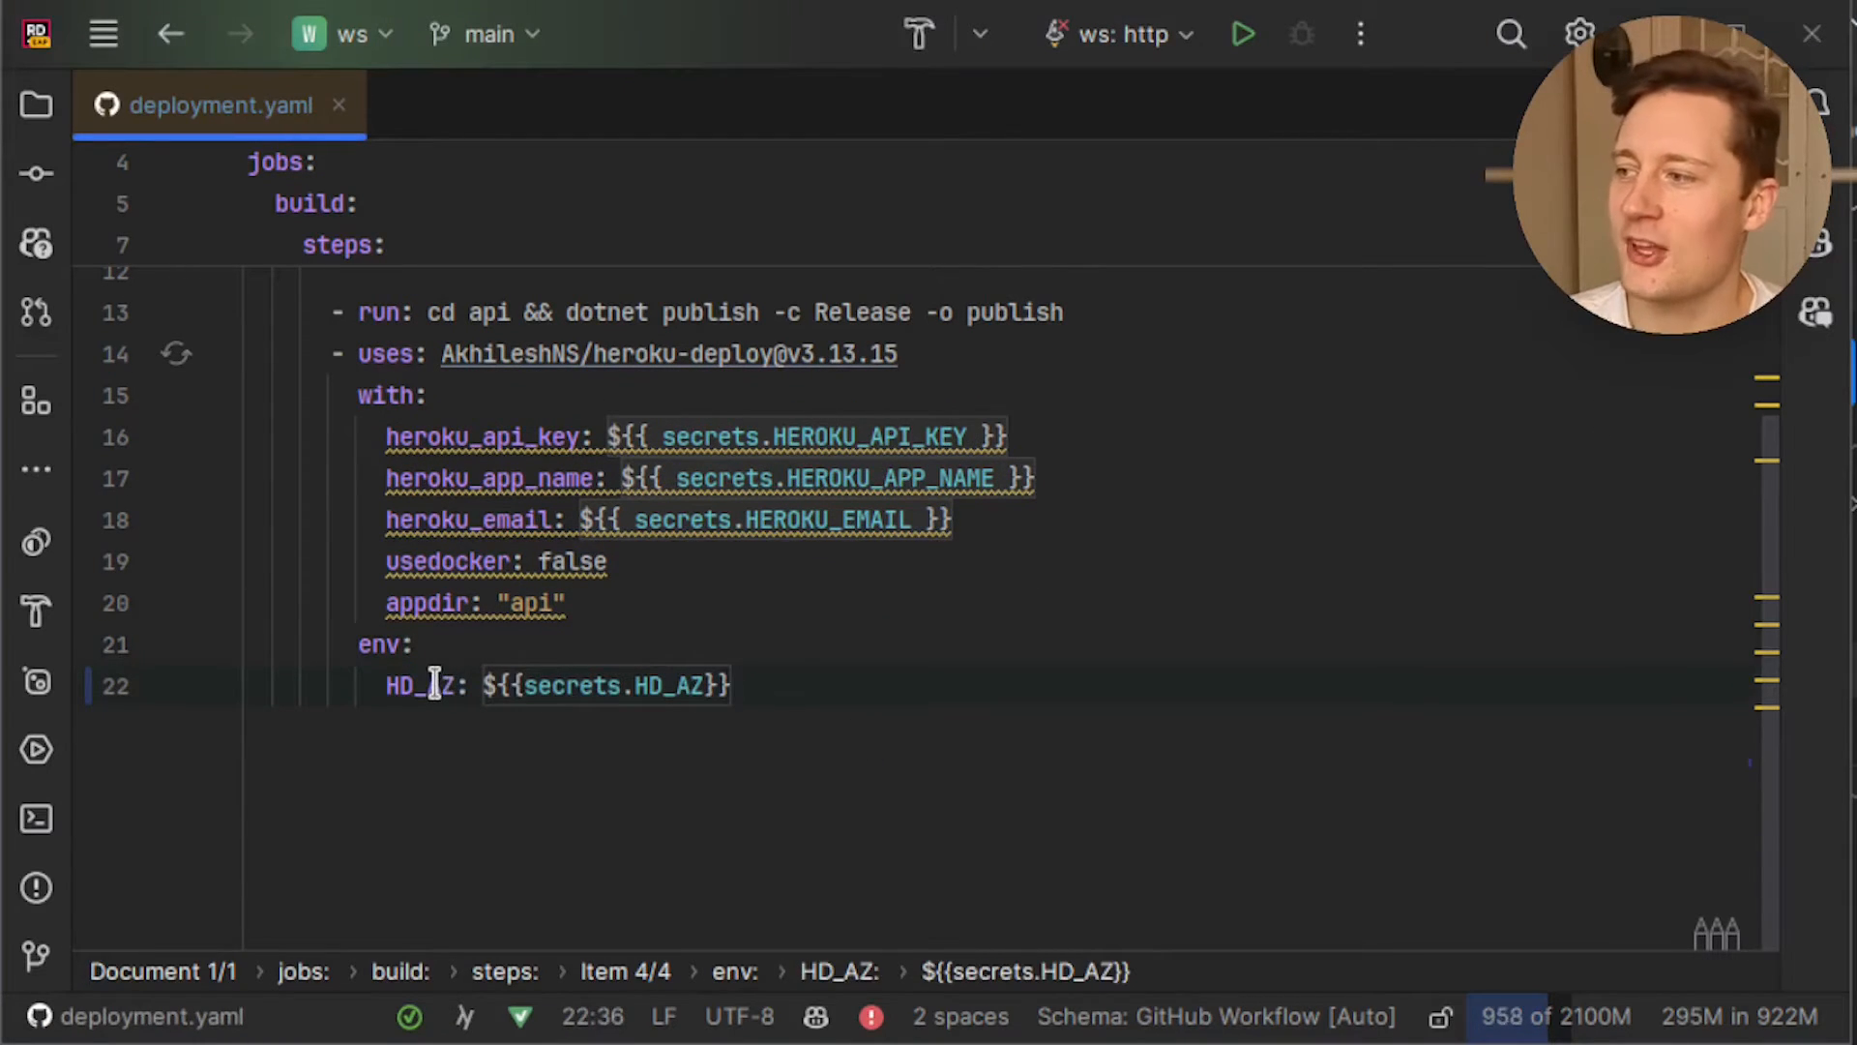
double_click(414, 684)
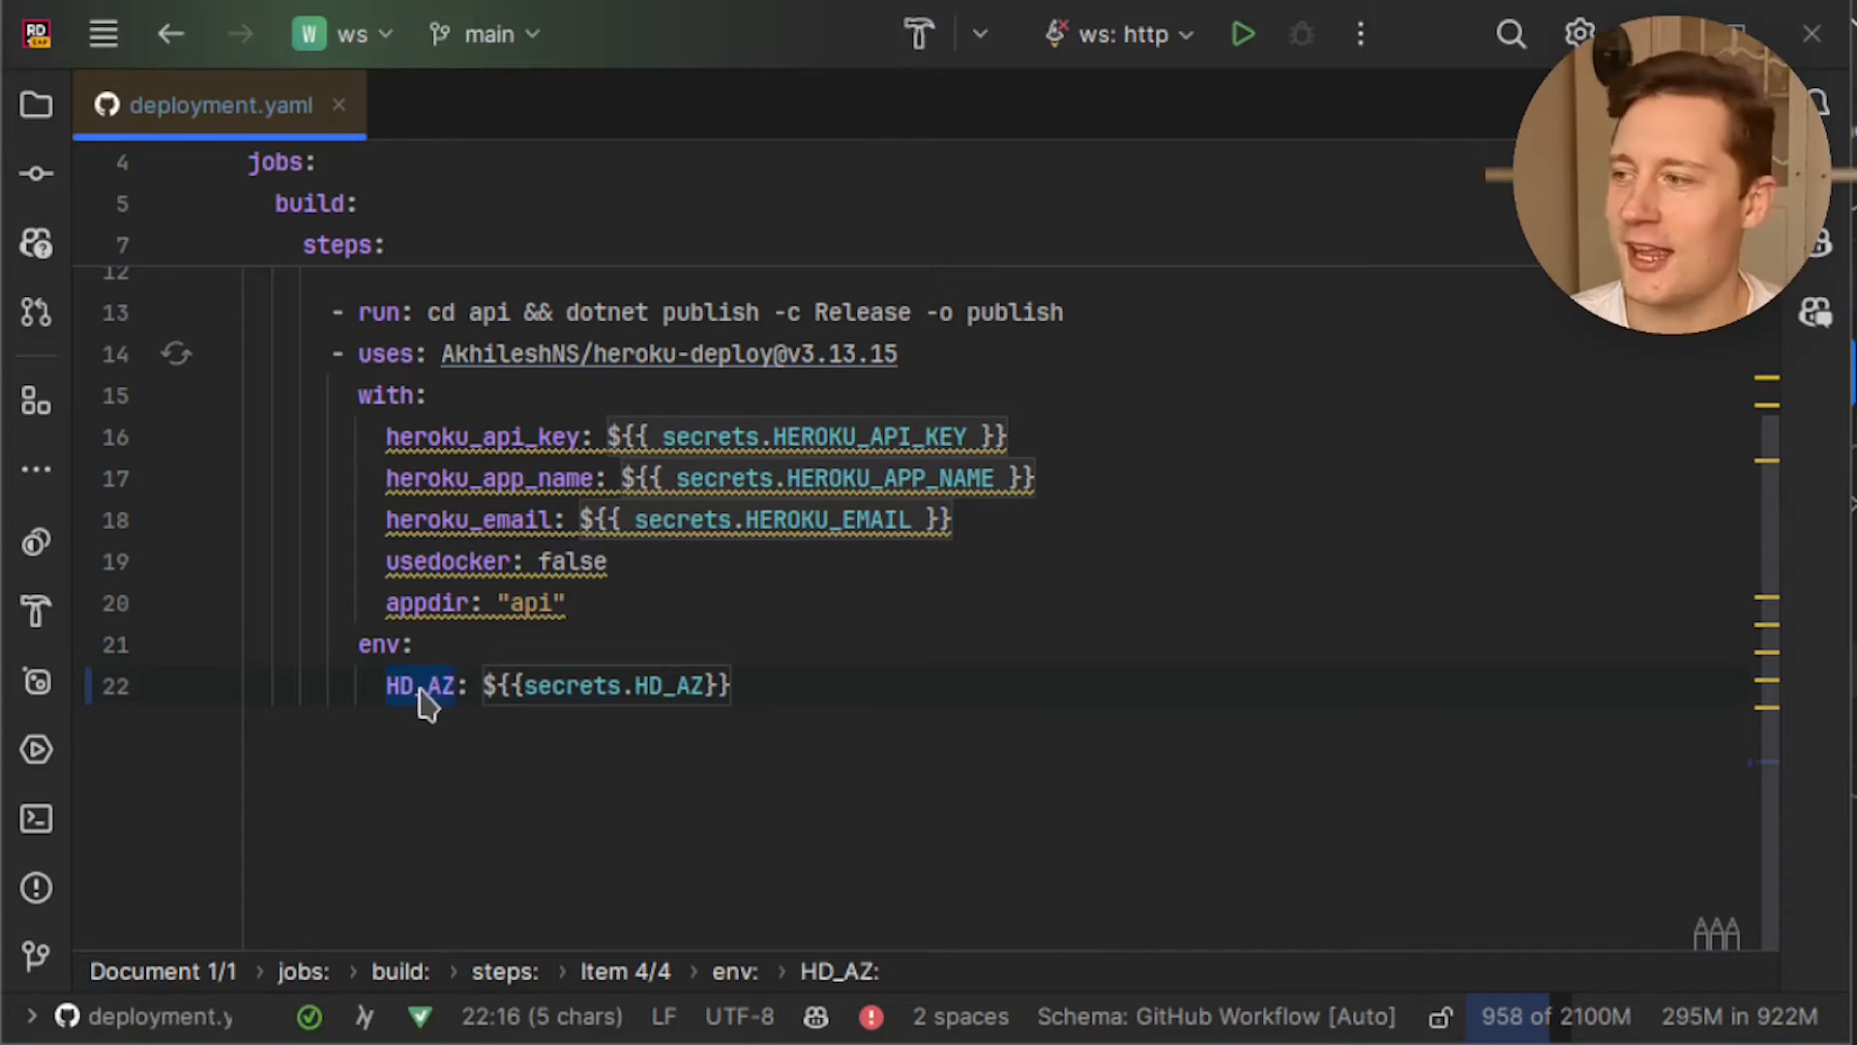
mouse_move(420, 684)
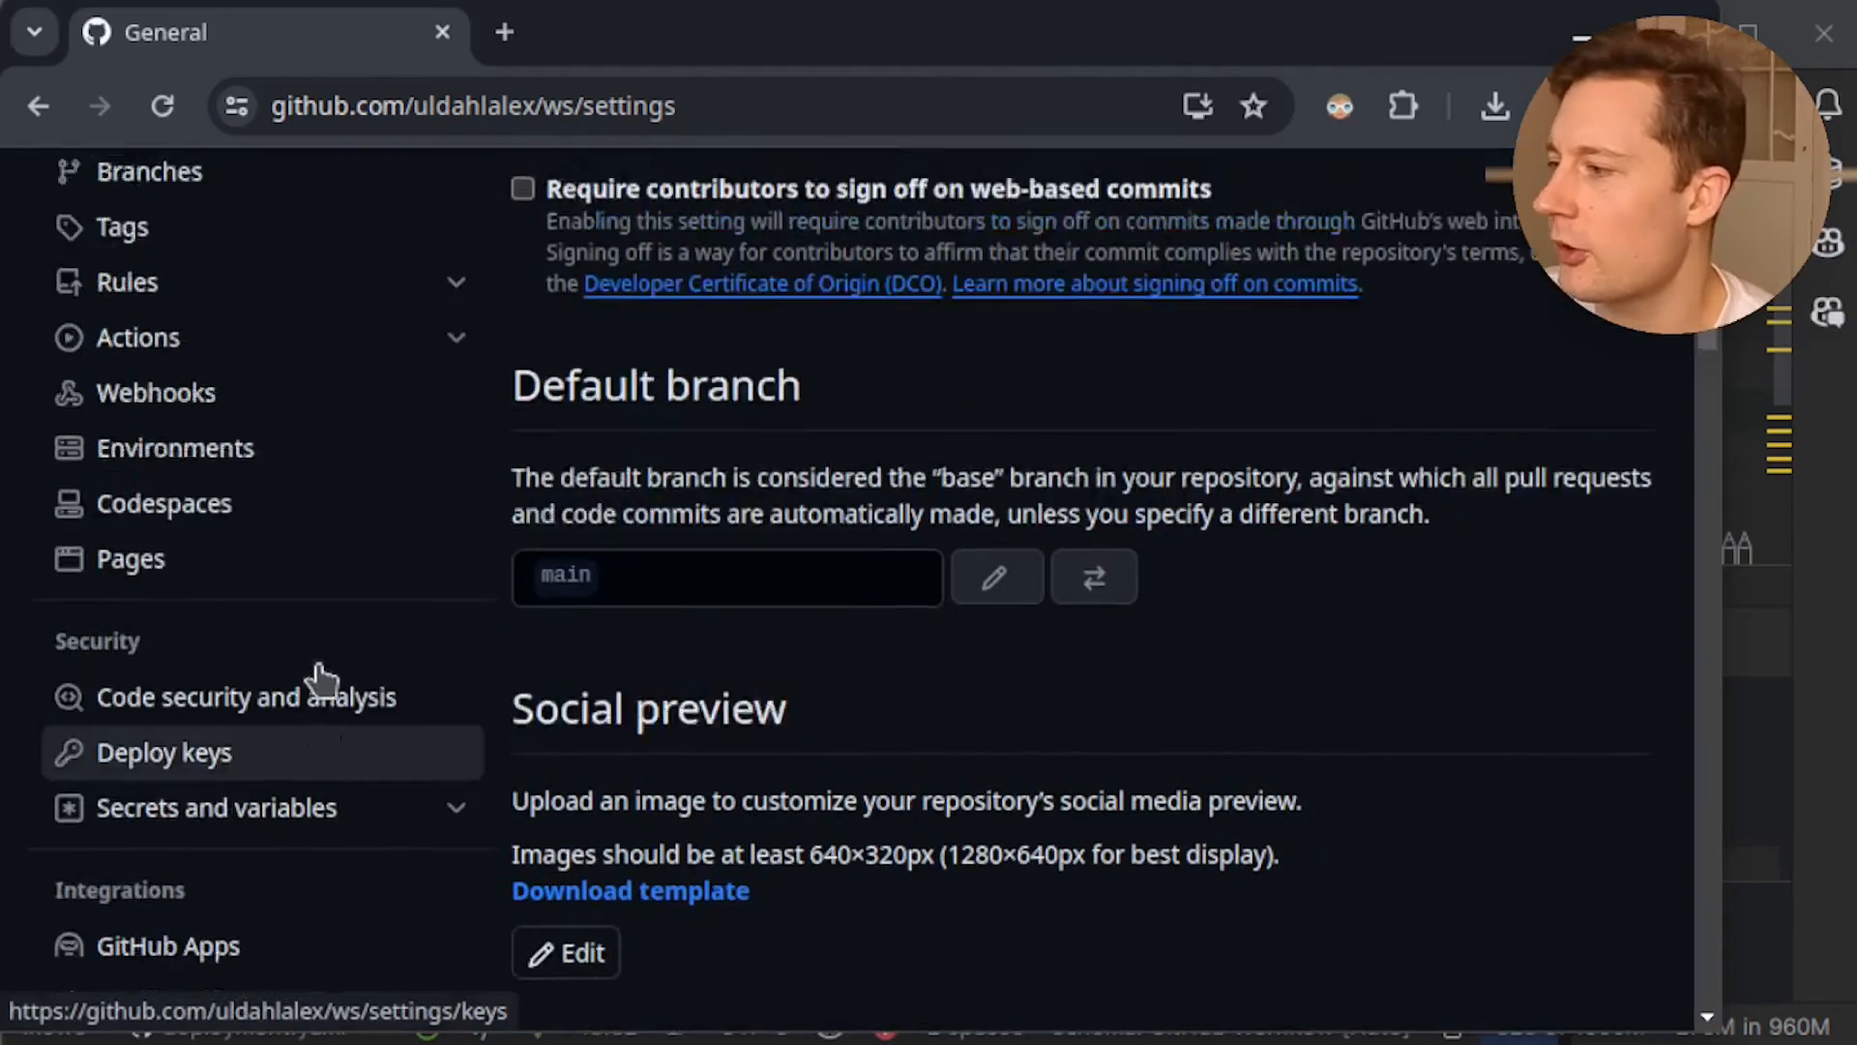
Show the repository's Actions secrets and highlight the HEROKU_APP_NAME secret
left_click(216, 807)
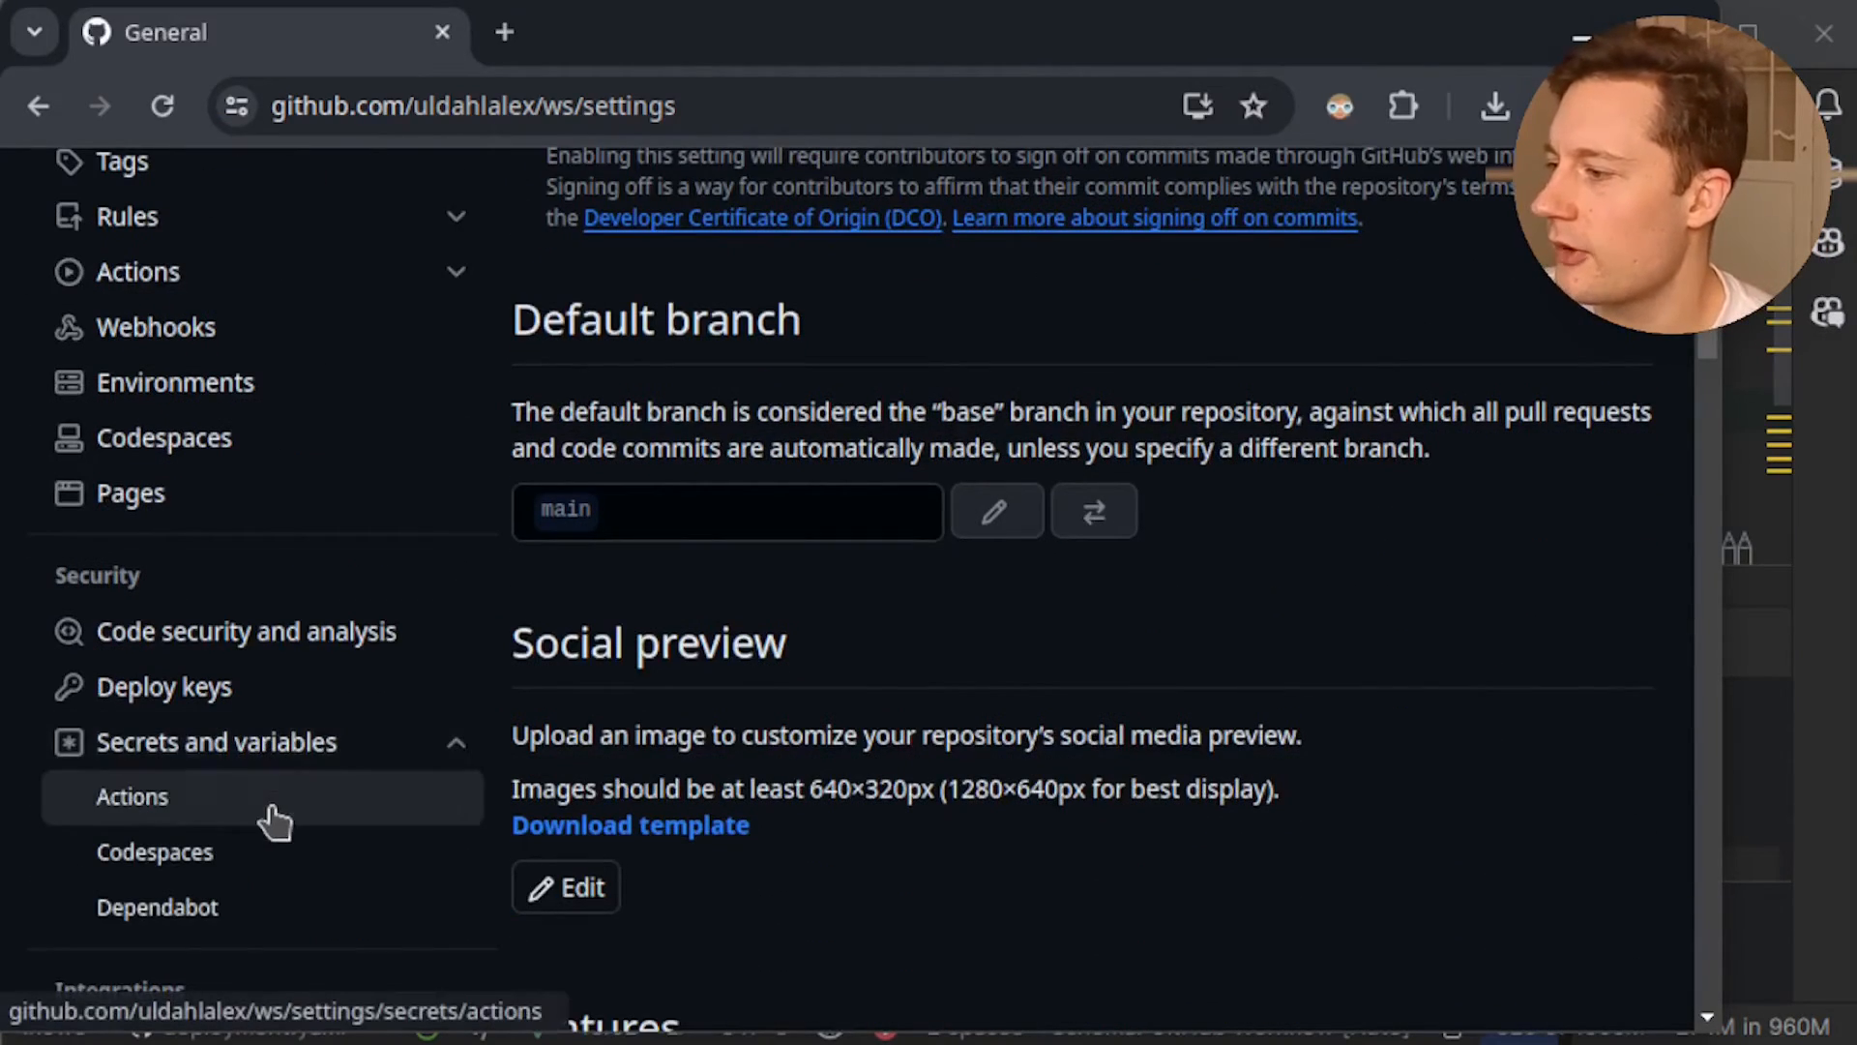
left_click(132, 795)
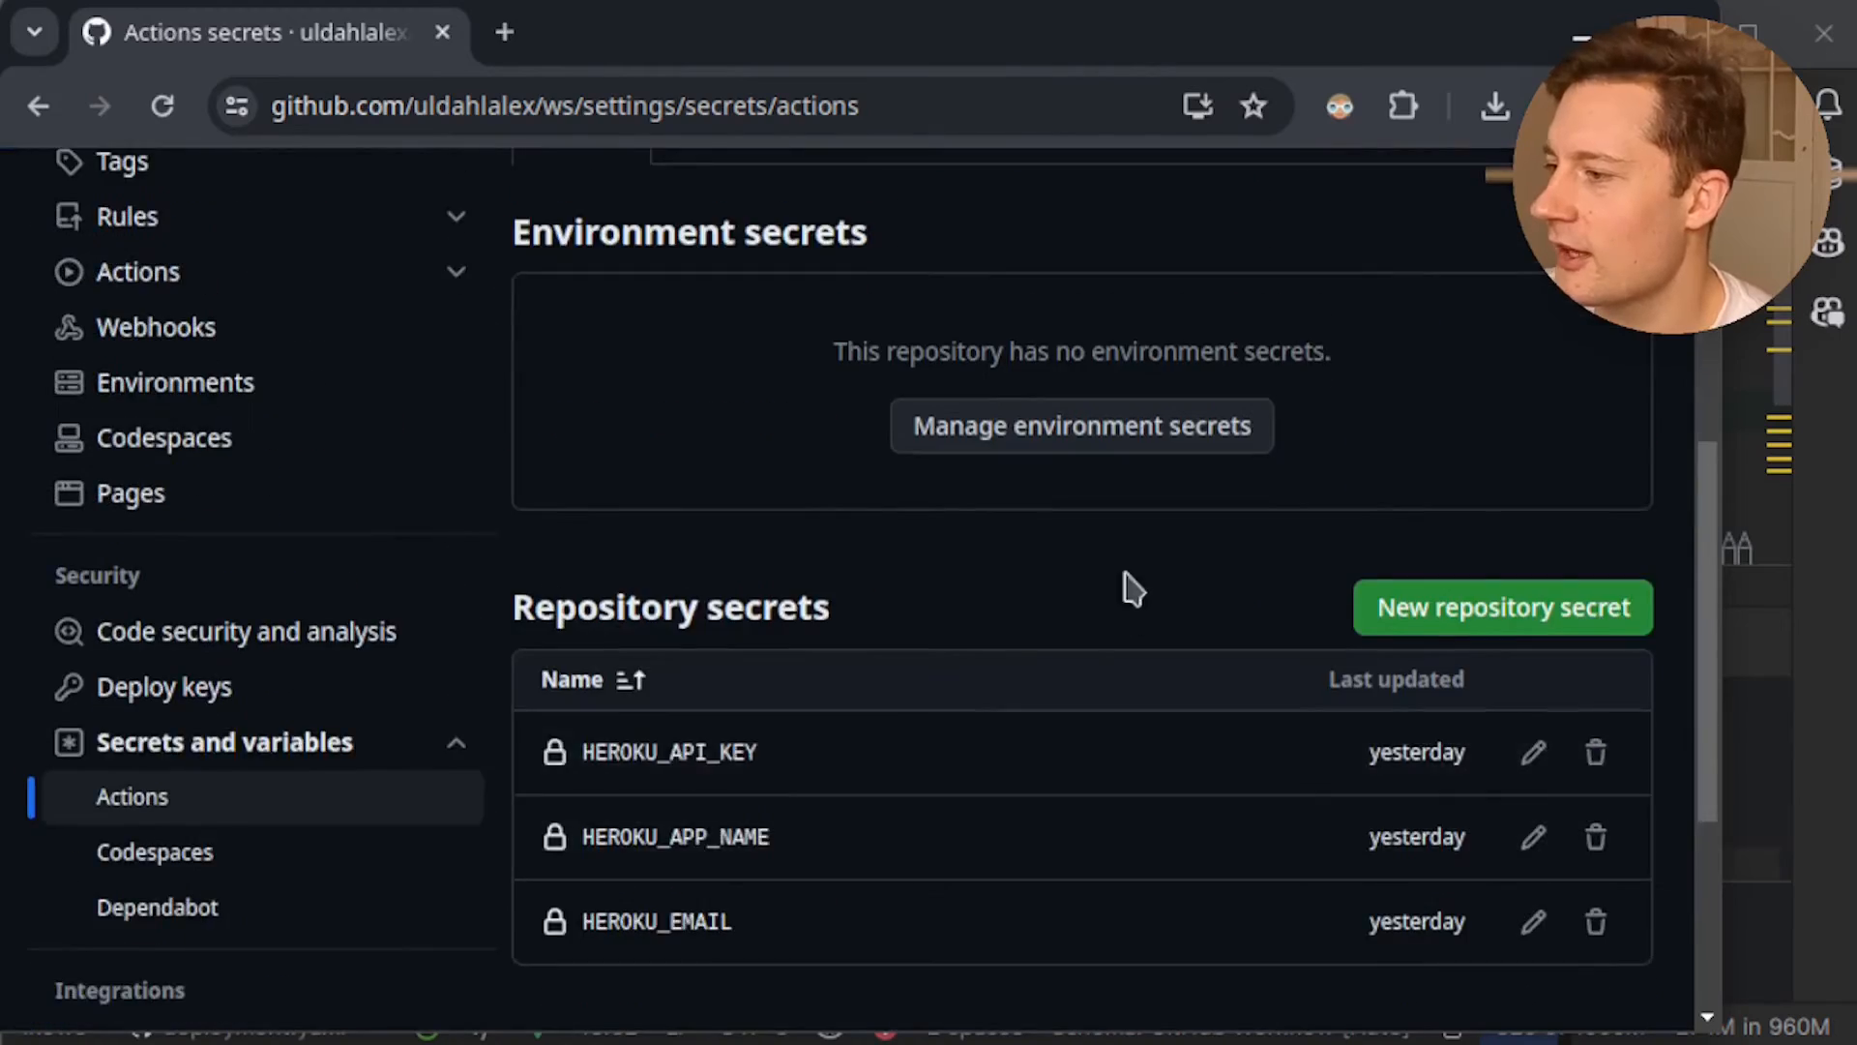
mouse_move(664, 905)
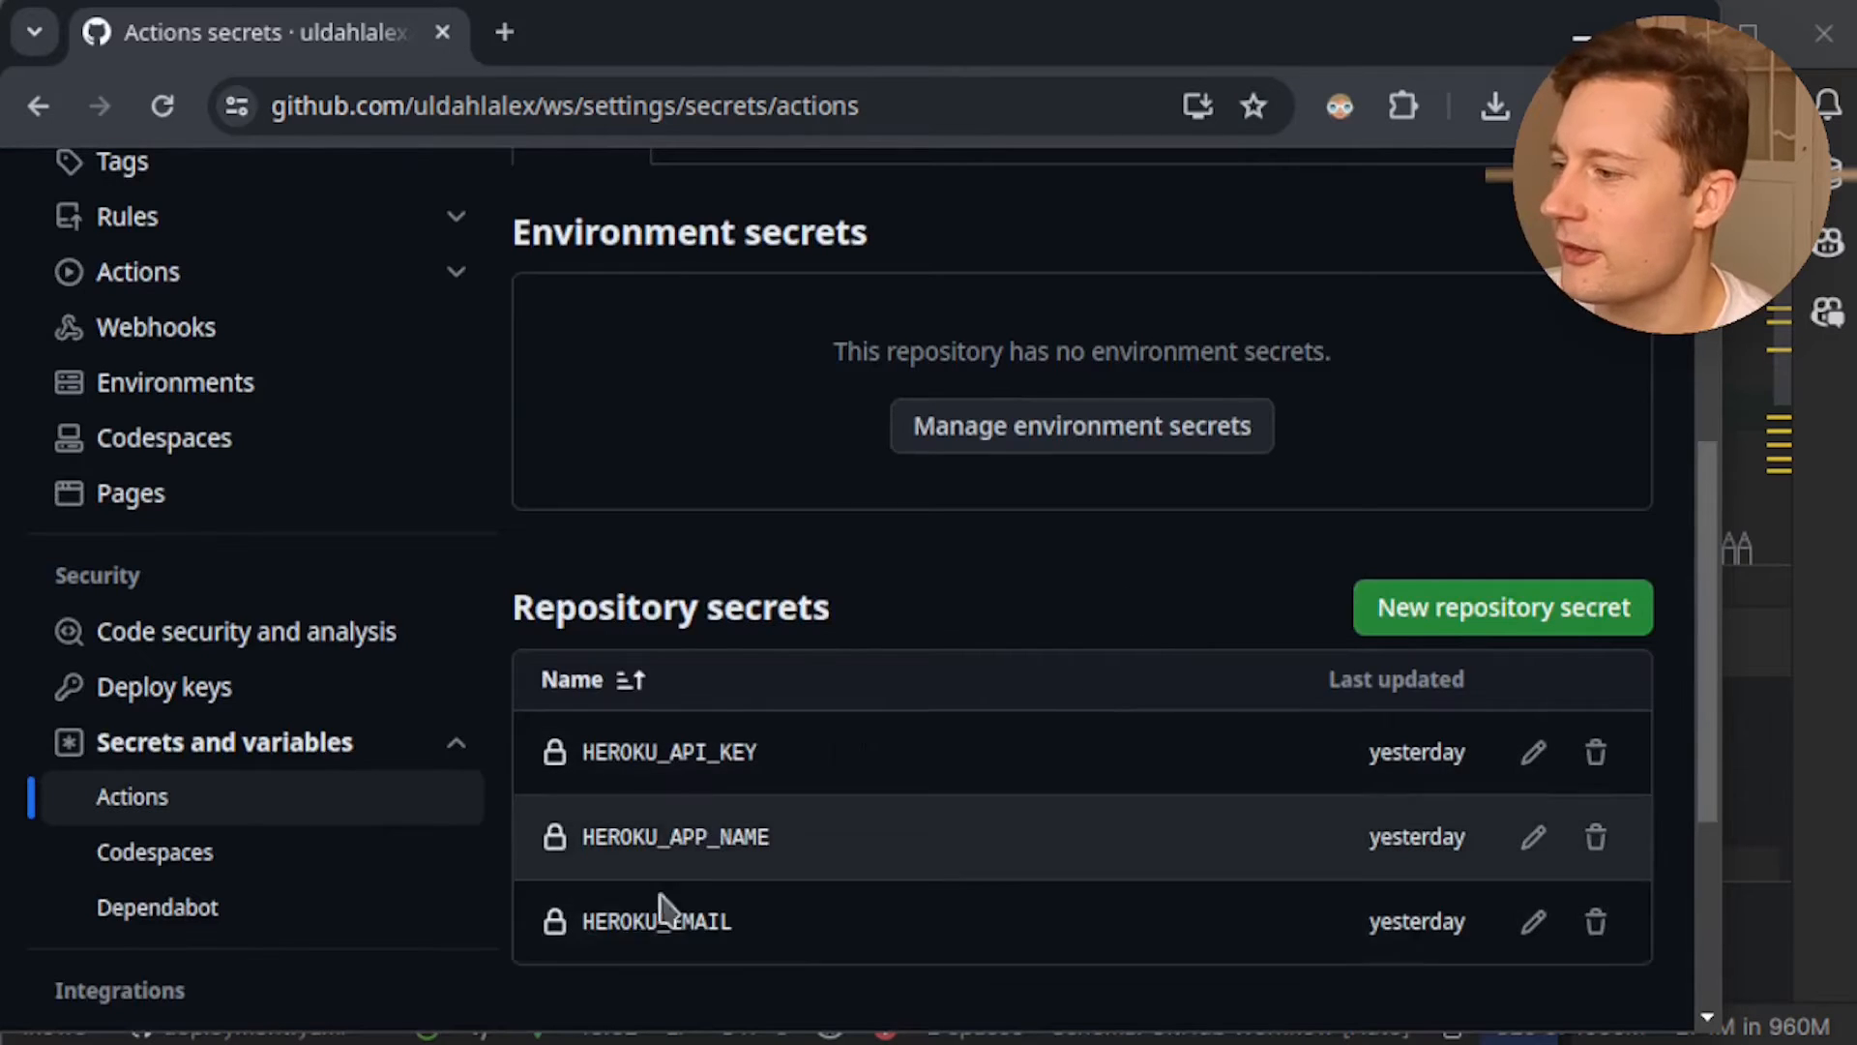
mouse_move(1142, 808)
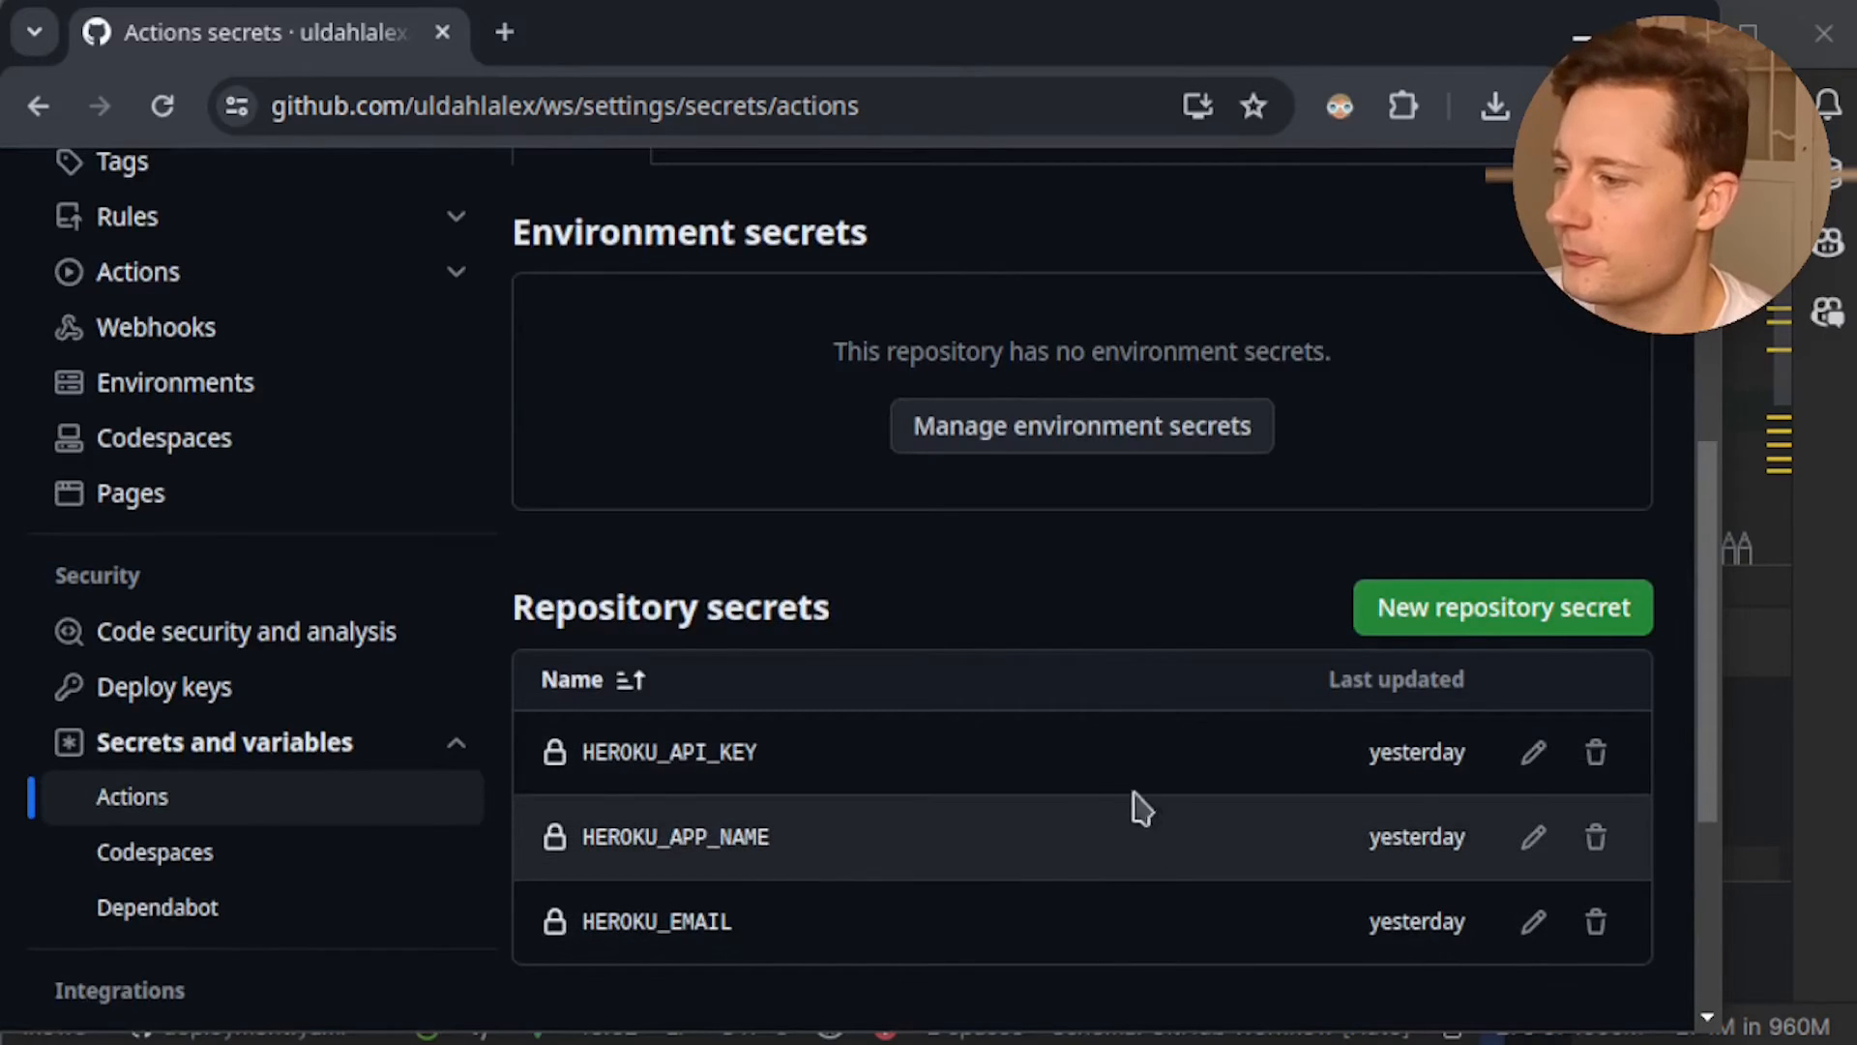
mouse_move(687, 890)
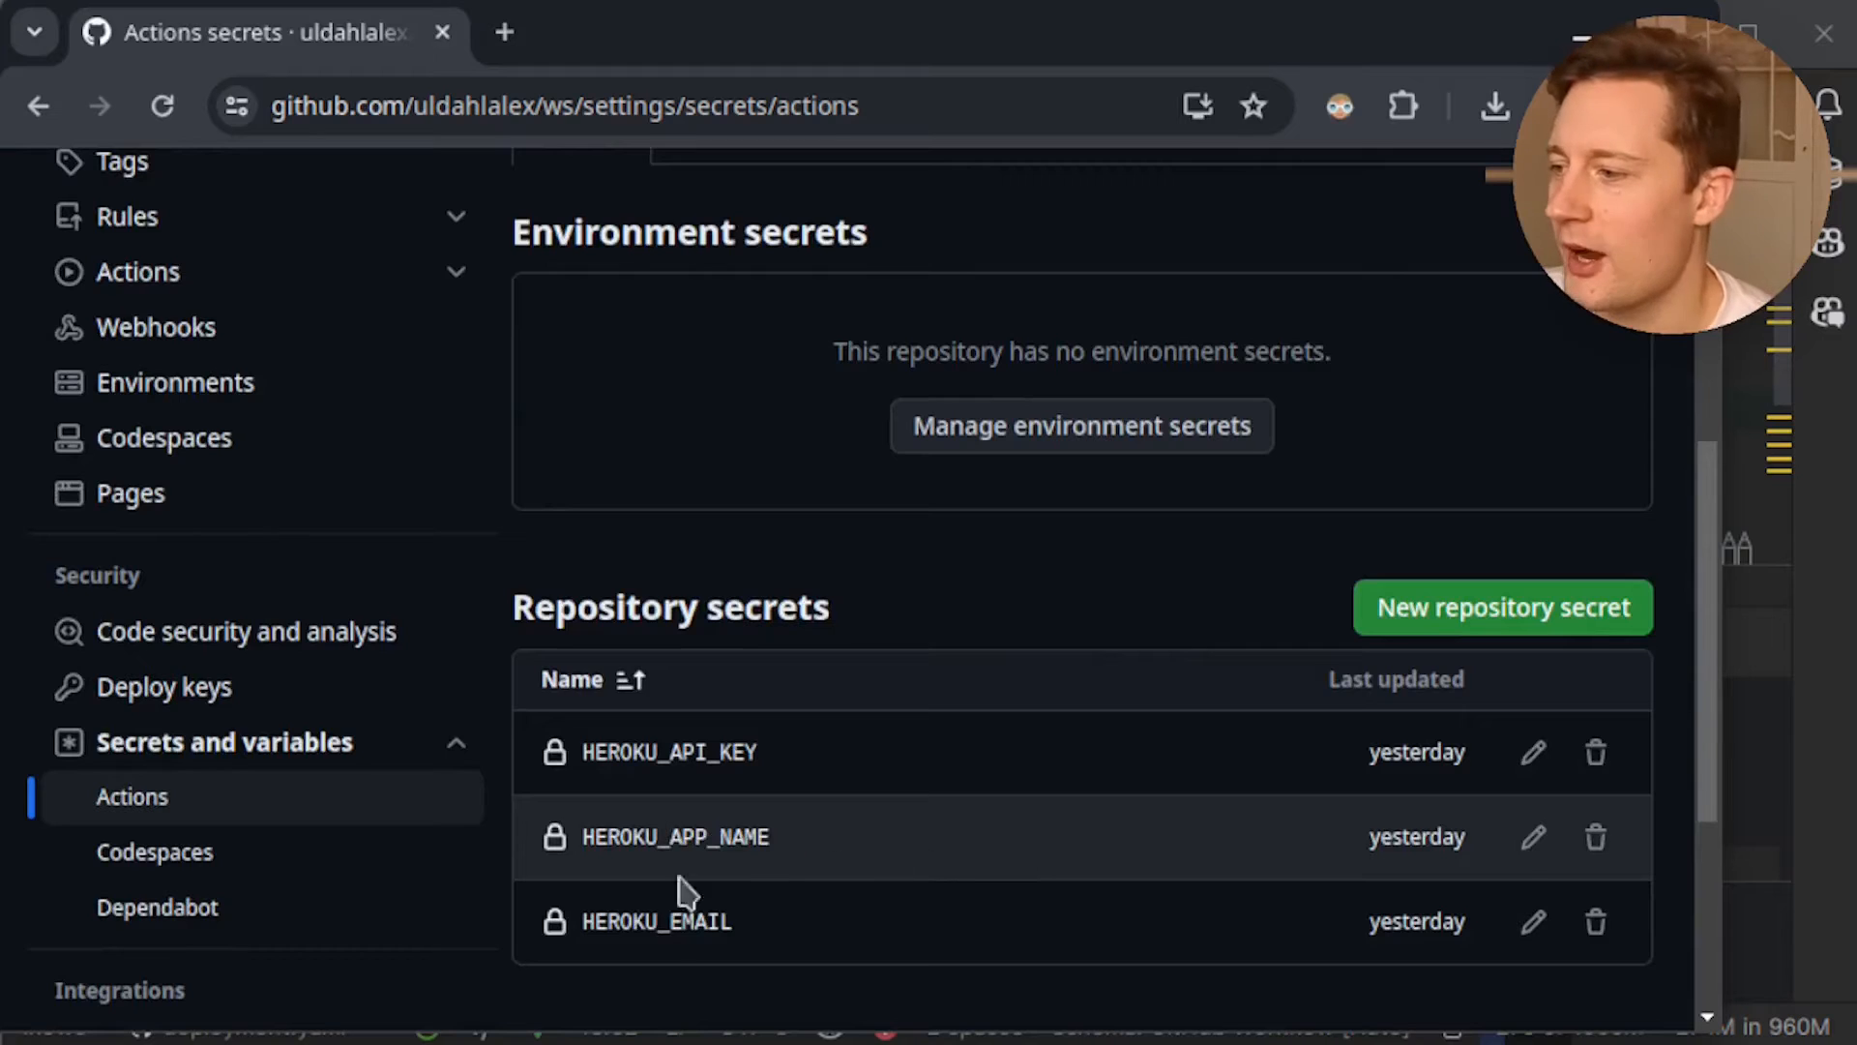
double_click(656, 920)
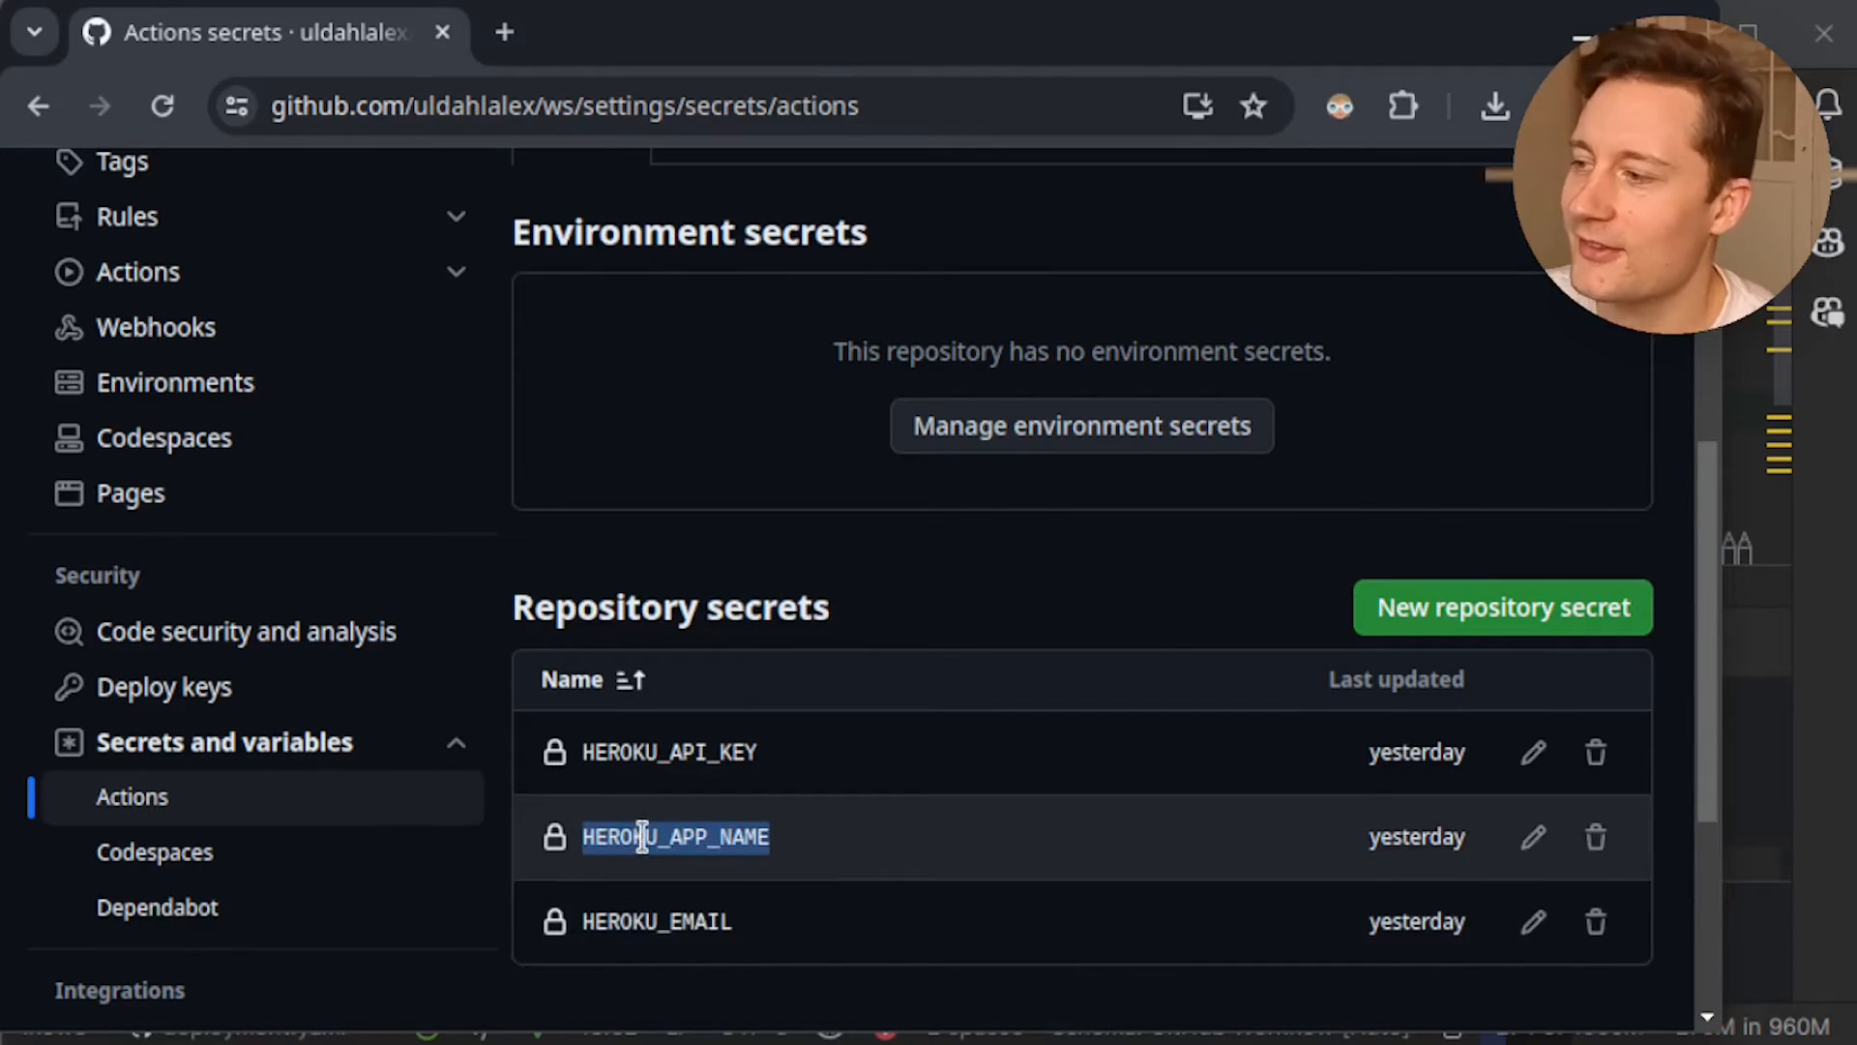
mouse_move(789, 851)
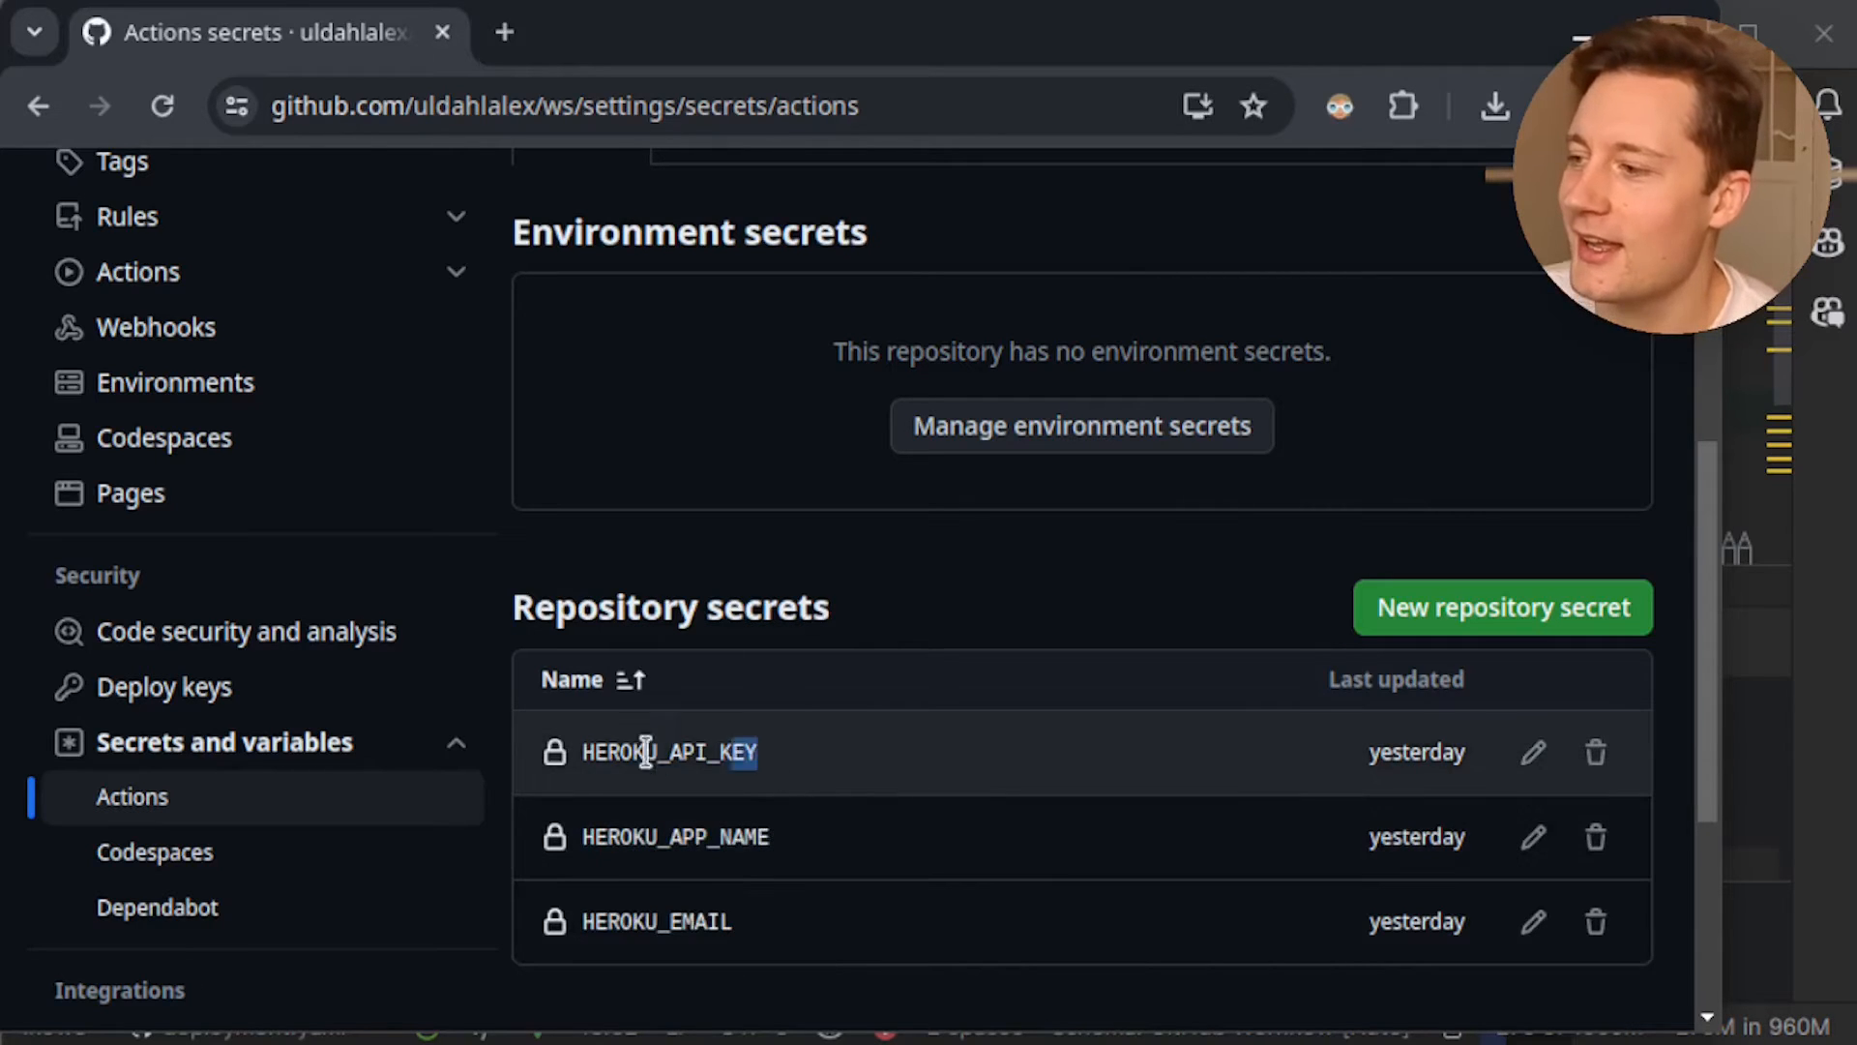
mouse_move(853, 886)
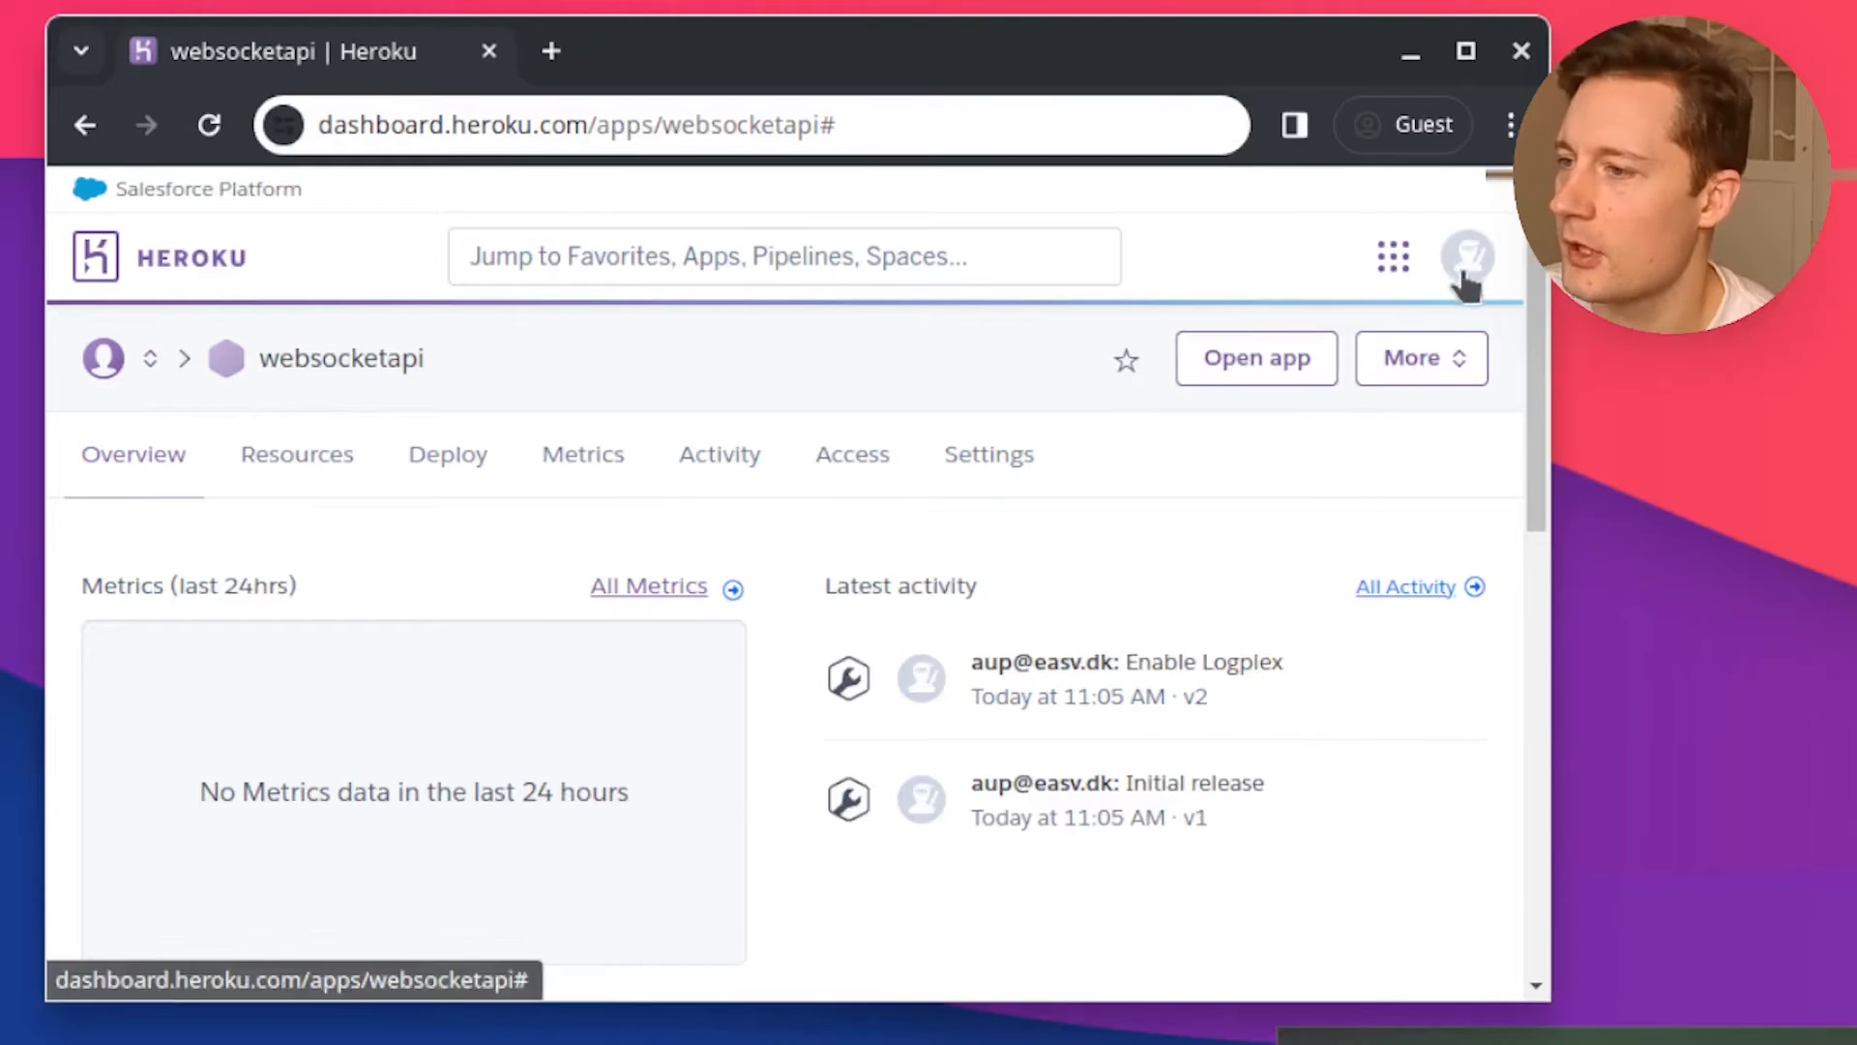
Go to Account Settings from the avatar menu and scroll to the API Key section
left_click(1468, 256)
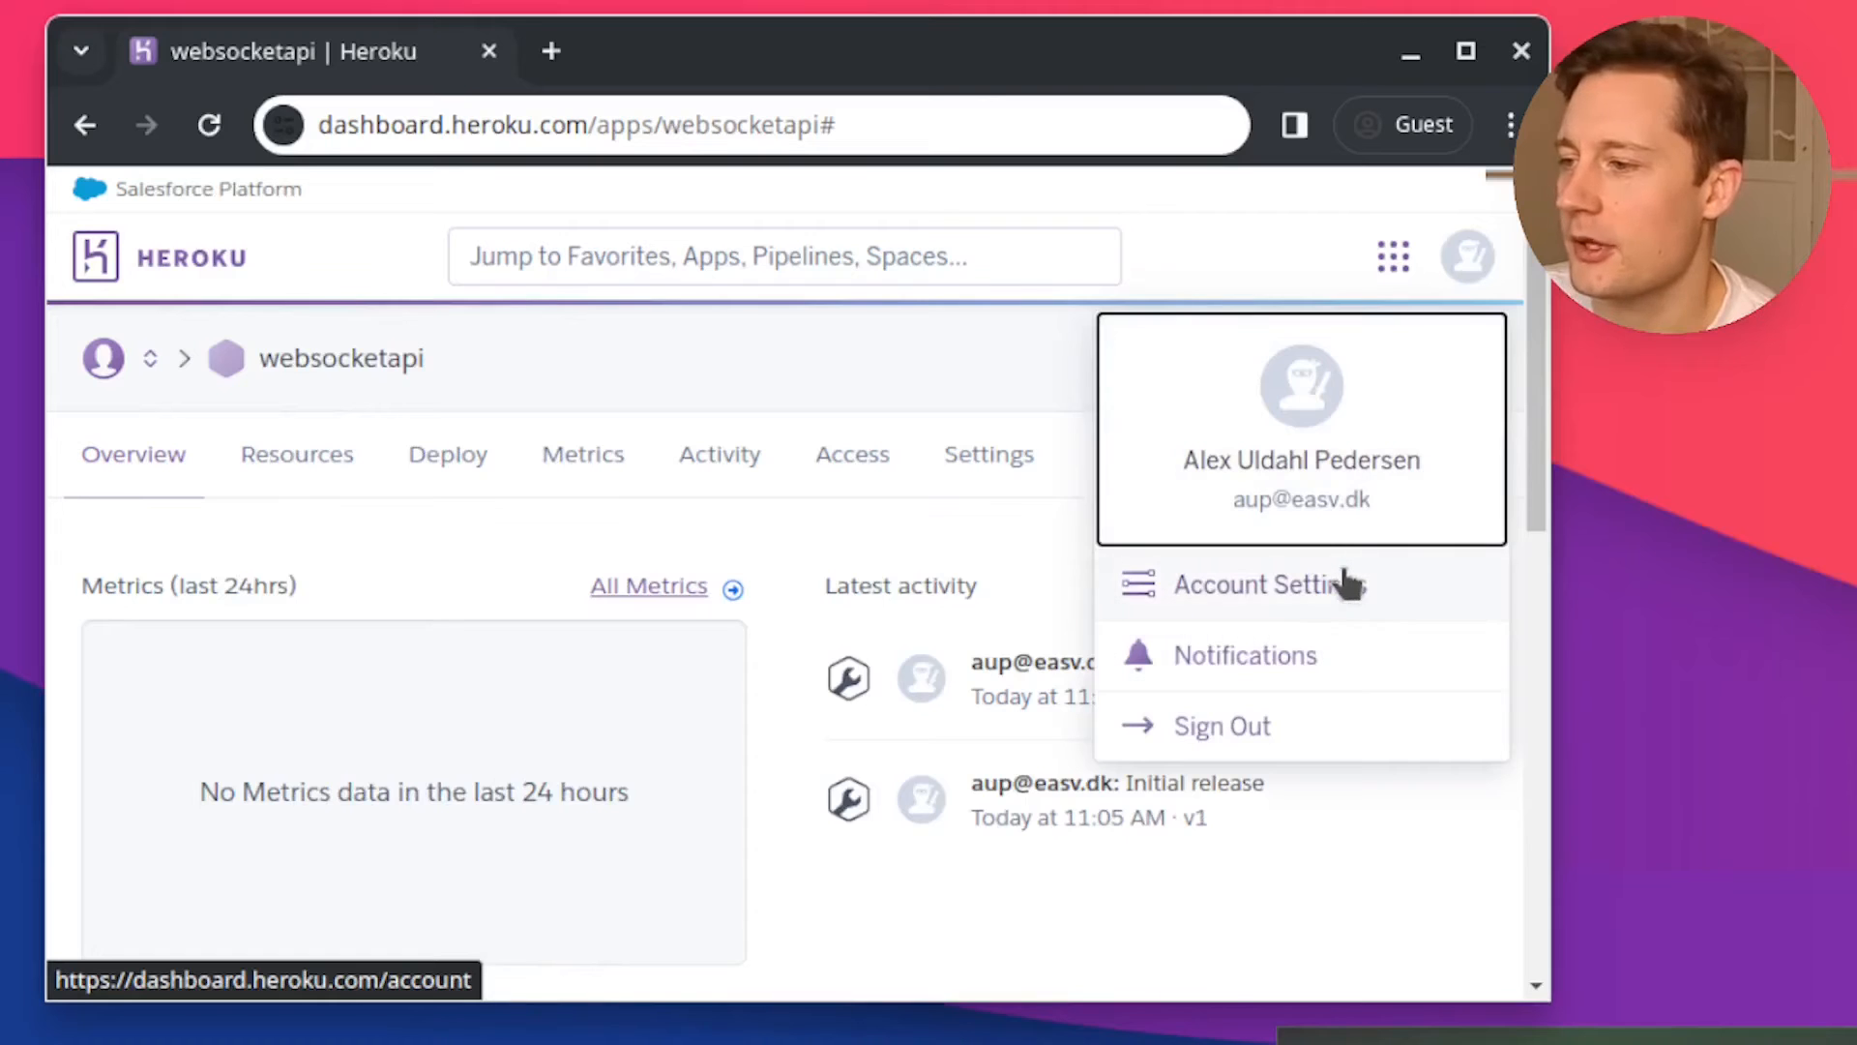
left_click(1268, 582)
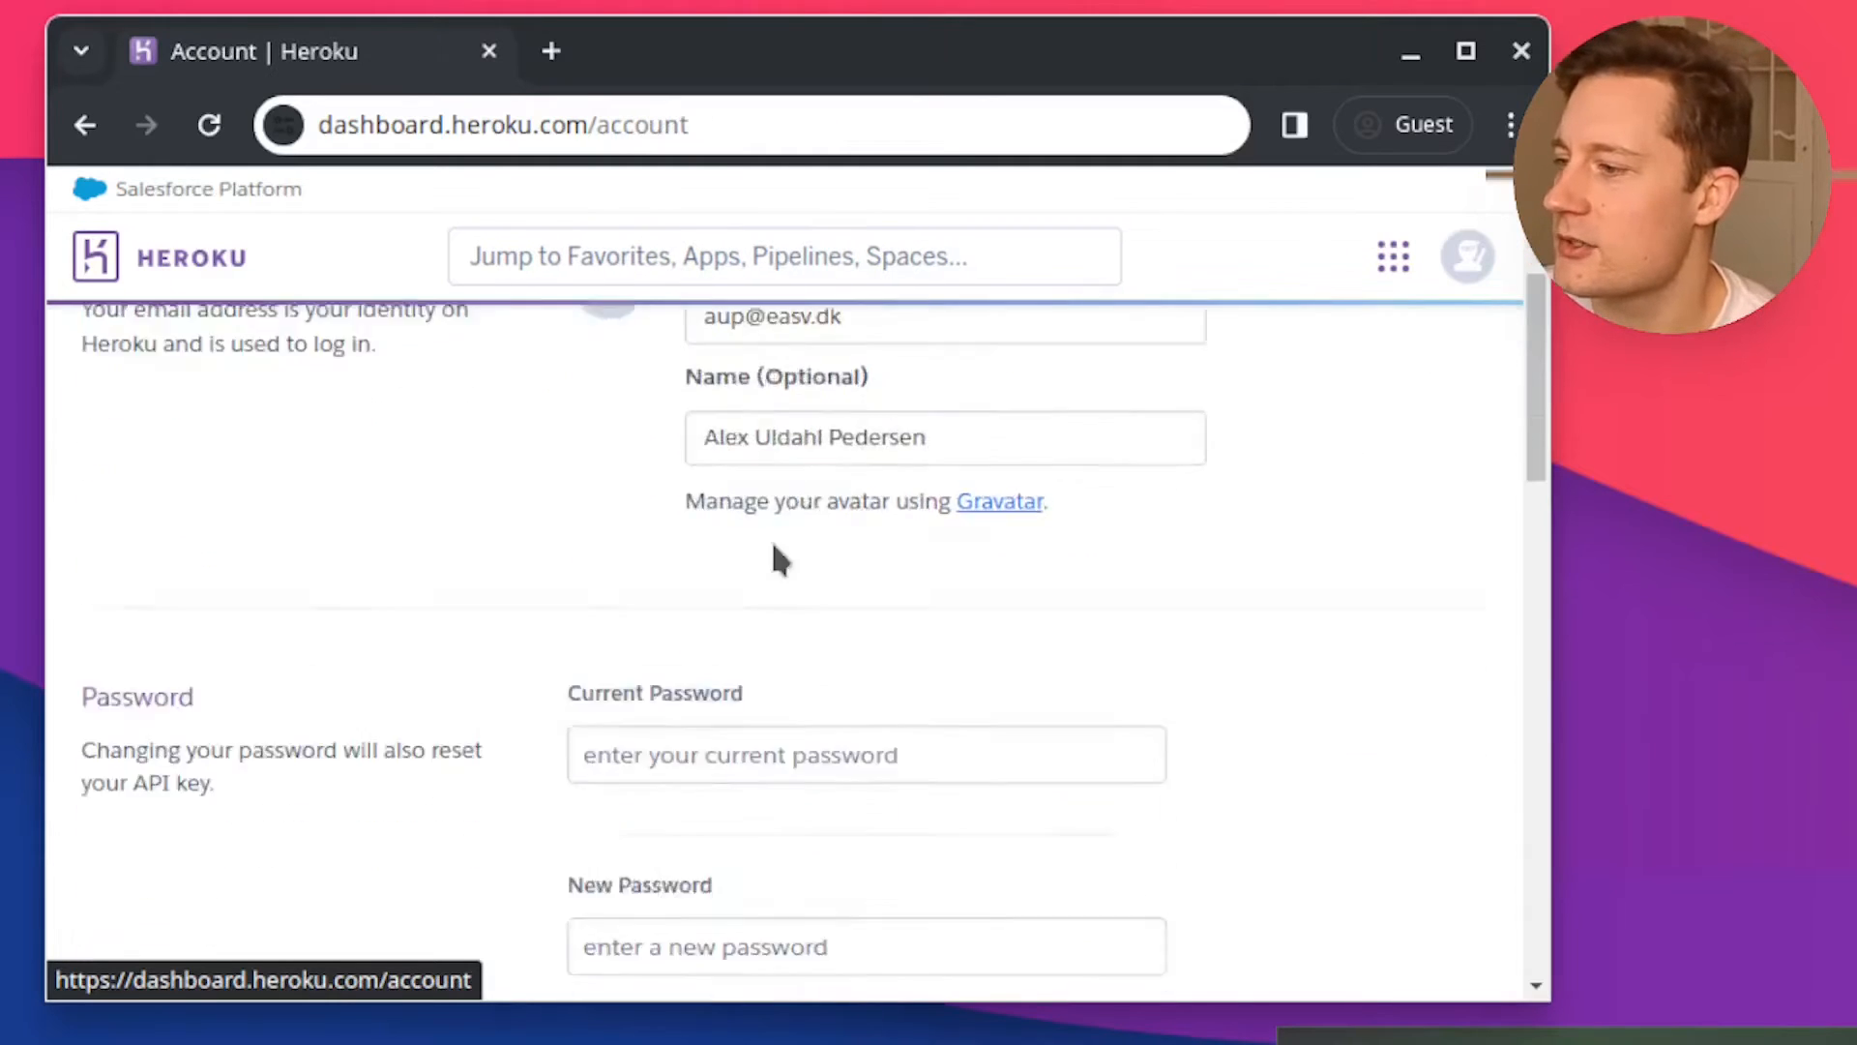
scroll("down", 3)
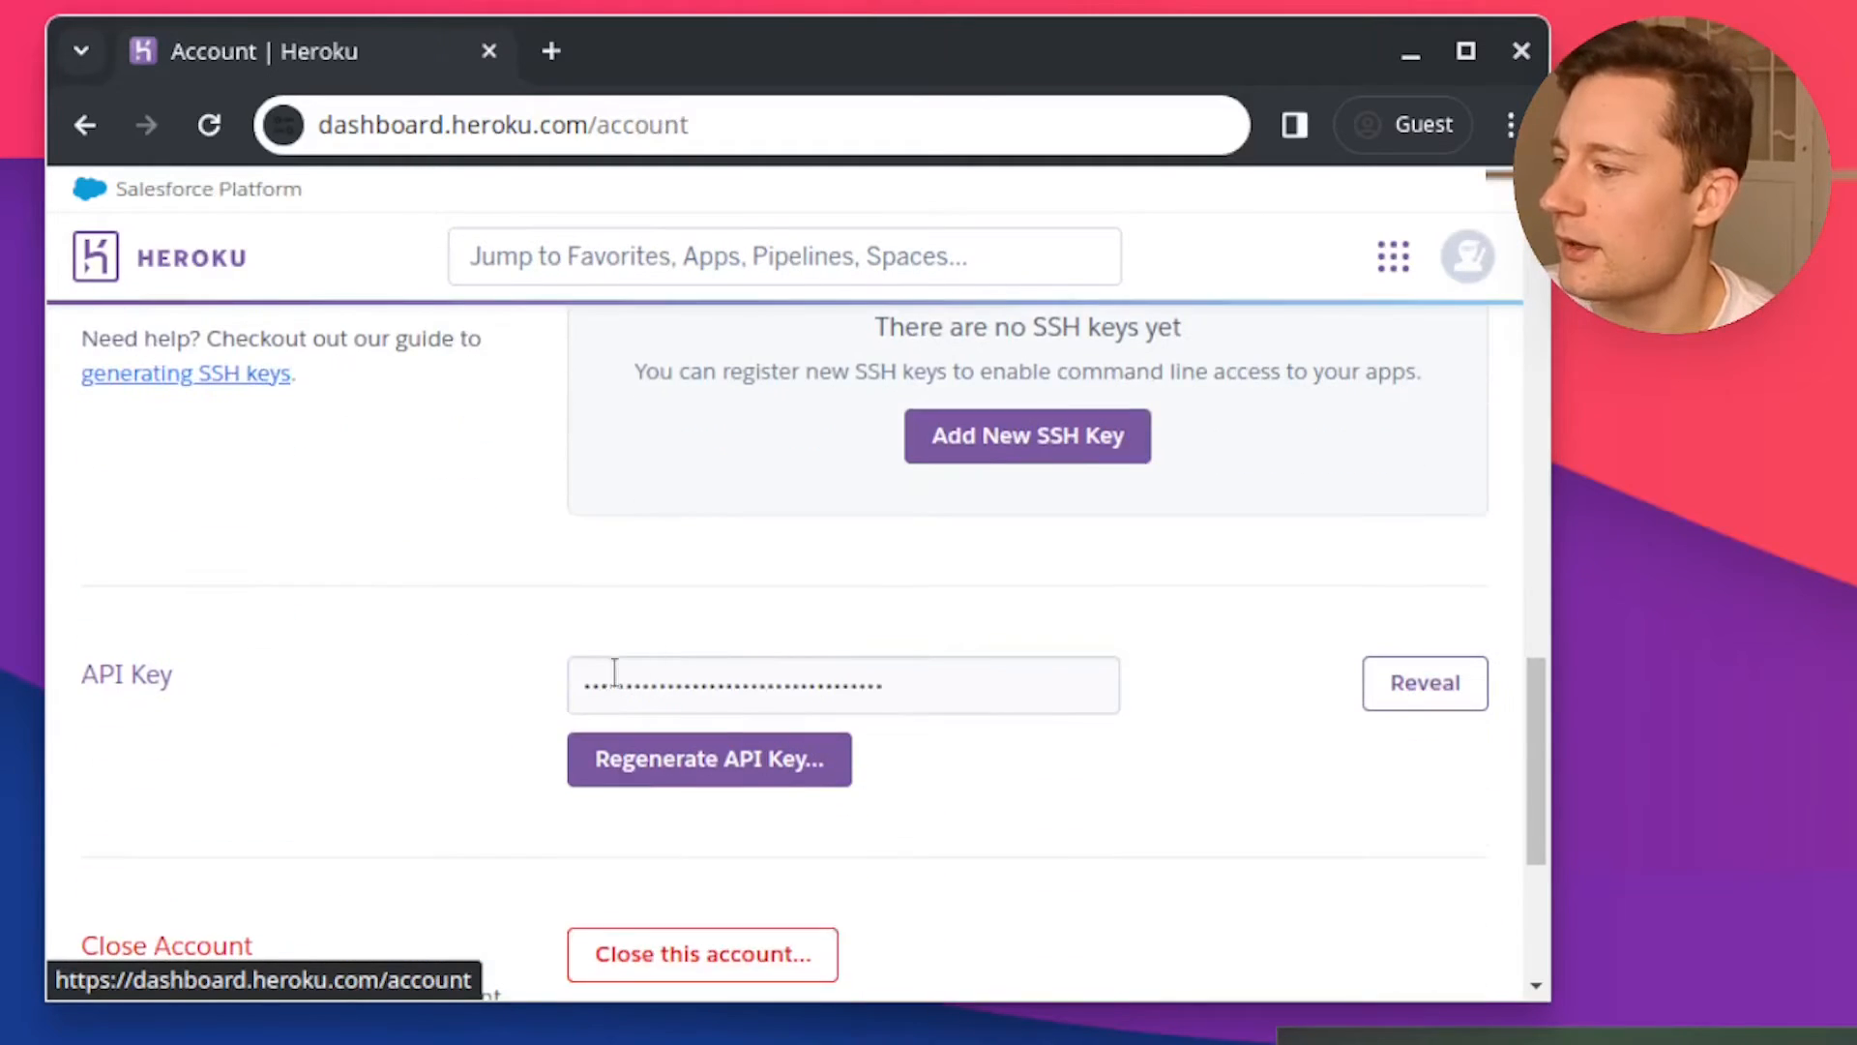
mouse_move(1194, 677)
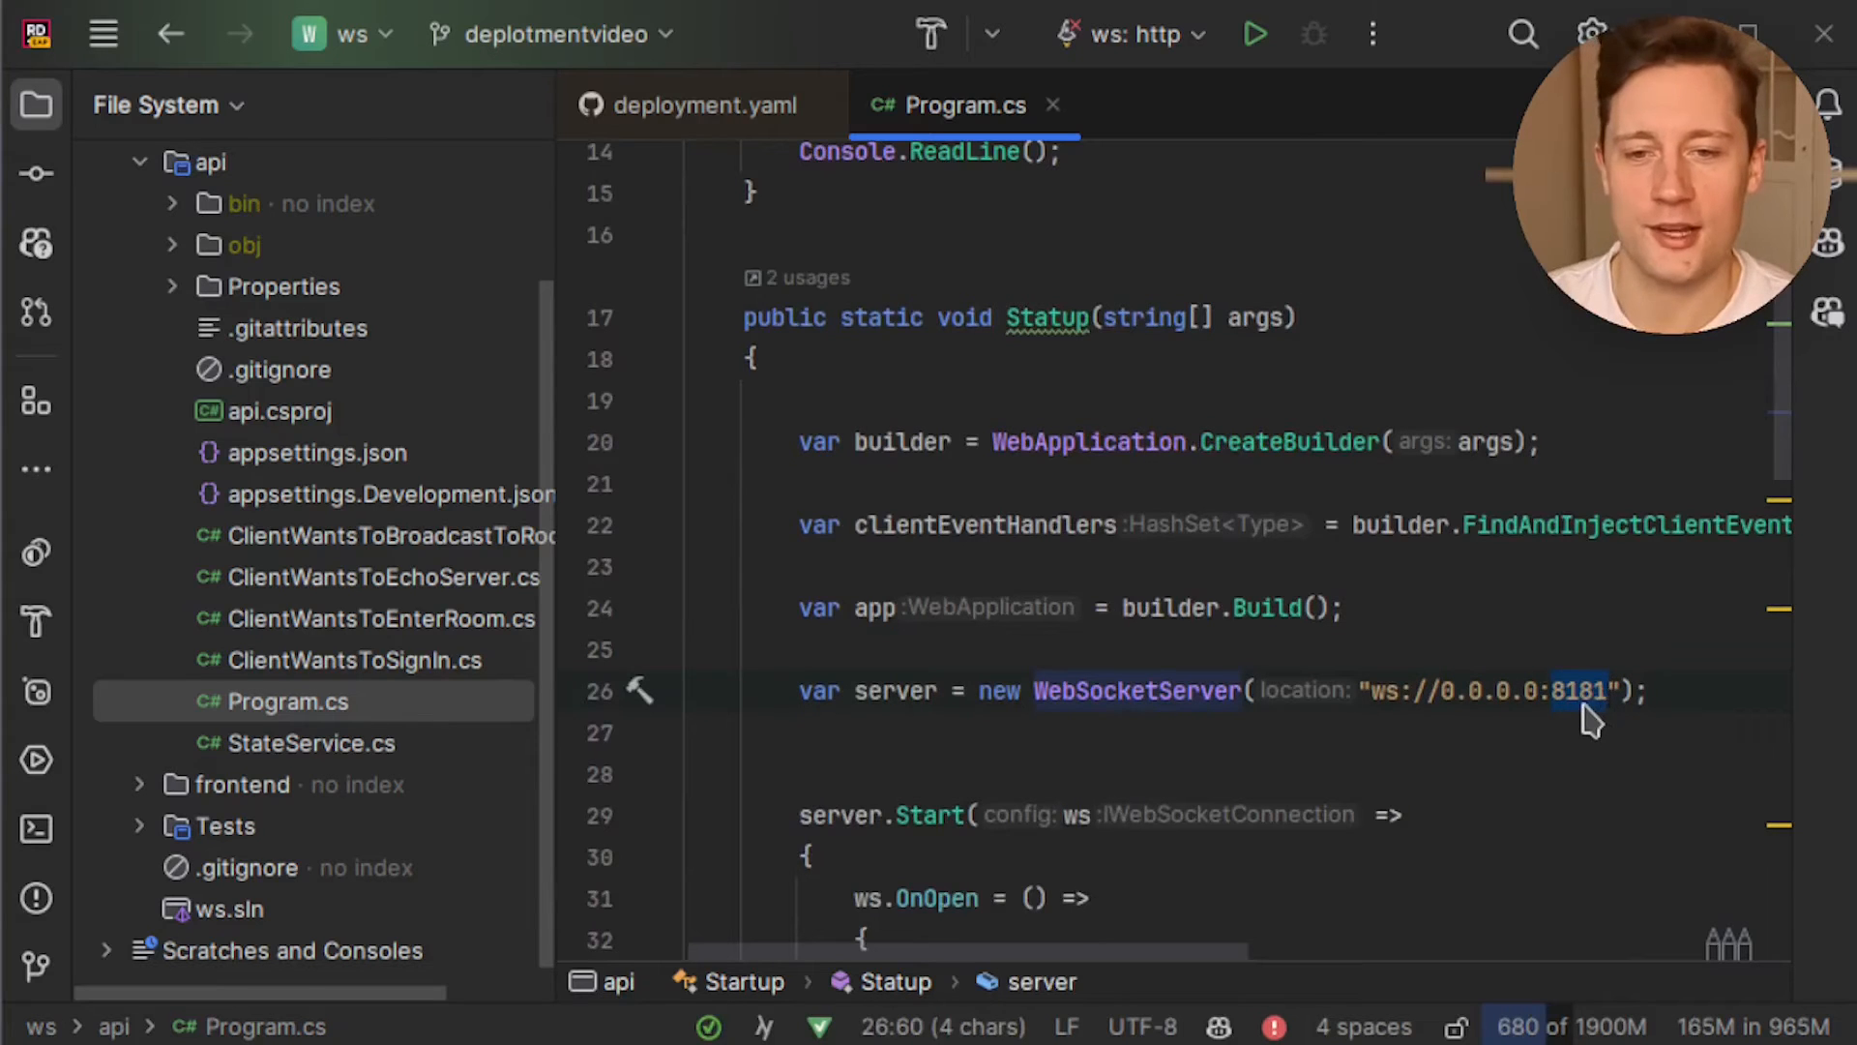
mouse_move(1596, 621)
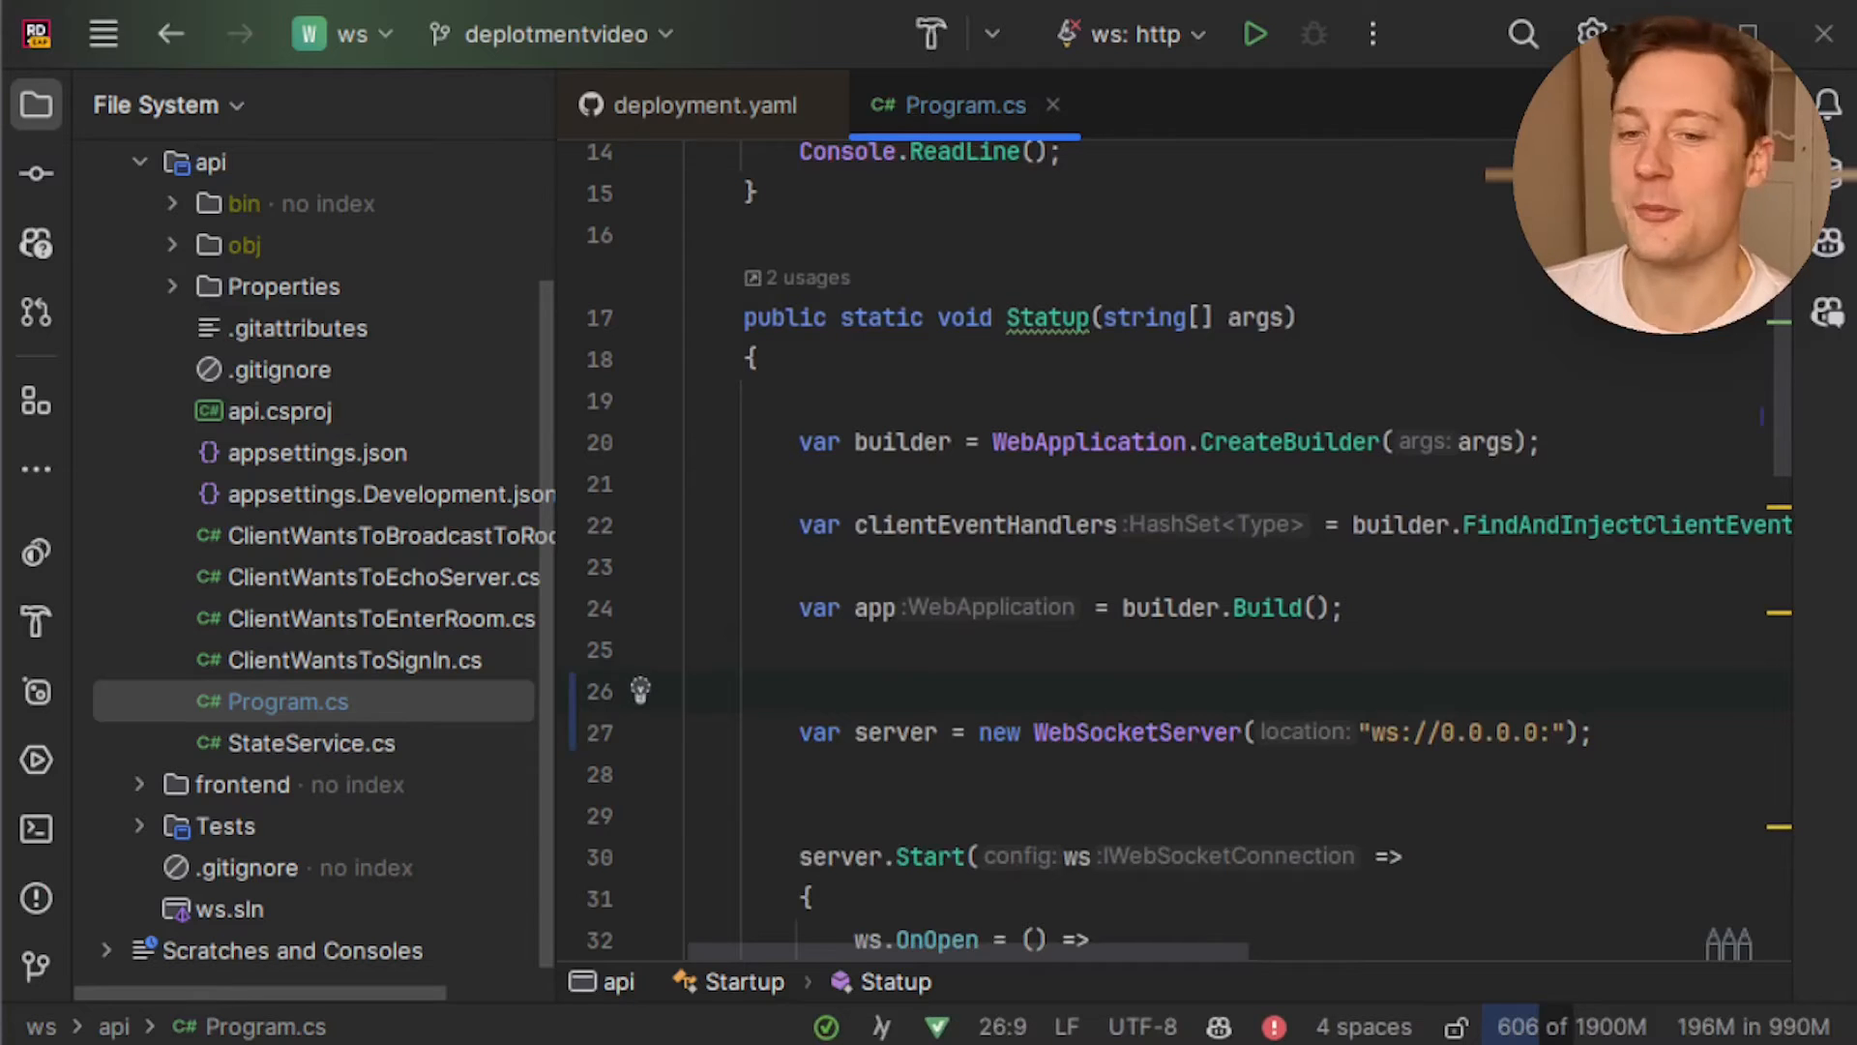
Read PORT from Environment with a ?? "8181" fallback and append port to the server address
type("var")
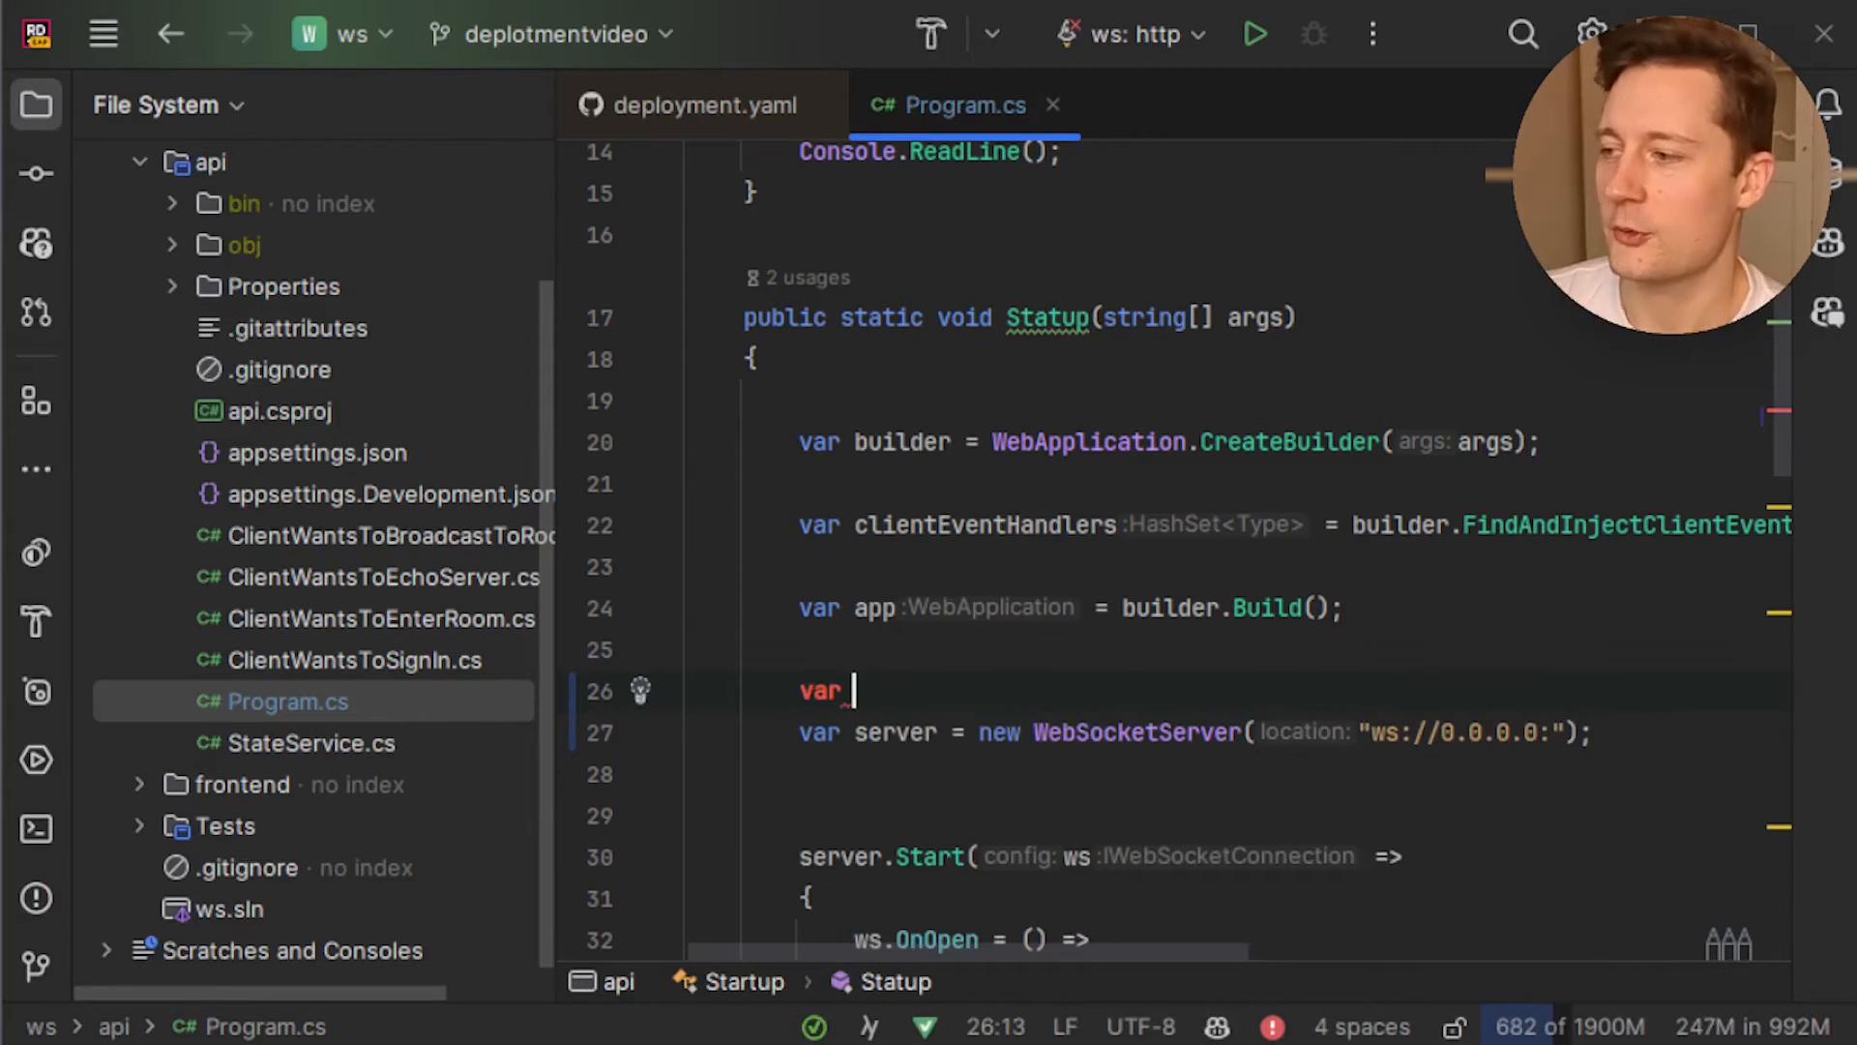
type("port =")
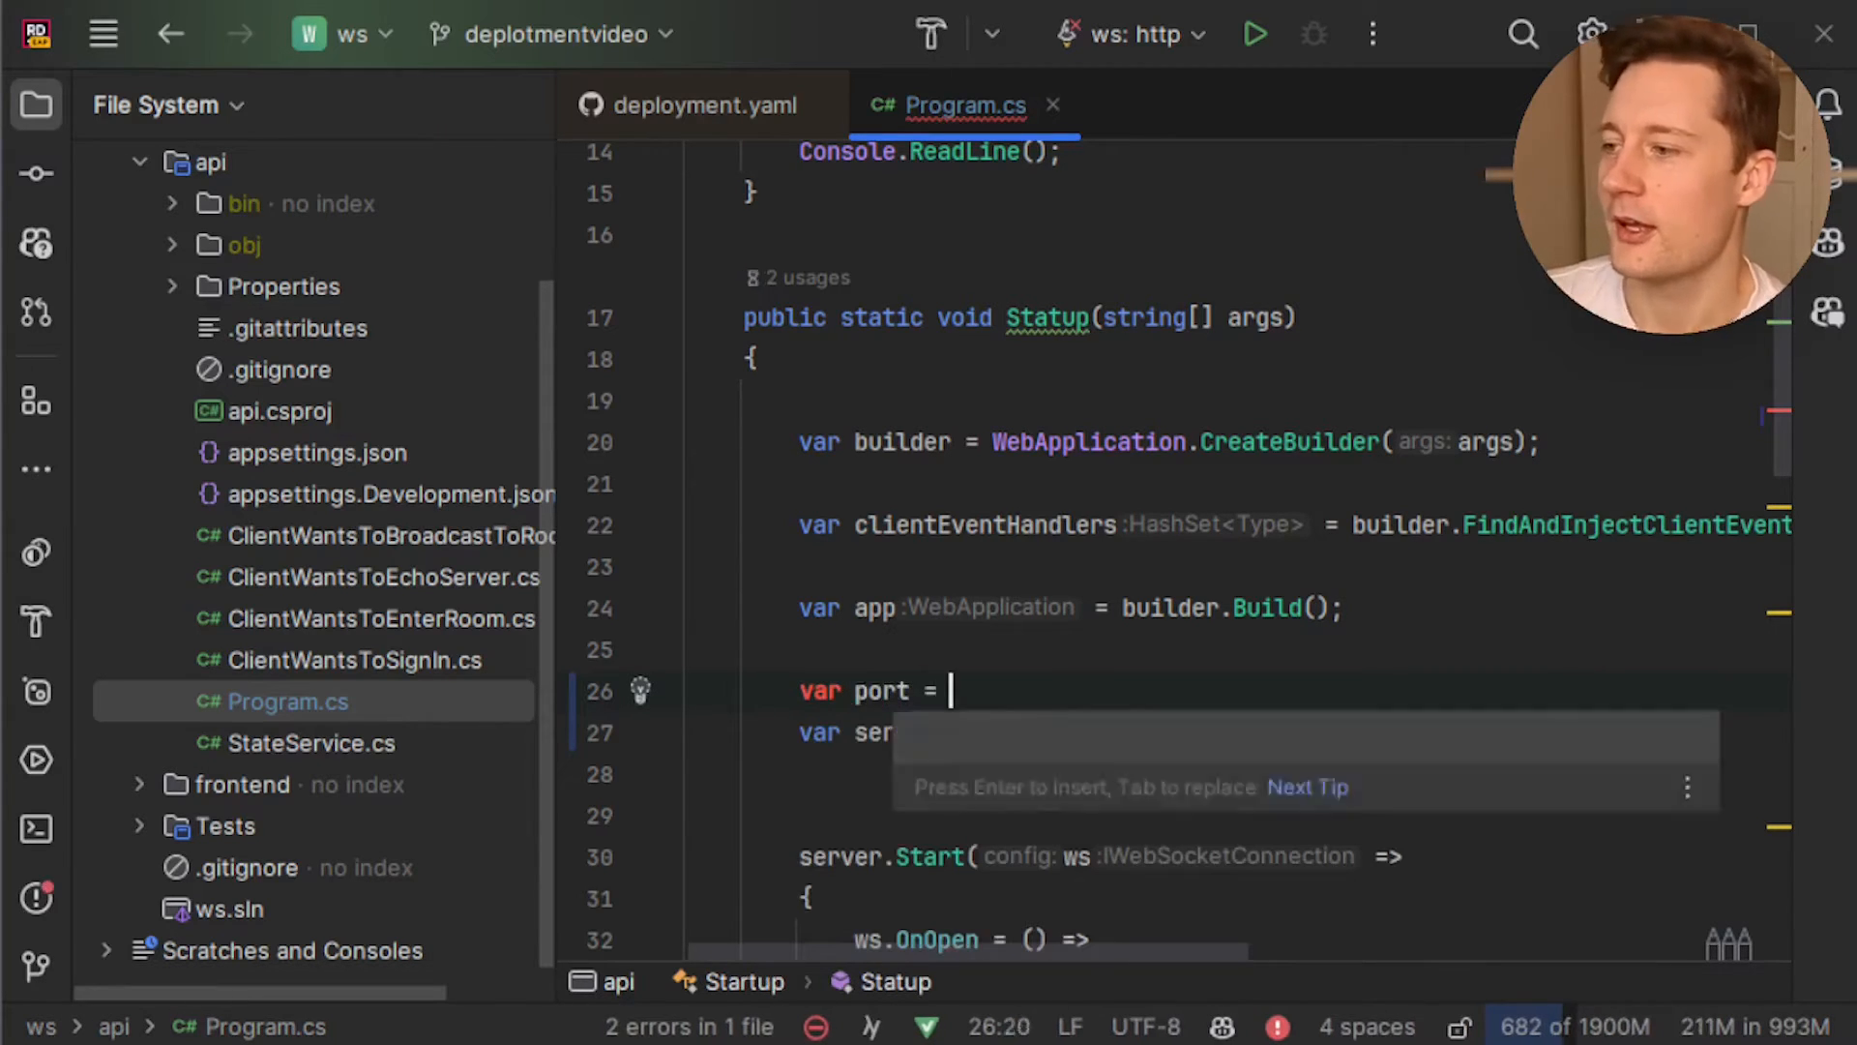
type("Environment.GetEnvironmentVariable(\"PORT")
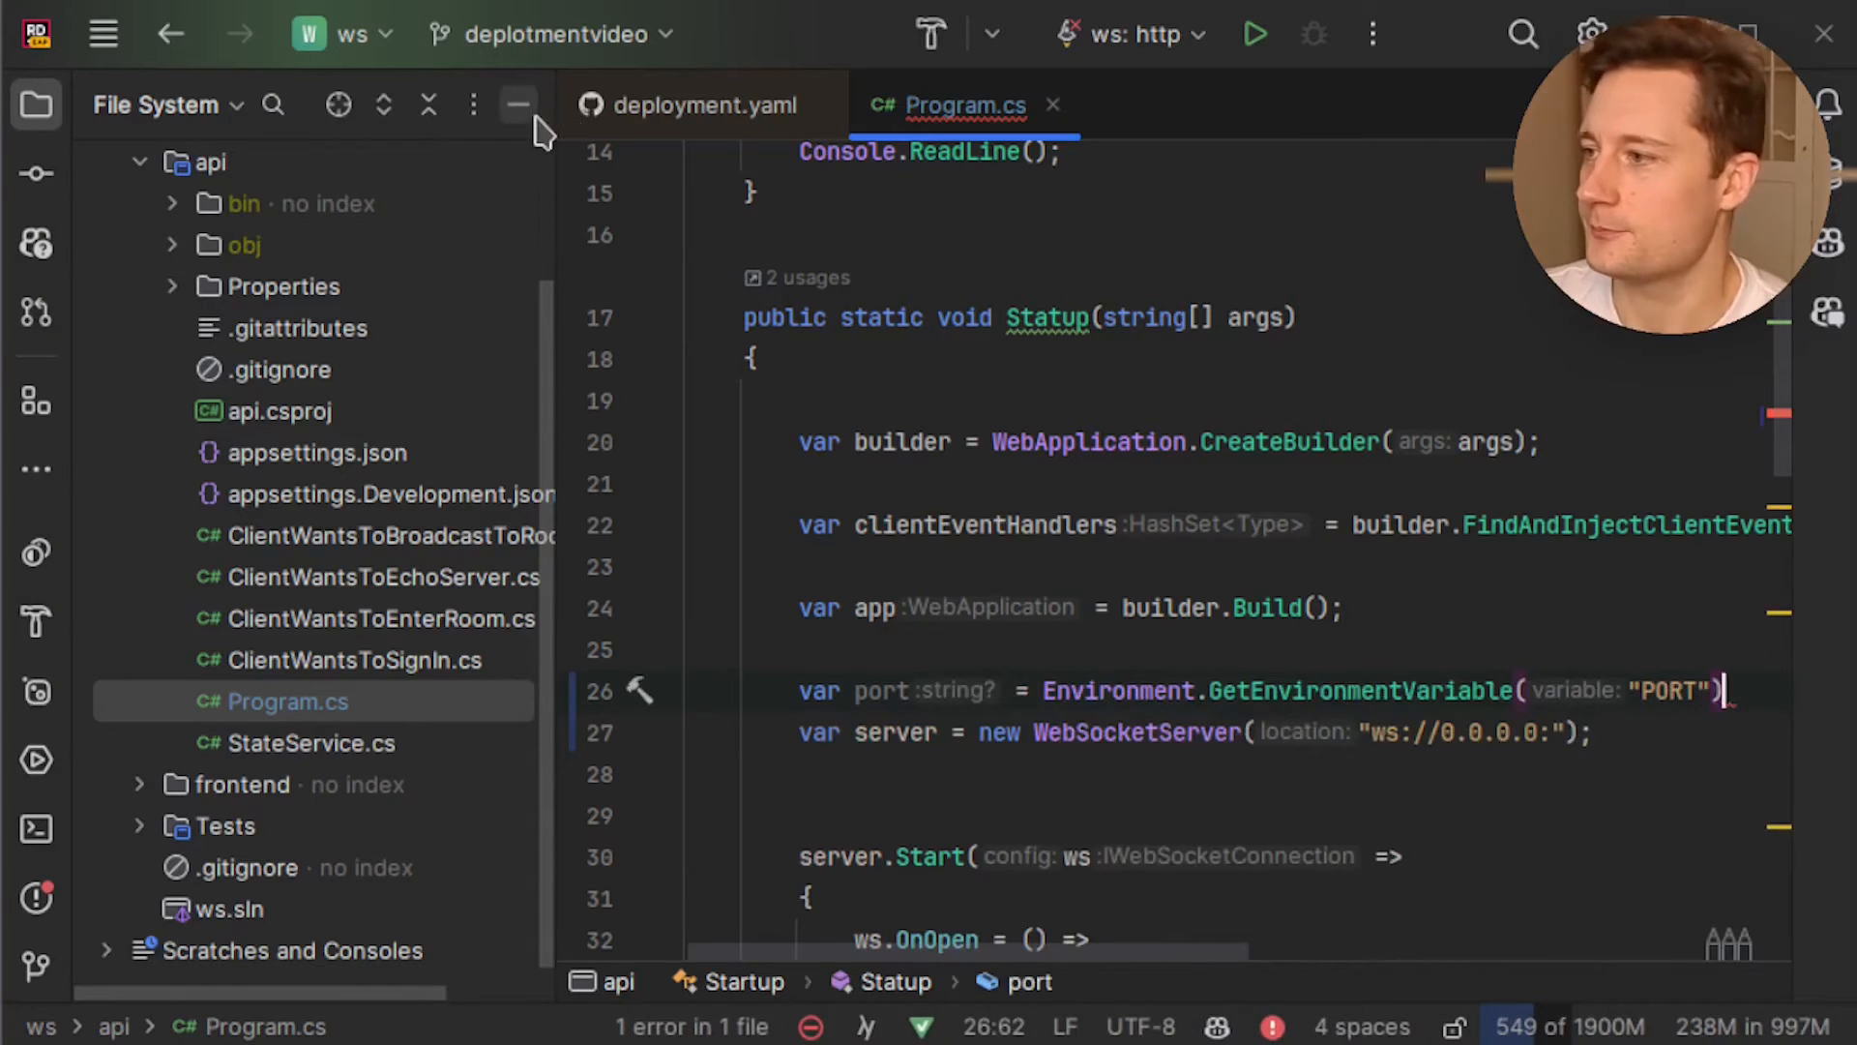
left_click(519, 104)
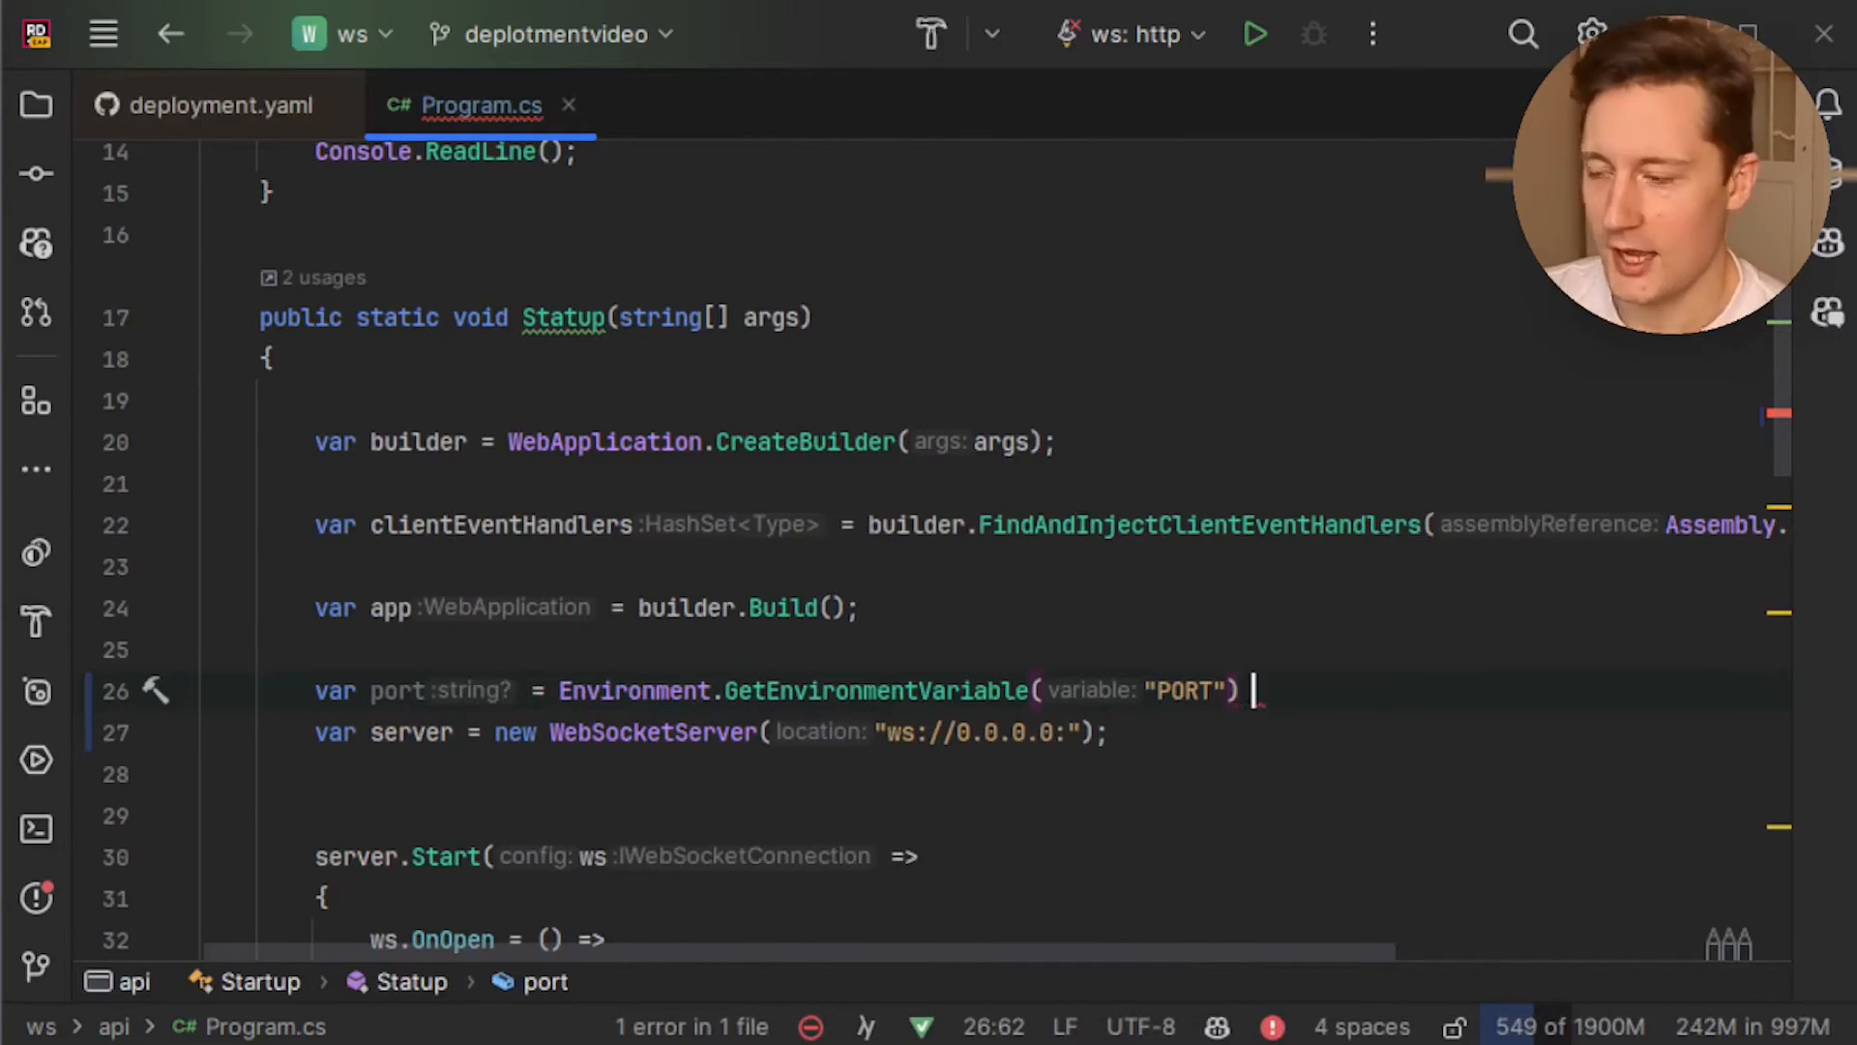
type("?? \"8181\";")
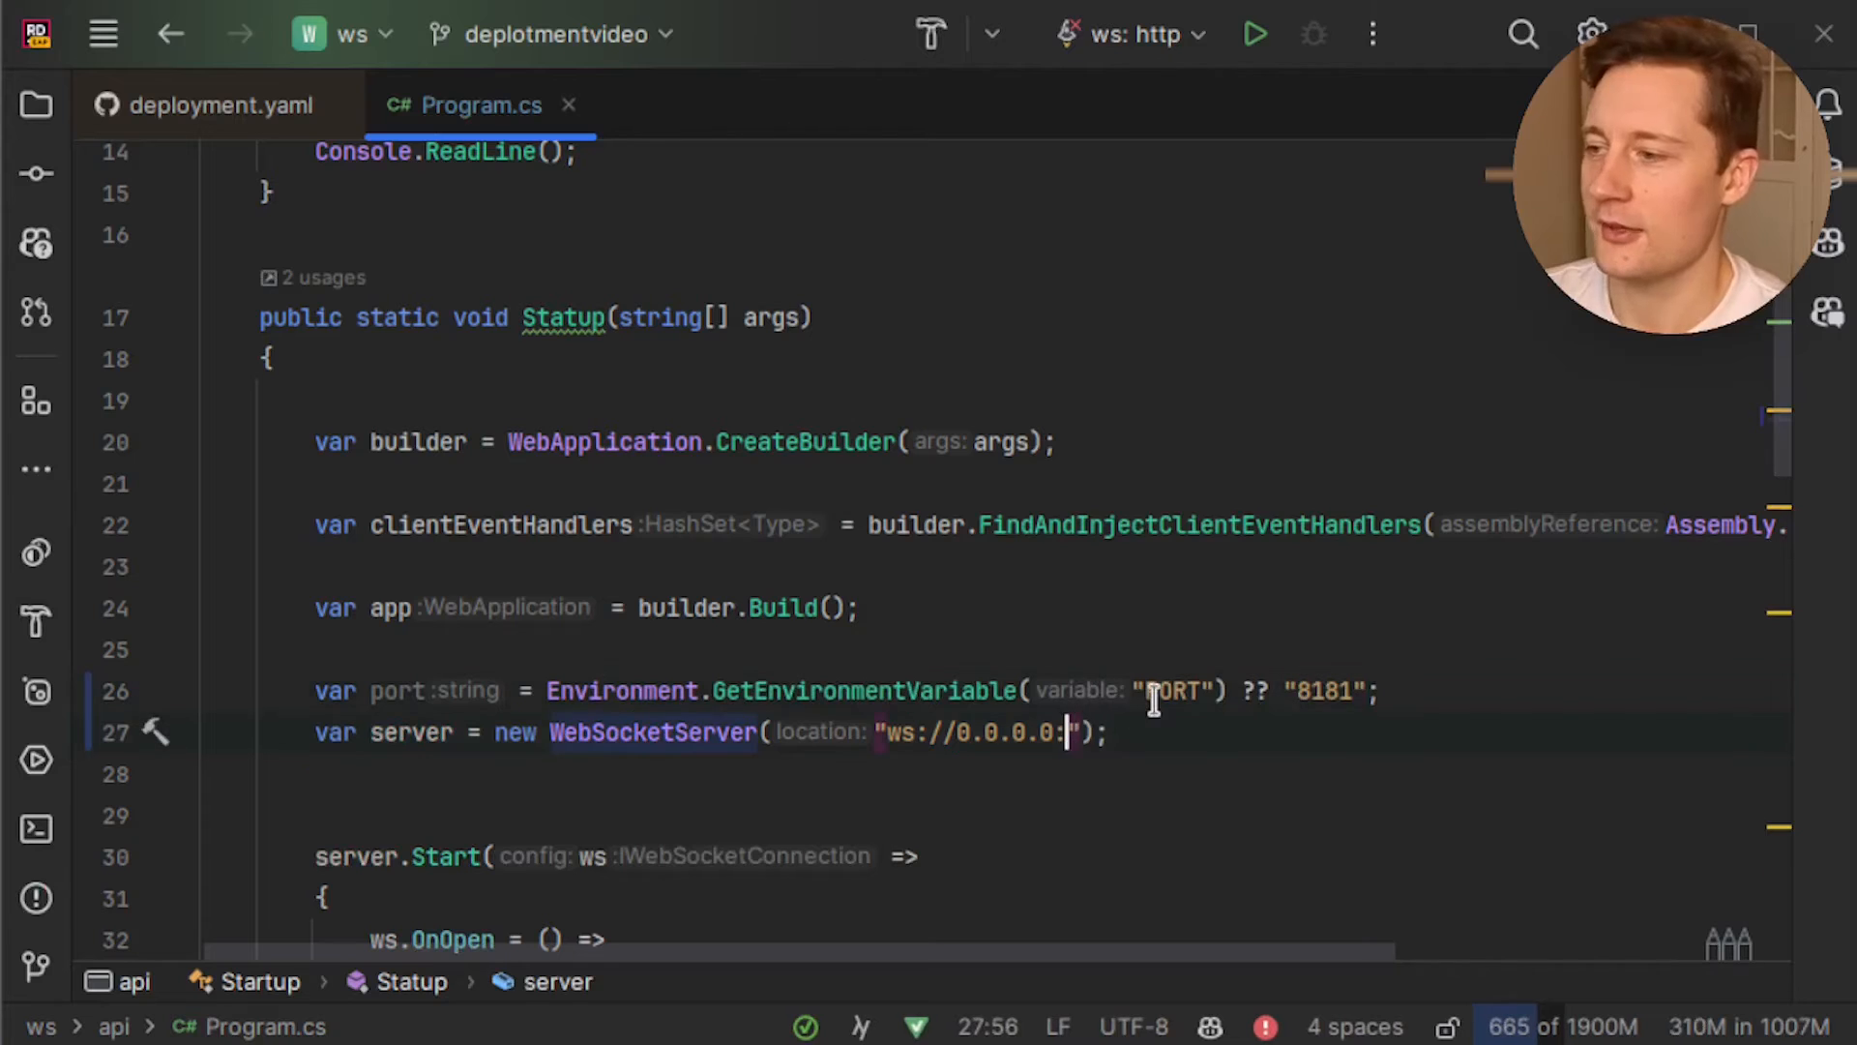
type("+")
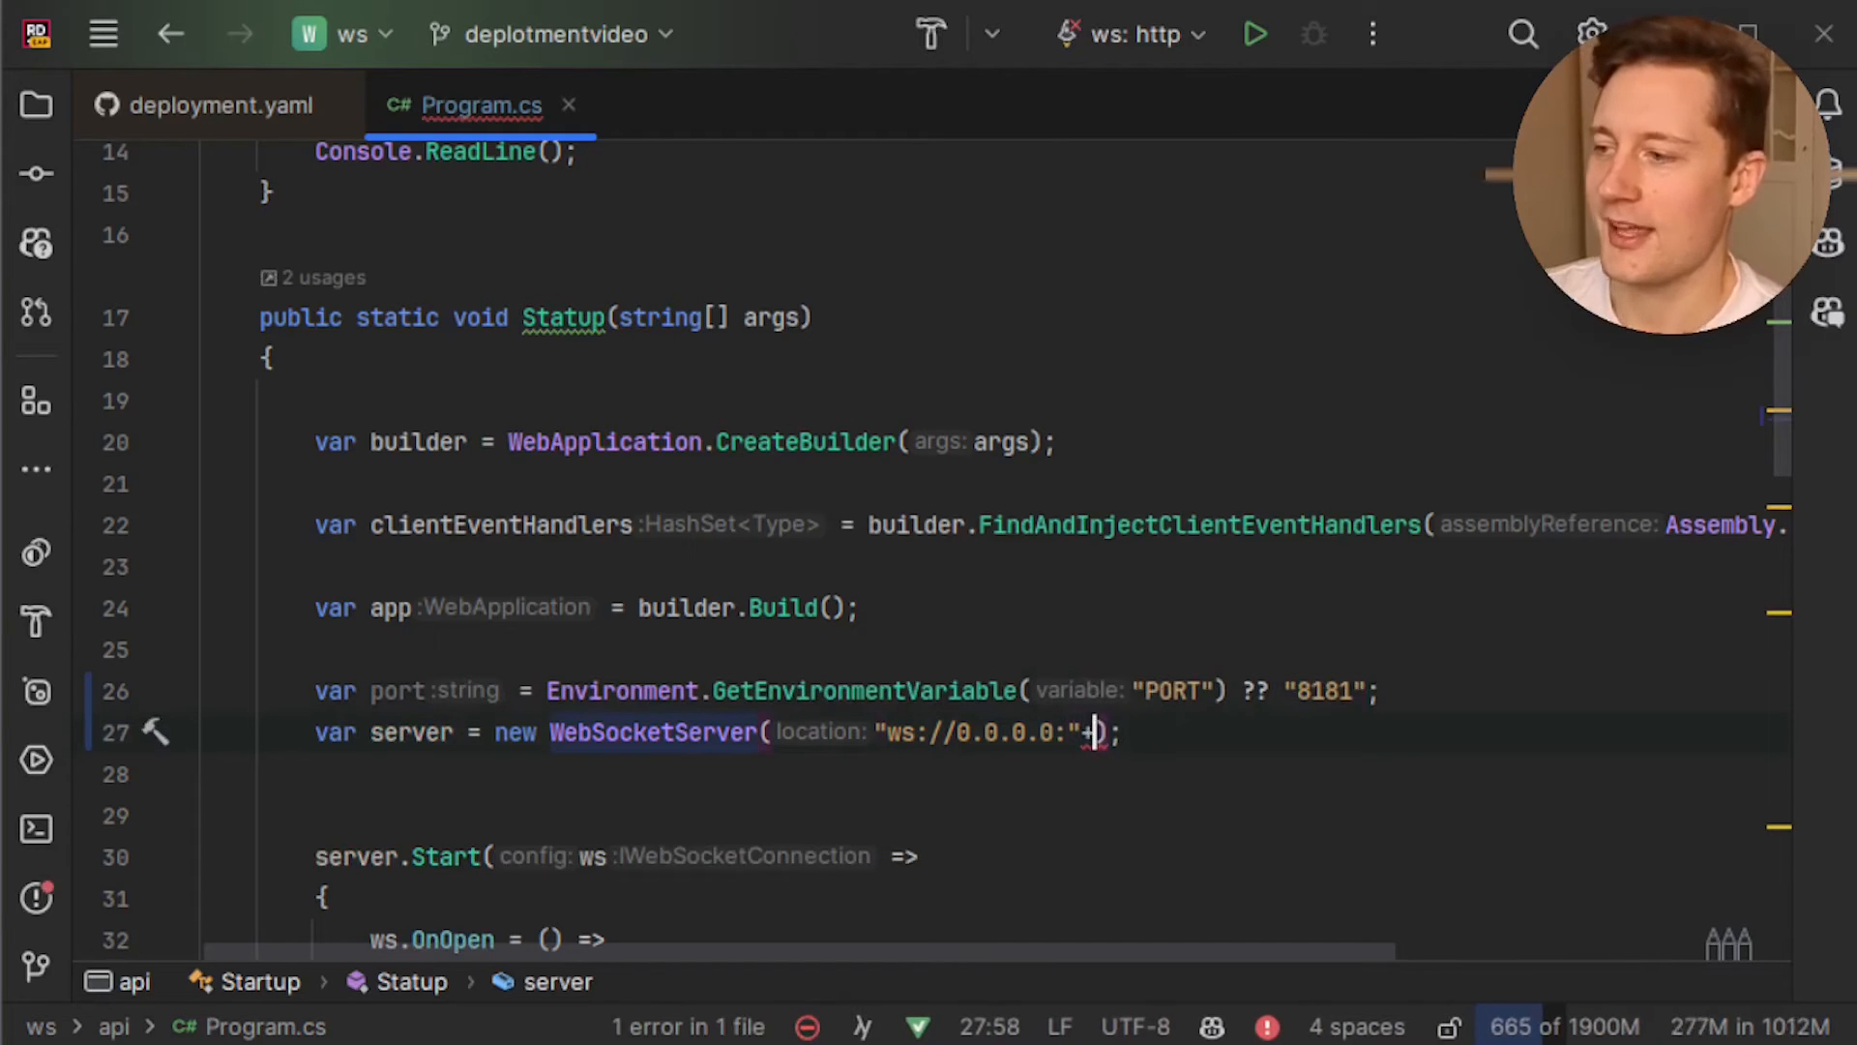
type("port")
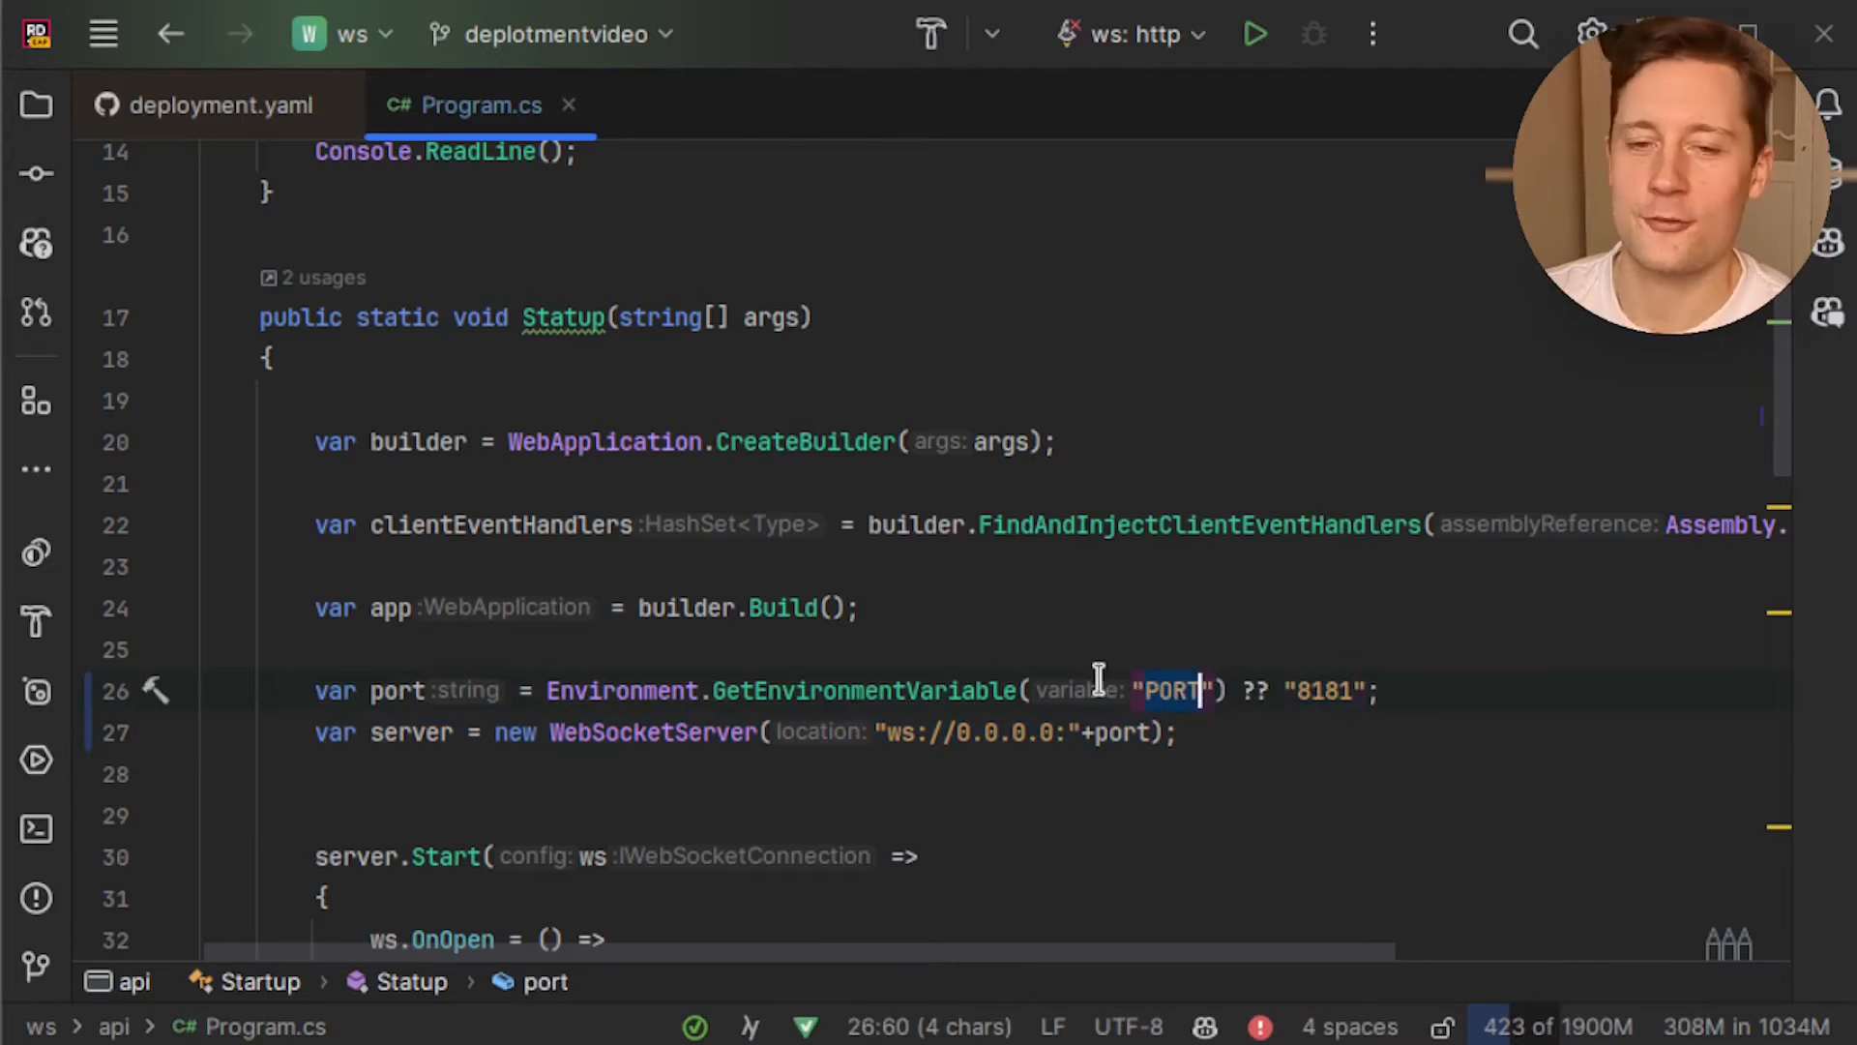
mouse_move(1090, 691)
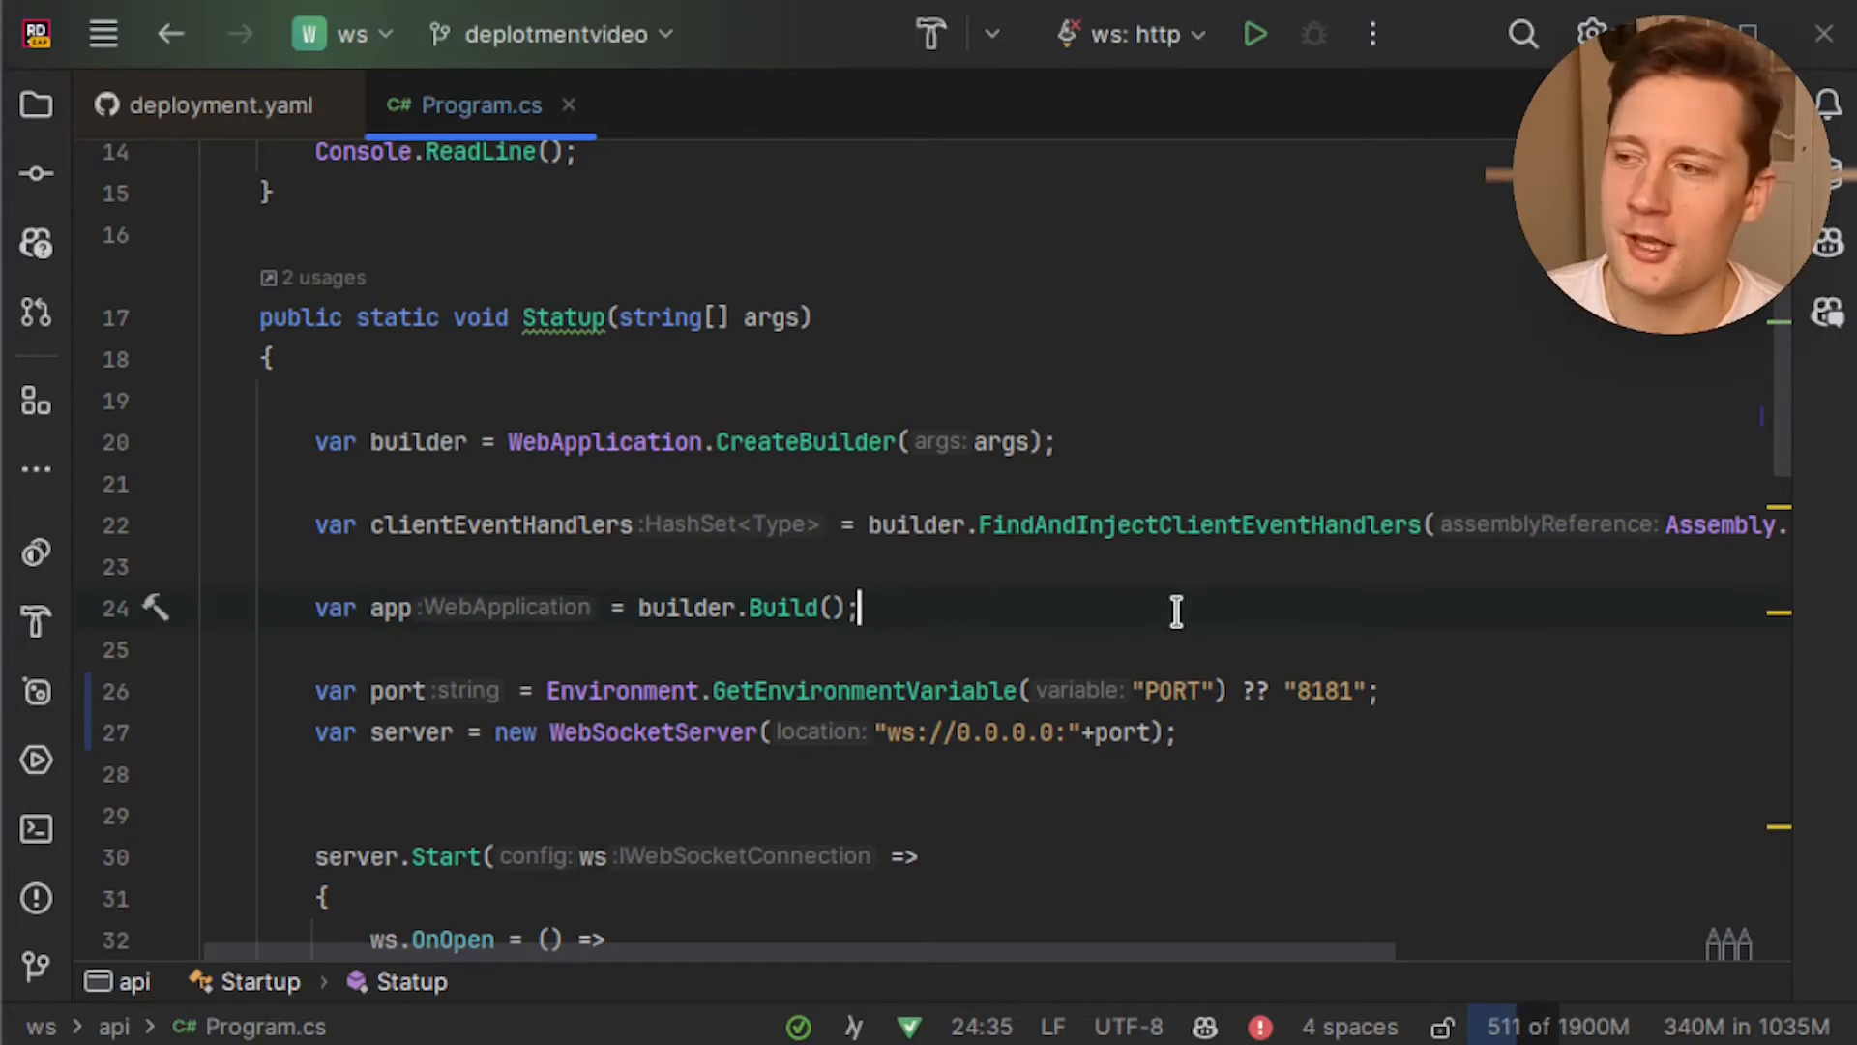
mouse_move(1161, 691)
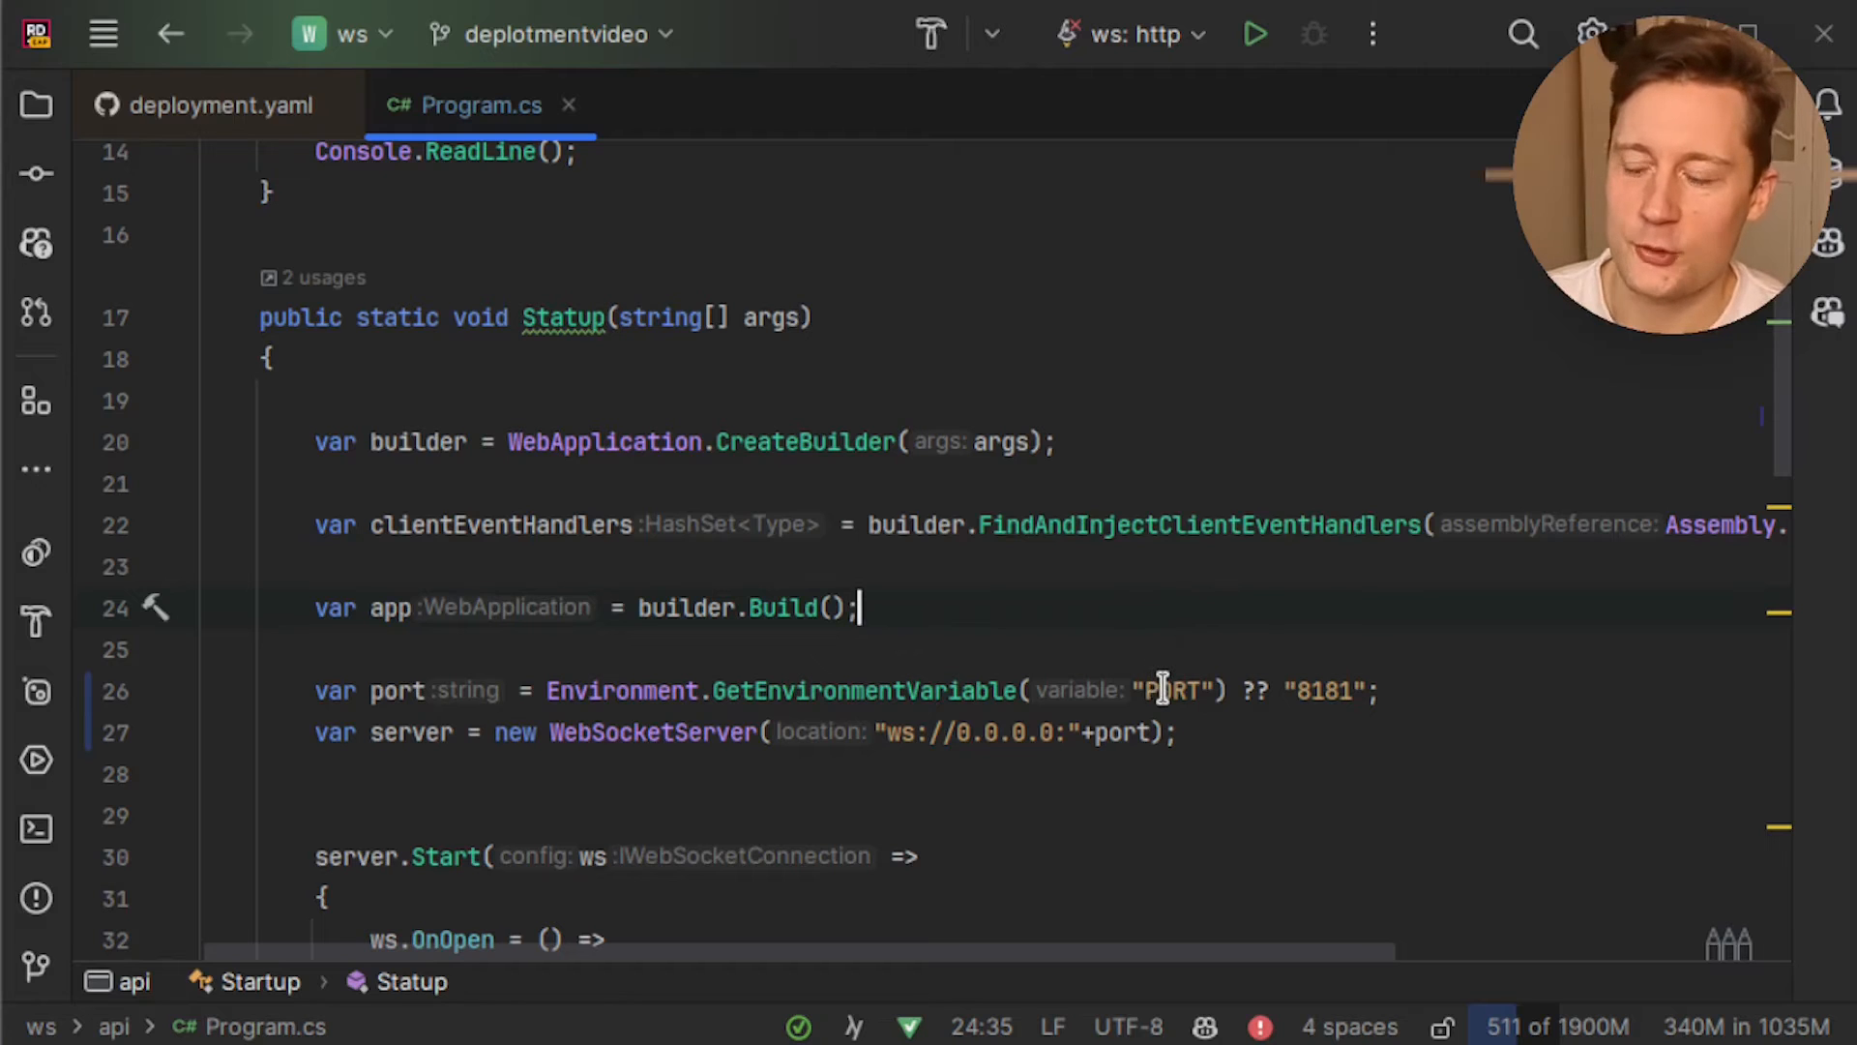
mouse_move(1120, 731)
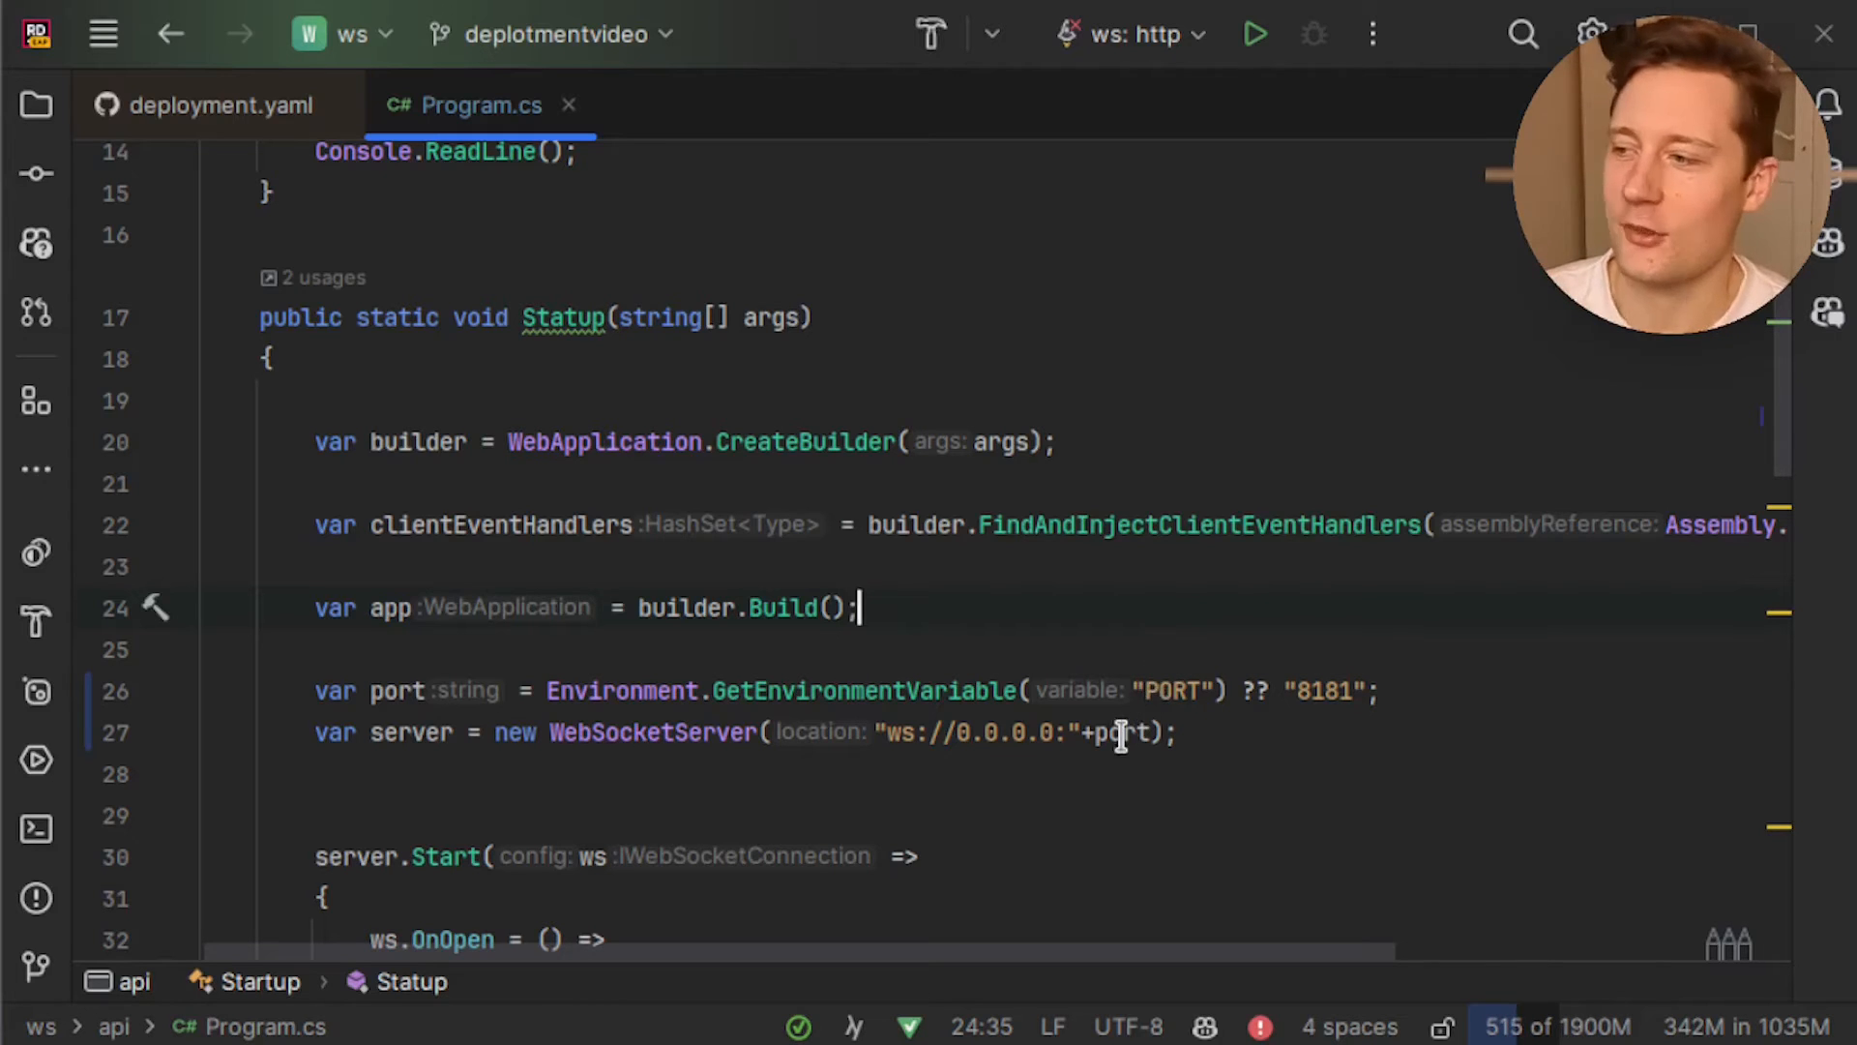
key("Enter")
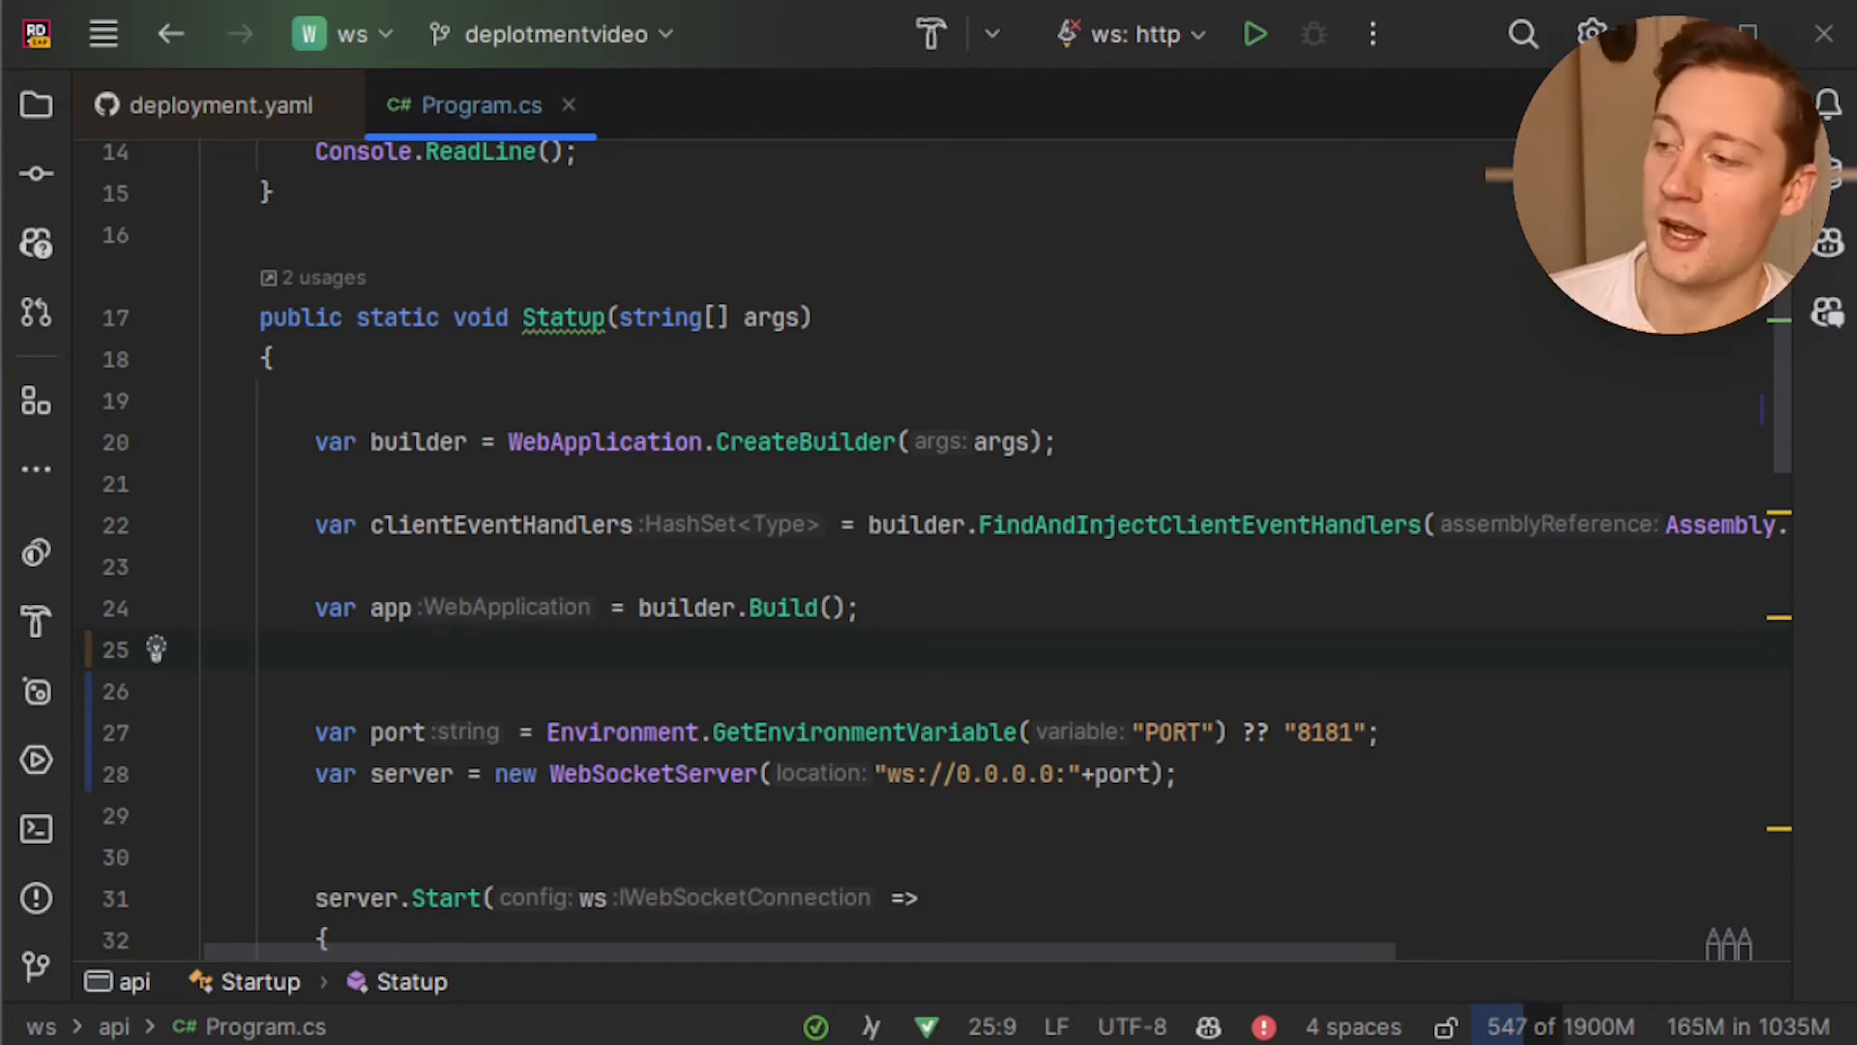
type("builder.WebHost")
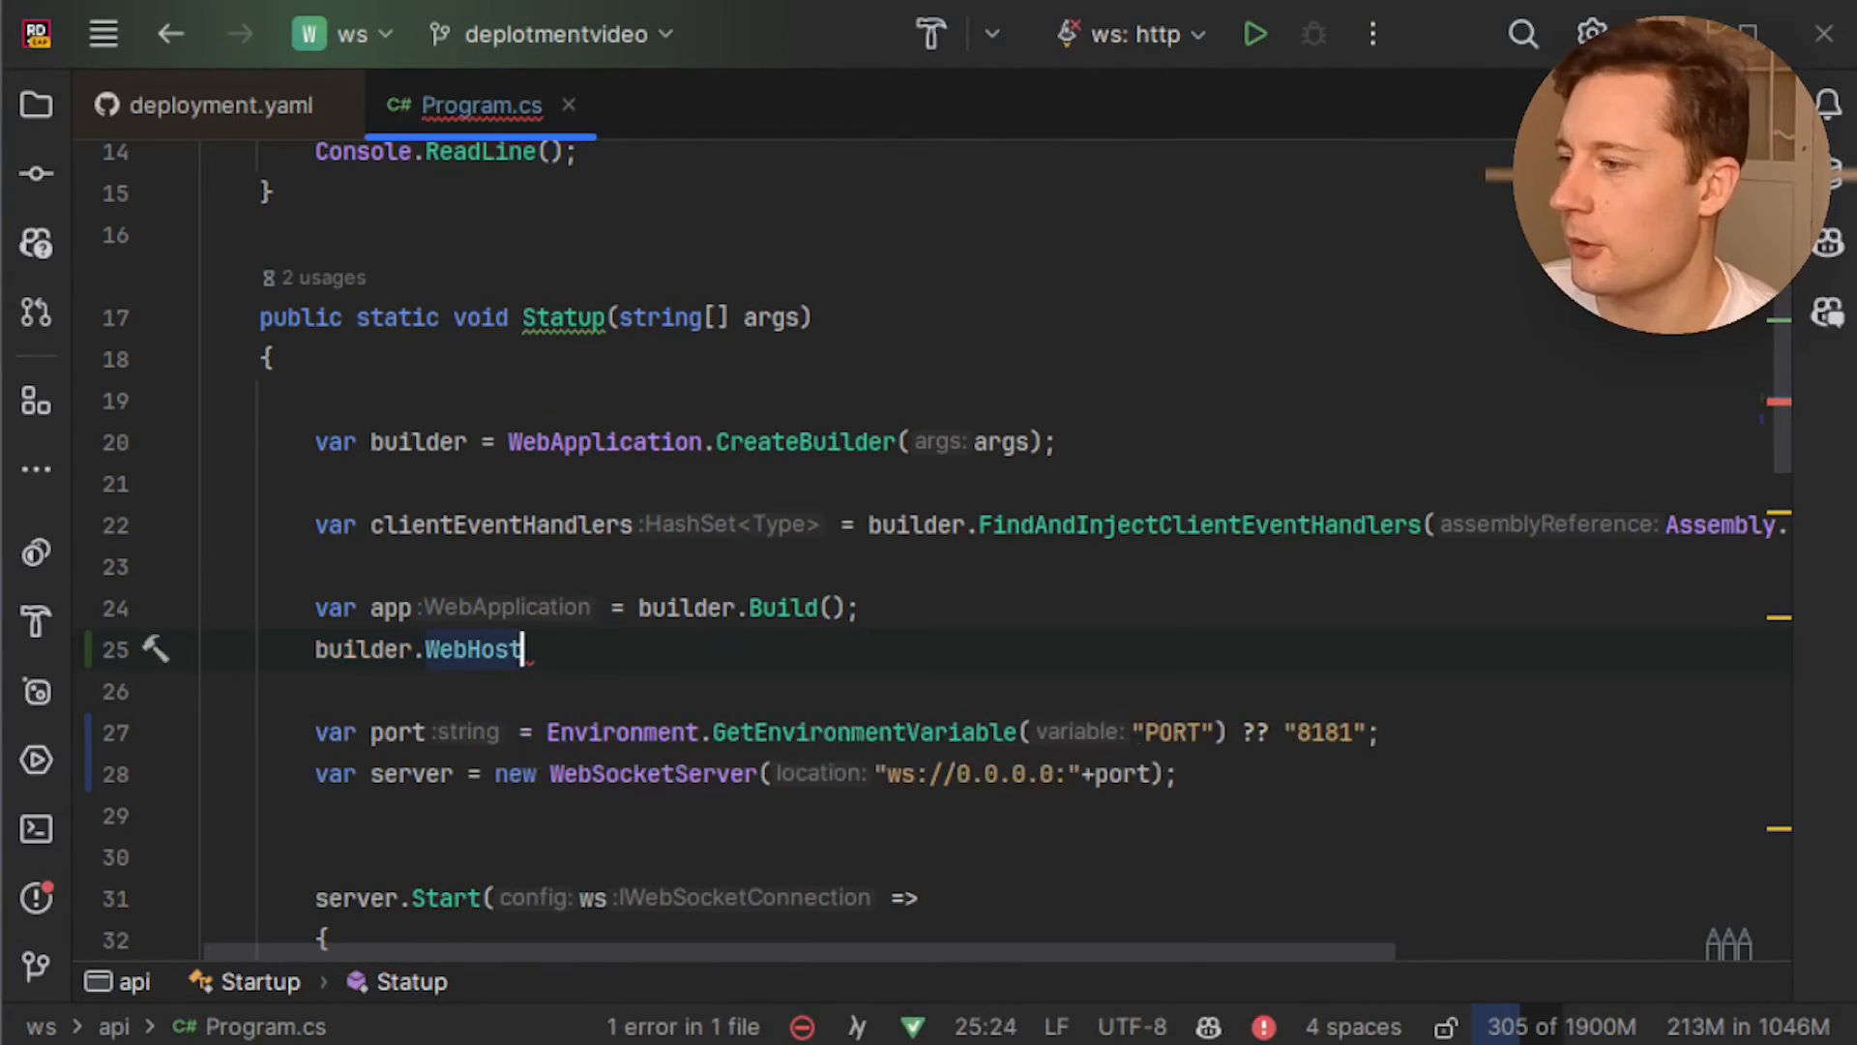
type(".UseUrls(")
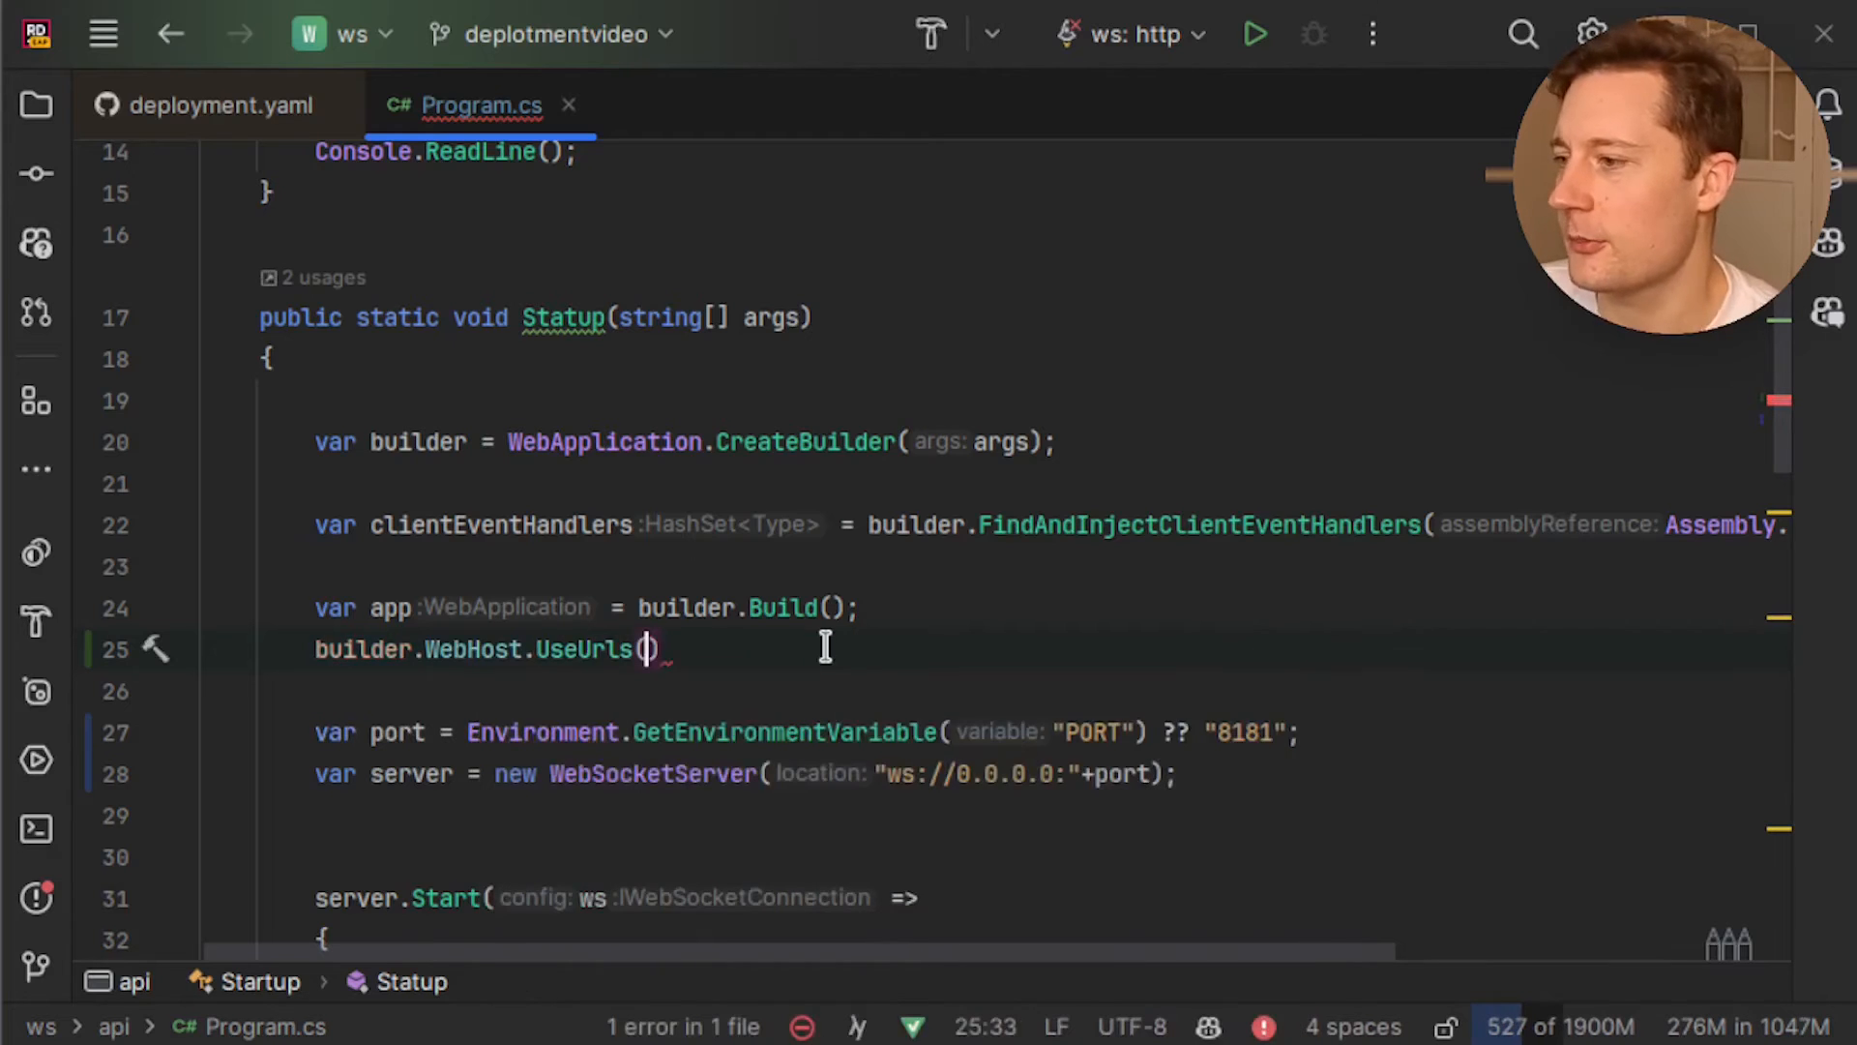
type("\"")
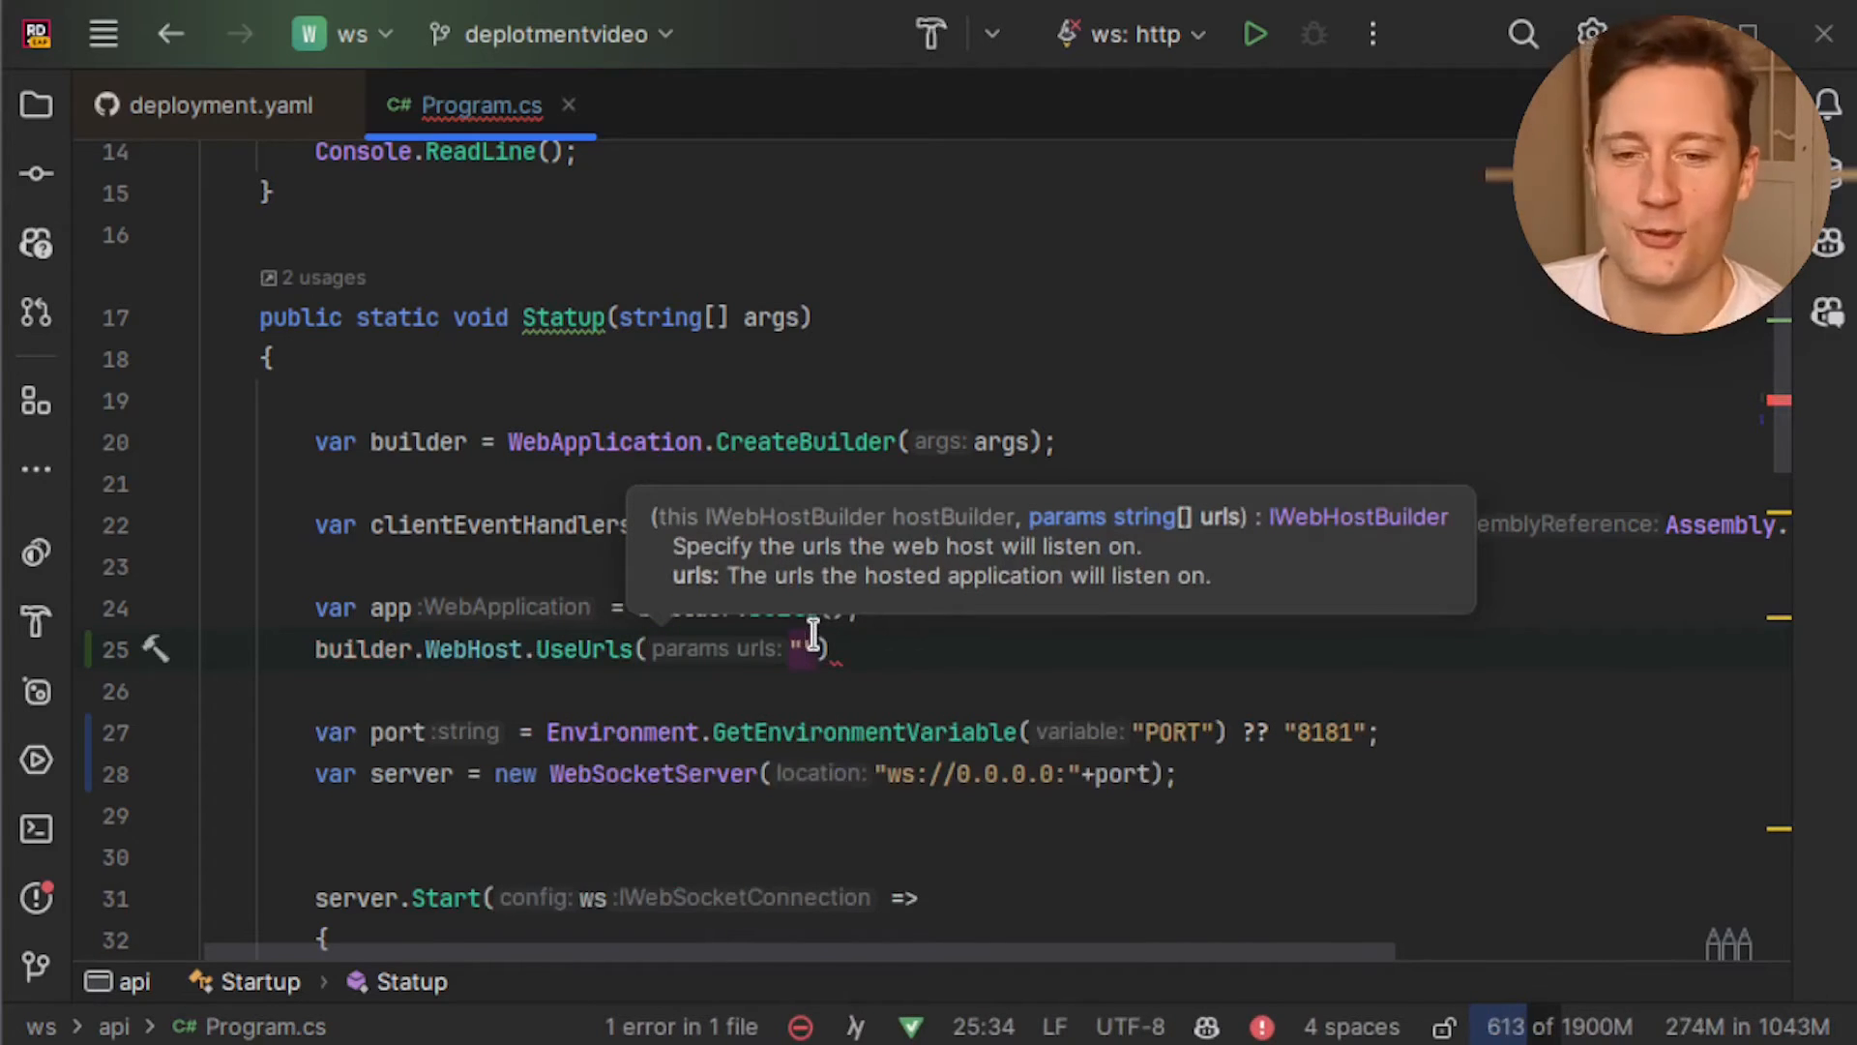
type("http://")
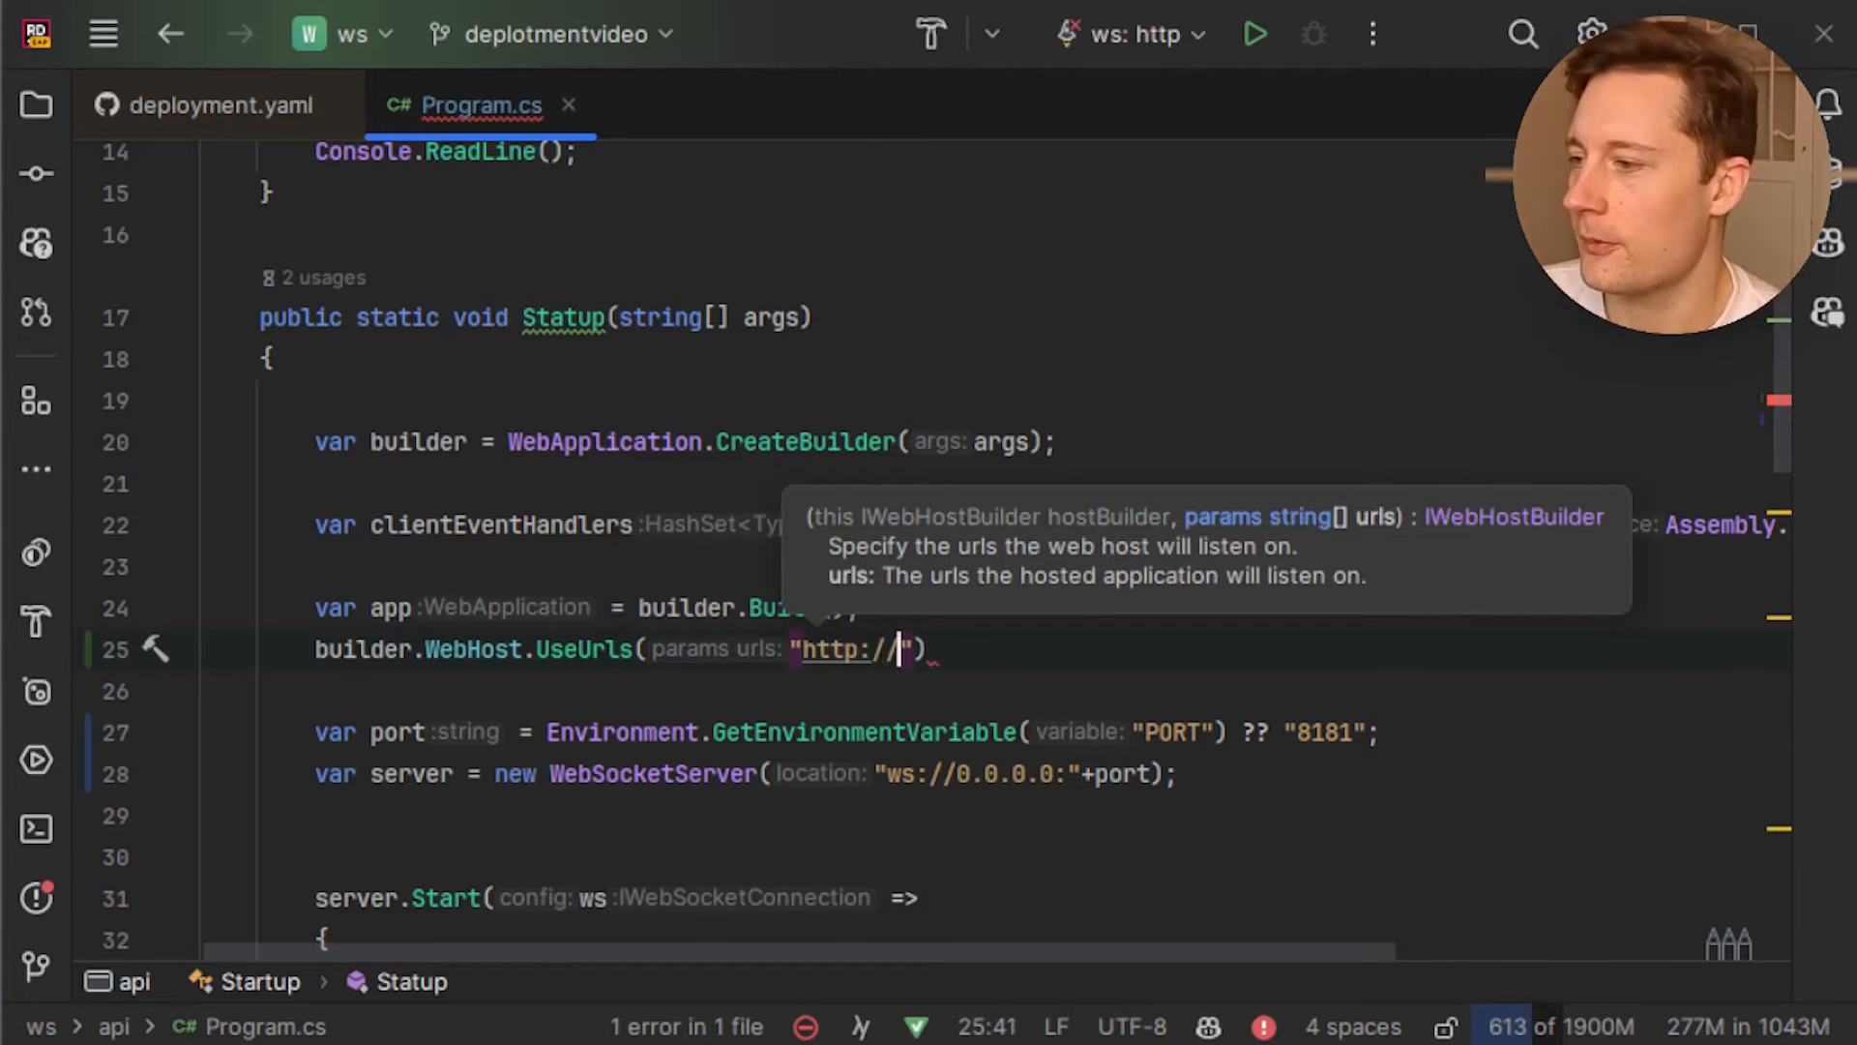
type("*:9999")
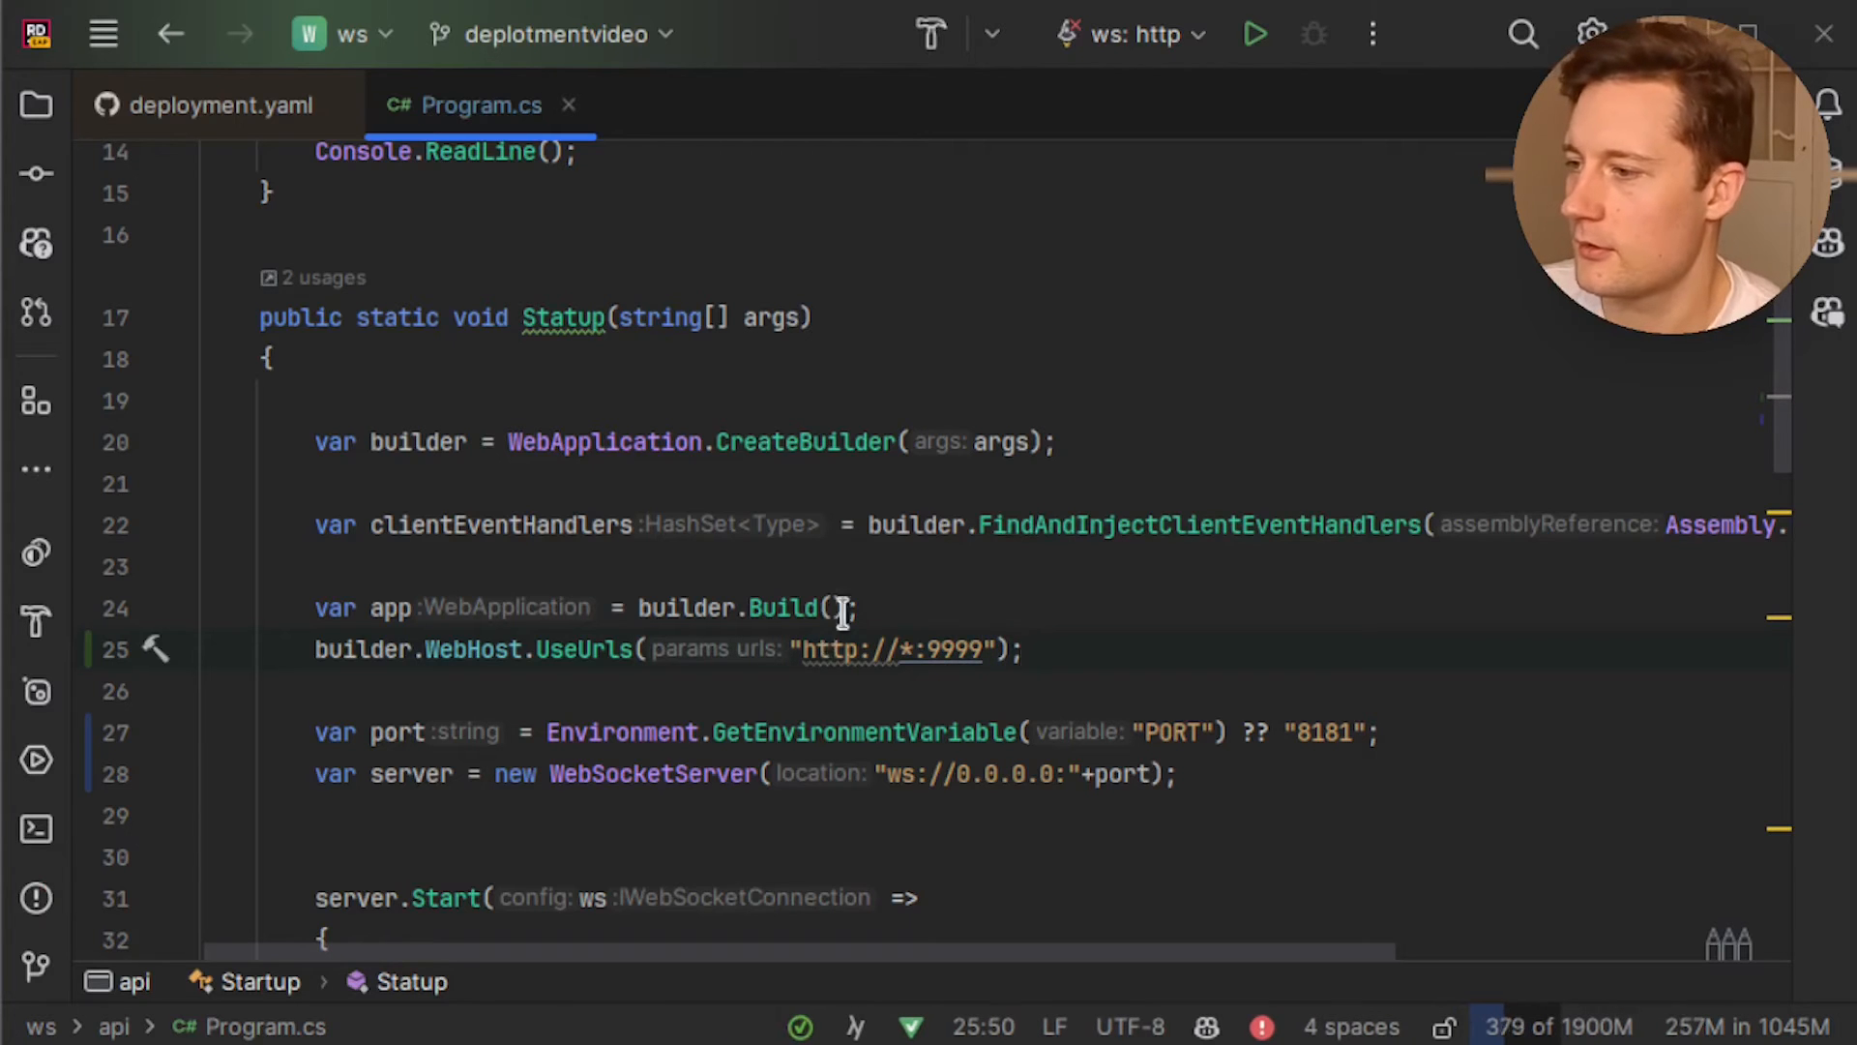
scroll("up", 3)
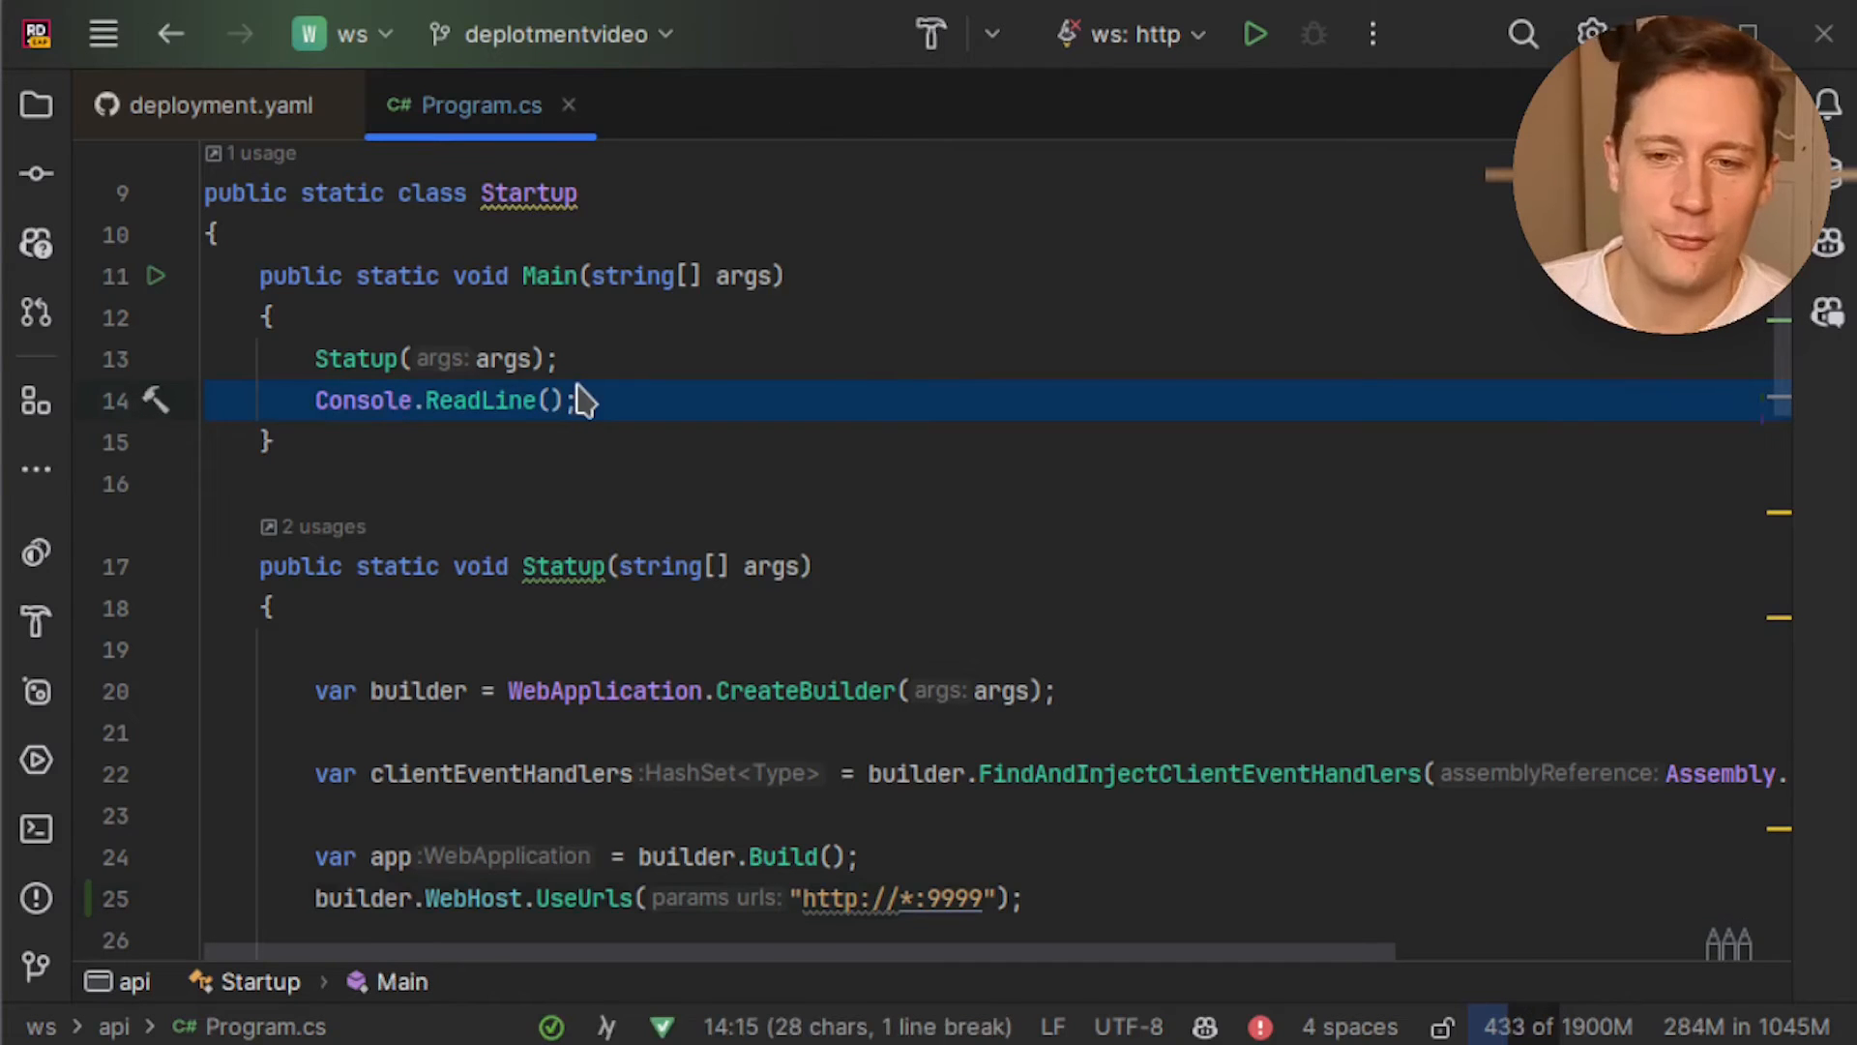
Remove Console.ReadLine and make Statup return app as a WebApplication
key("Delete")
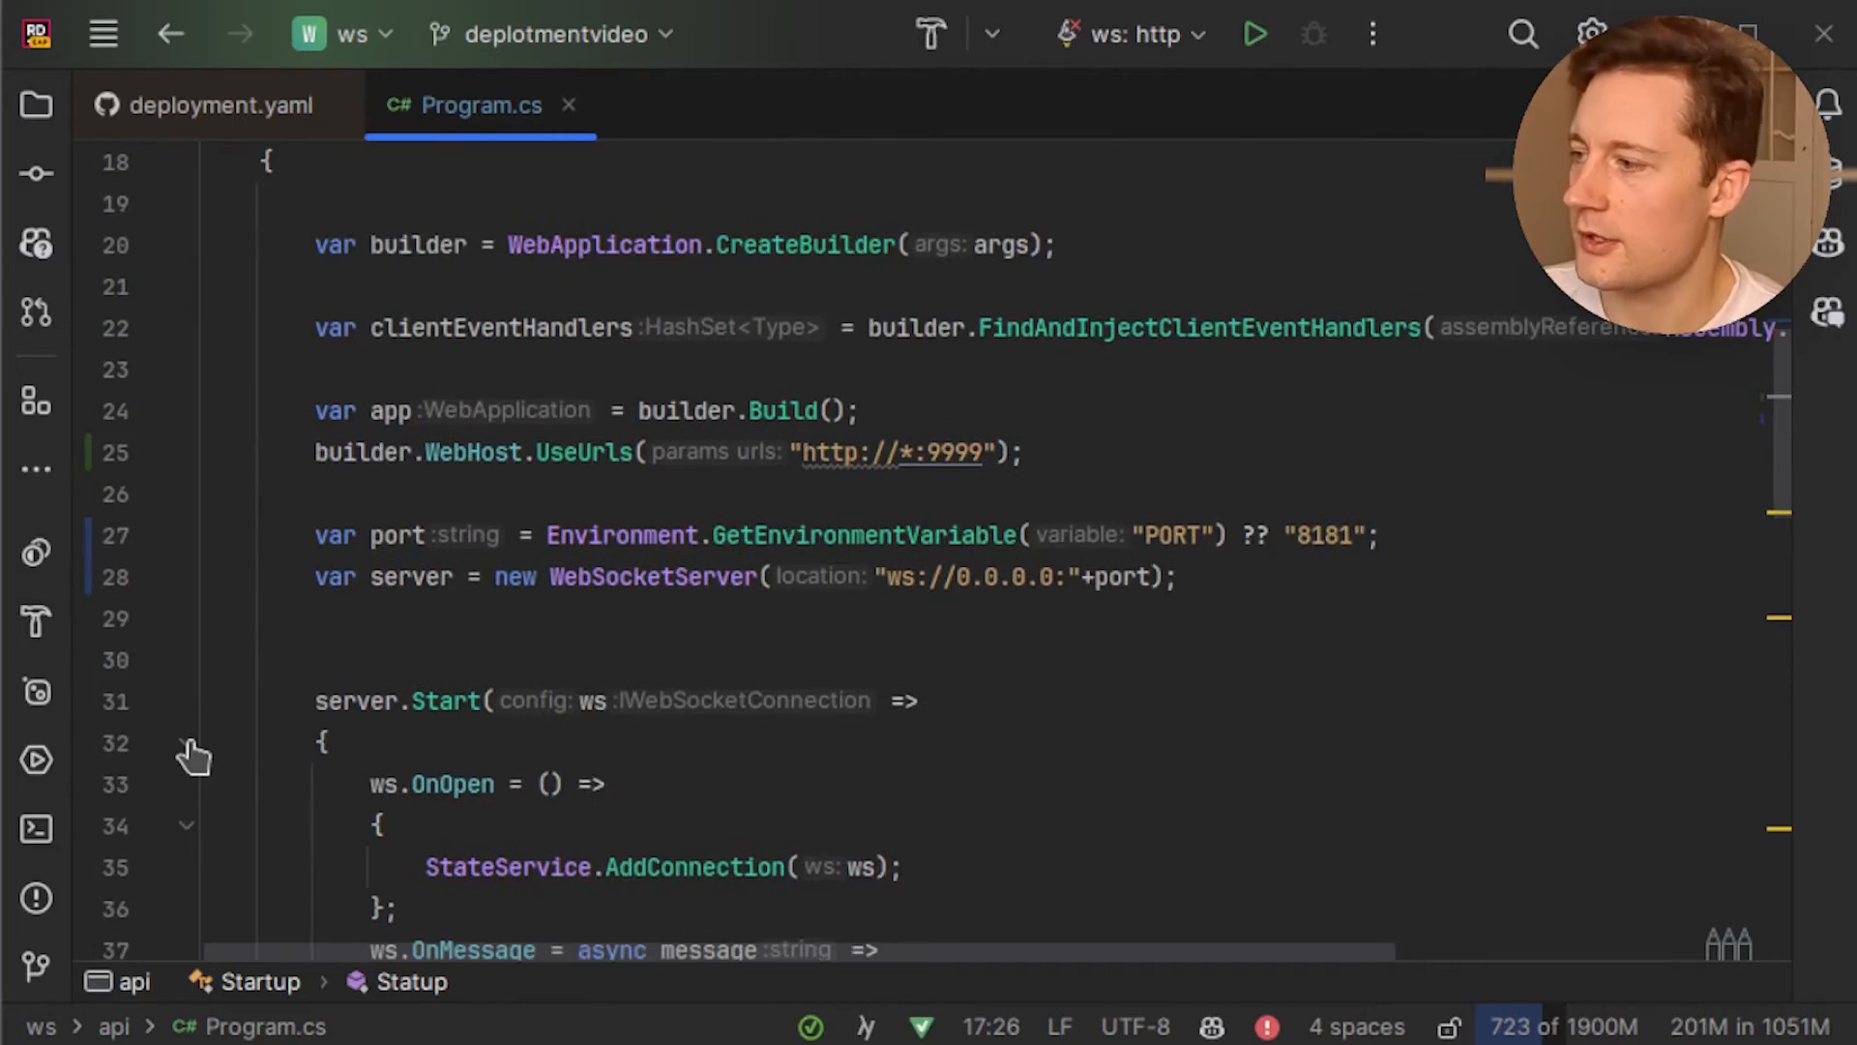
left_click(186, 743)
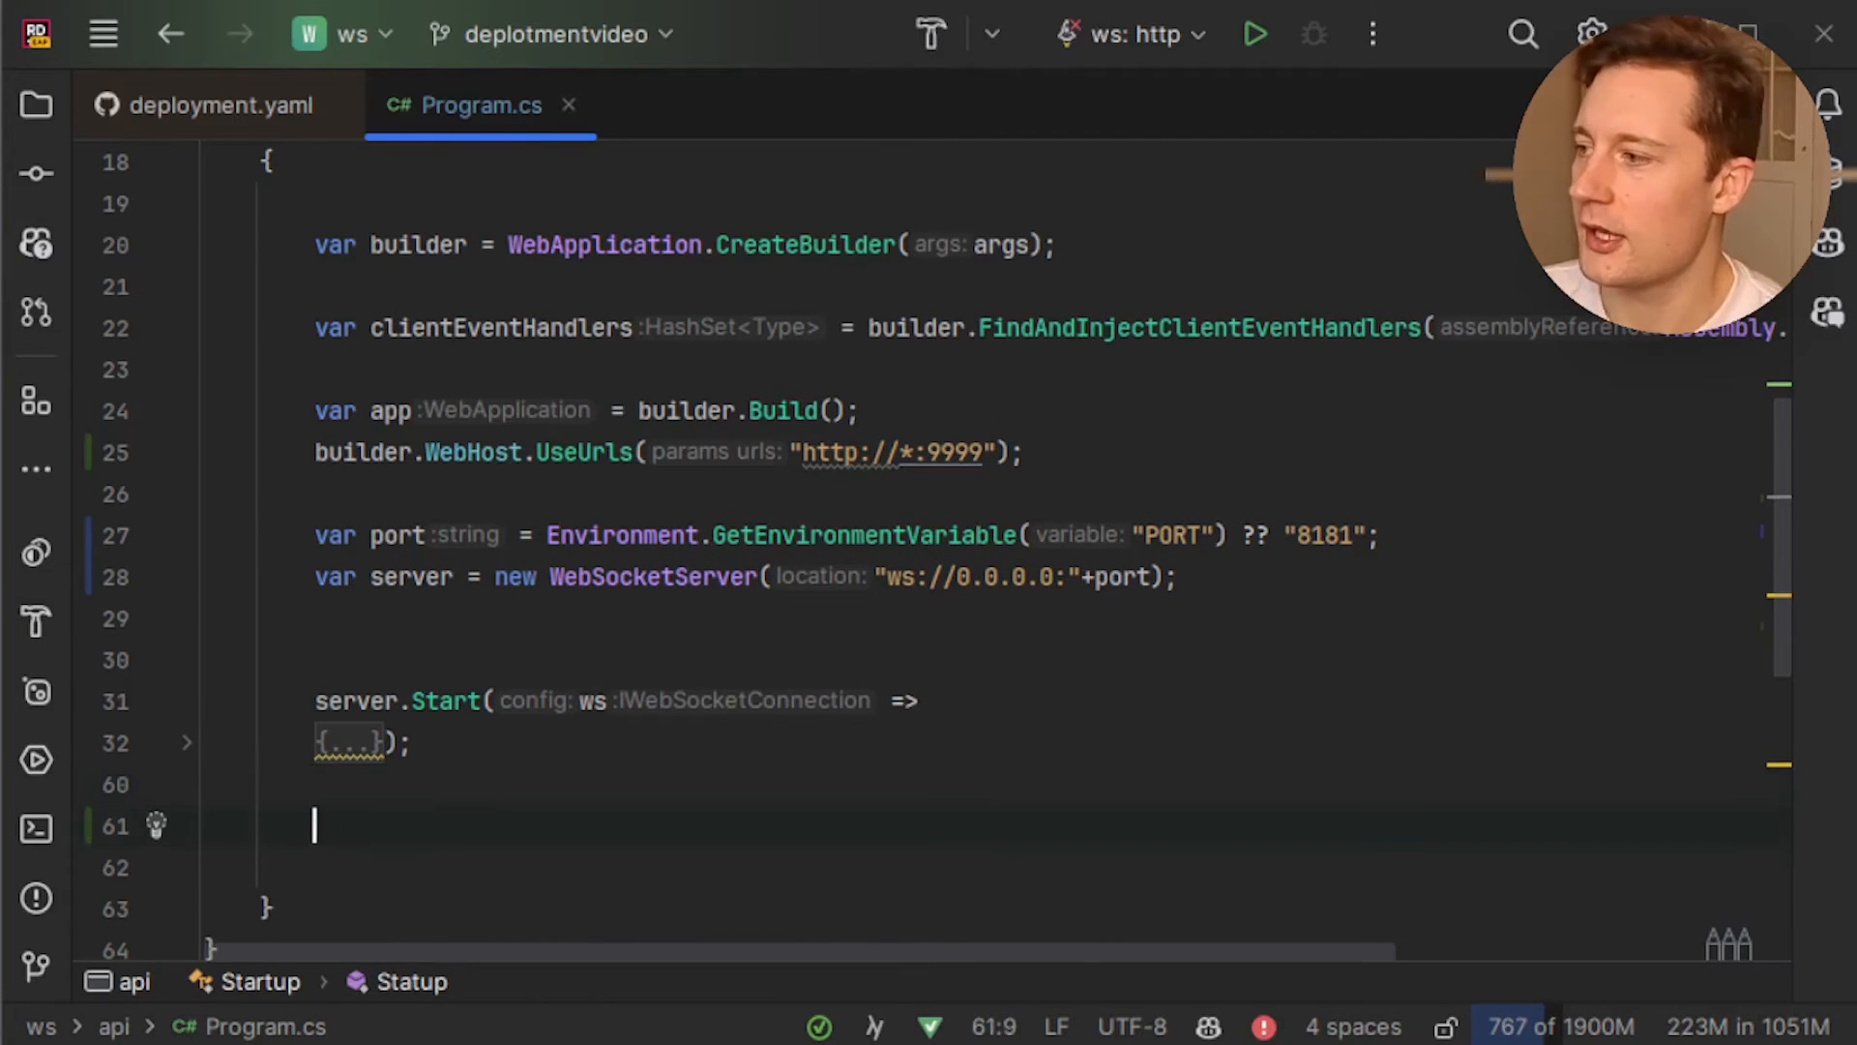
type("return app;")
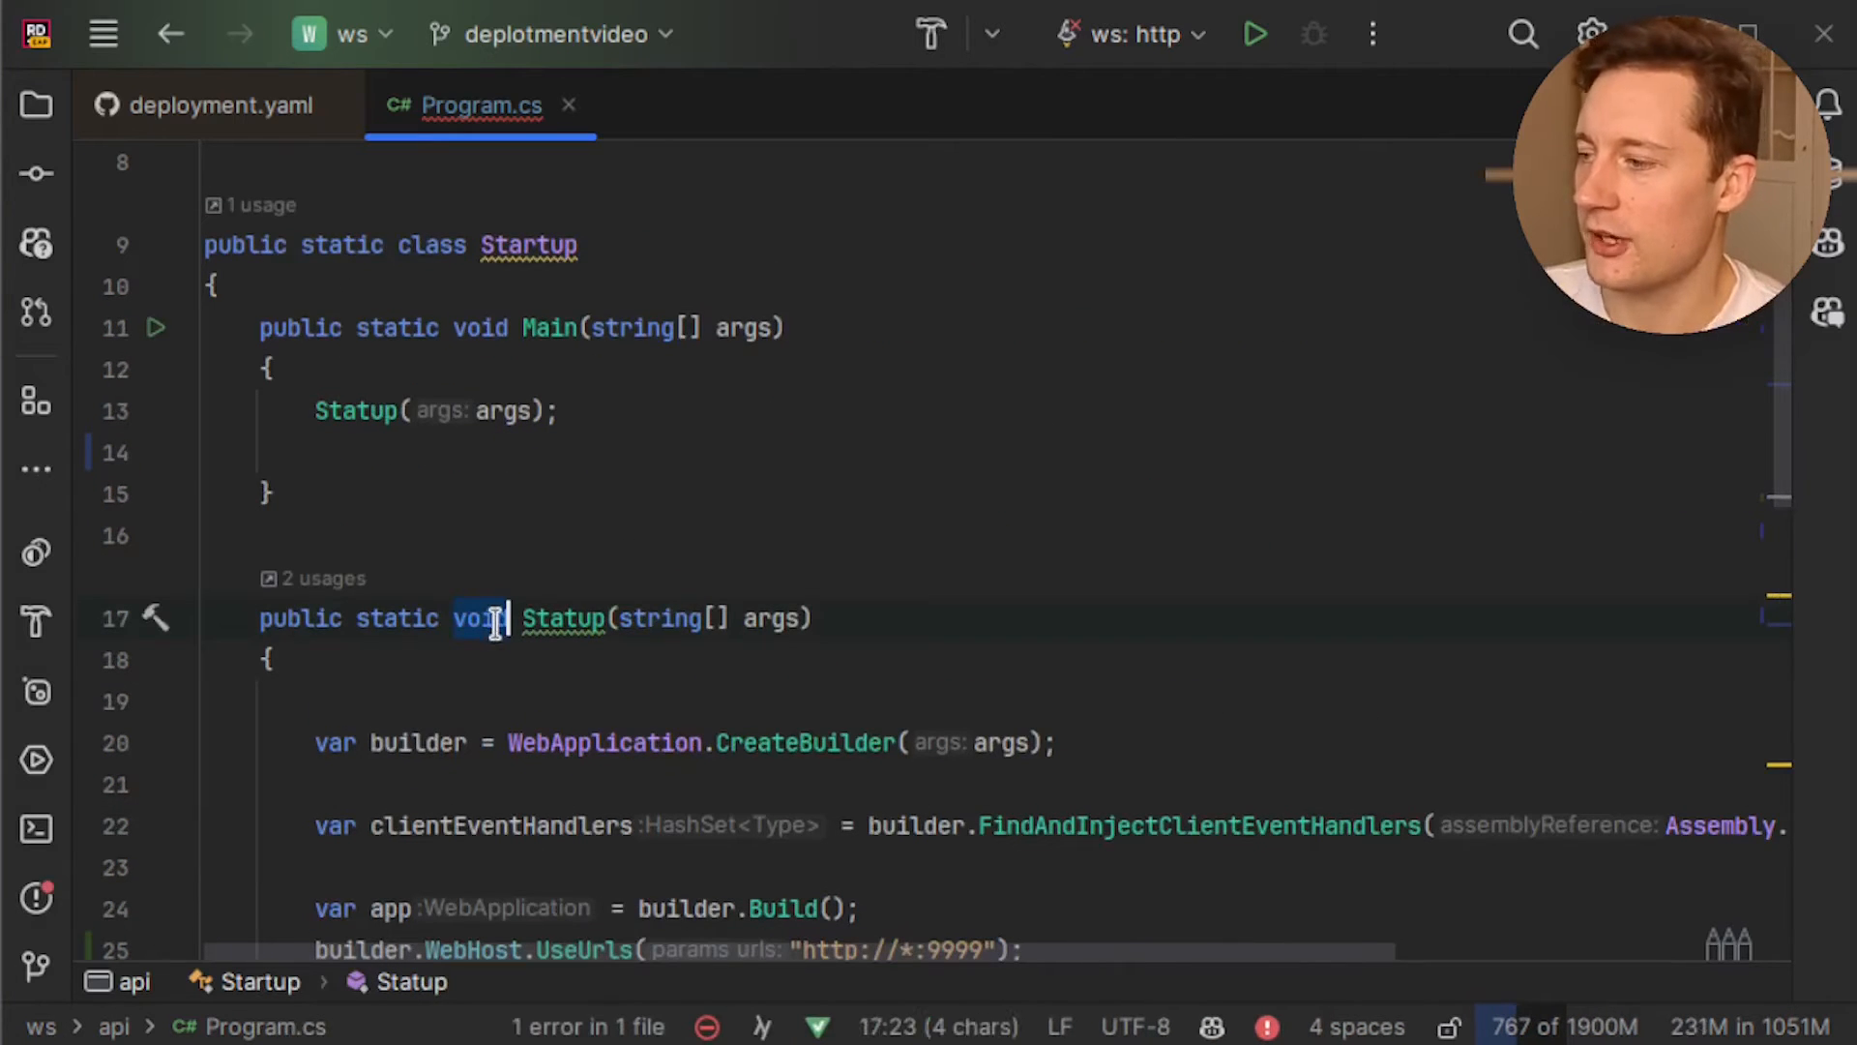
type("WebApplication")
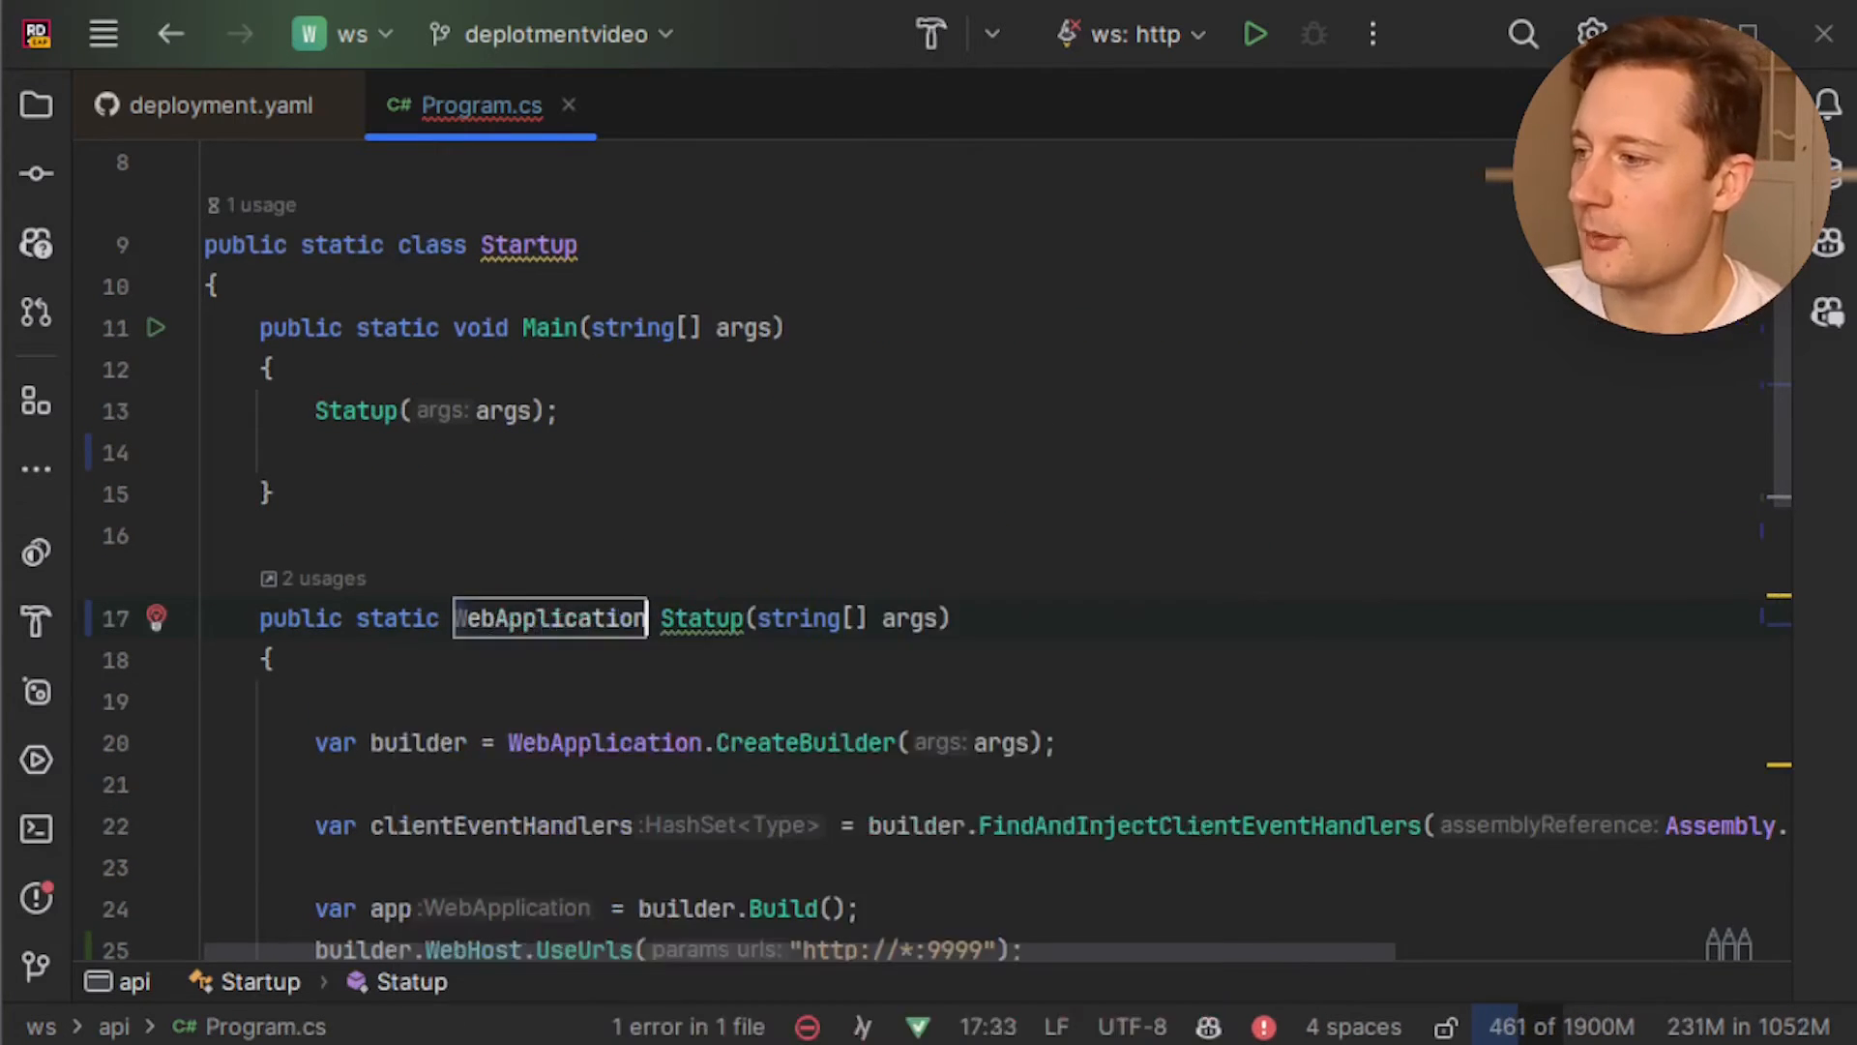
In Main write var app = Statup(args); followed by app.Run()
left_click(345, 410)
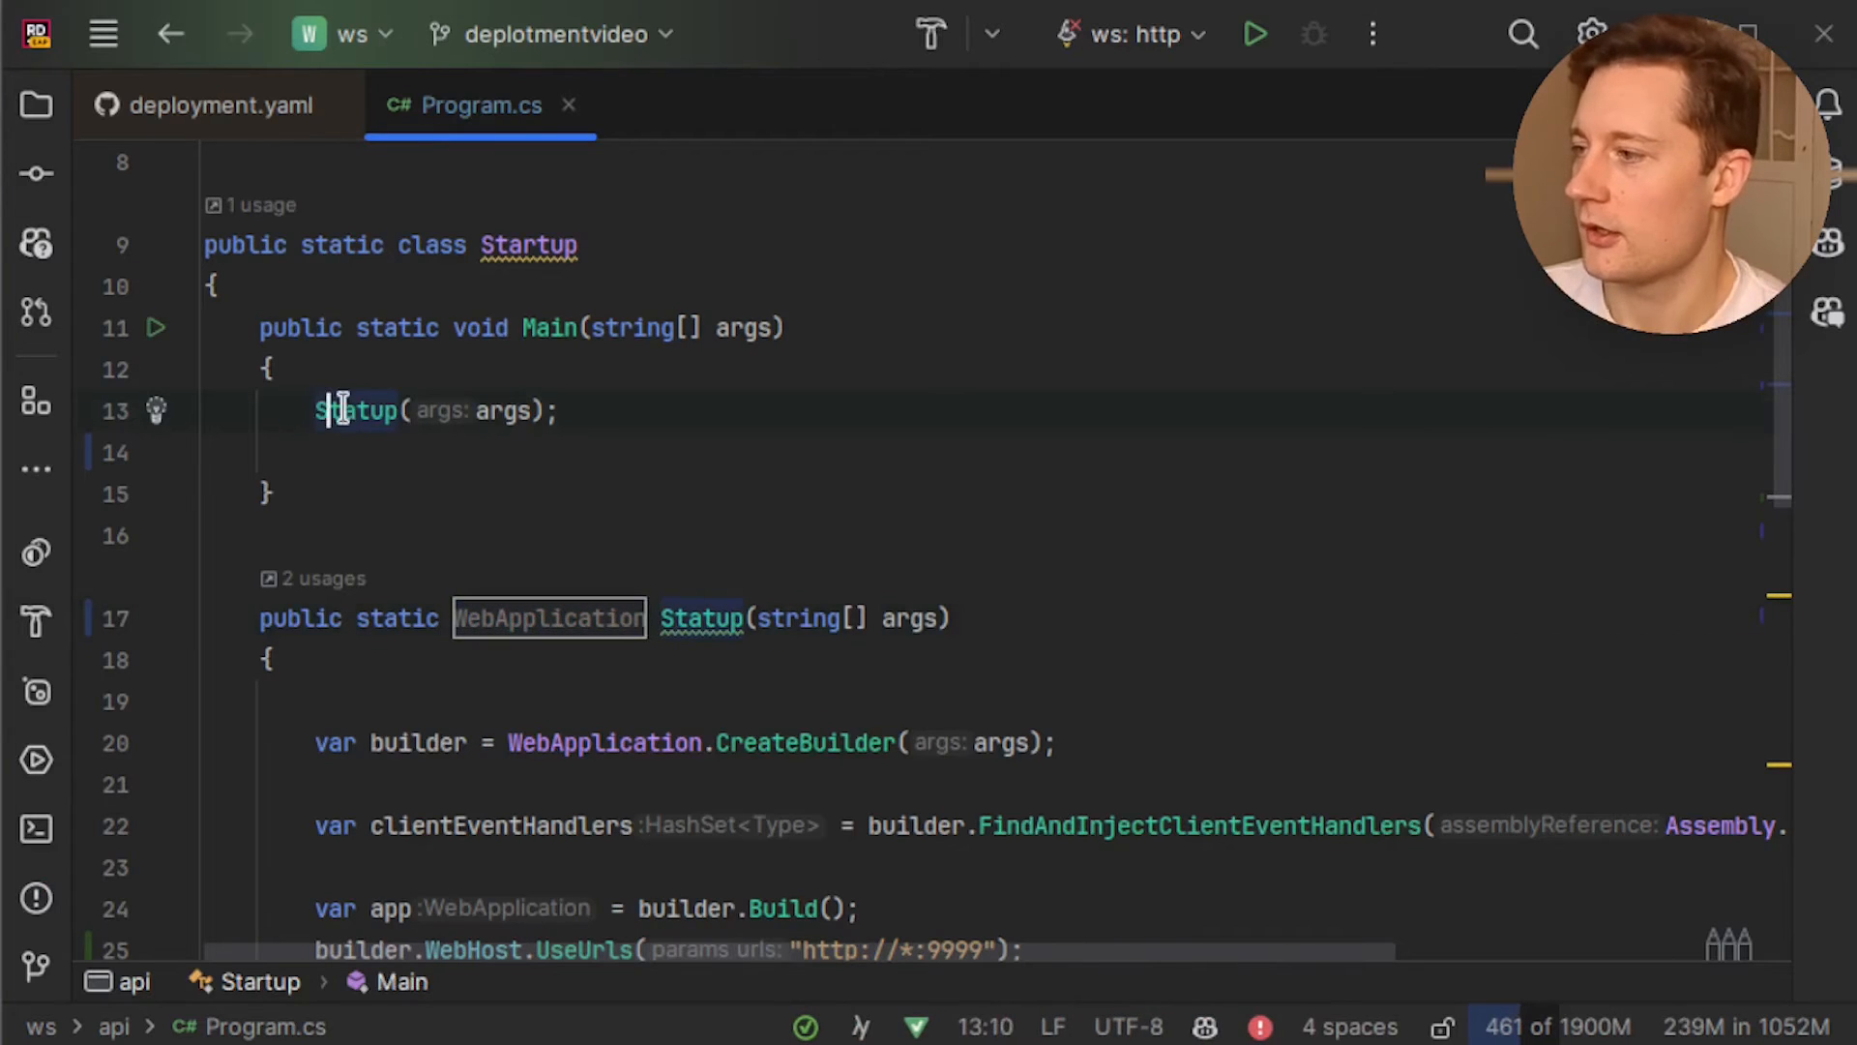
type("var a")
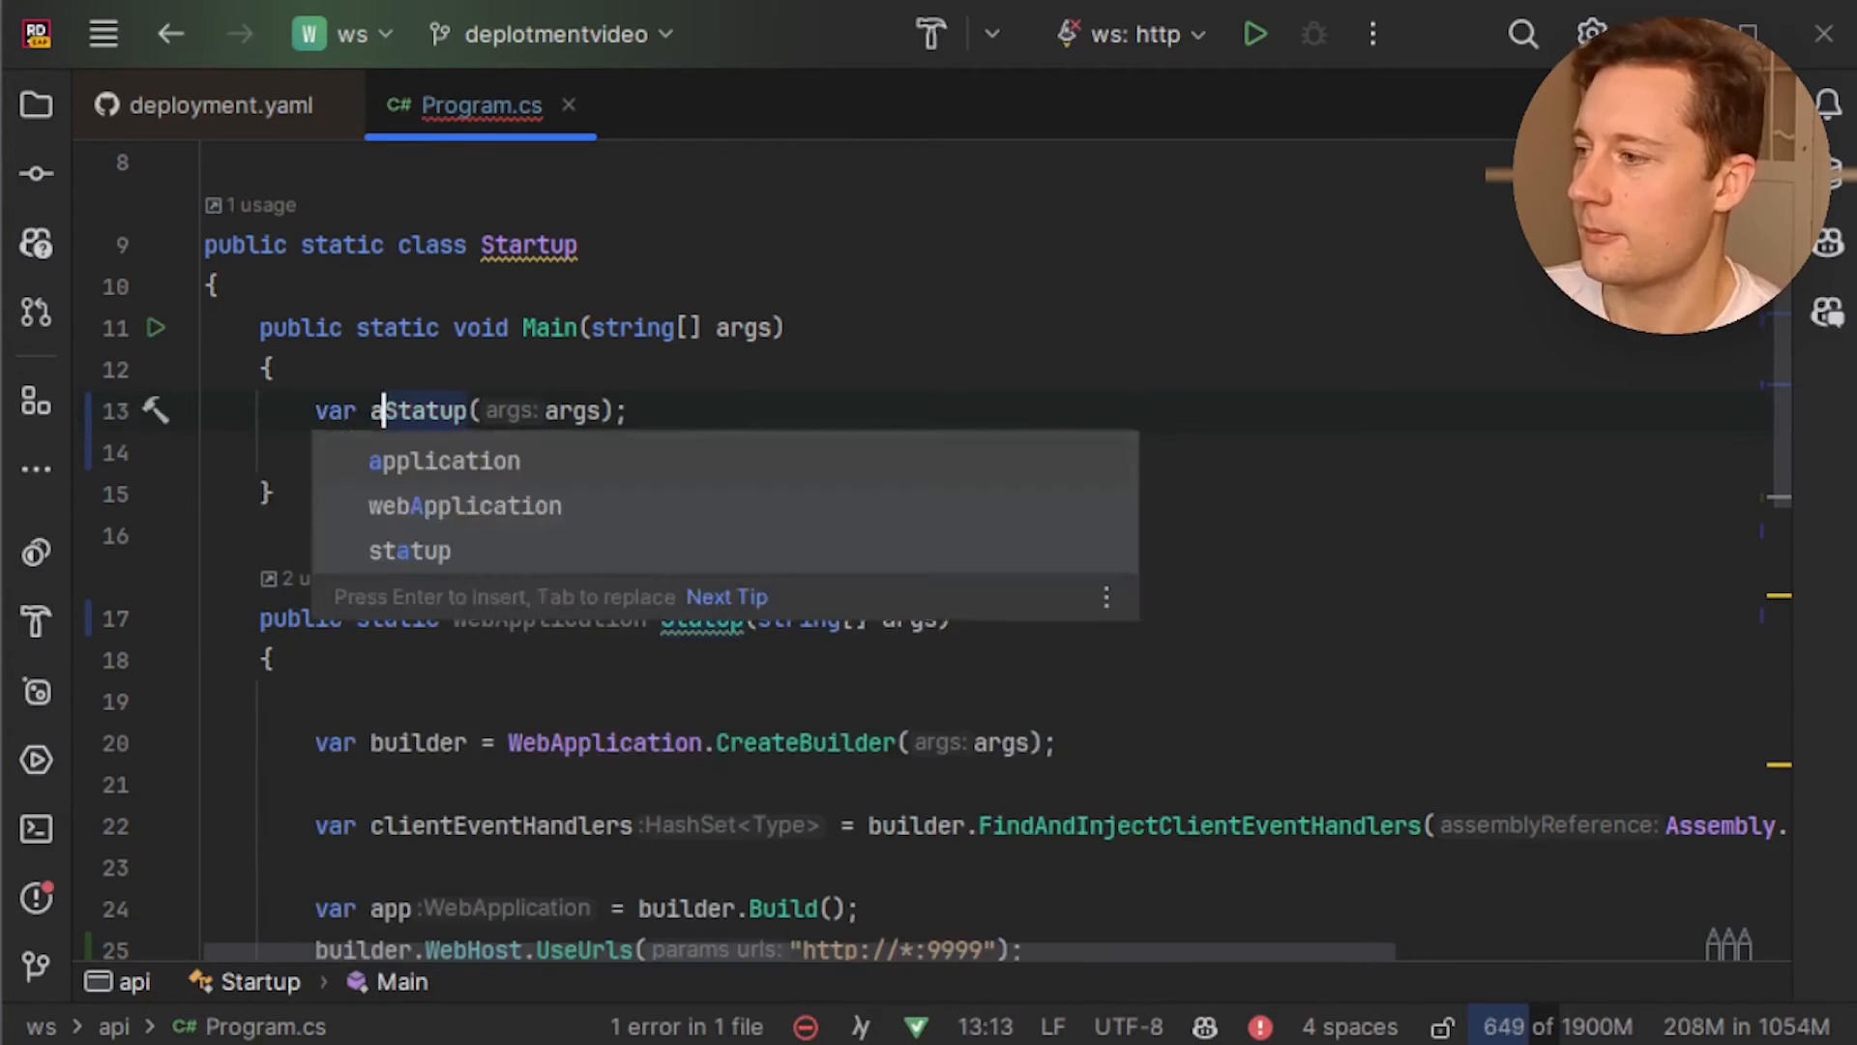
key("Enter")
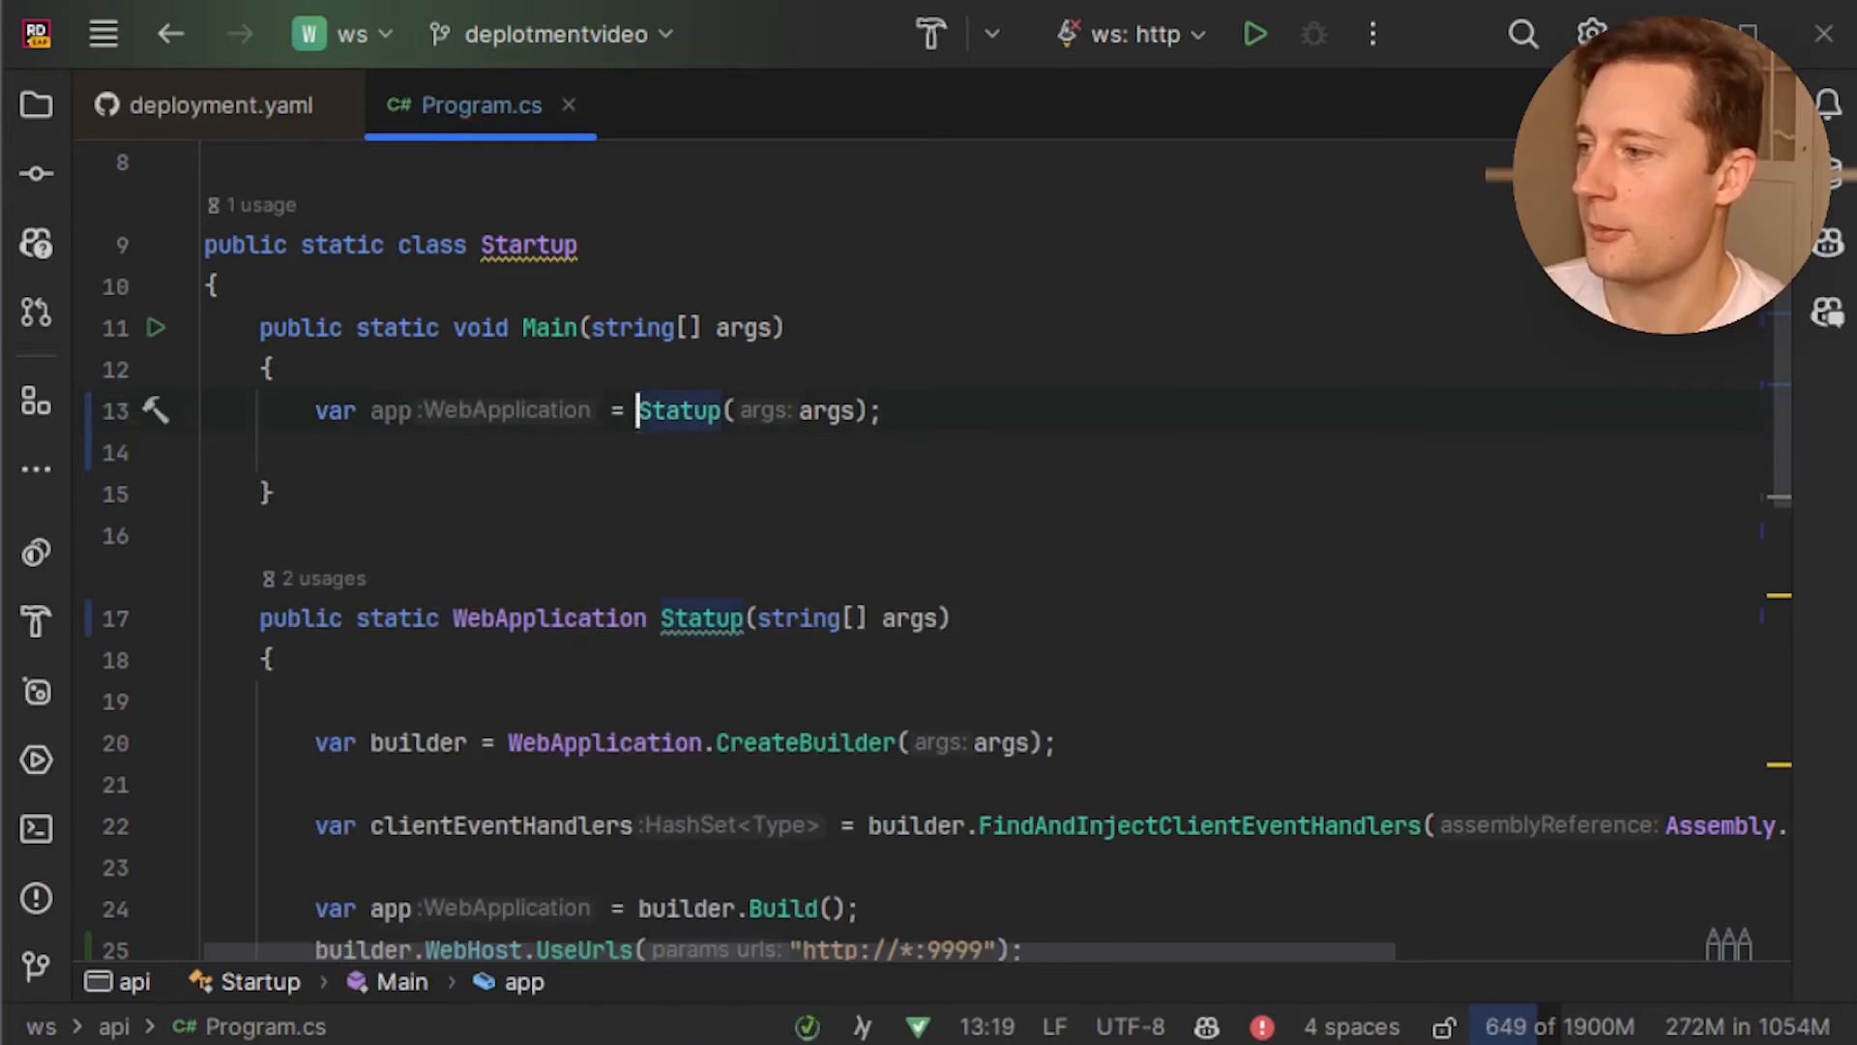
type("app.Run();")
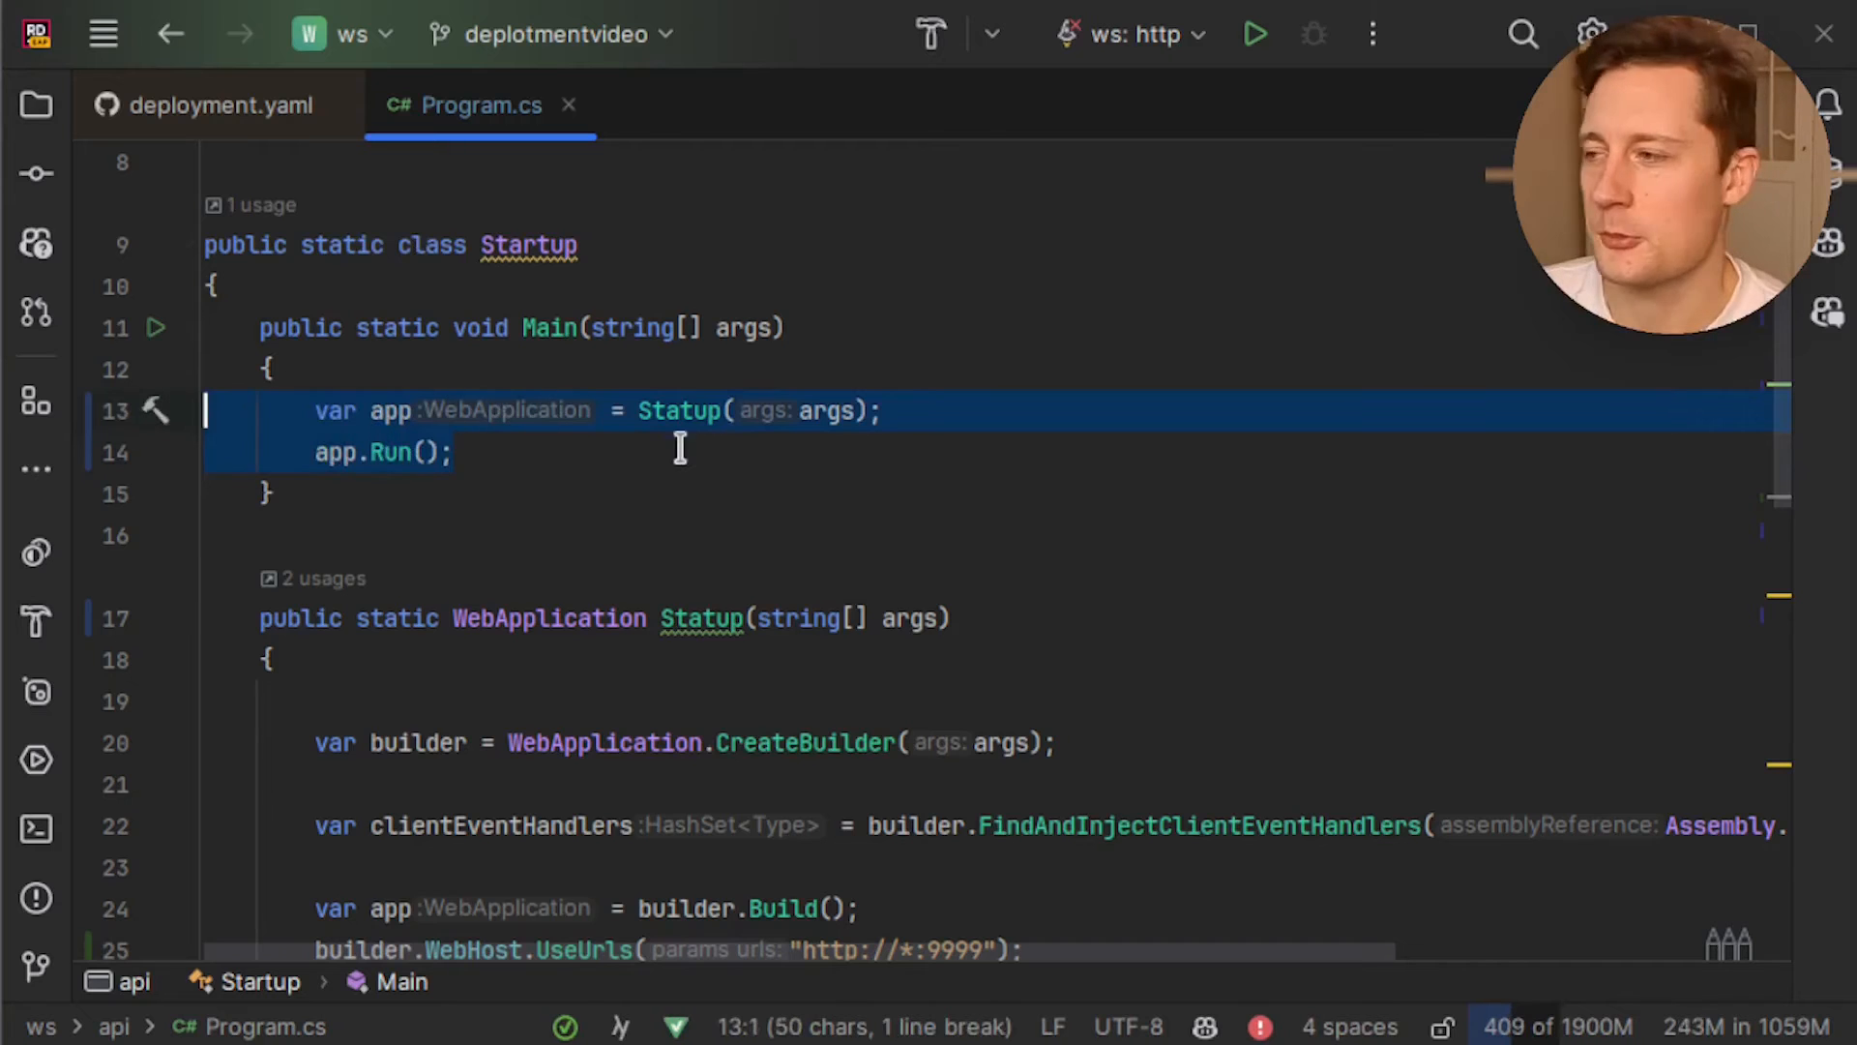
left_click(453, 452)
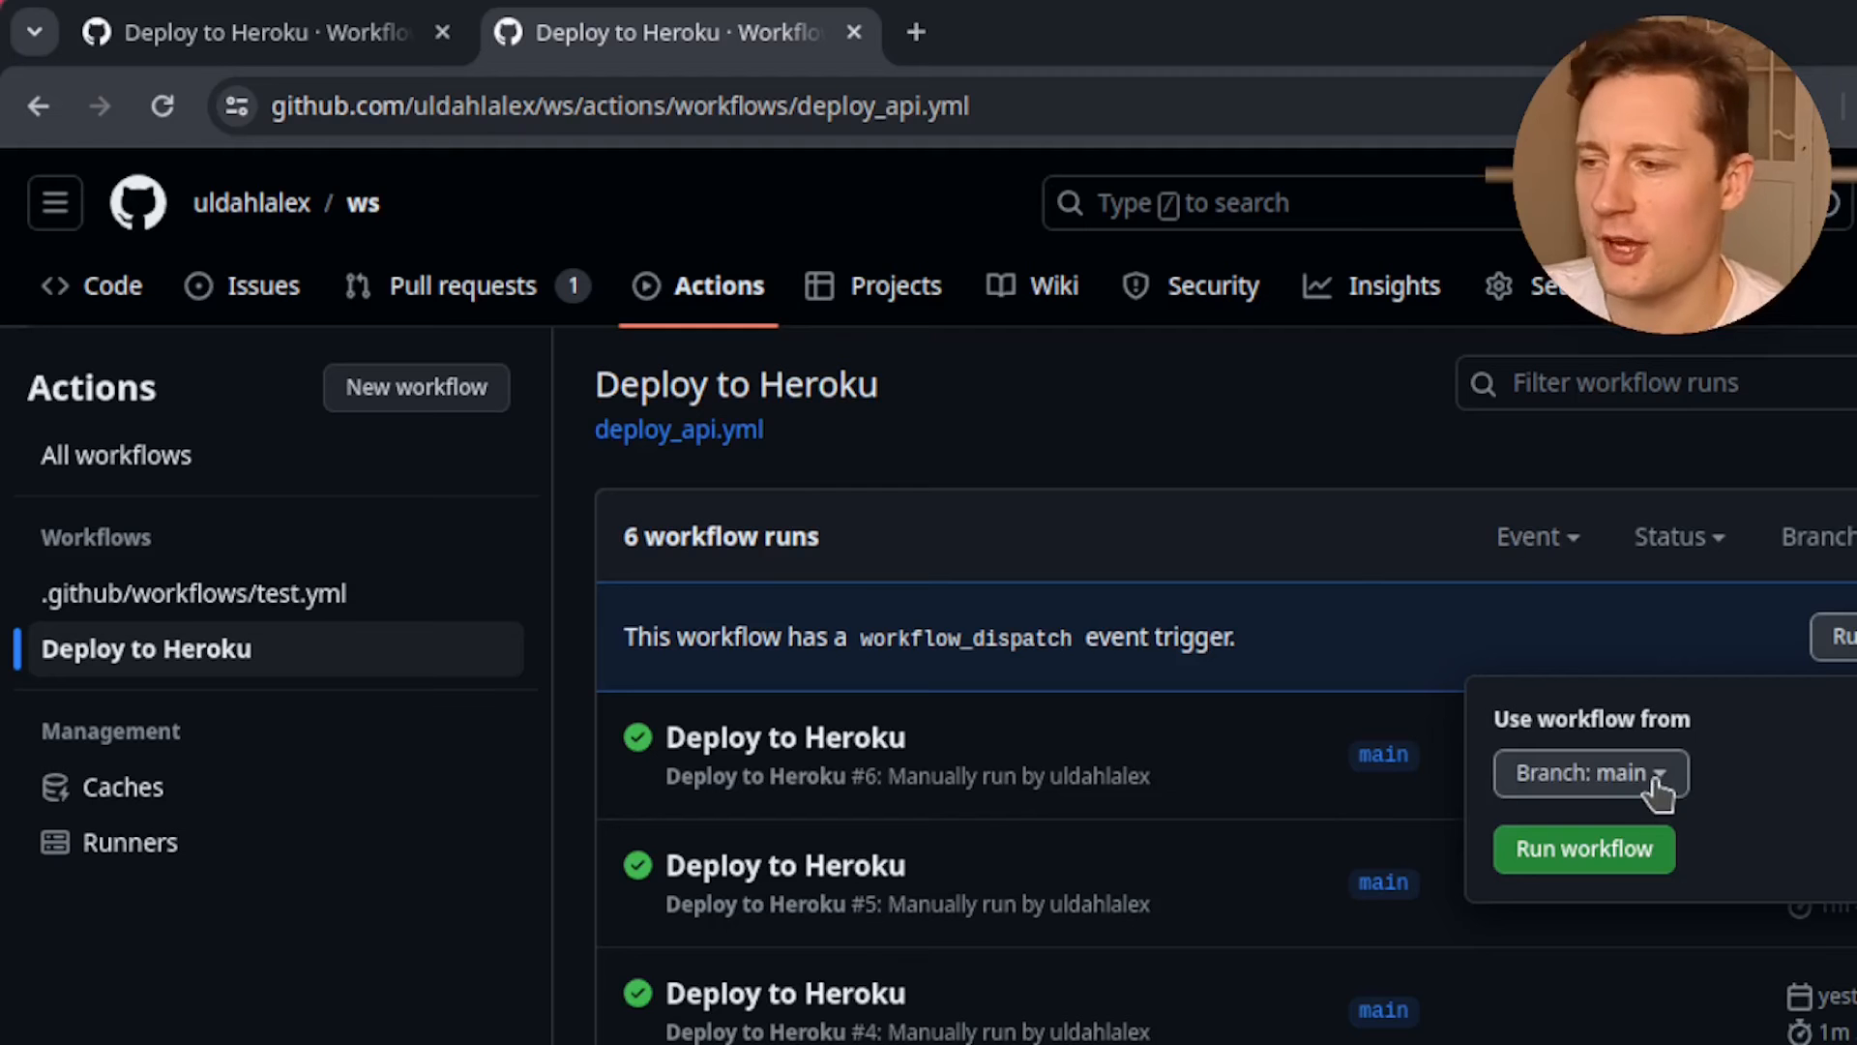
Run the Deploy to Heroku workflow on the main branch
left_click(1591, 772)
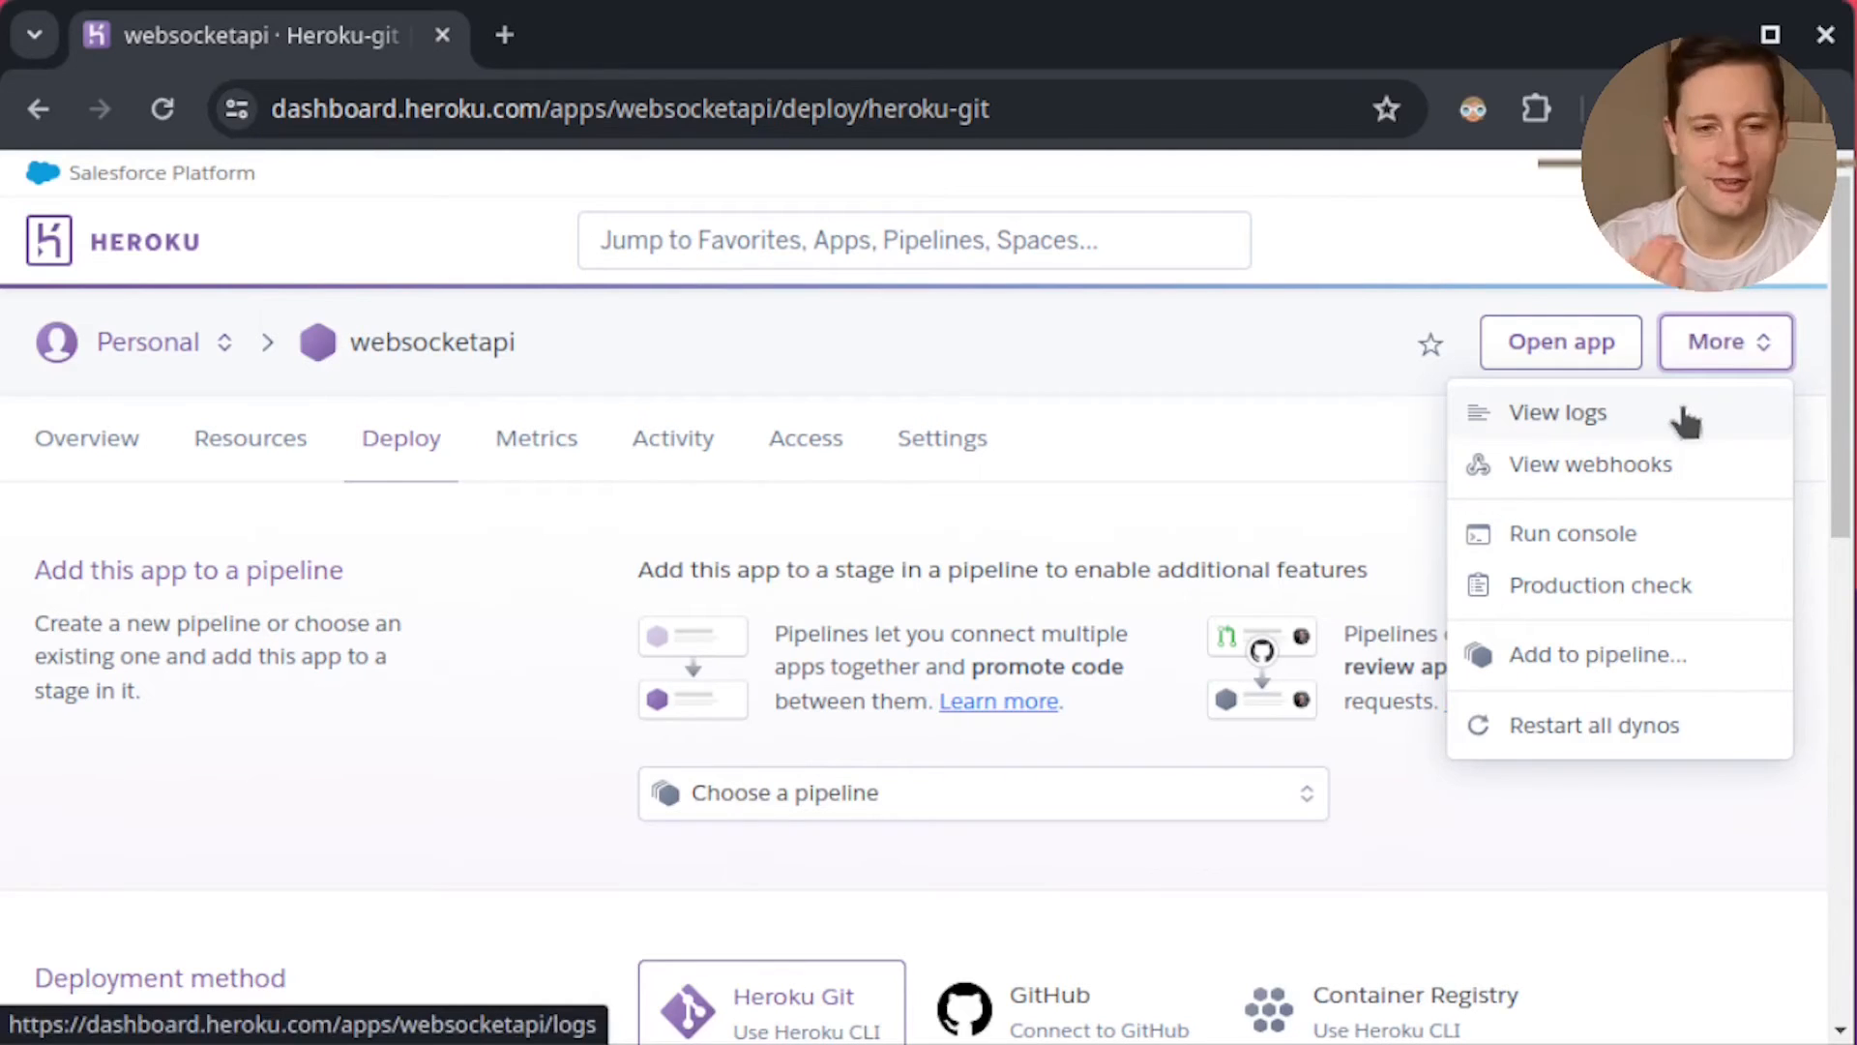
mouse_move(1724, 414)
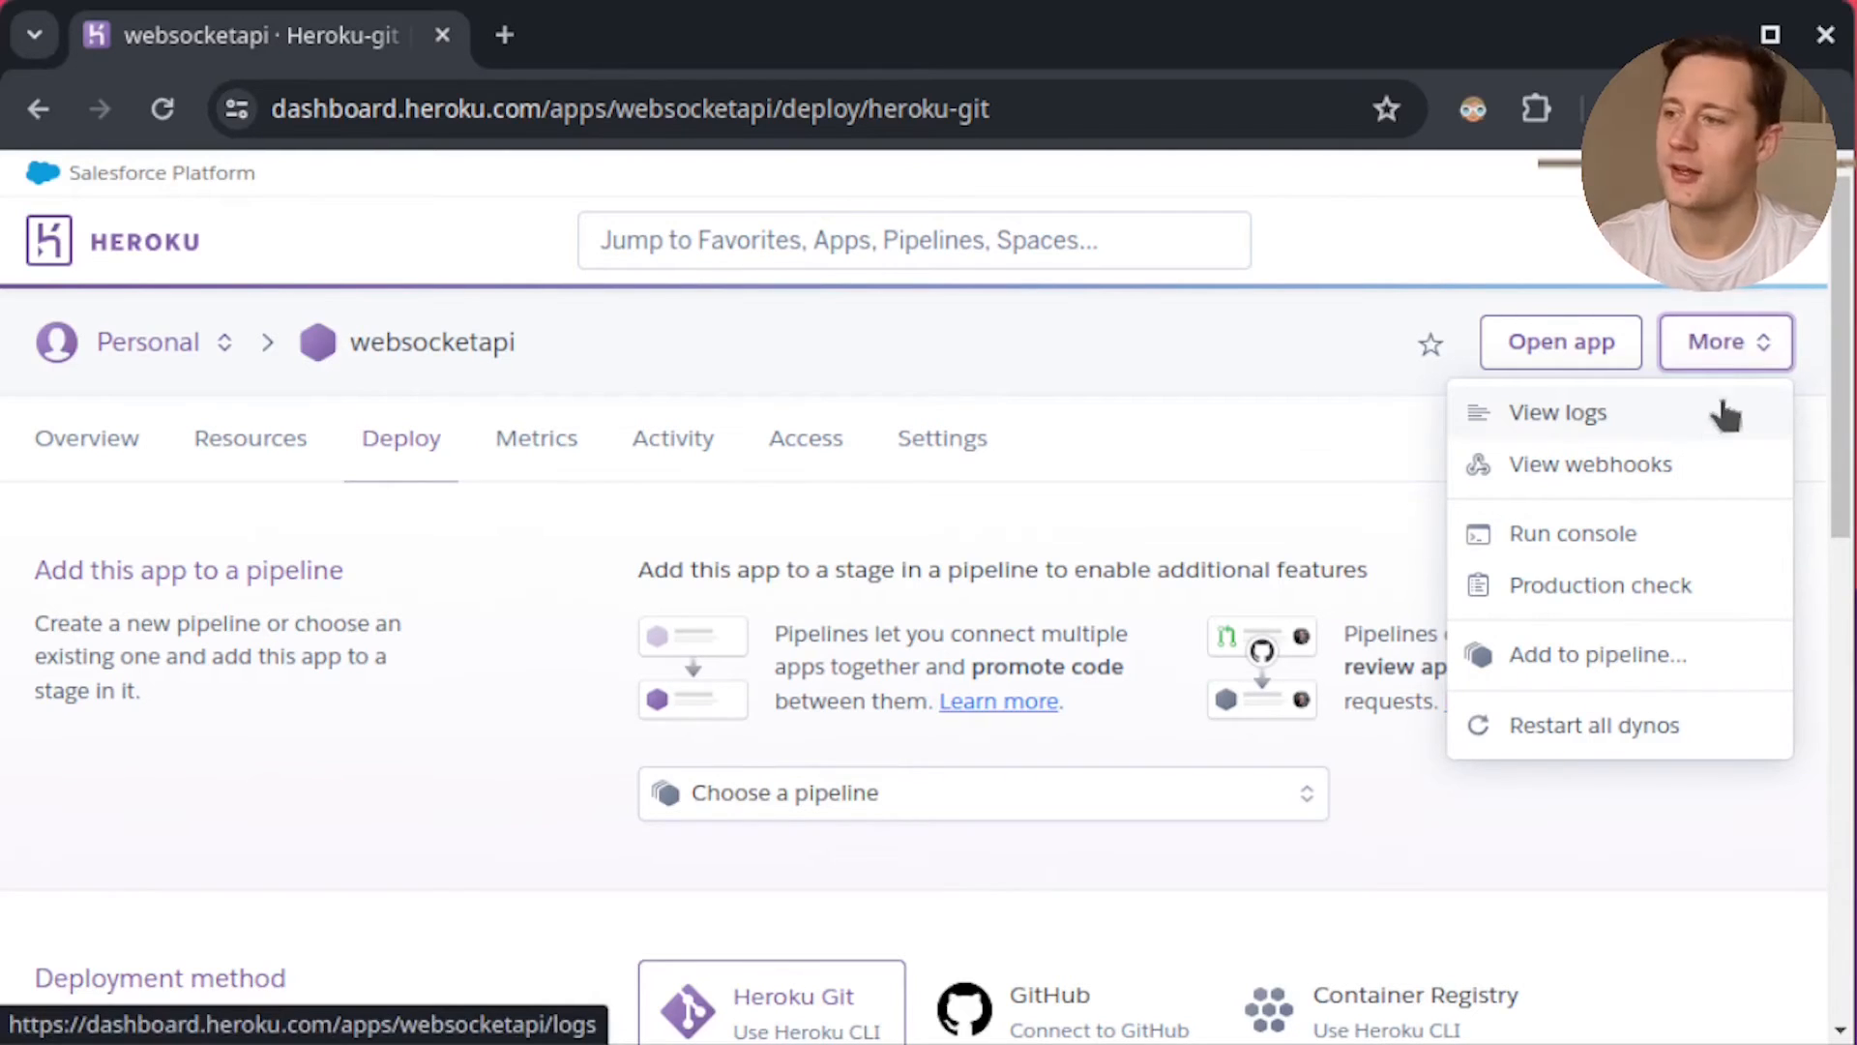
View the websocketapi logs and highlight the server-started line showing its listening port
left_click(1559, 411)
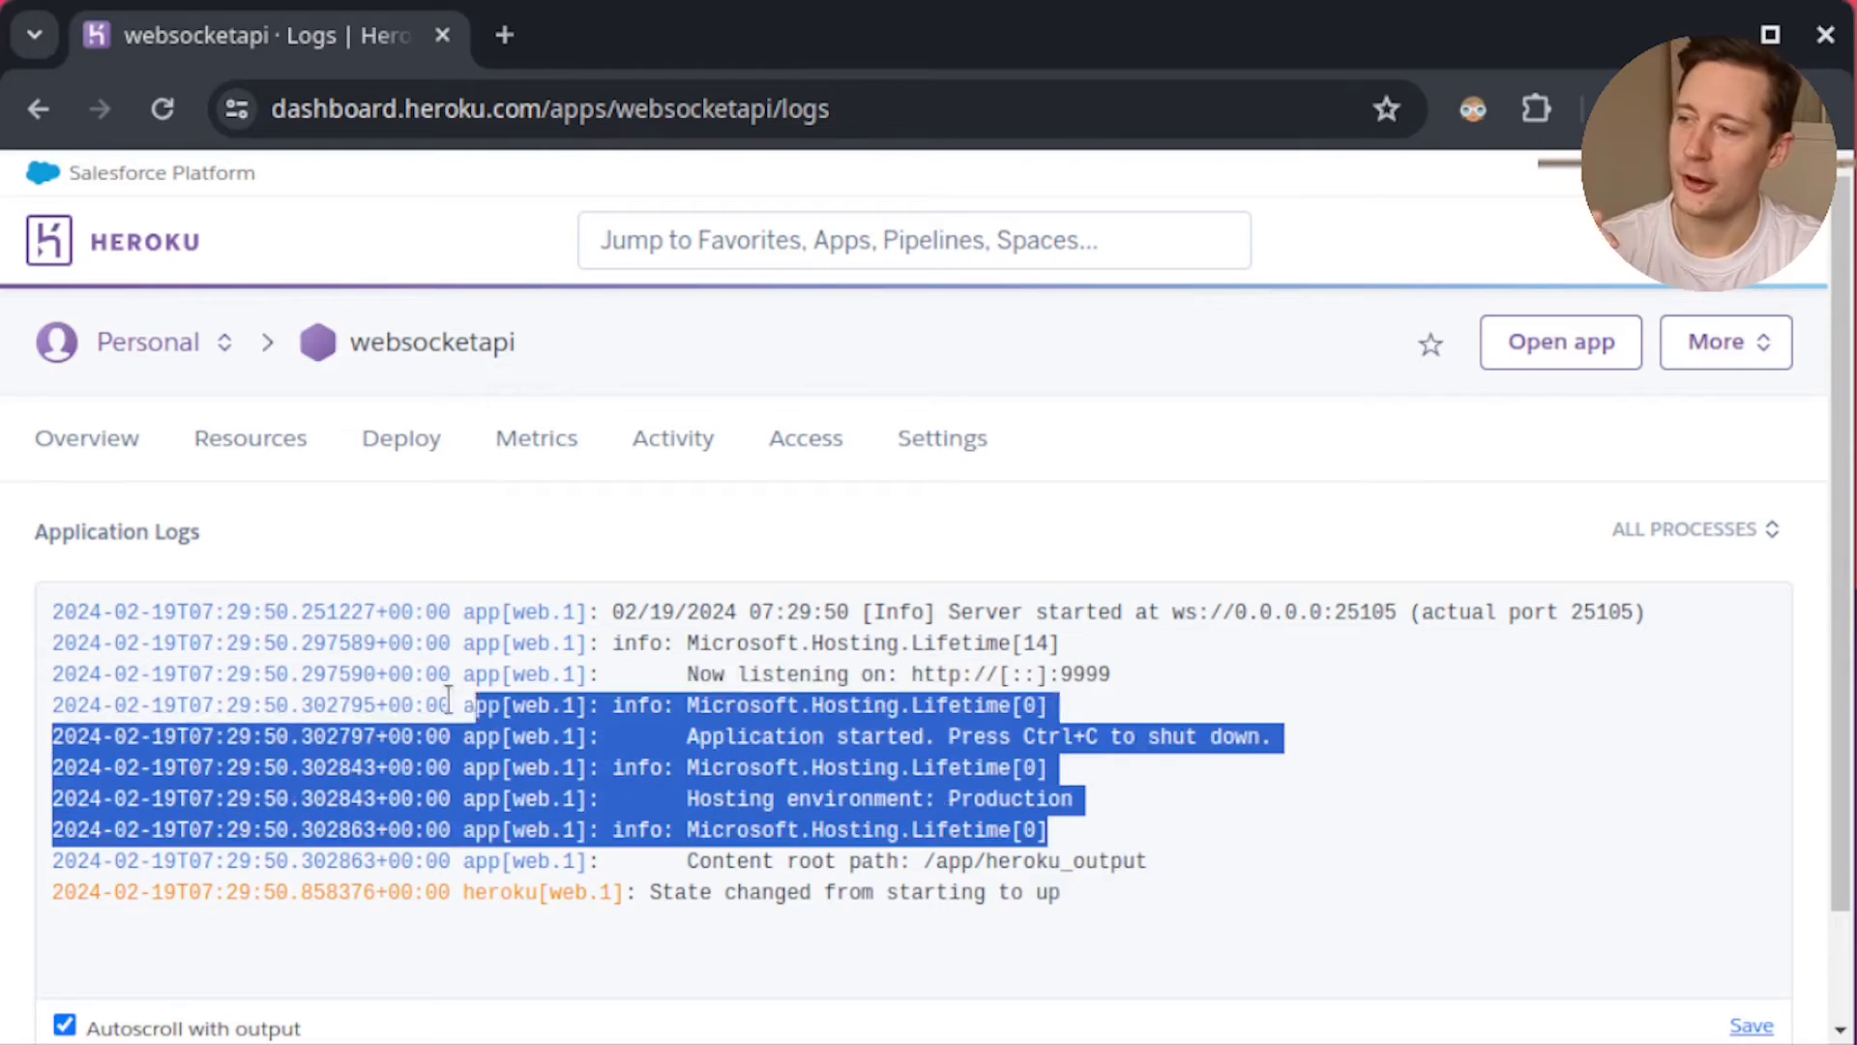
left_click(1077, 674)
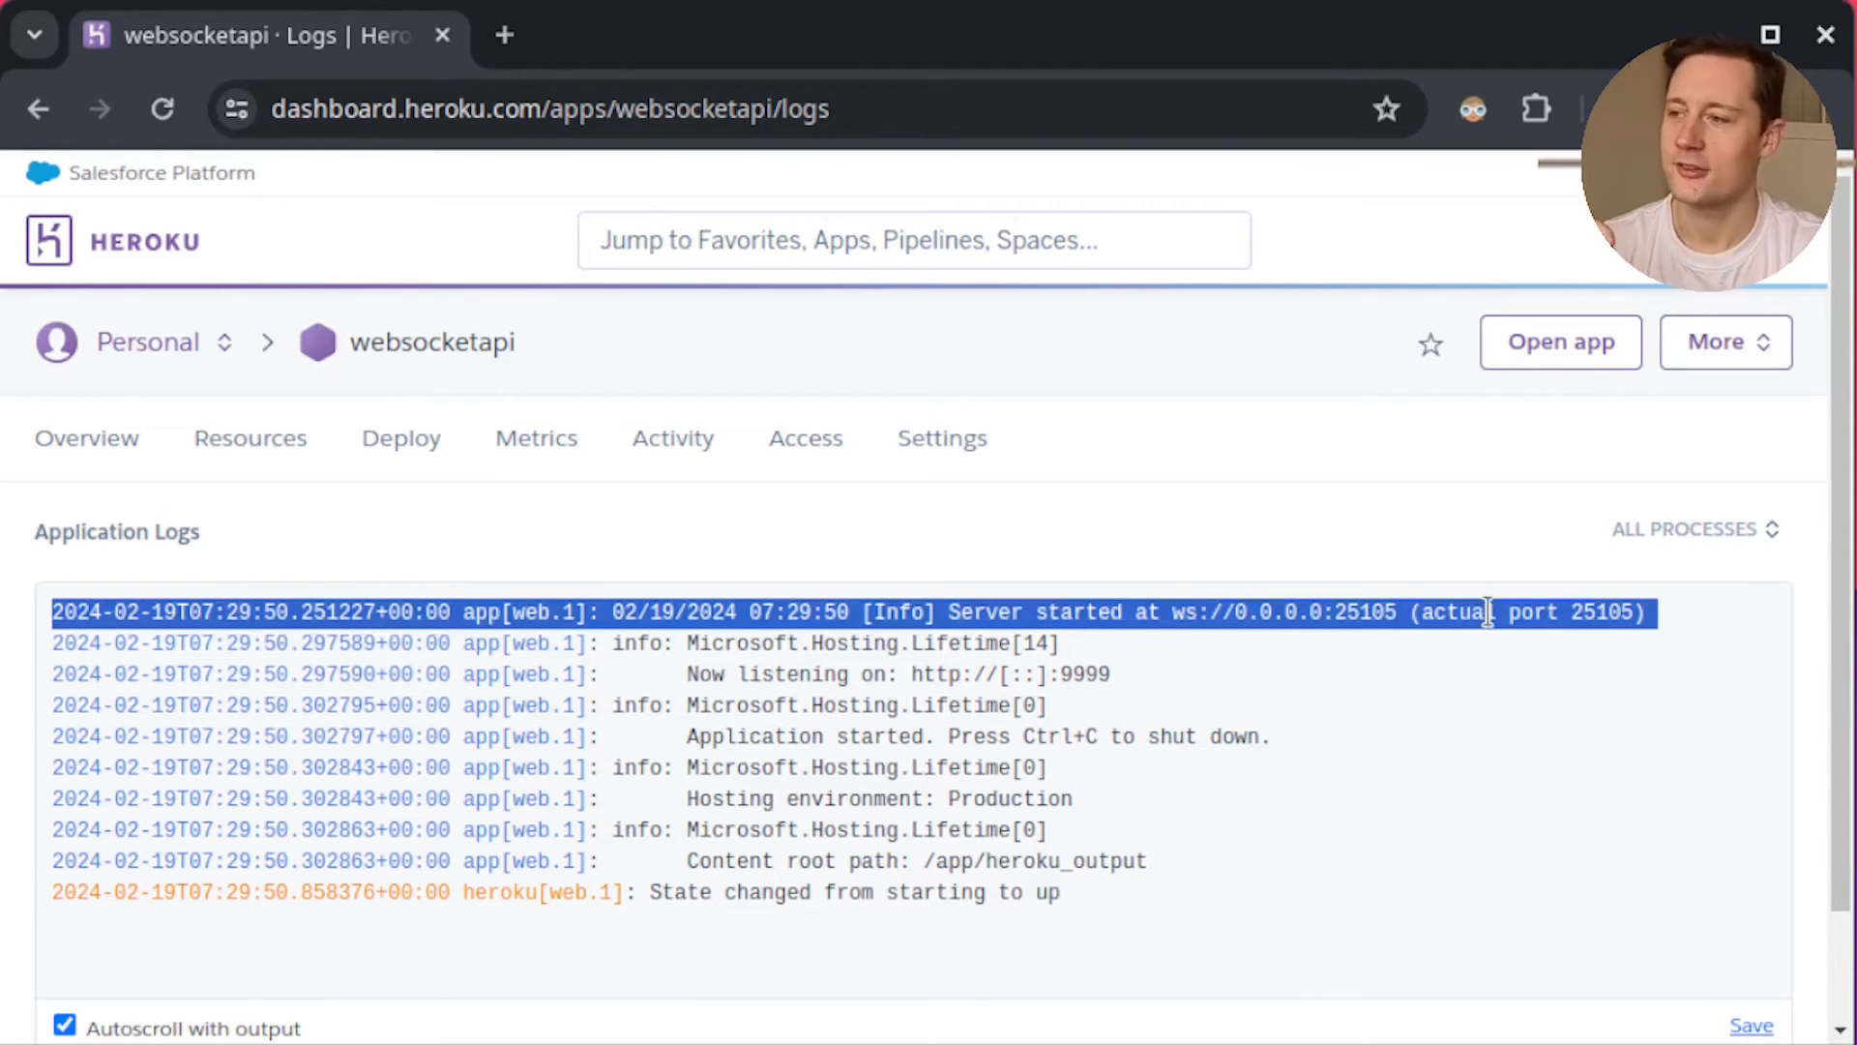
double_click(1362, 613)
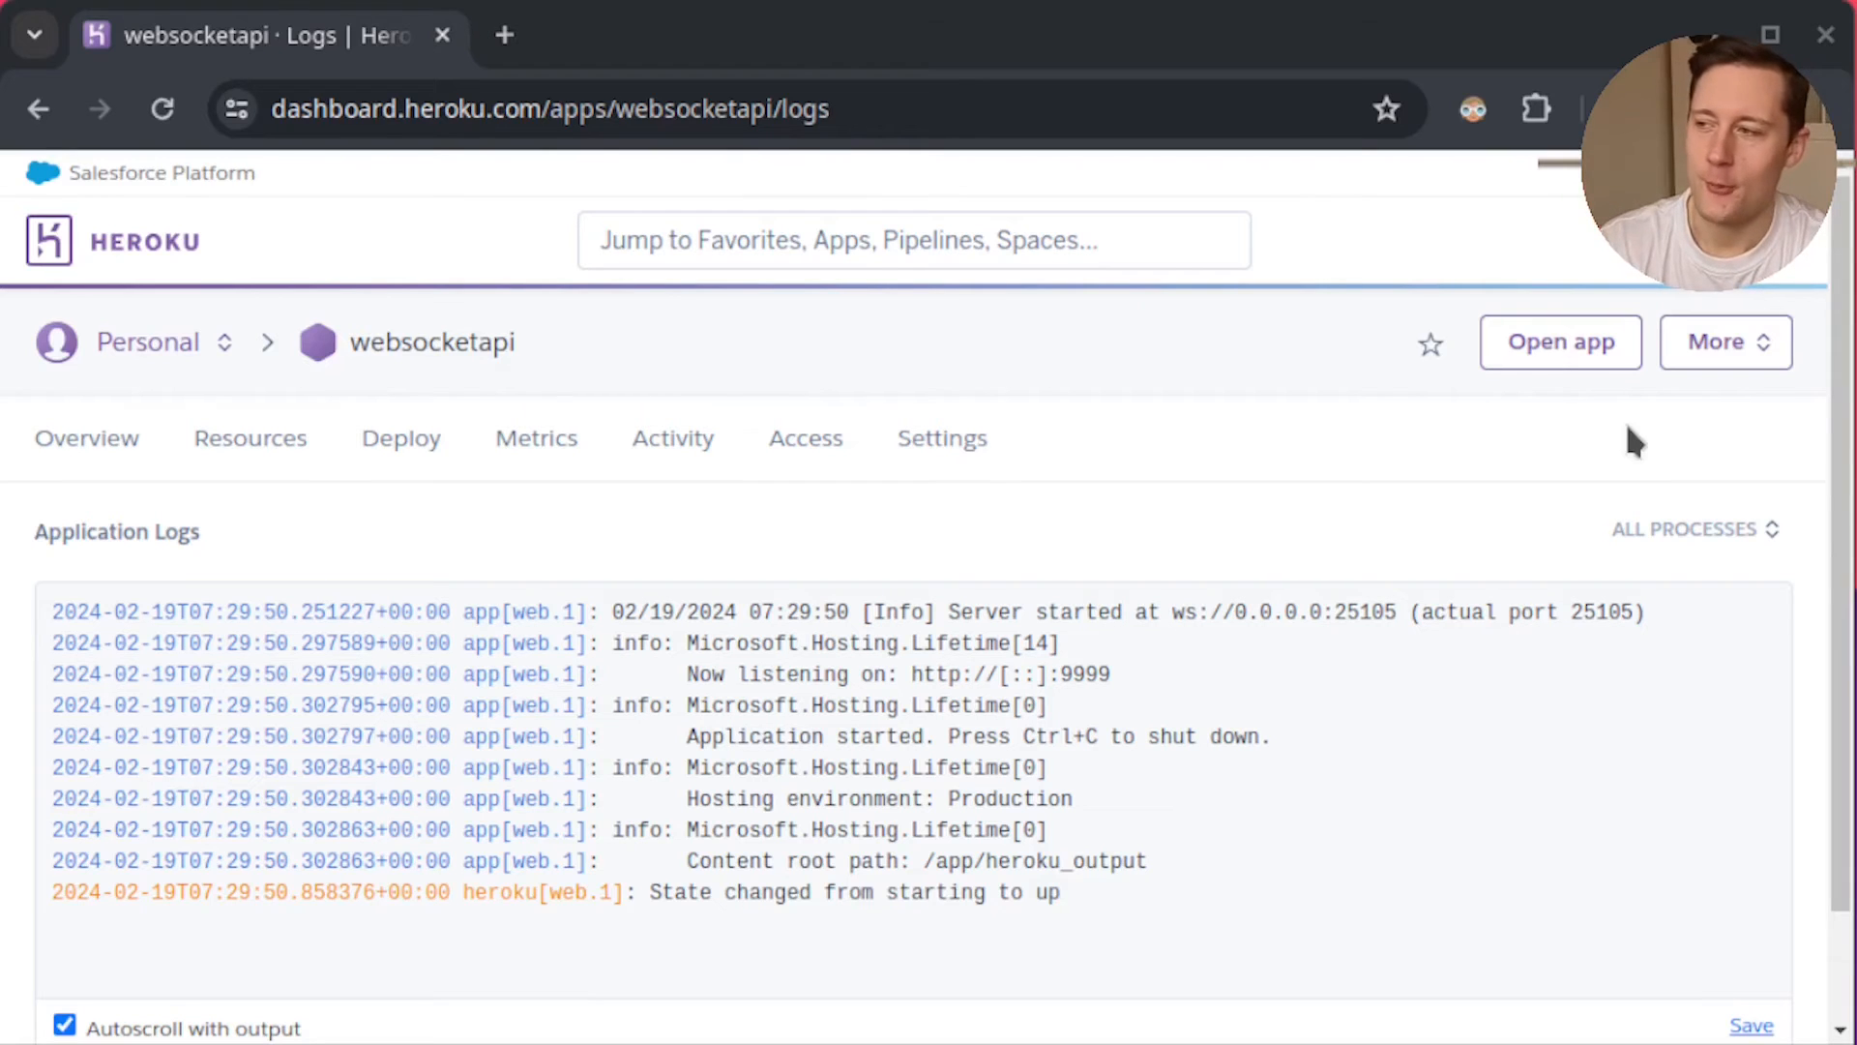
mouse_move(1623, 435)
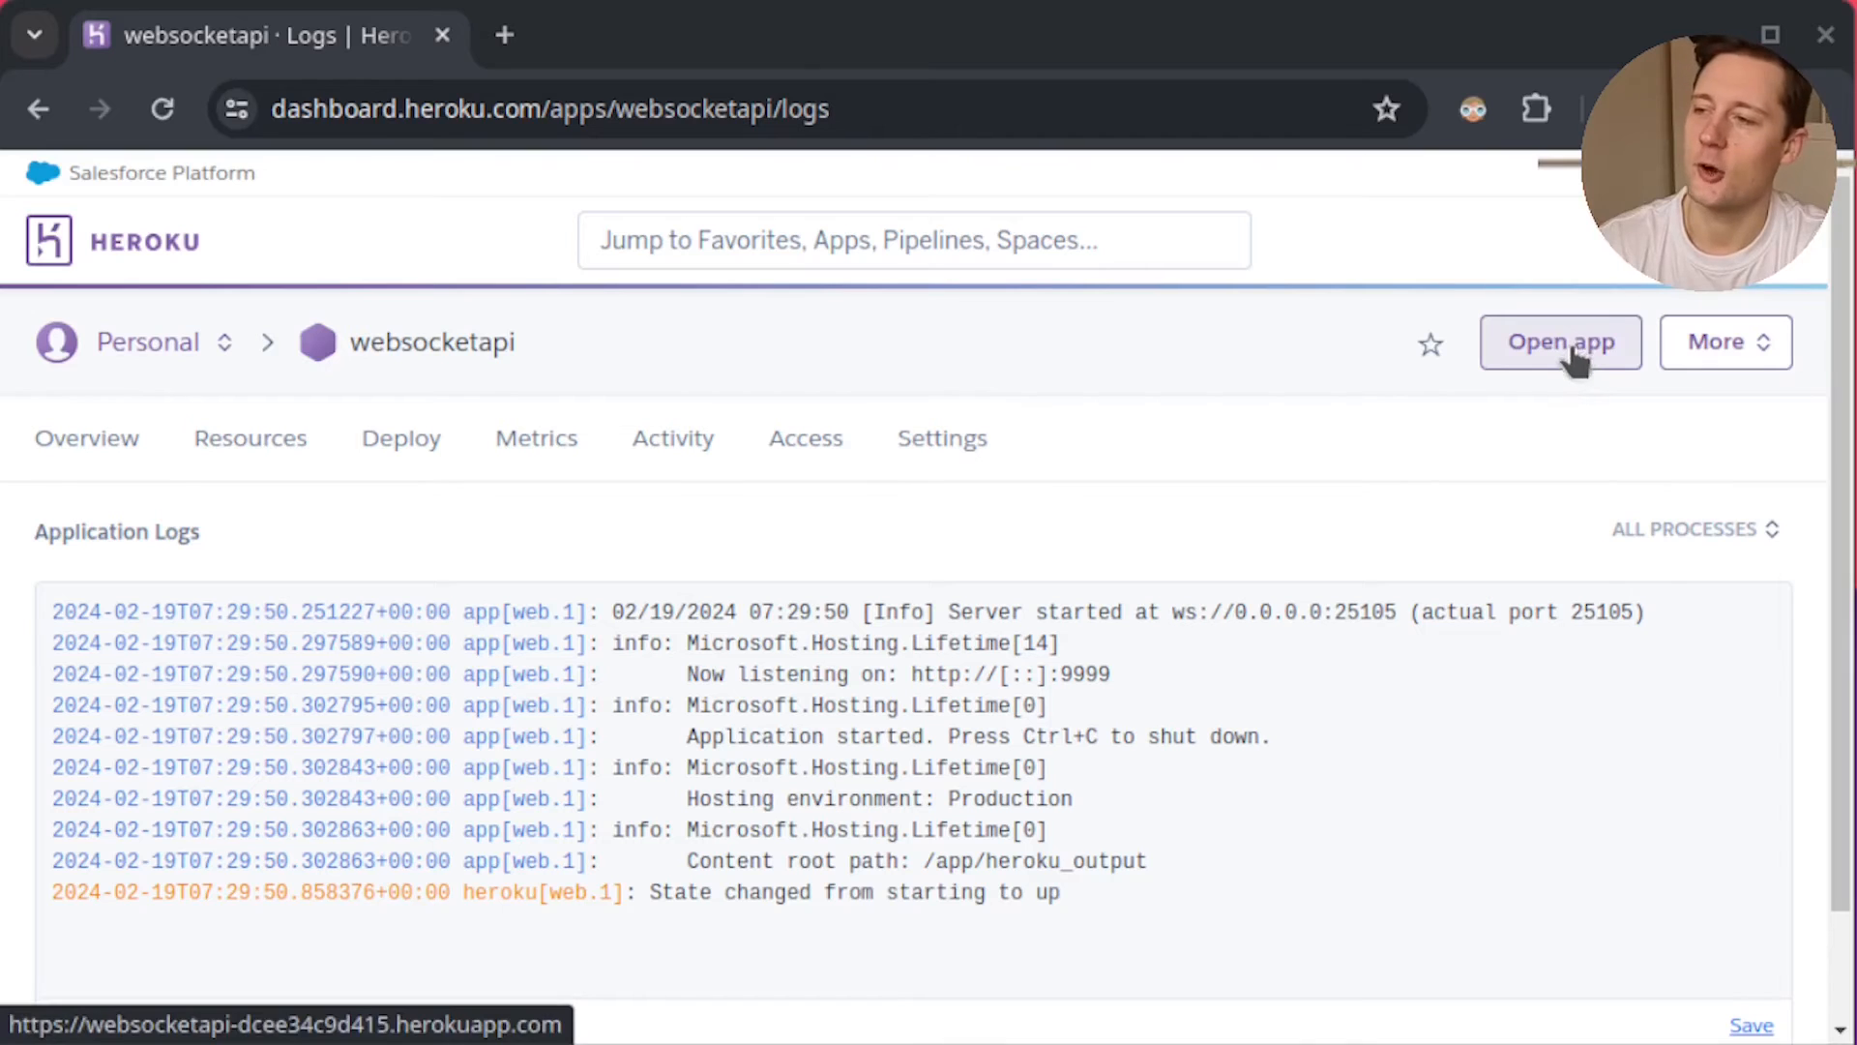
Open the deployed app and copy its herokuapp.com address from the address bar
left_click(1559, 343)
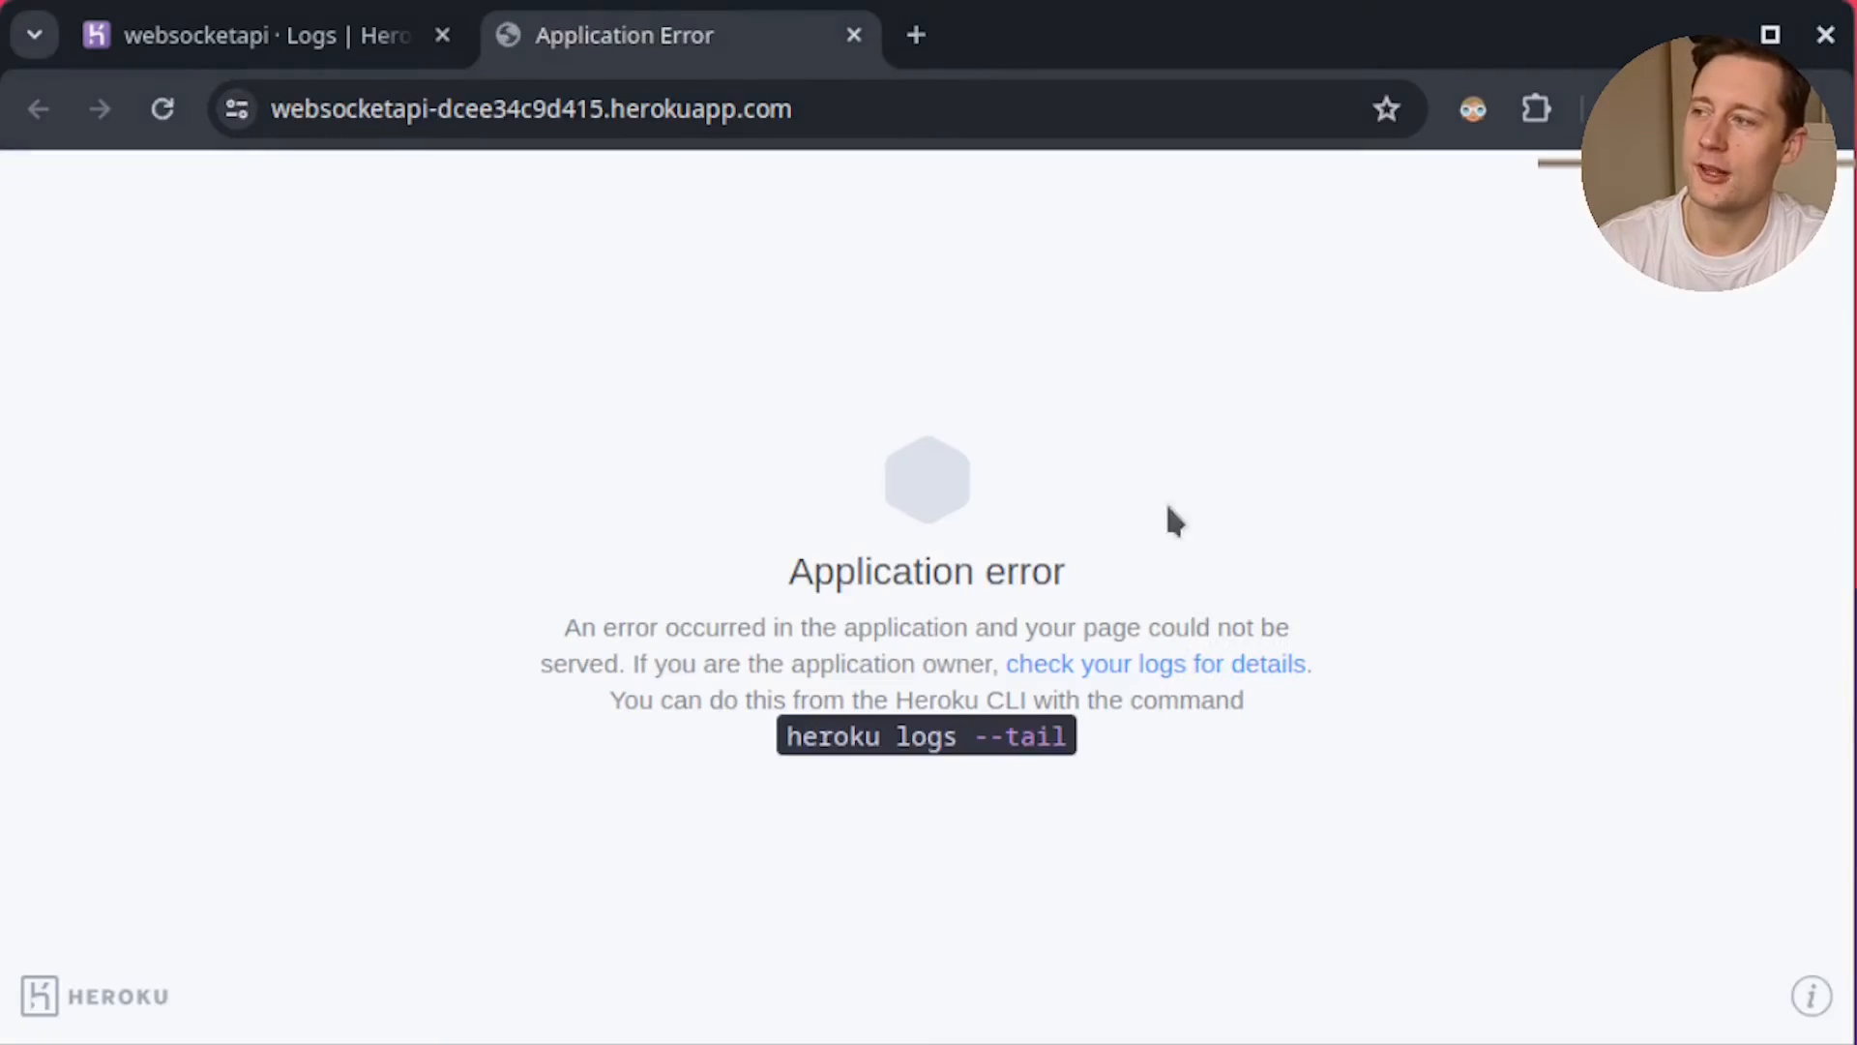
mouse_move(1126, 385)
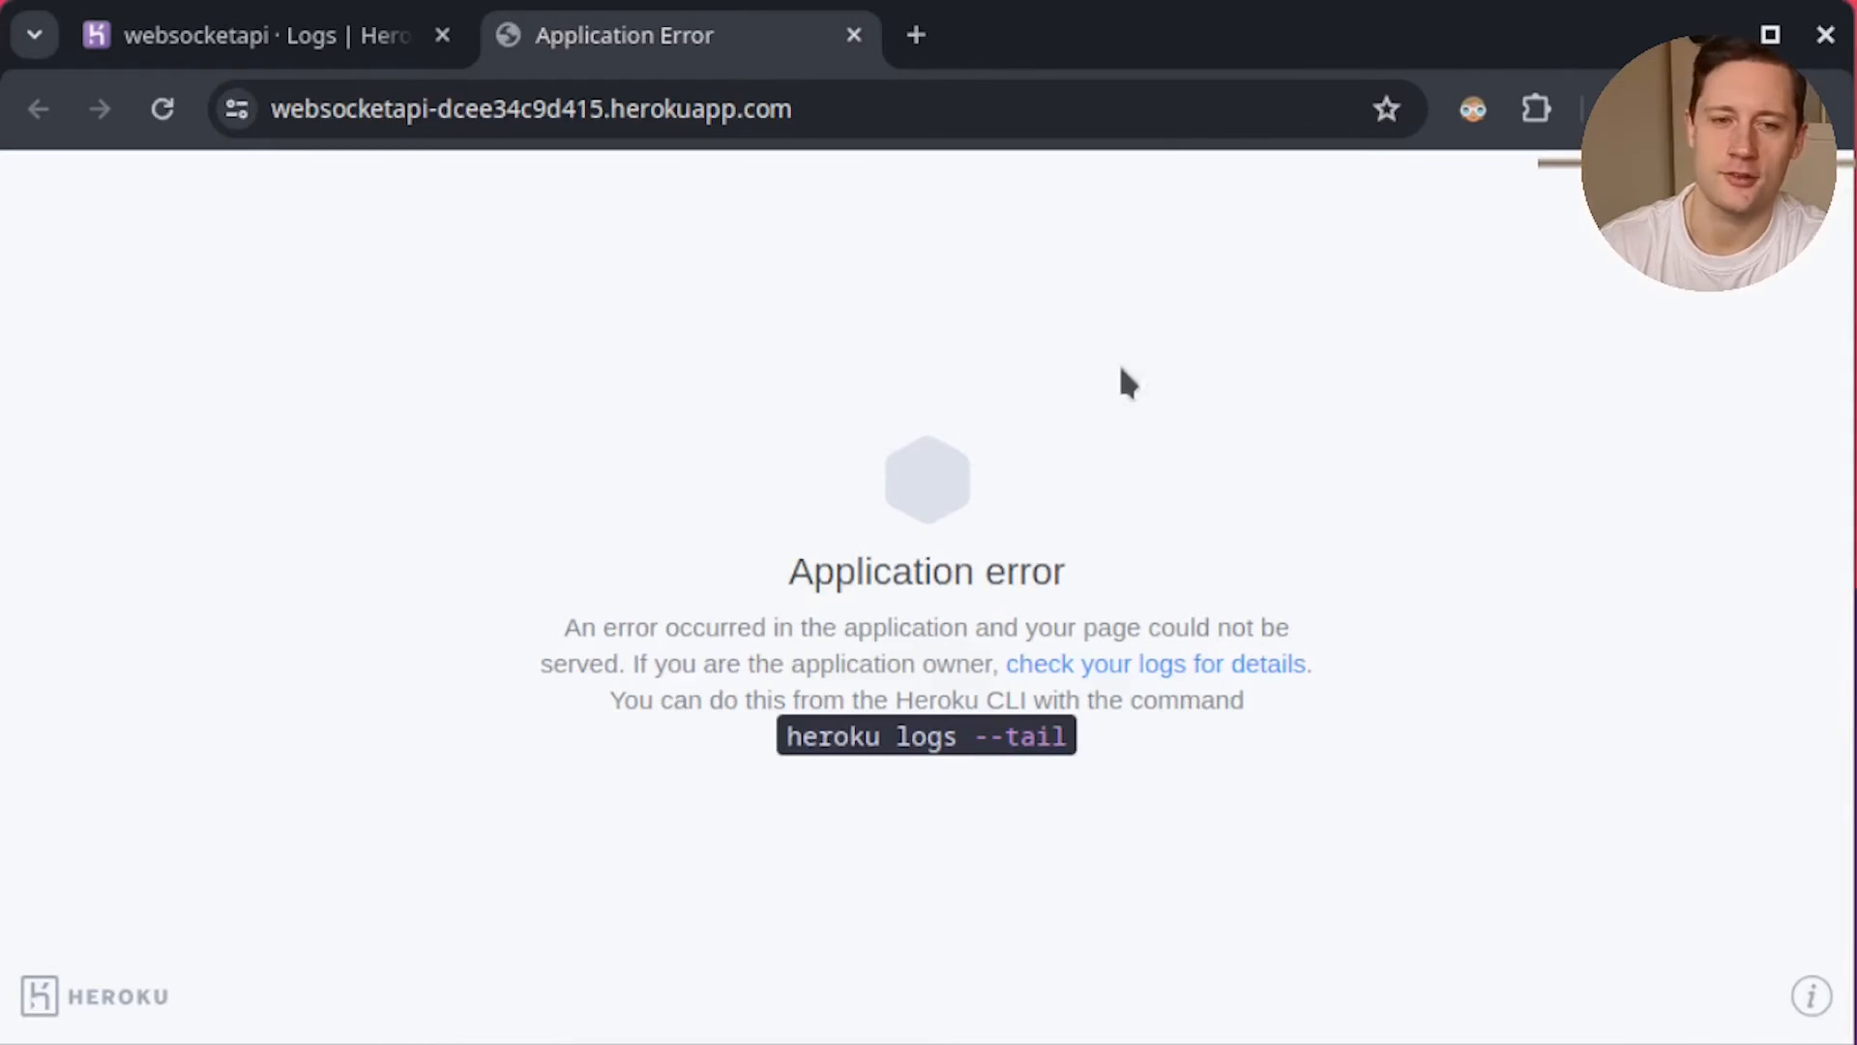
mouse_move(1054, 491)
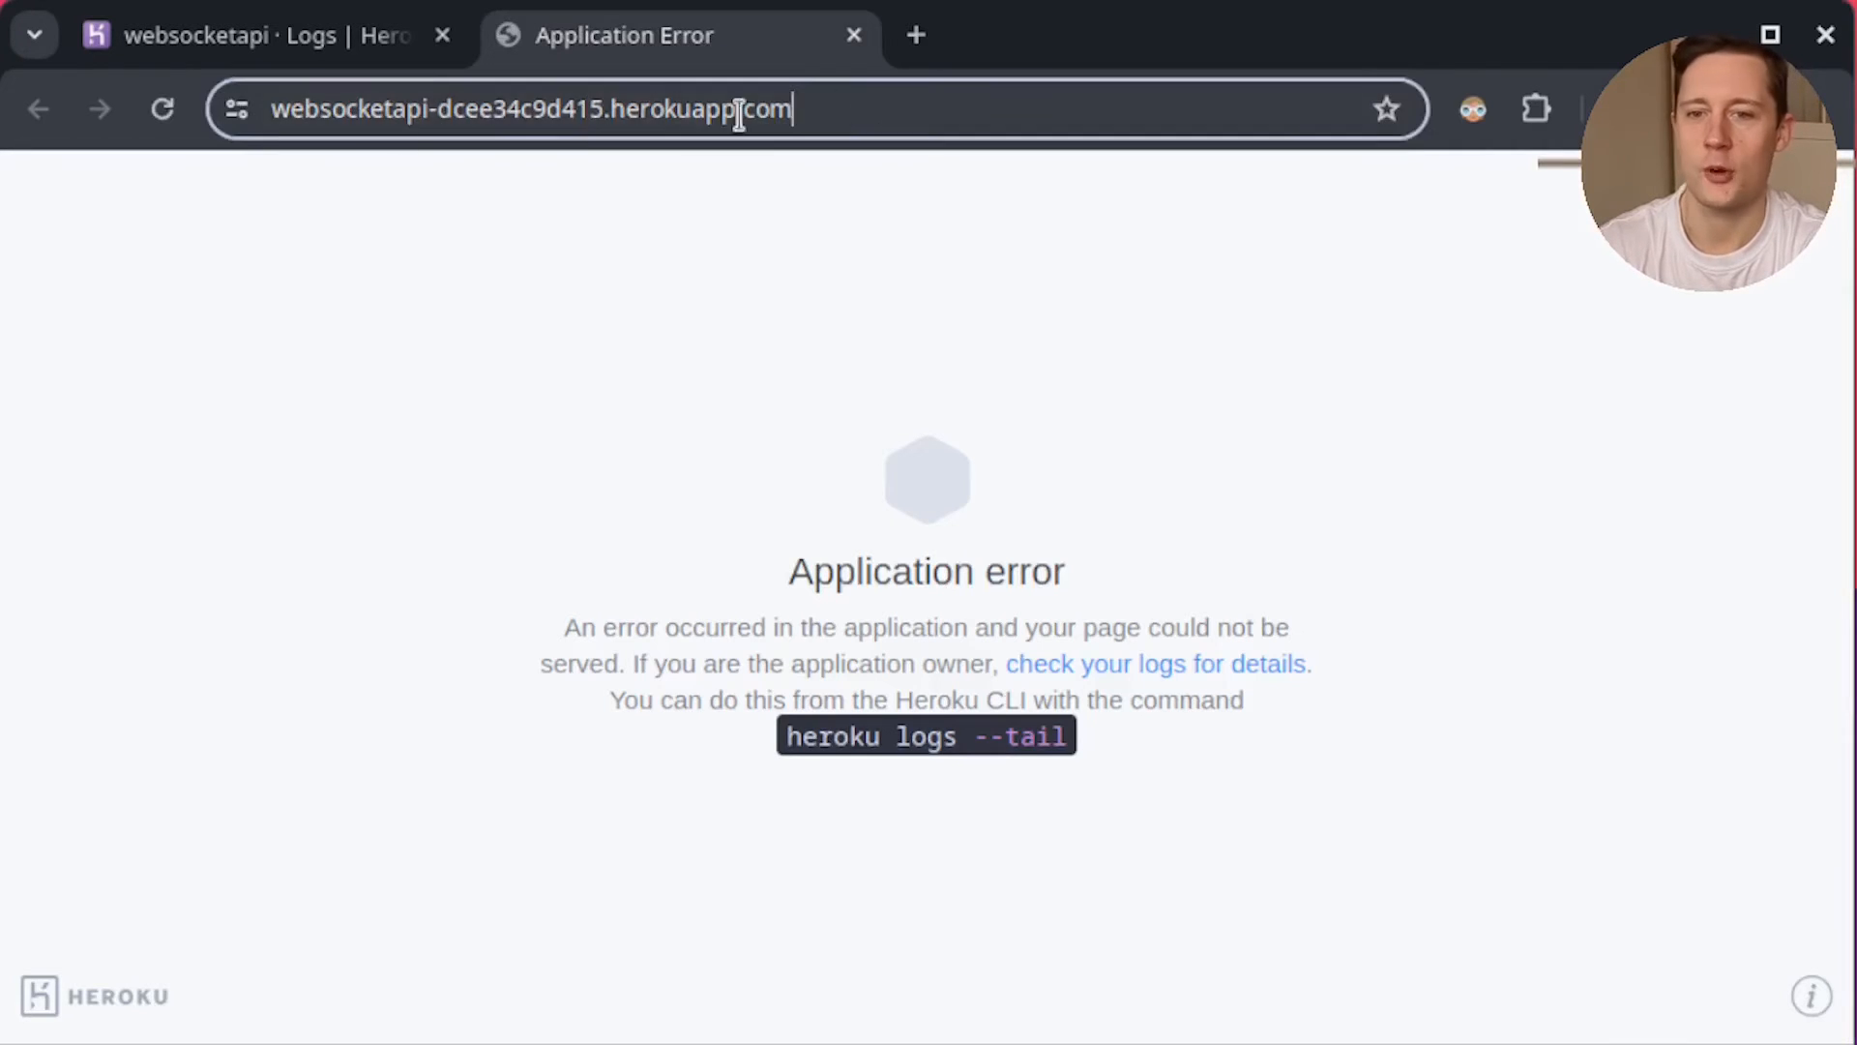
right_click(526, 109)
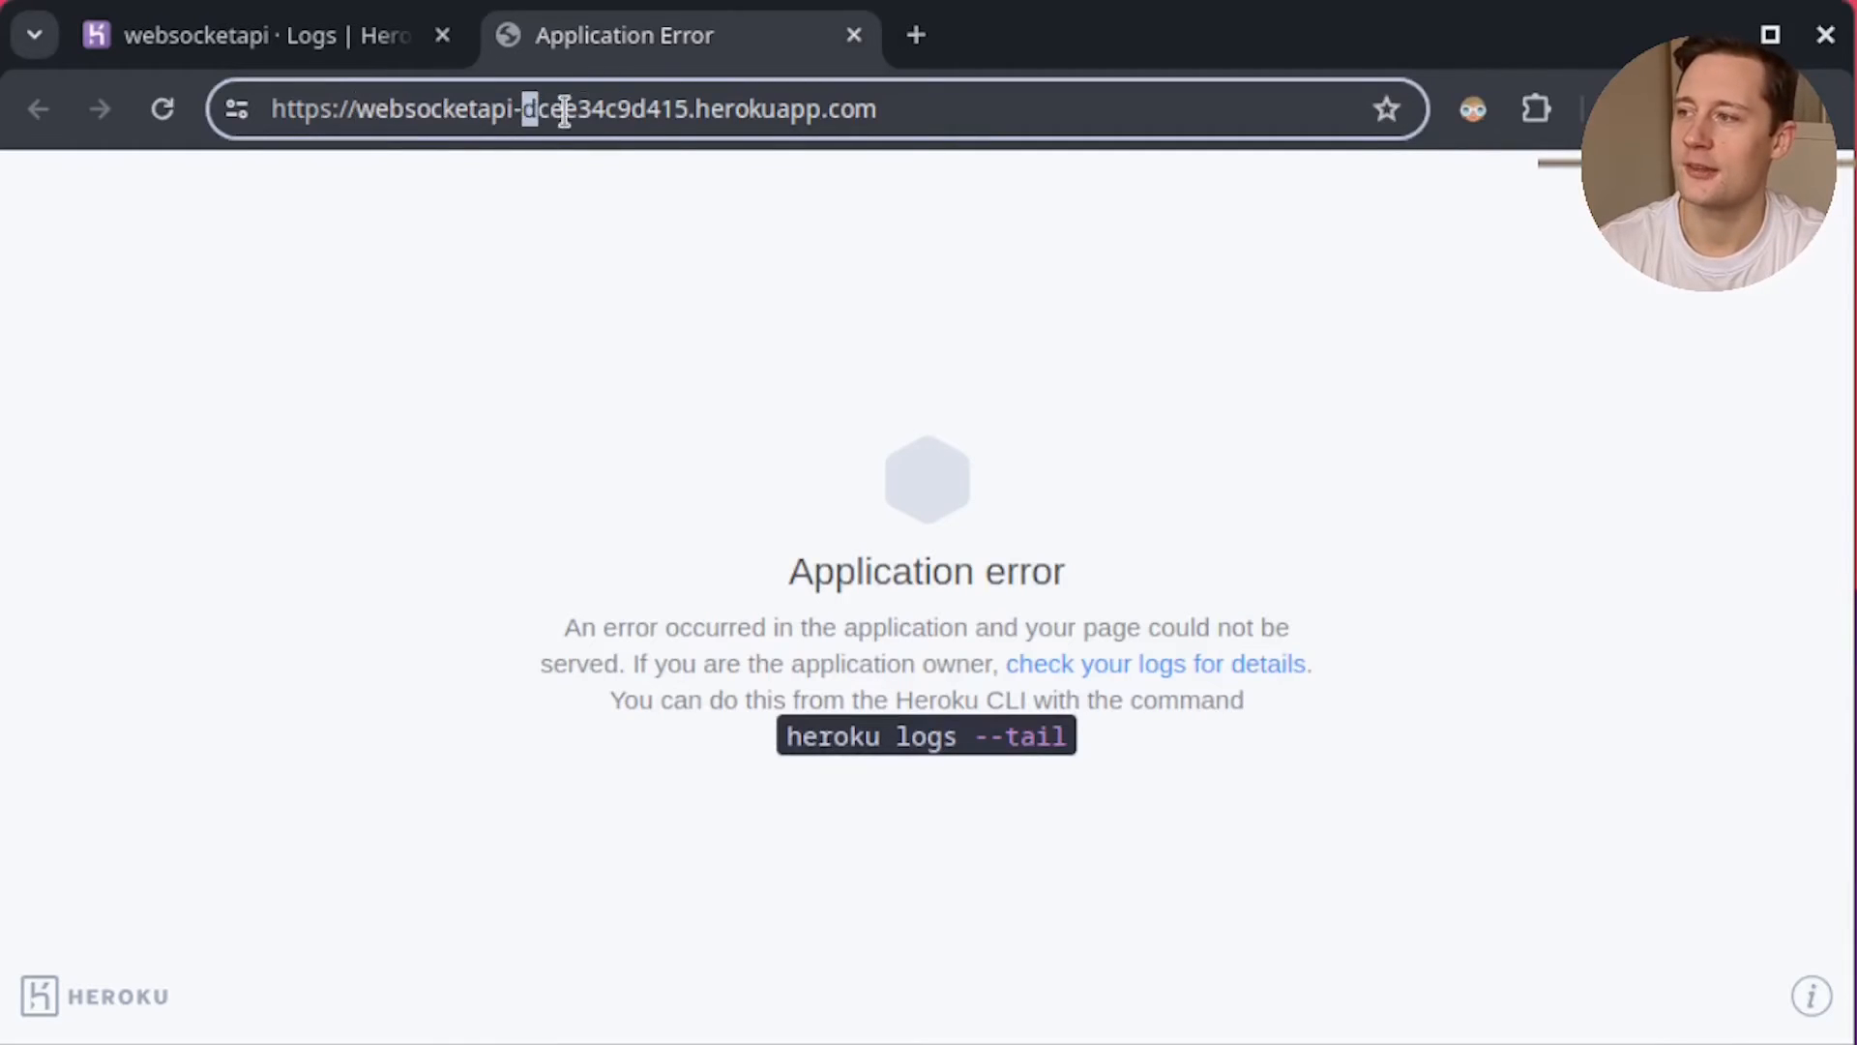
double_click(758, 109)
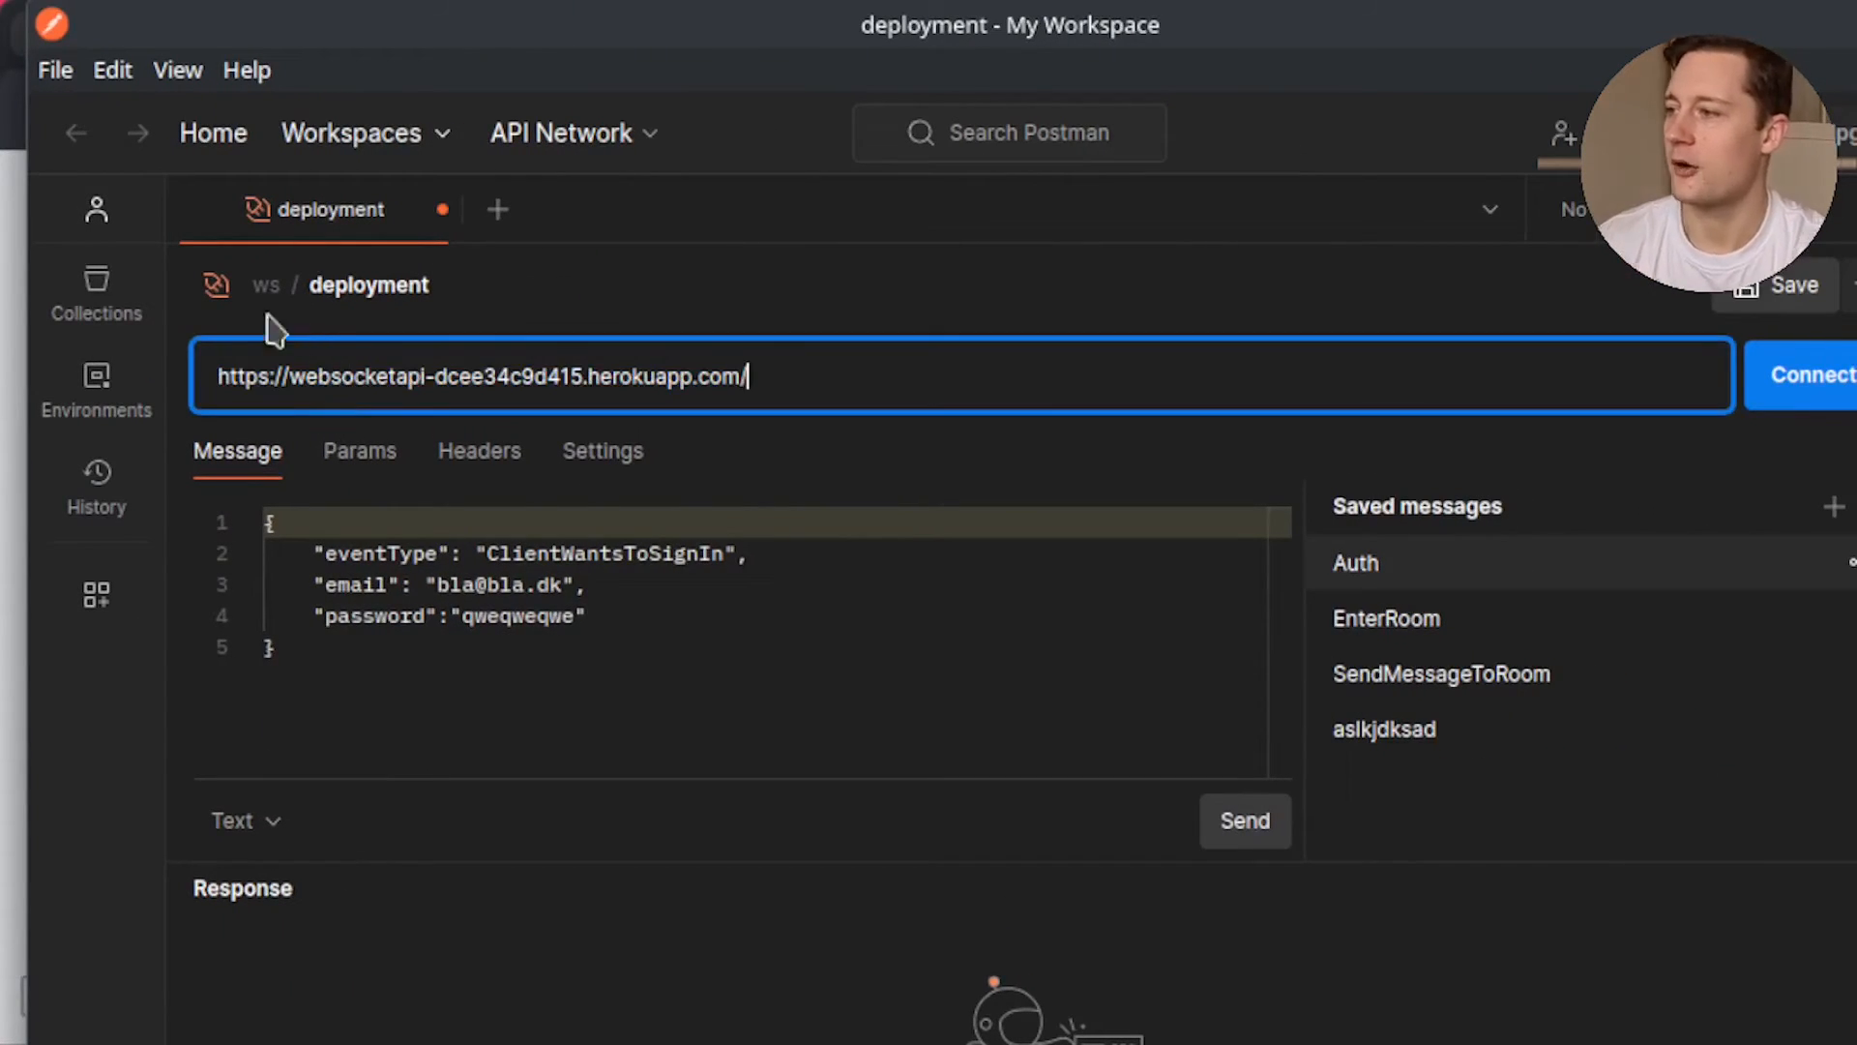
mouse_move(835, 151)
type("ws")
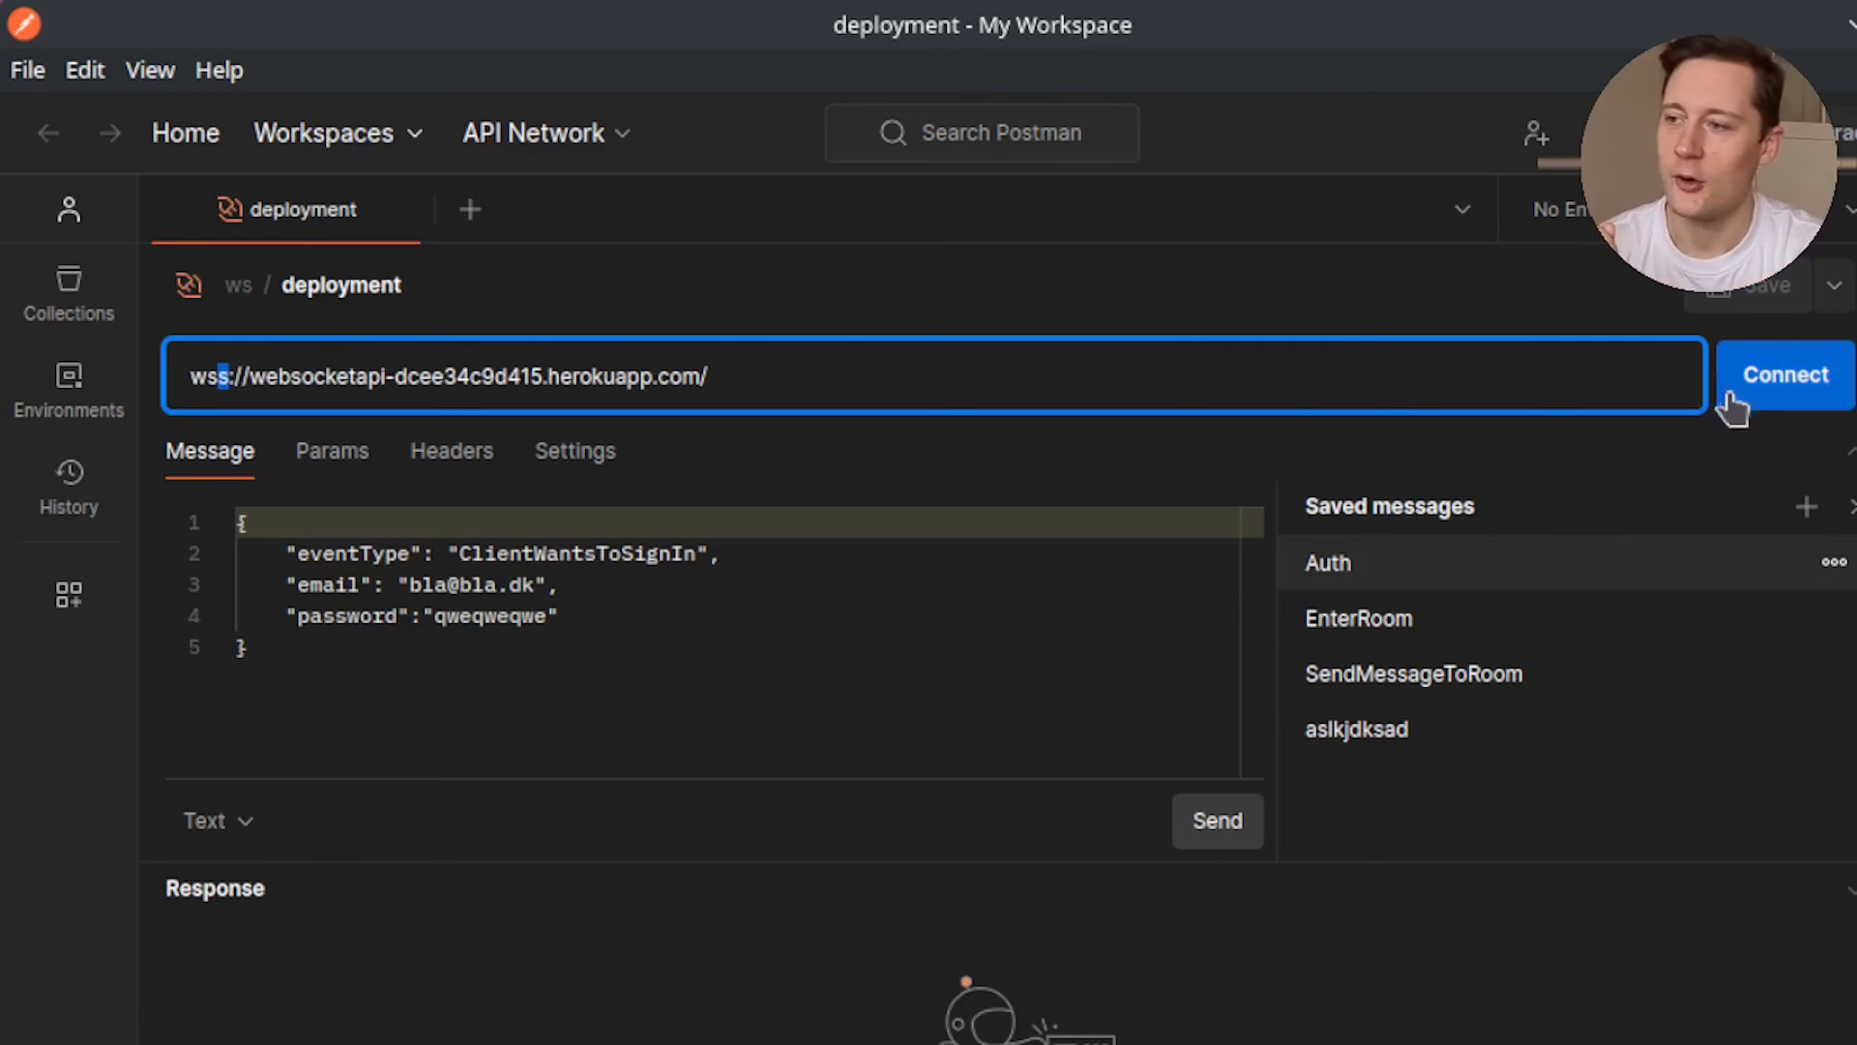
Connect to the app over wss:// and send the Auth sign-in message
left_click(1786, 374)
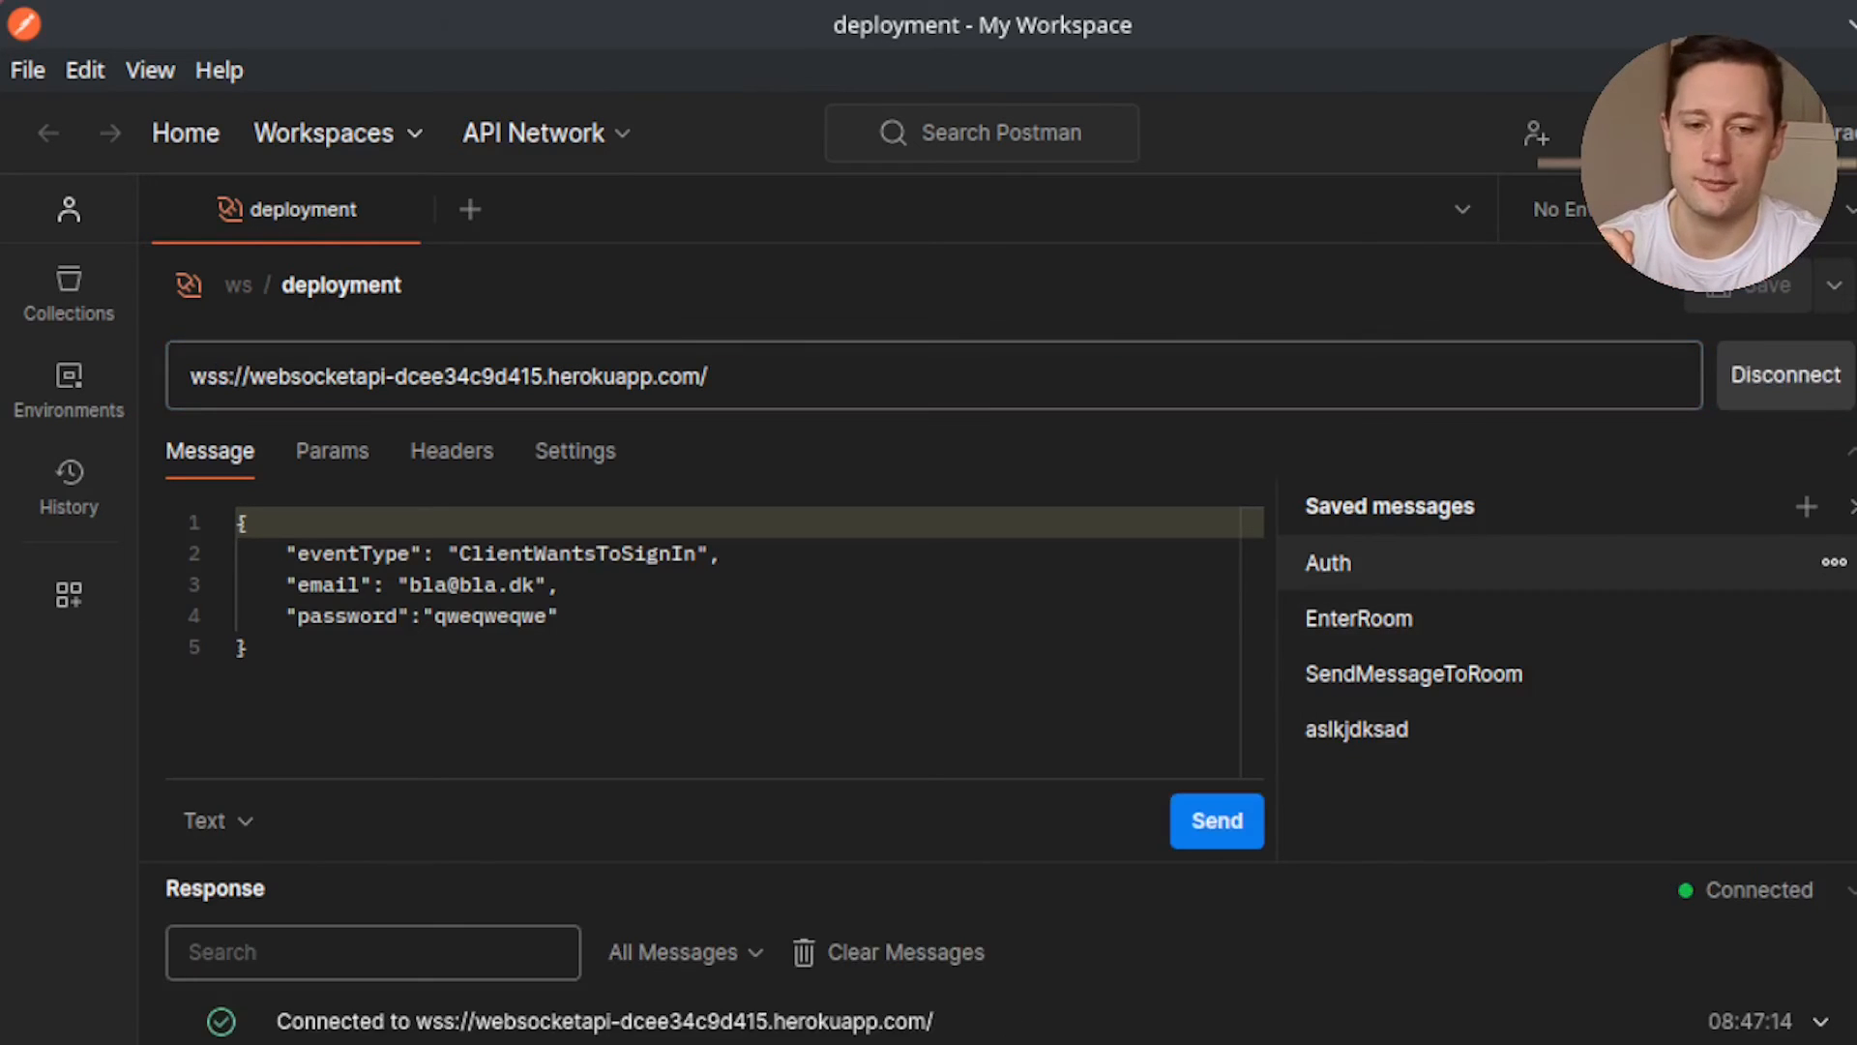
mouse_move(1759, 890)
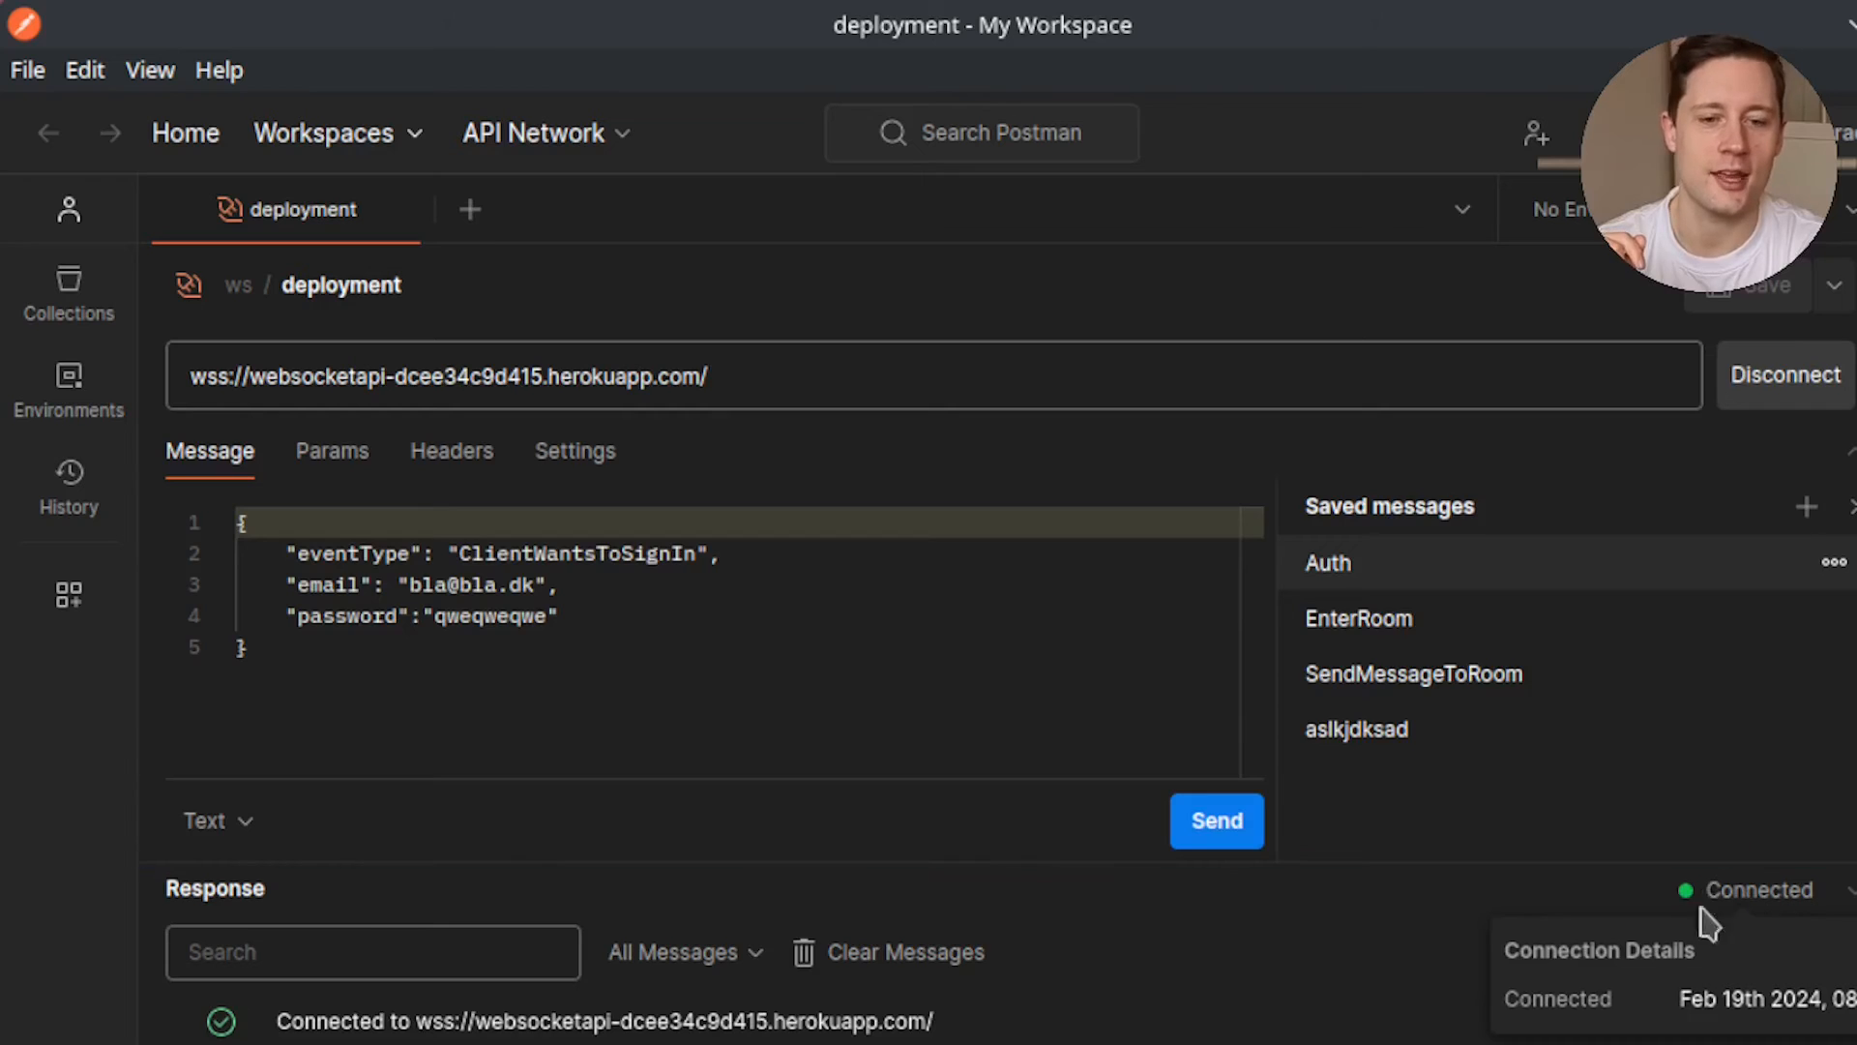
mouse_move(1762, 946)
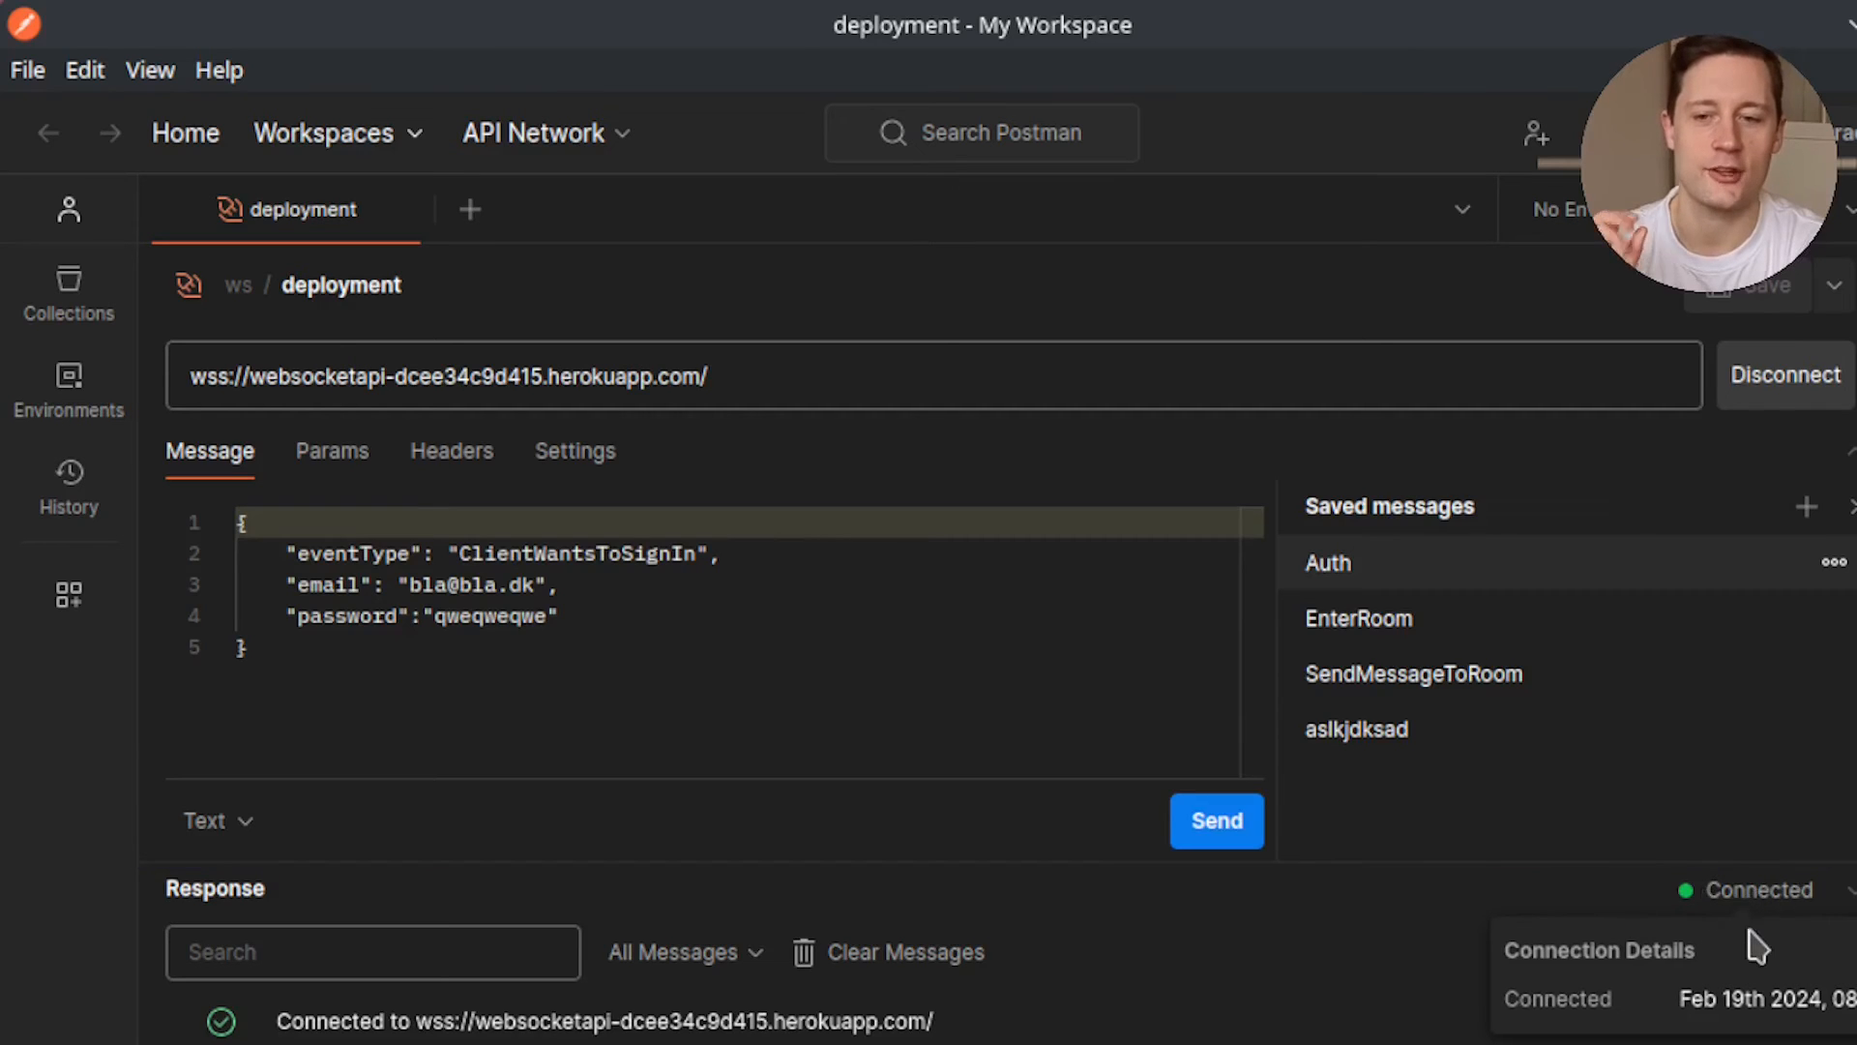
left_click(1412, 674)
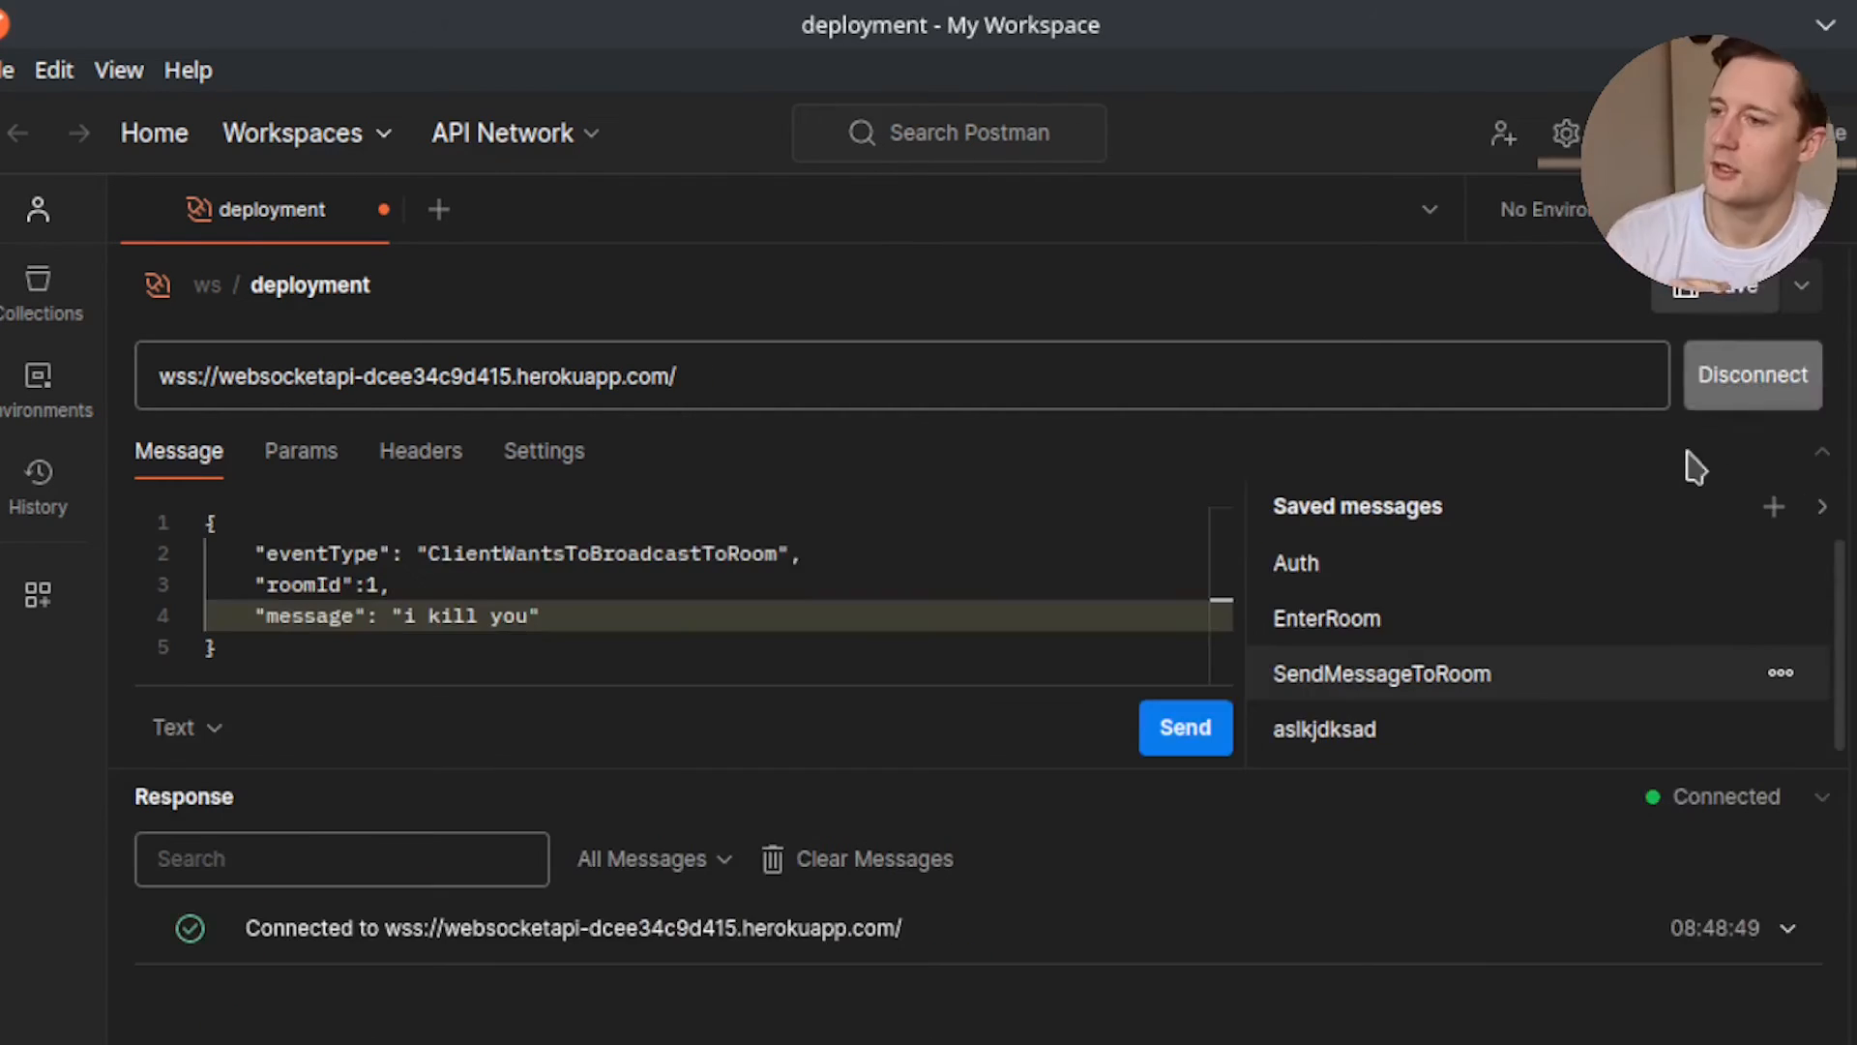
mouse_move(1640, 548)
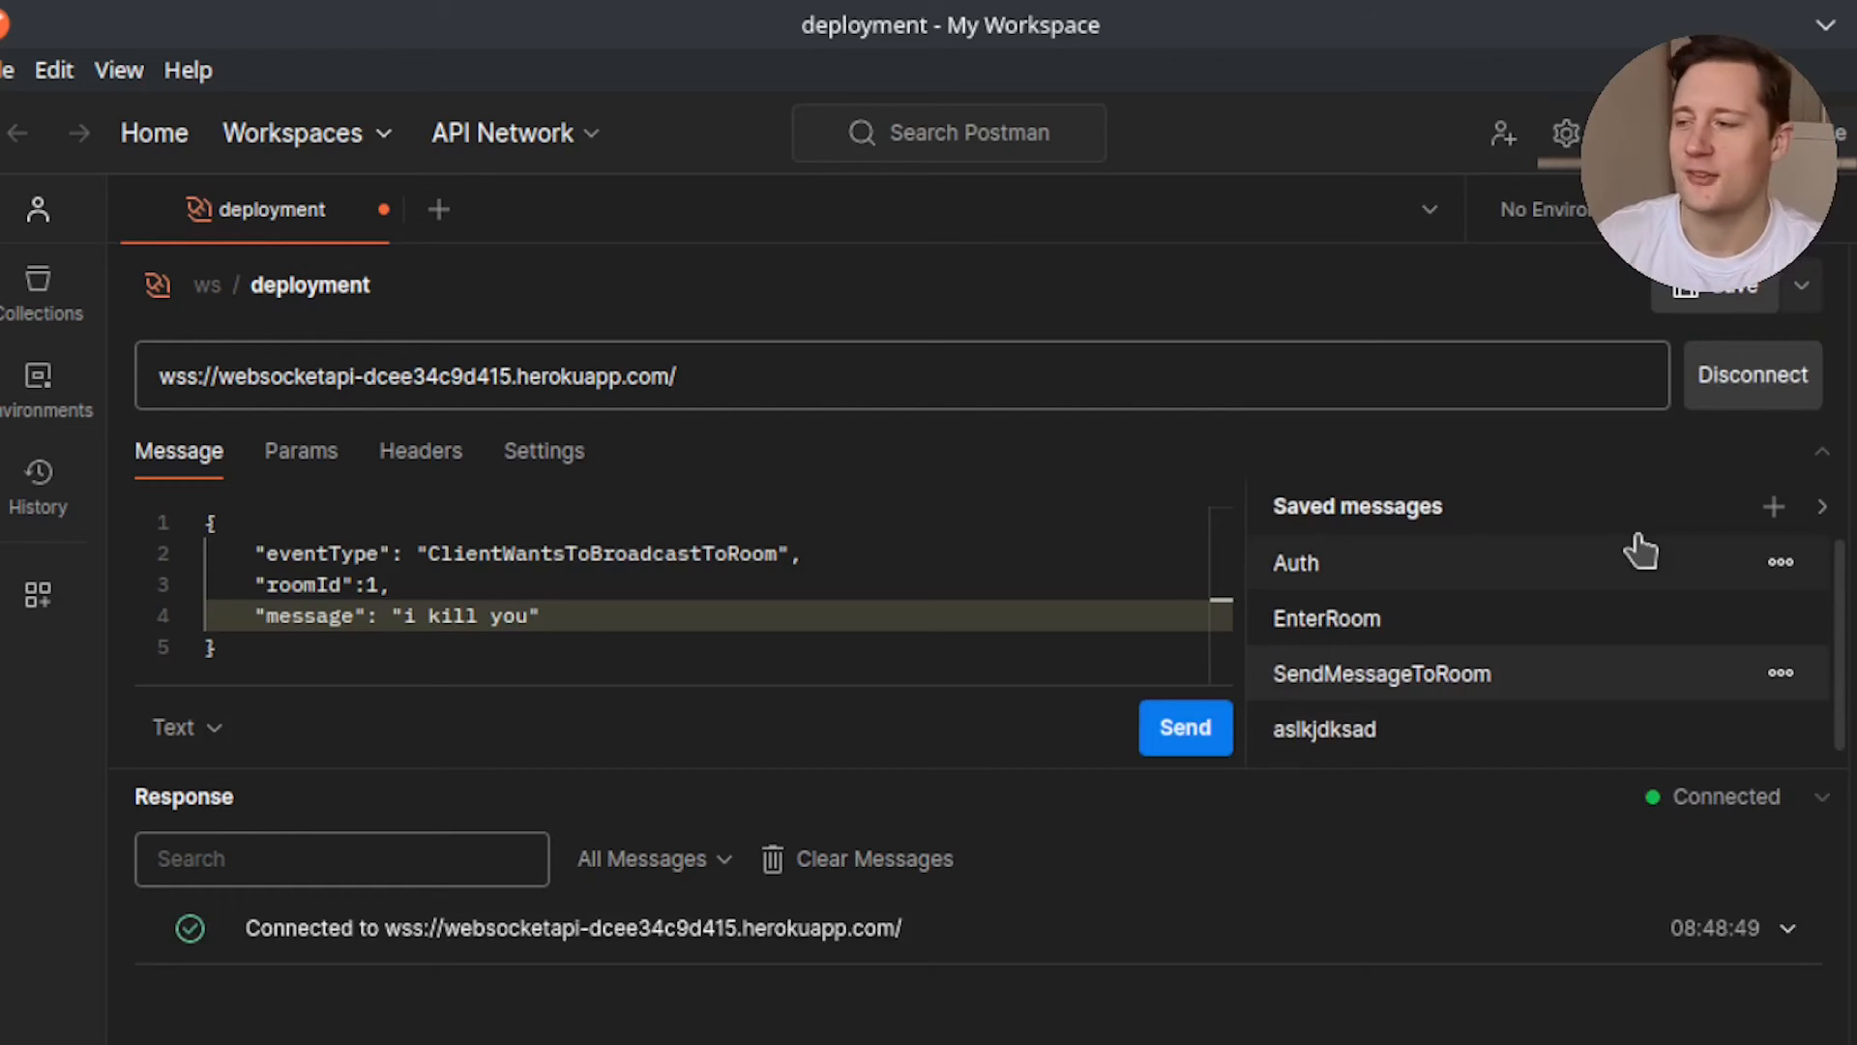
mouse_move(1484, 584)
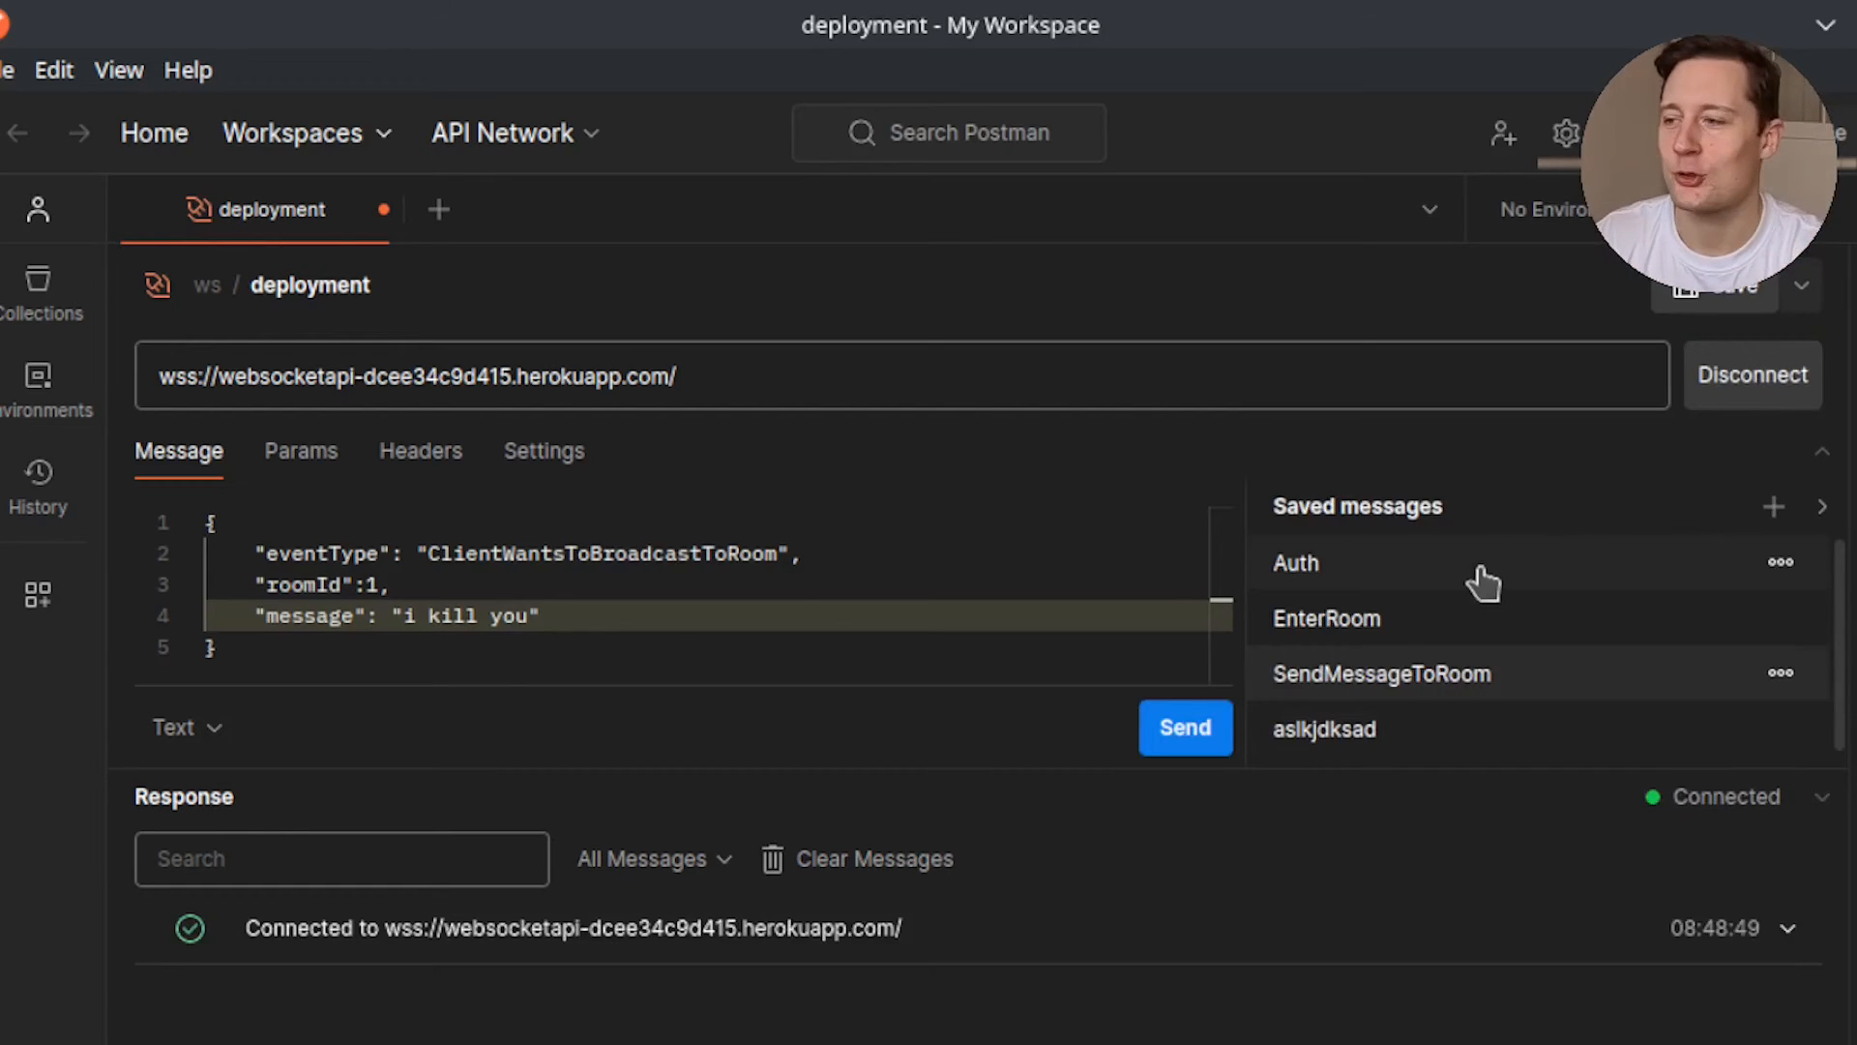
left_click(1296, 563)
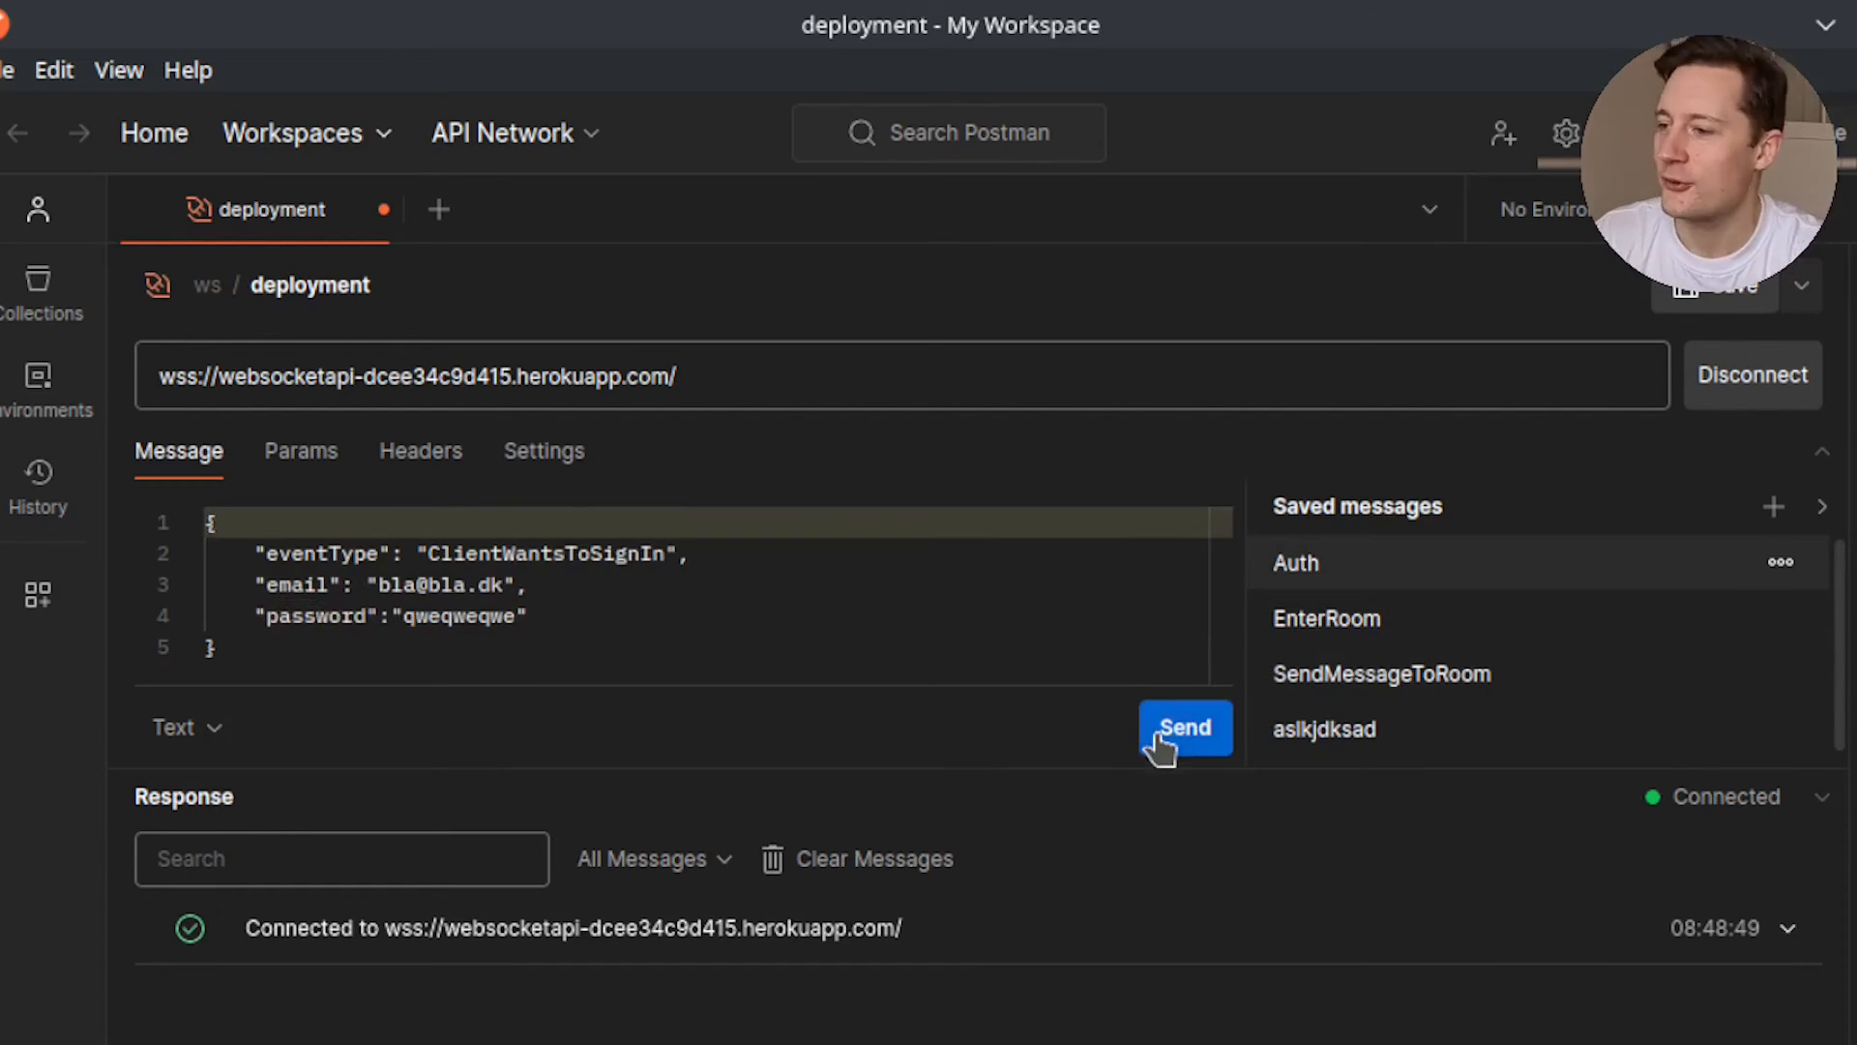
left_click(1184, 728)
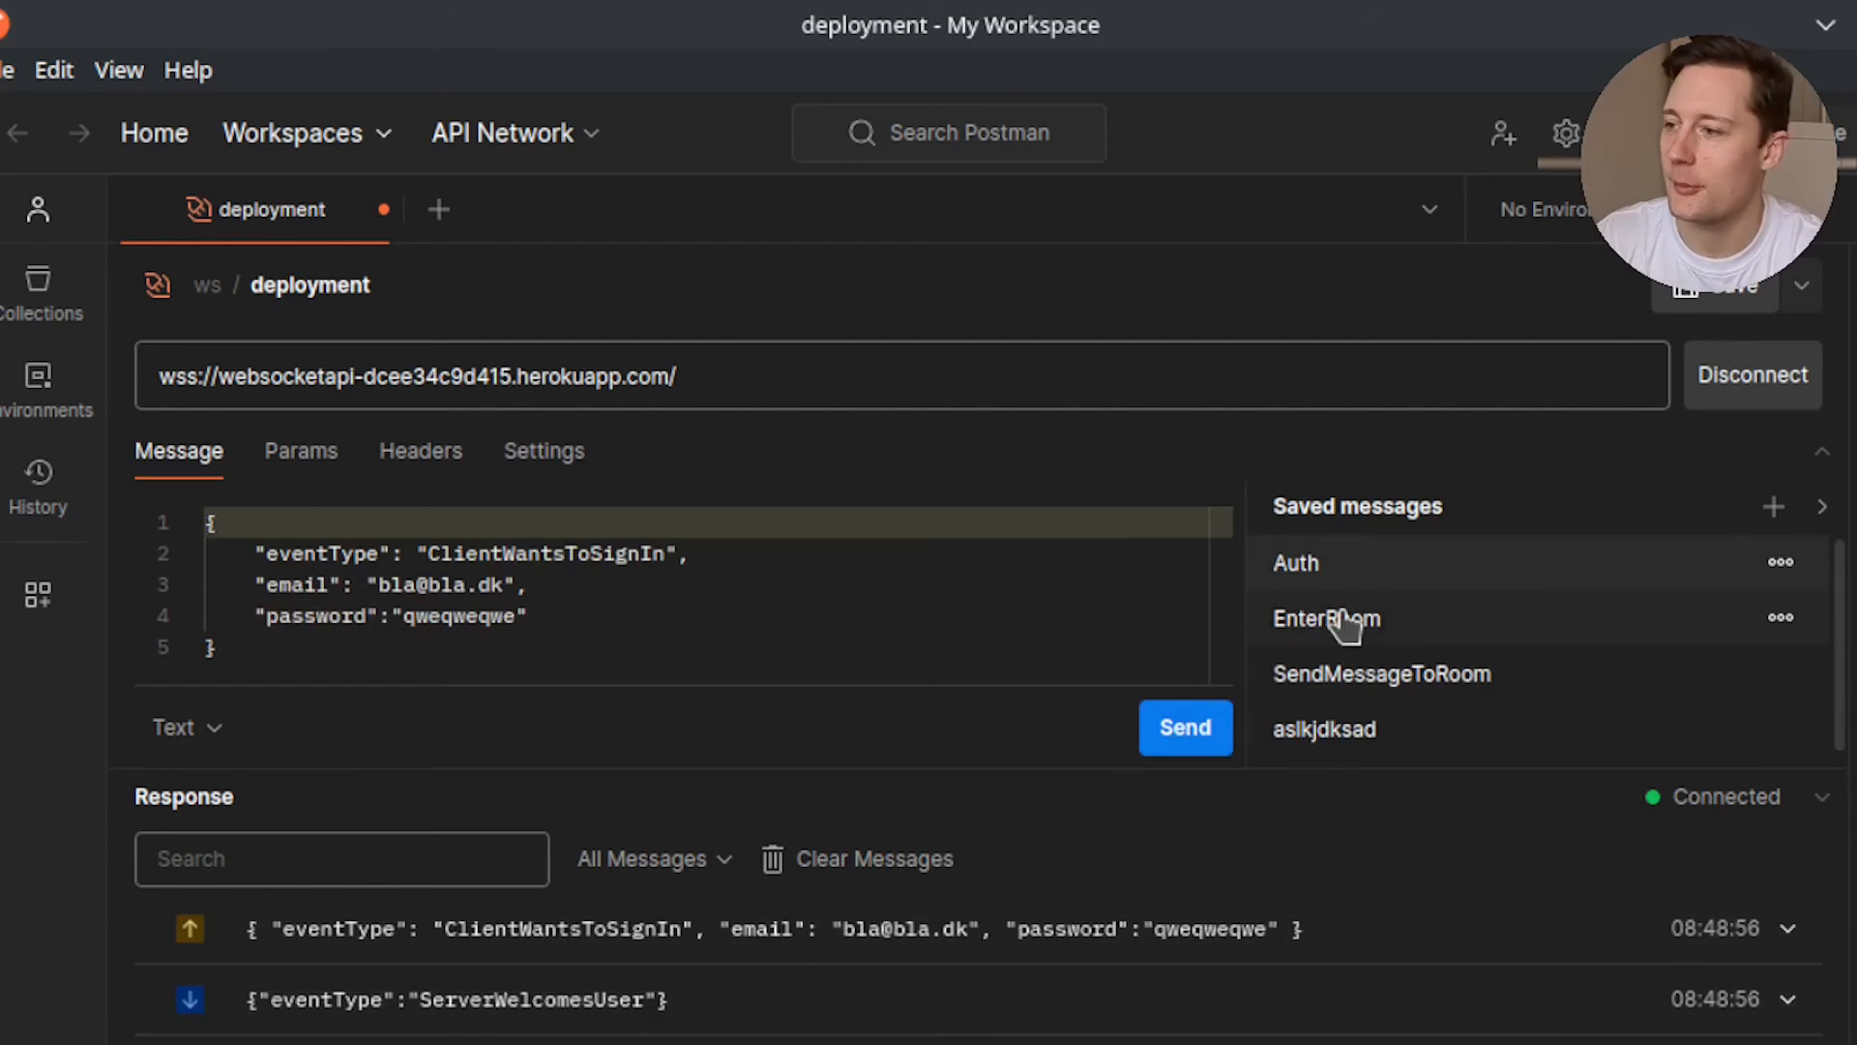
Join room 1 and broadcast messages, replacing 'kill' with an 'i love you' message after rejection
left_click(1327, 617)
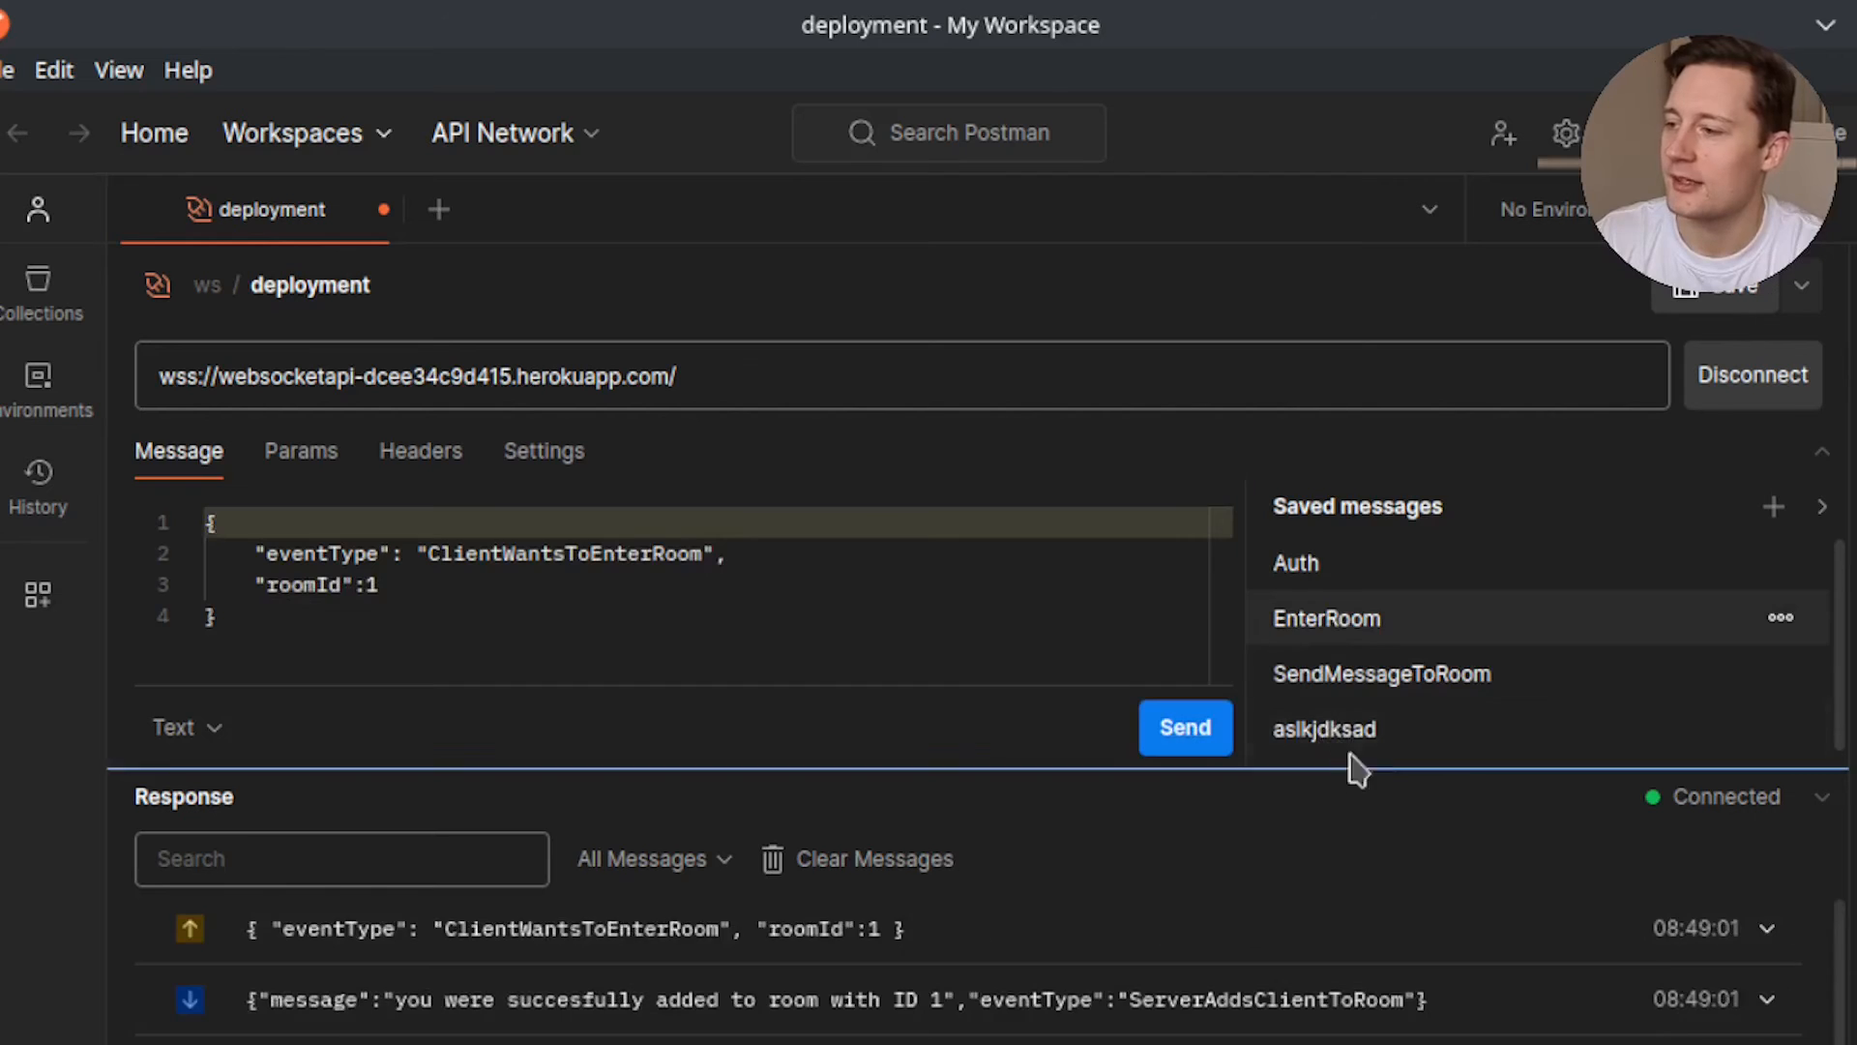
left_click(1379, 673)
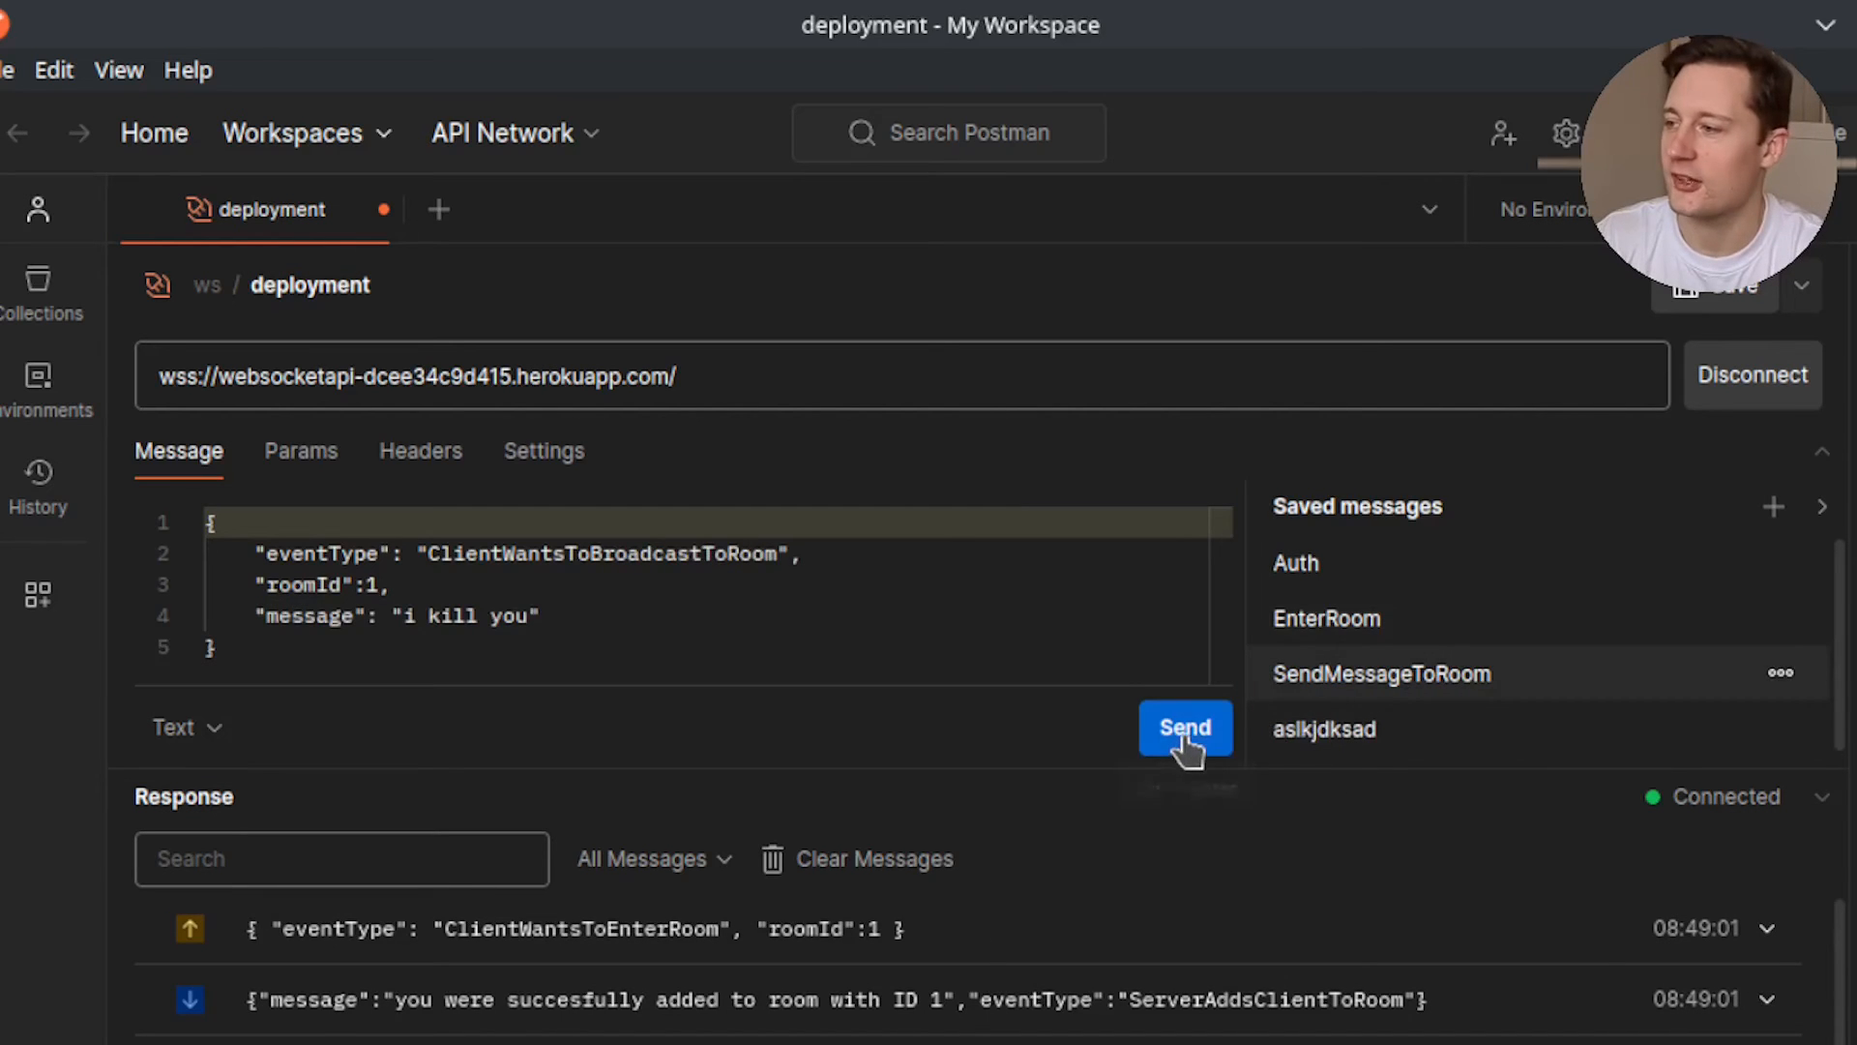
left_click(1184, 728)
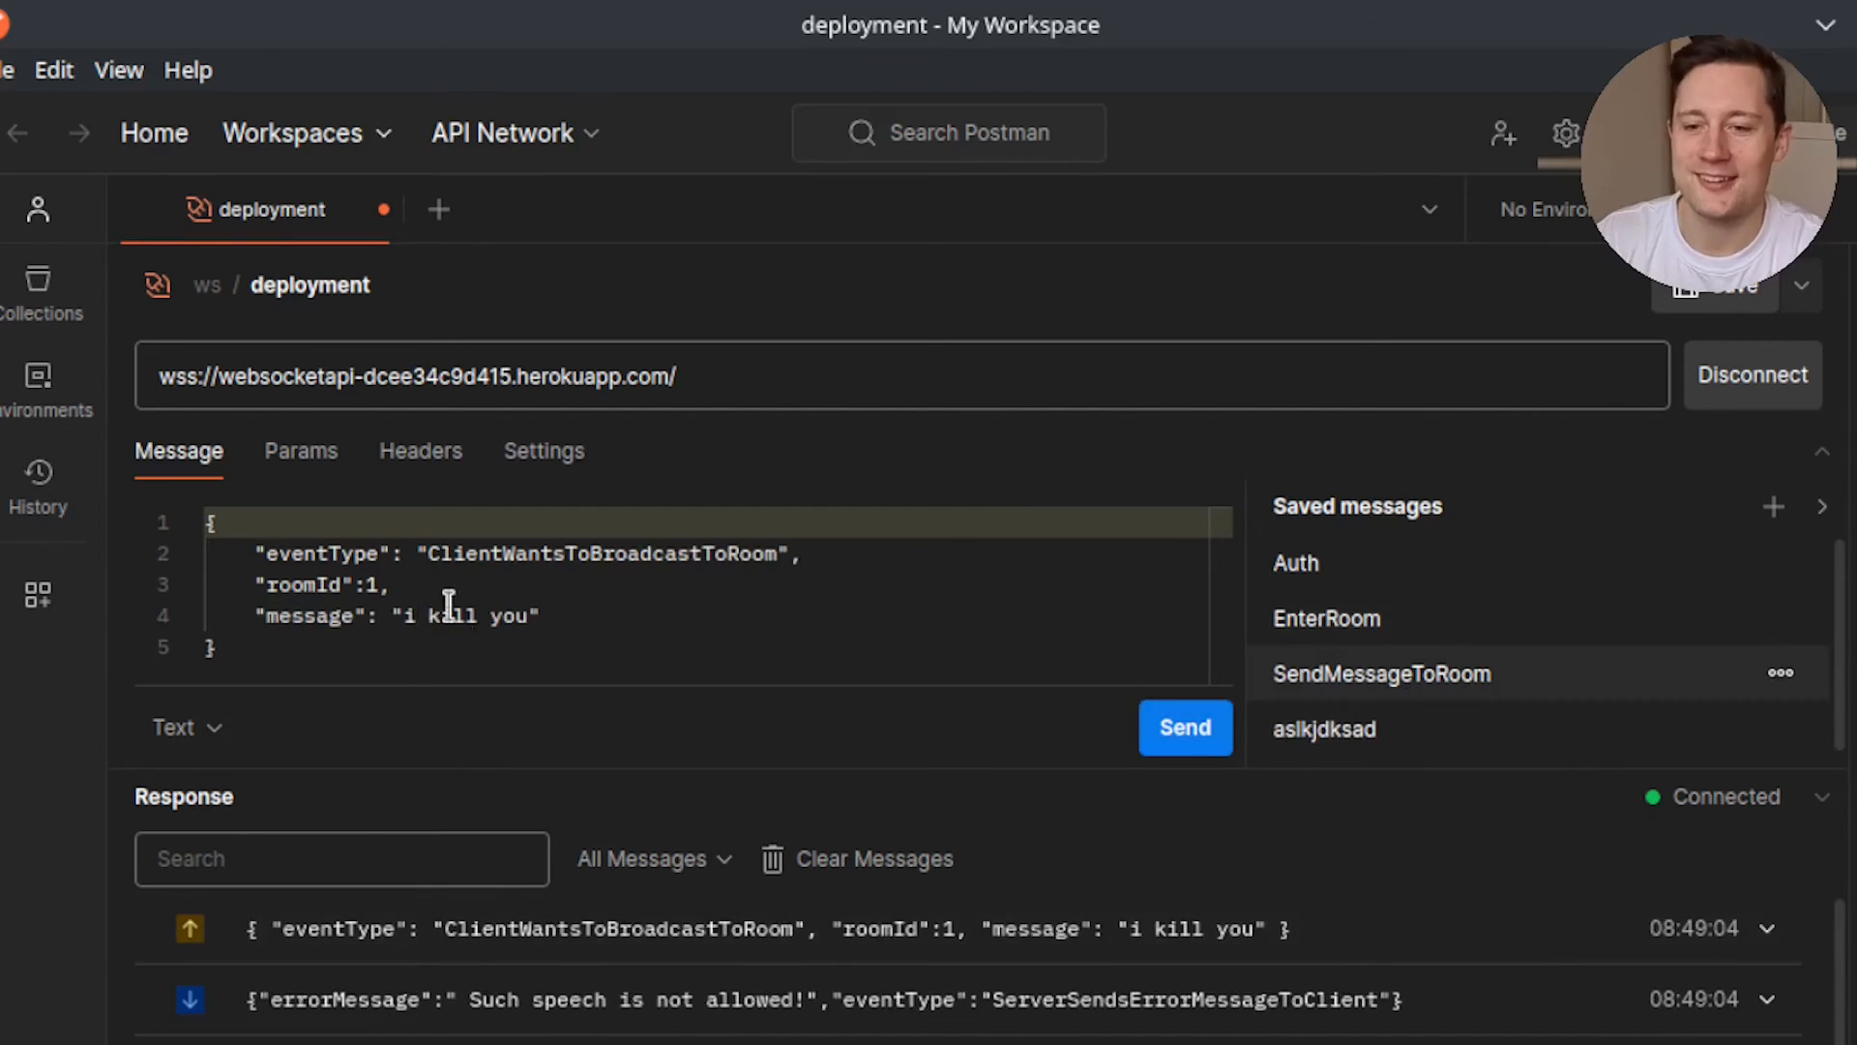
double_click(447, 615)
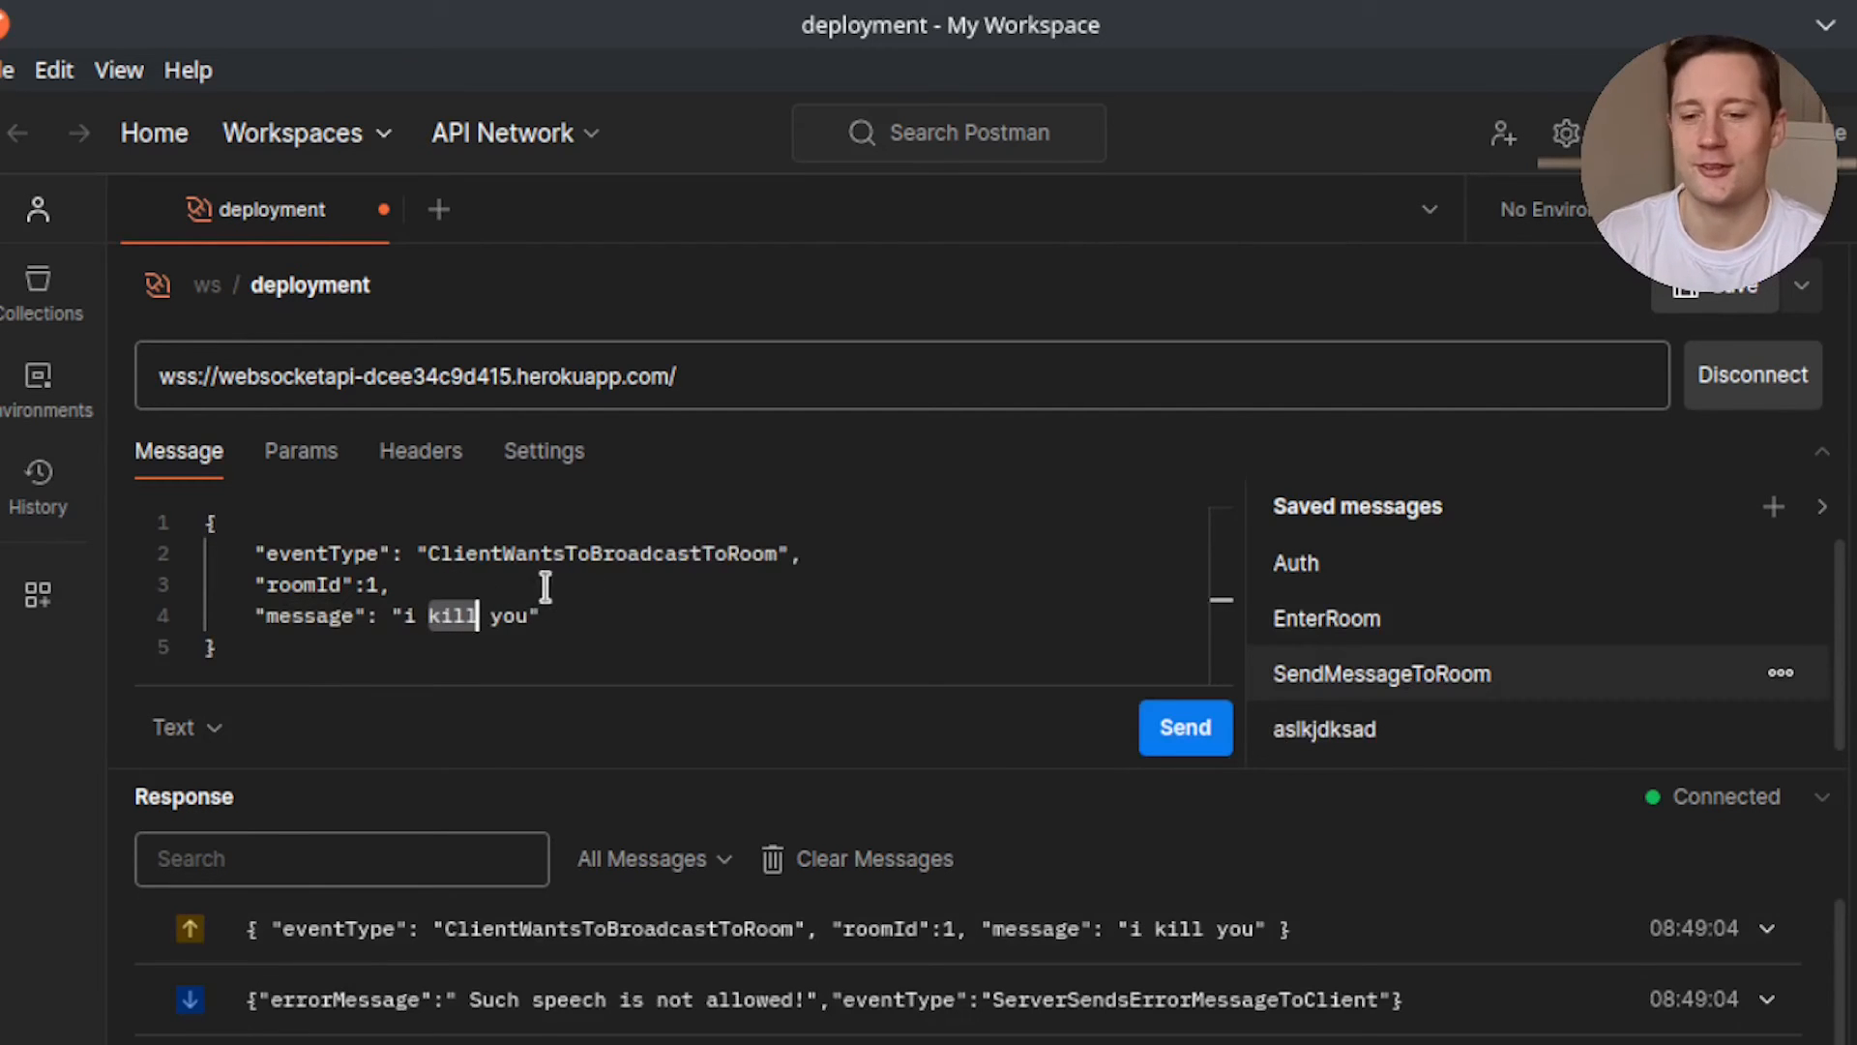
mouse_move(613, 652)
type("ove")
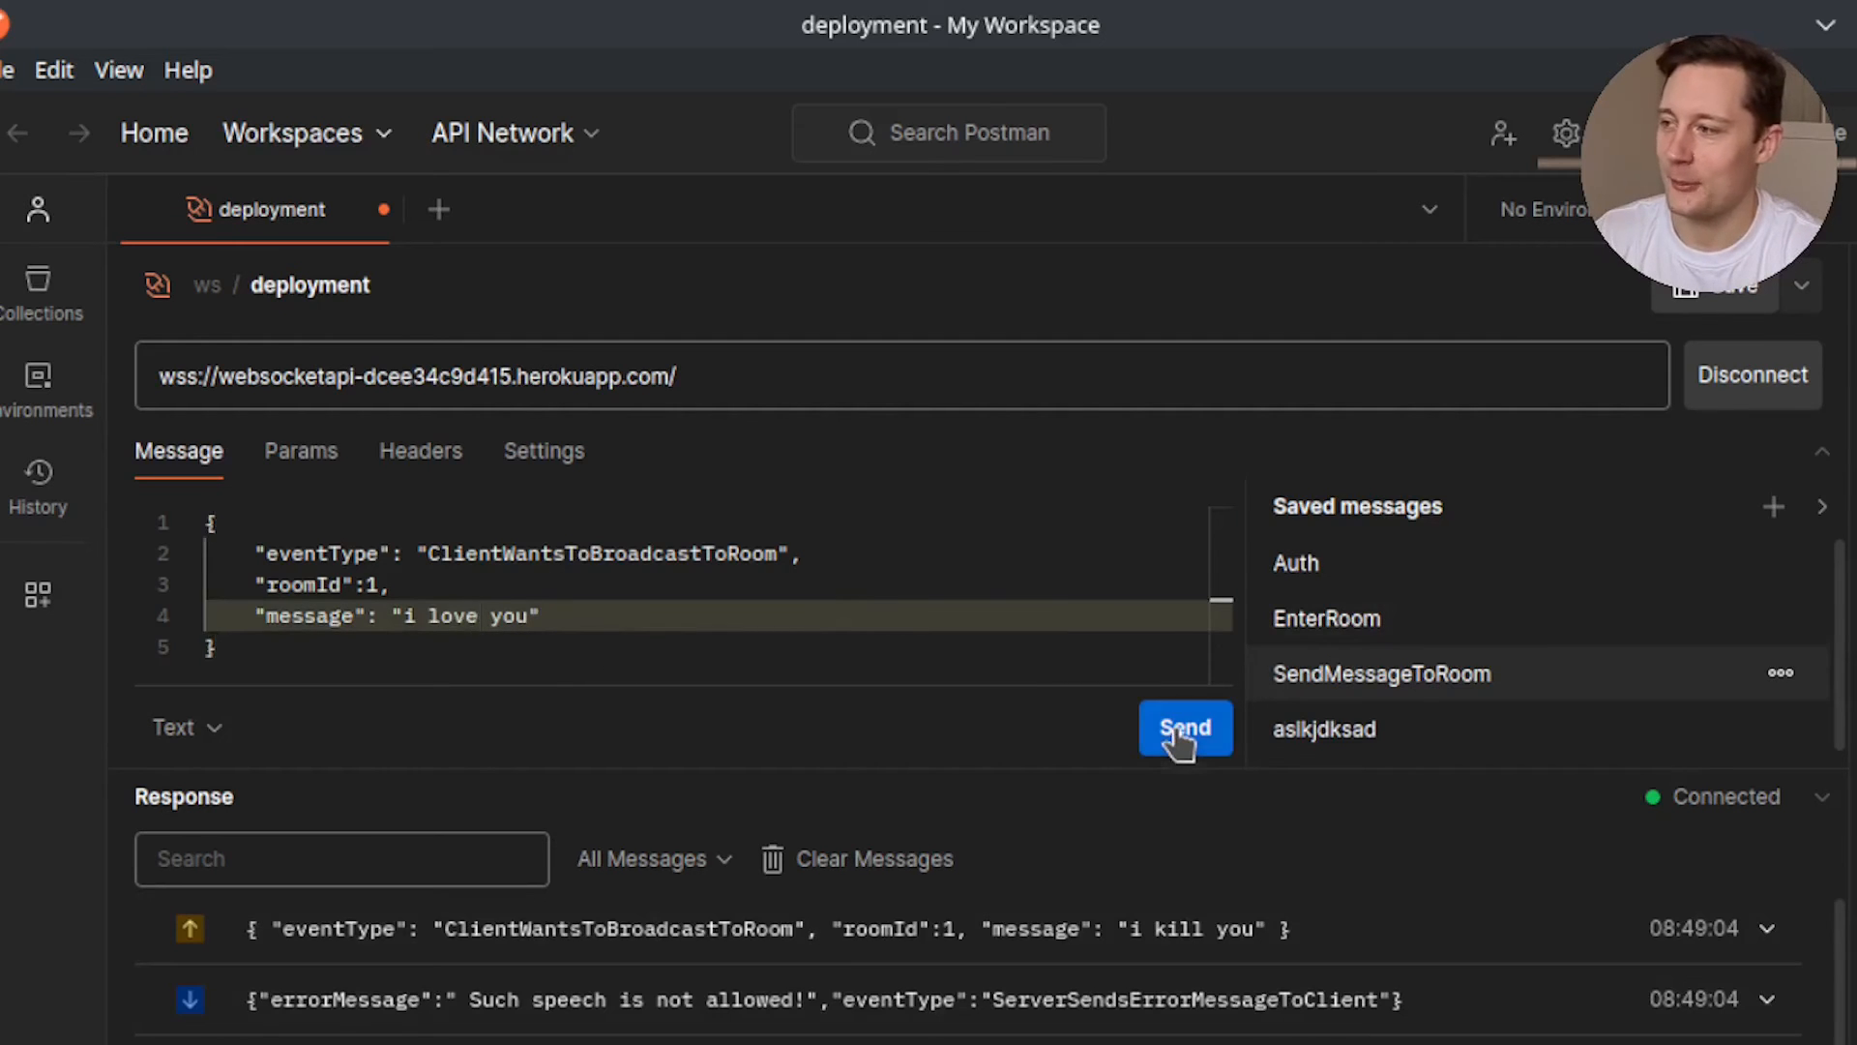
left_click(1184, 727)
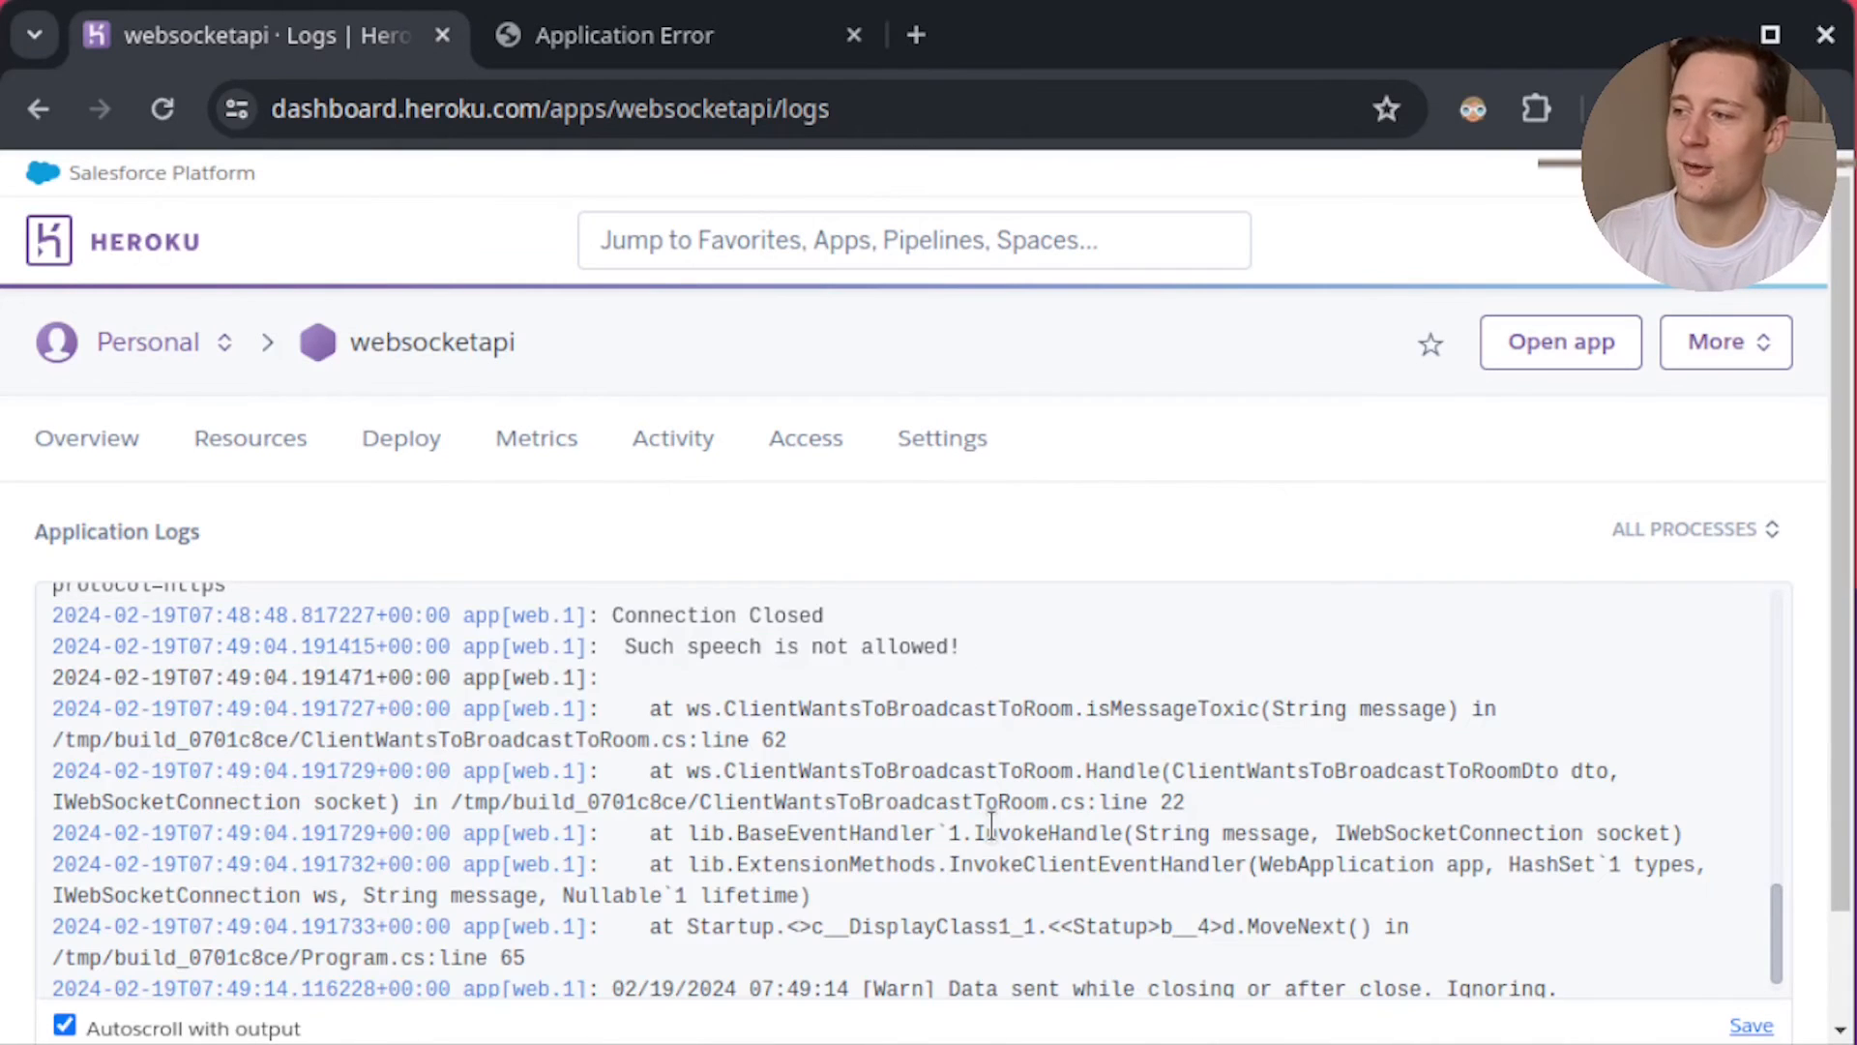
scroll("up", 3)
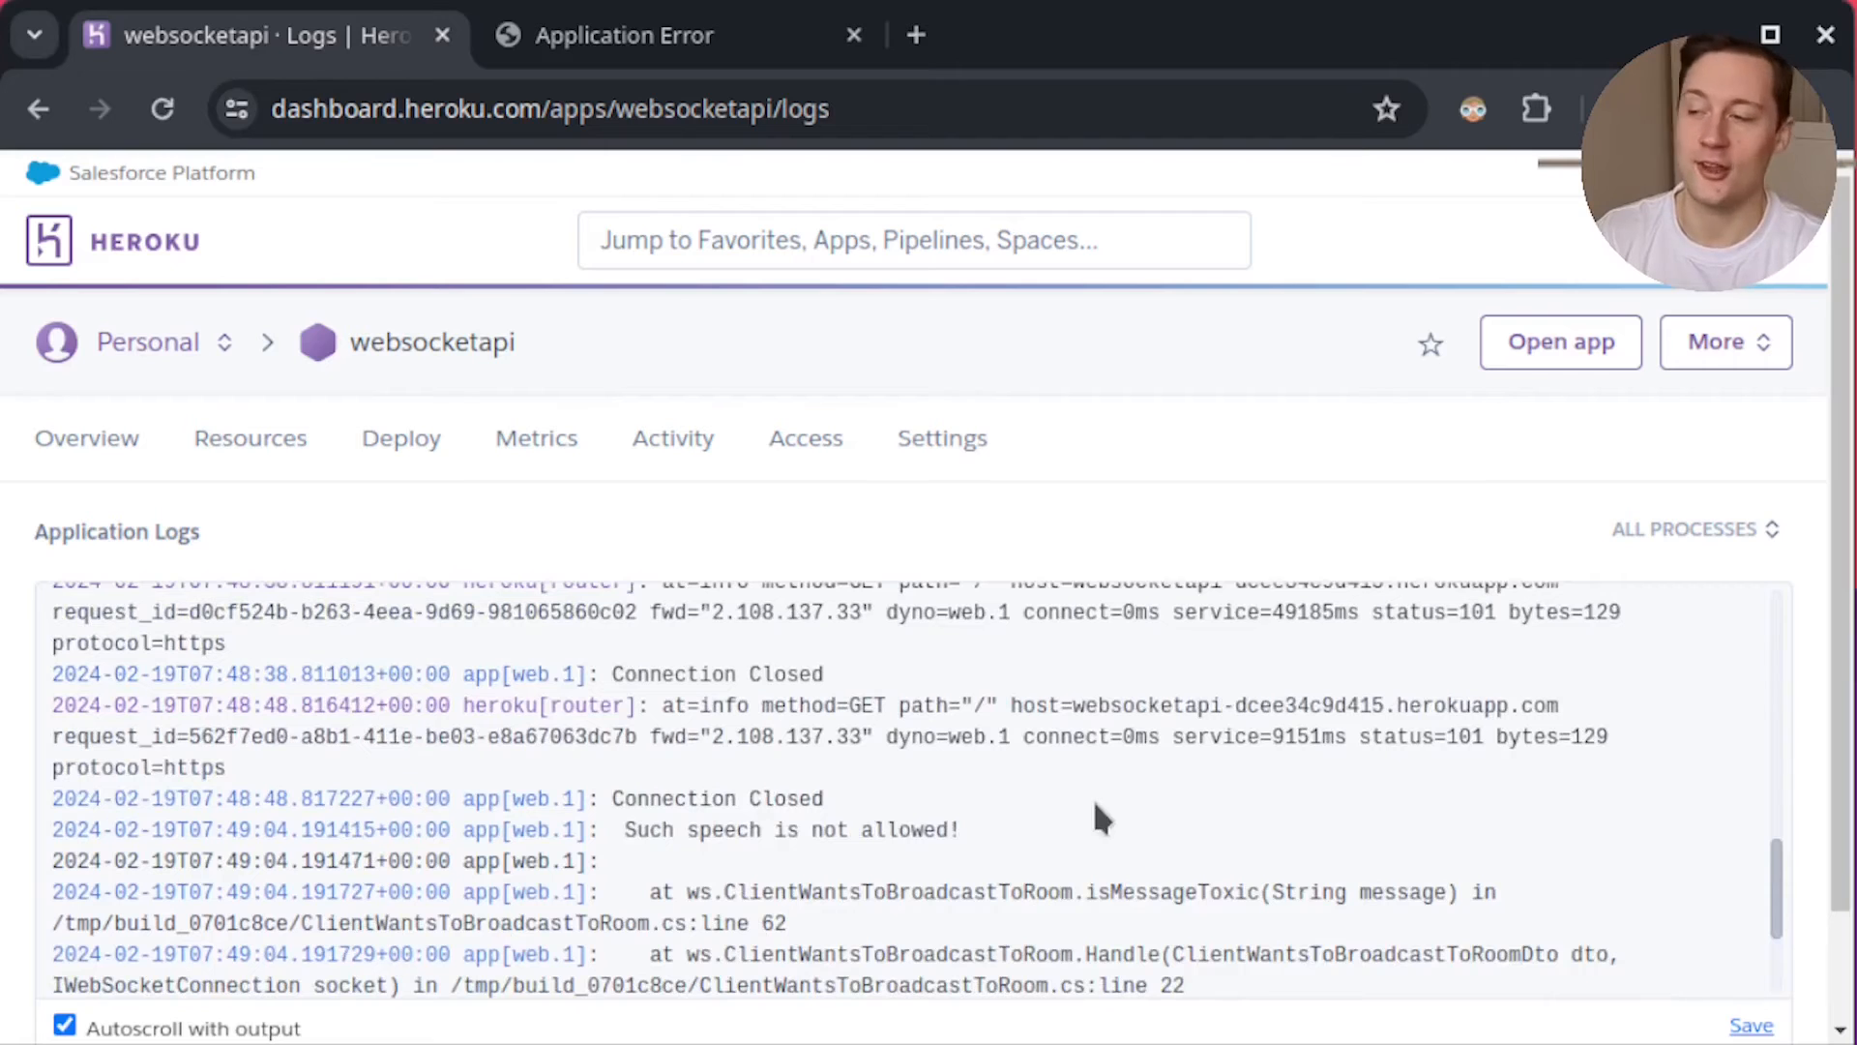
mouse_move(1587, 729)
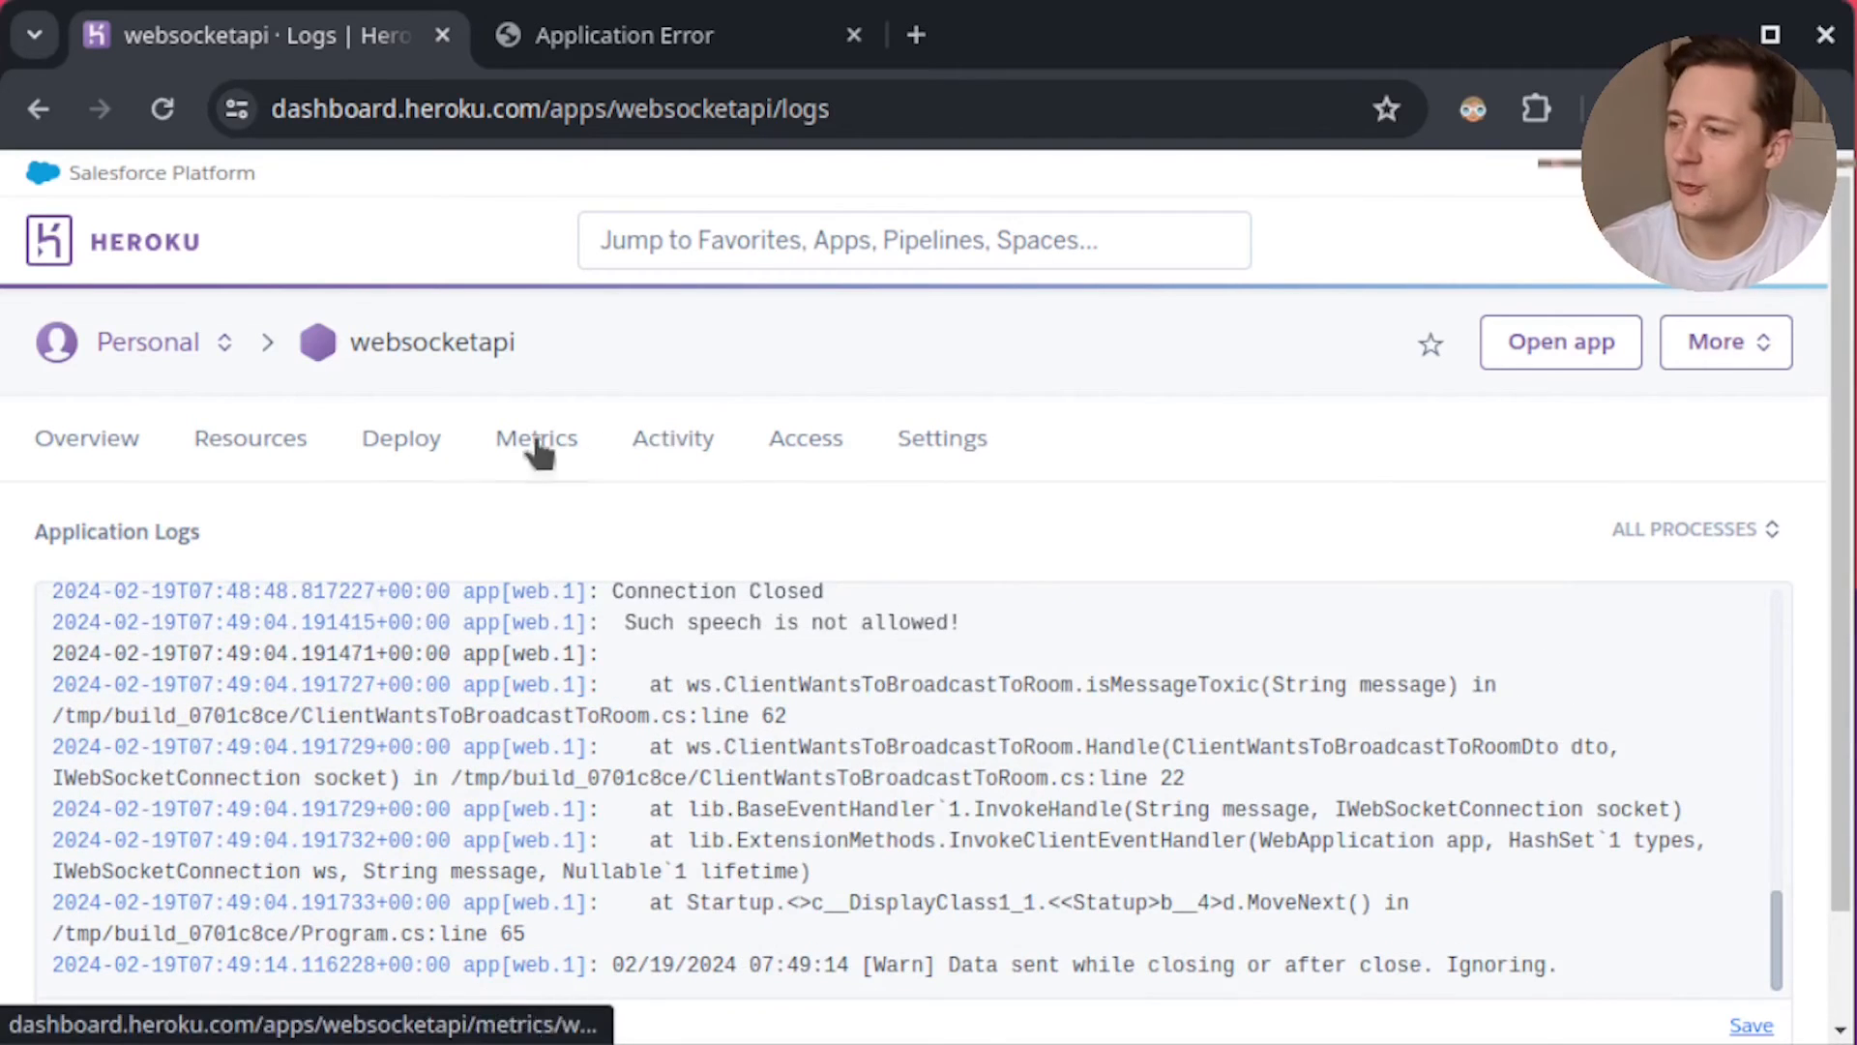
mouse_move(261, 391)
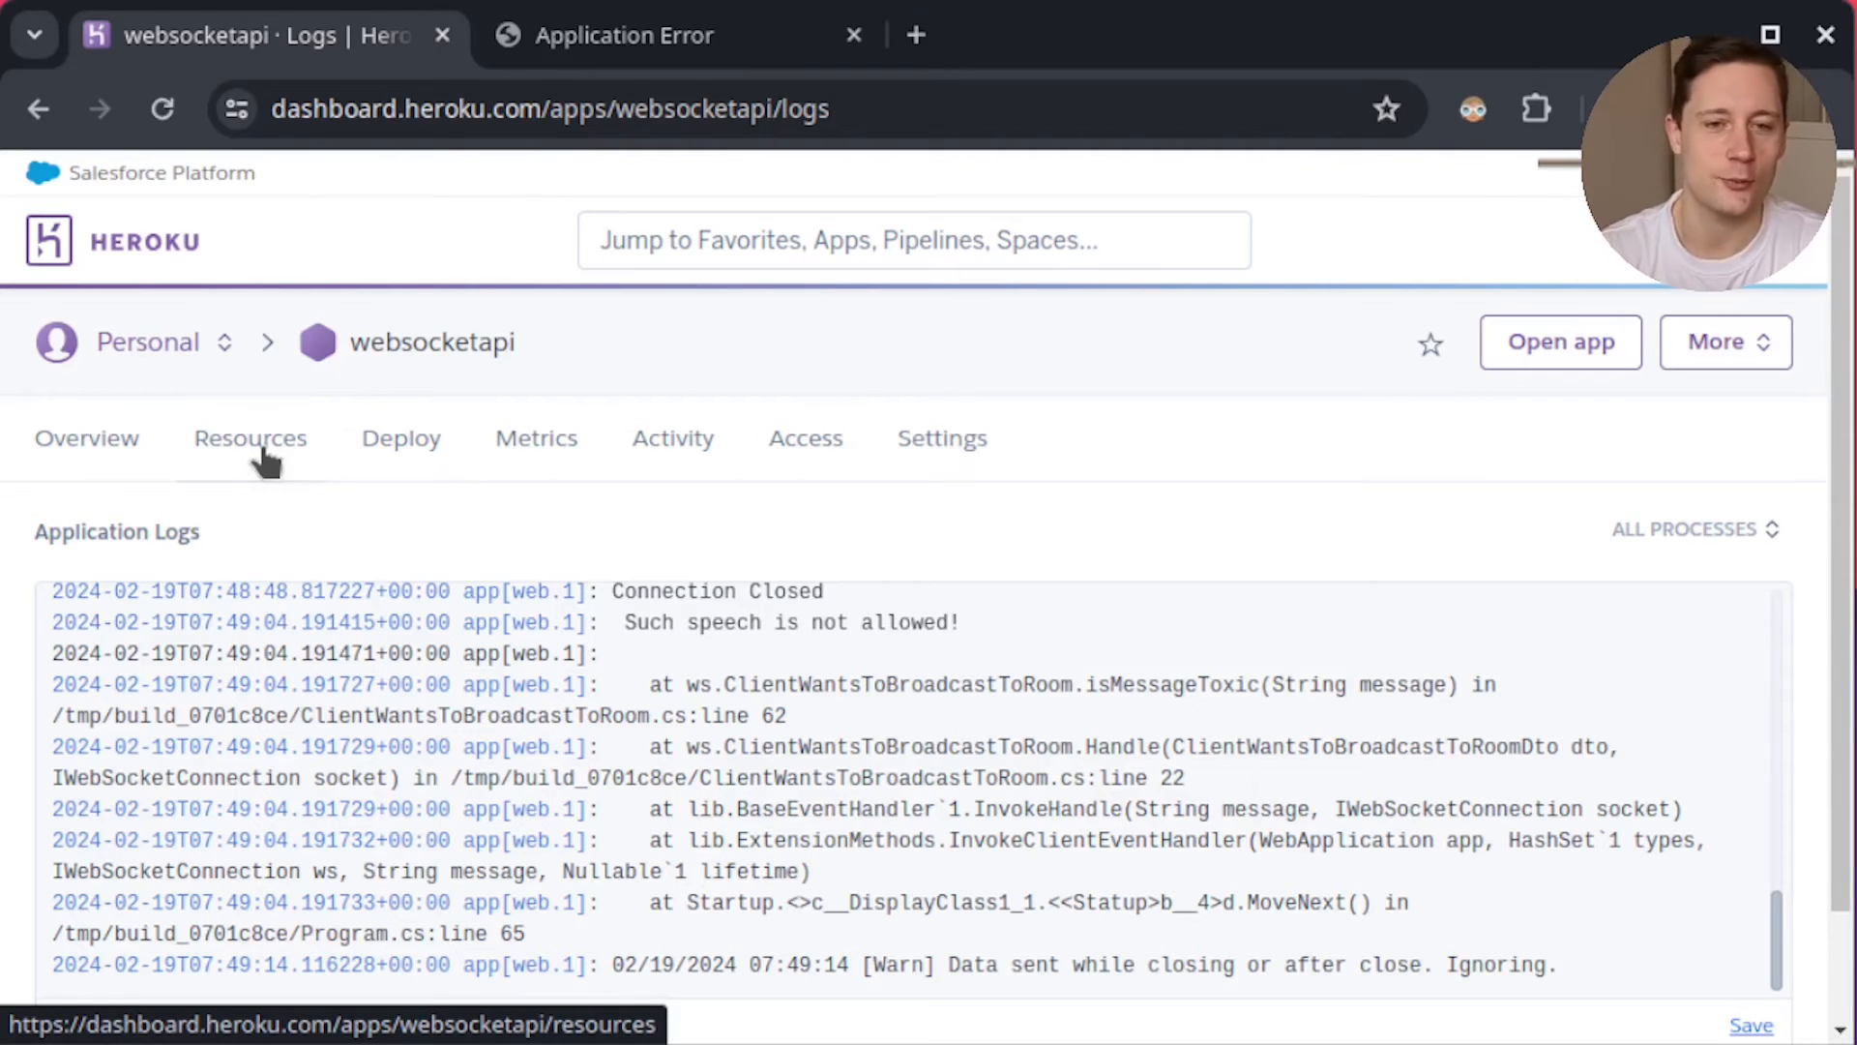
mouse_move(270, 463)
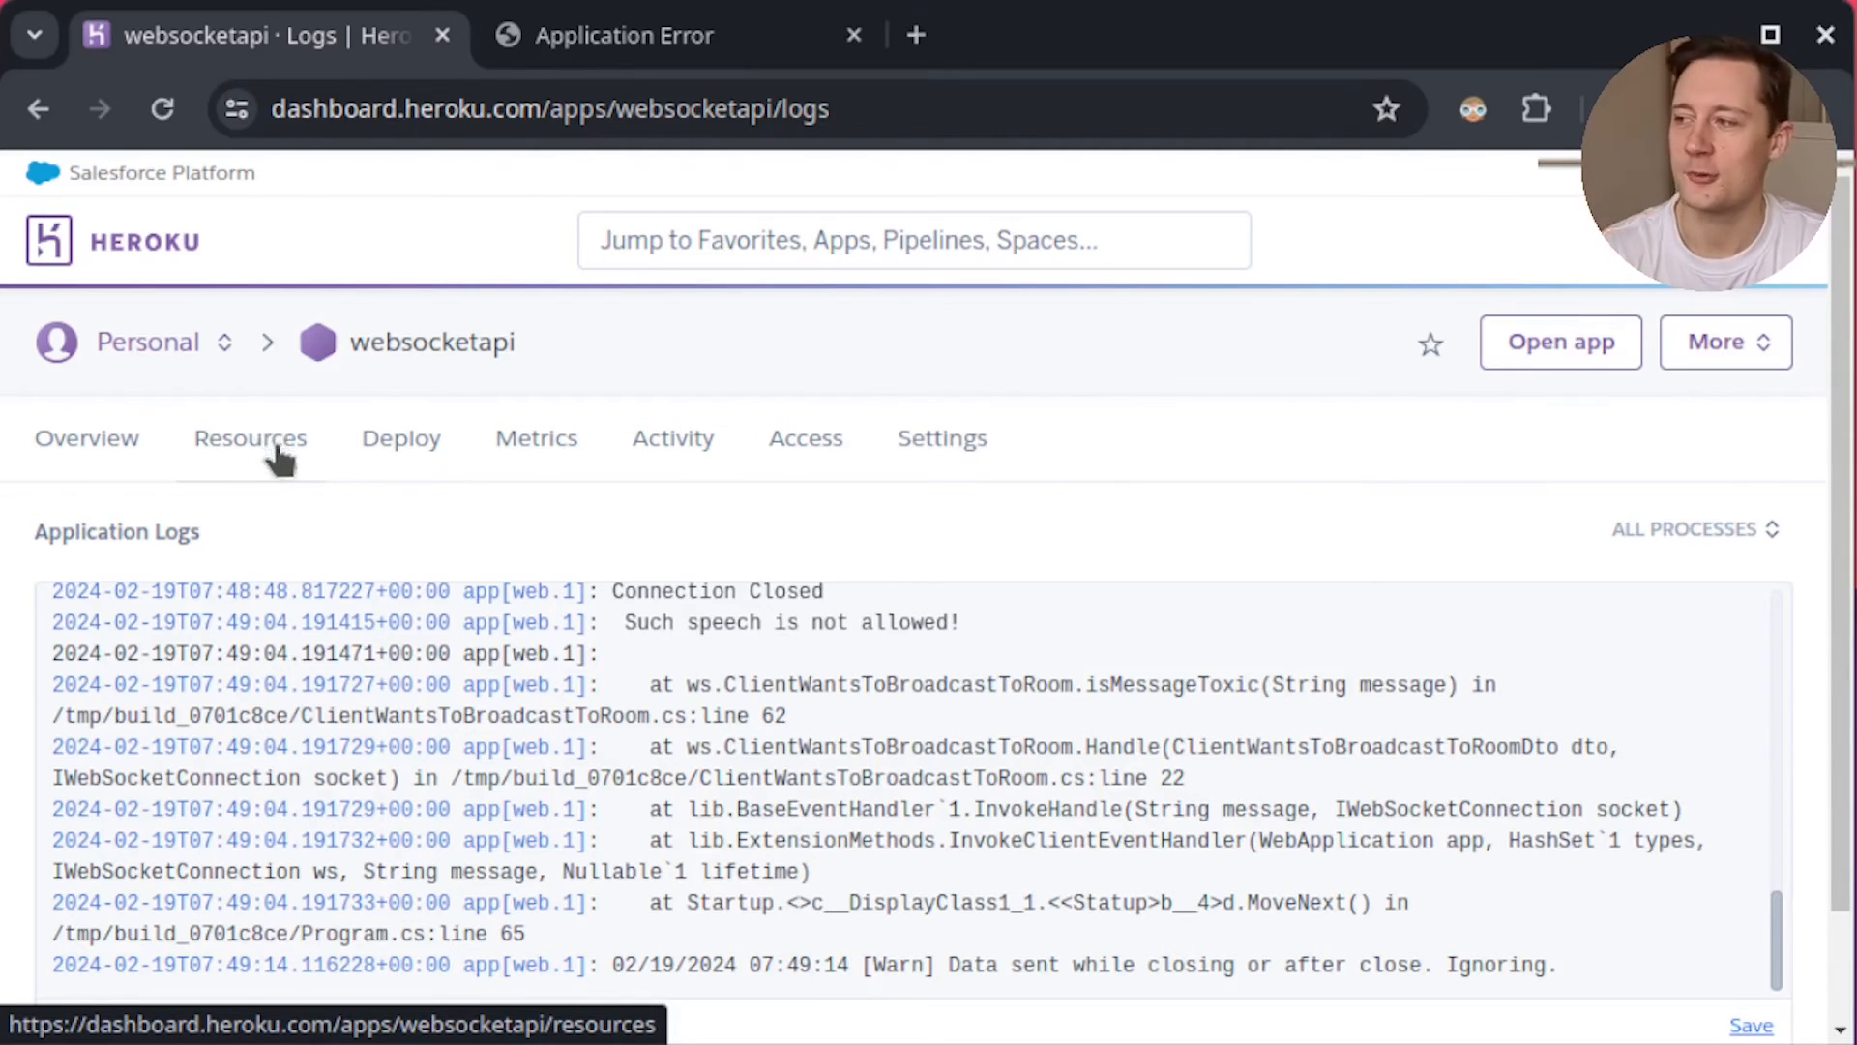
left_click(250, 437)
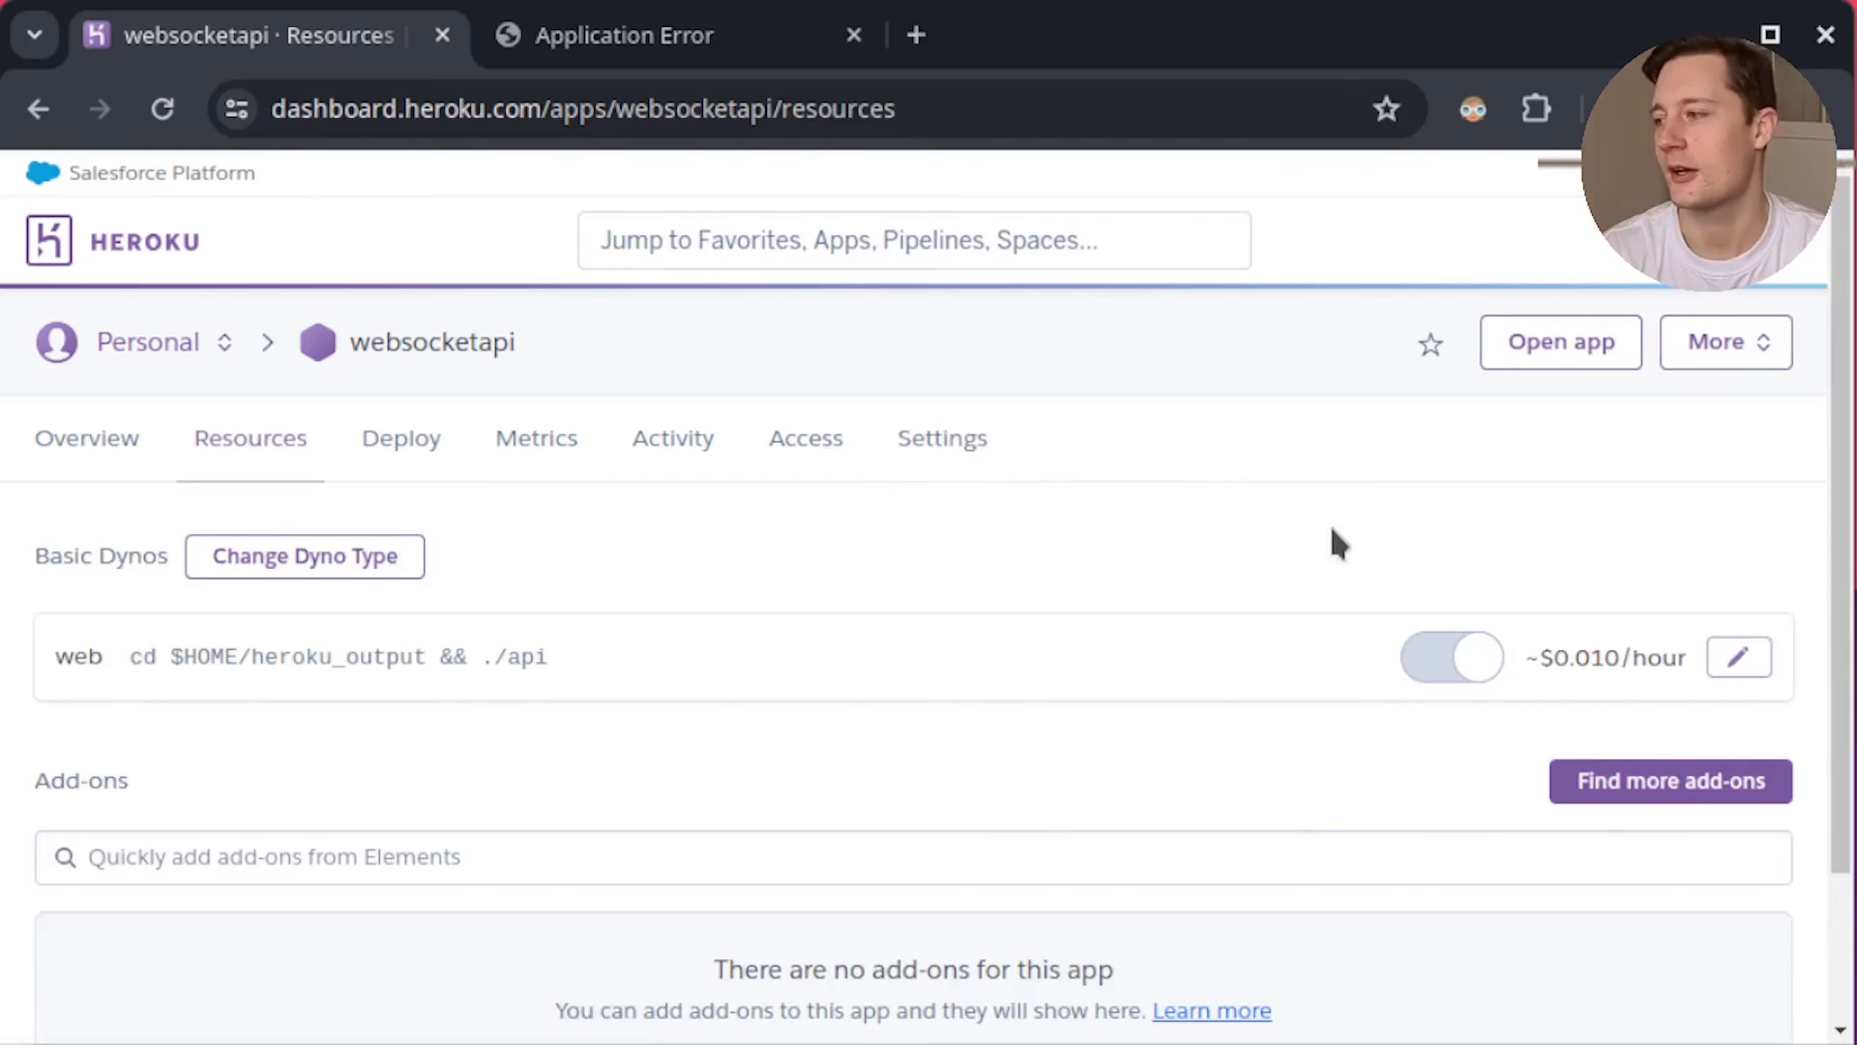
mouse_move(826, 606)
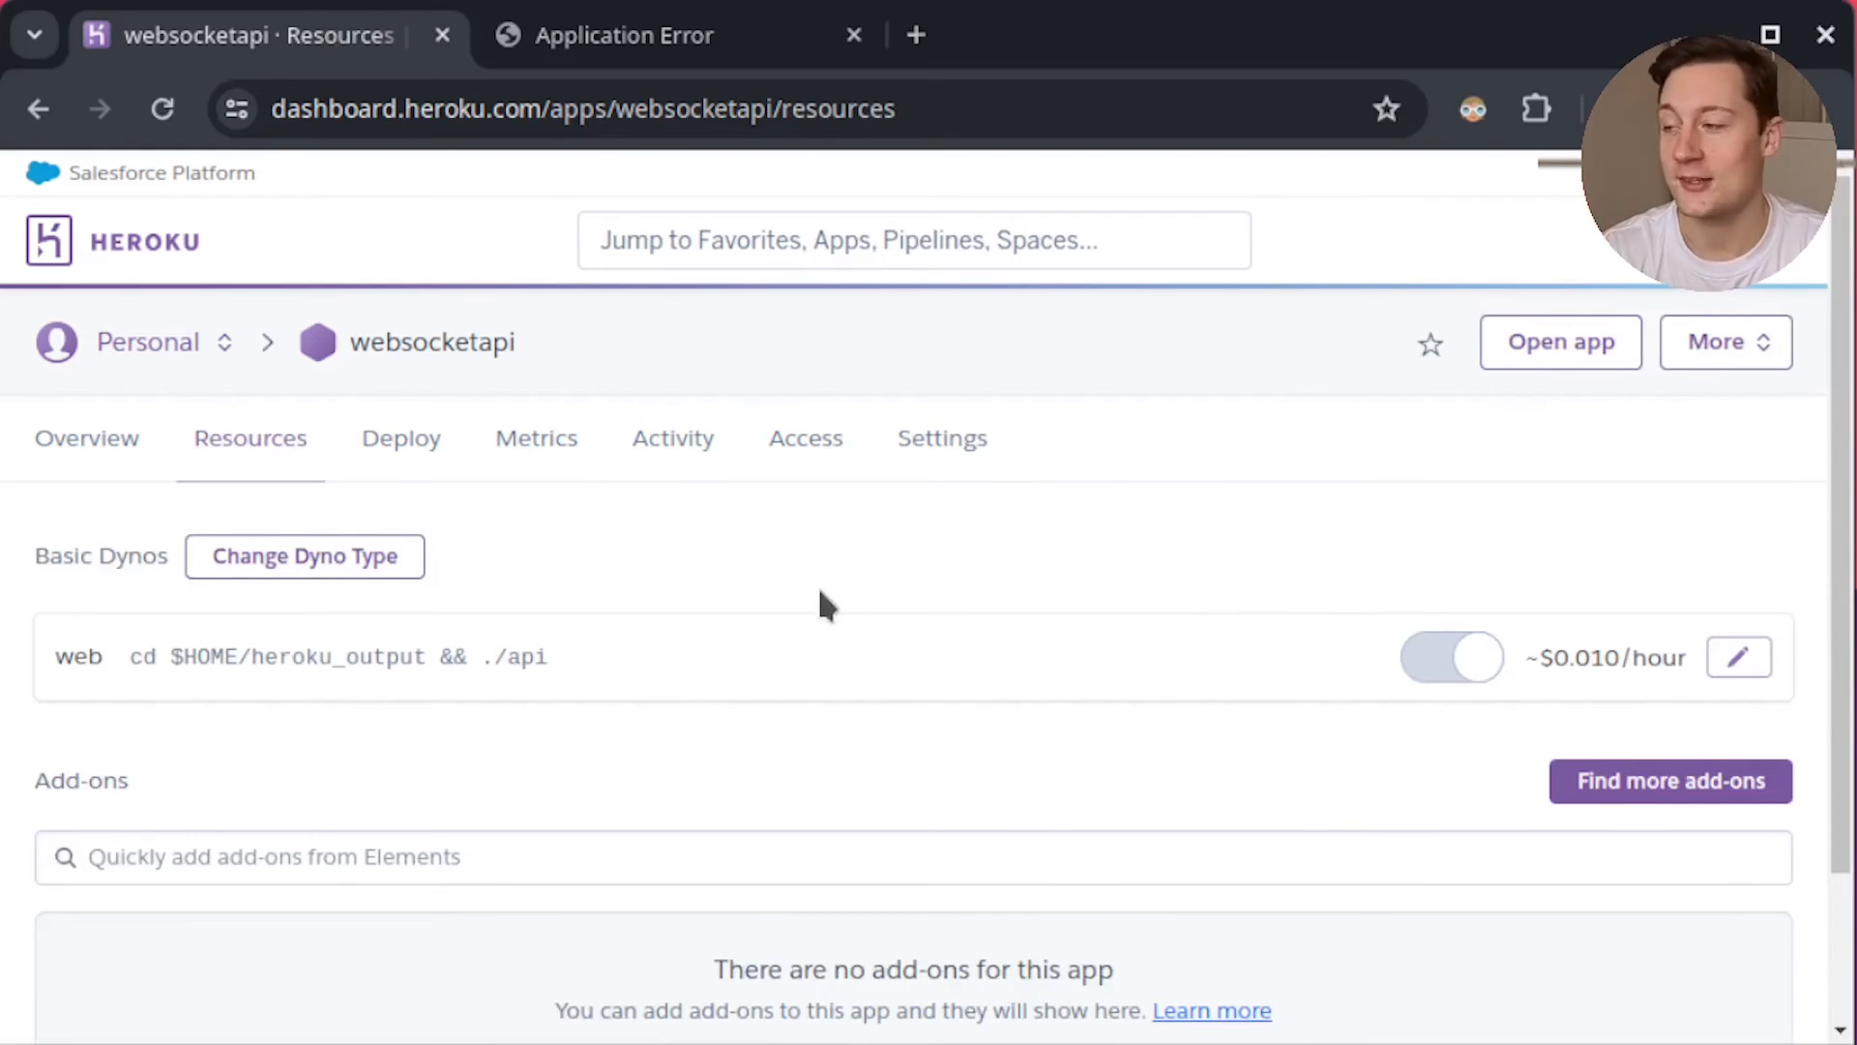
mouse_move(1396, 675)
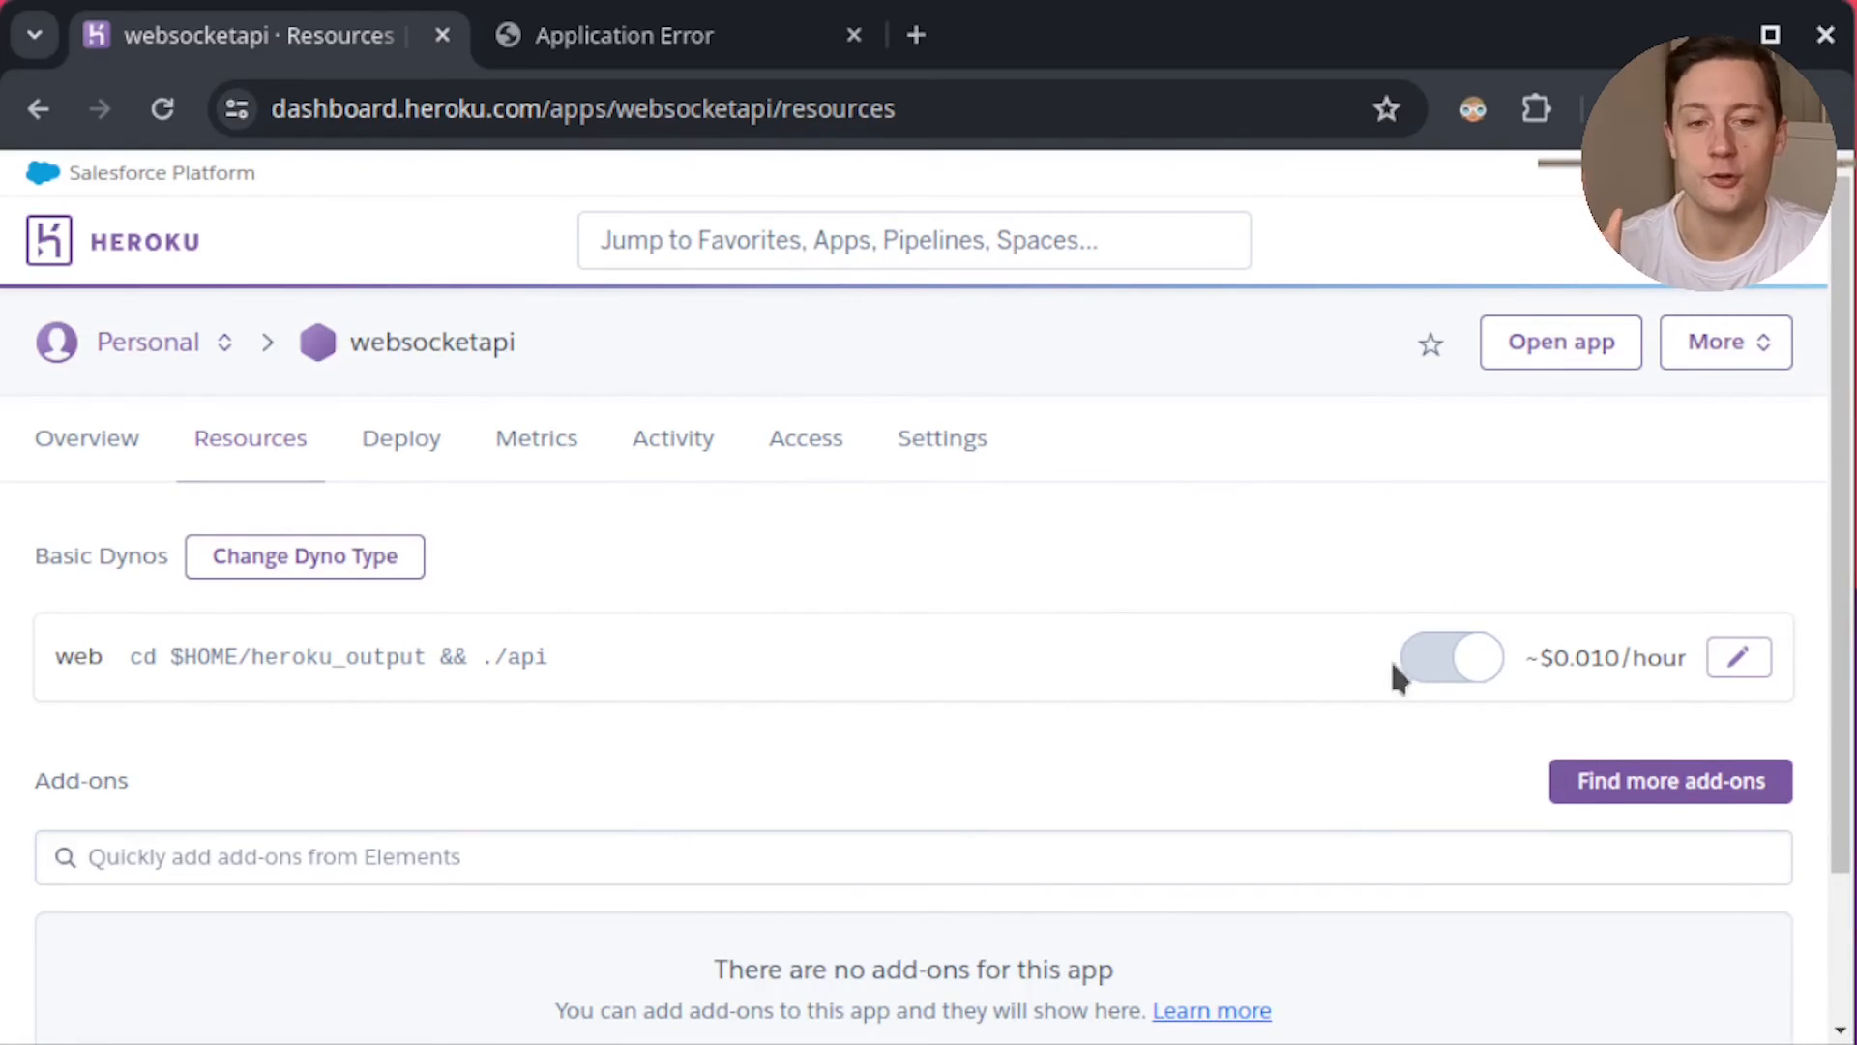
mouse_move(1166, 551)
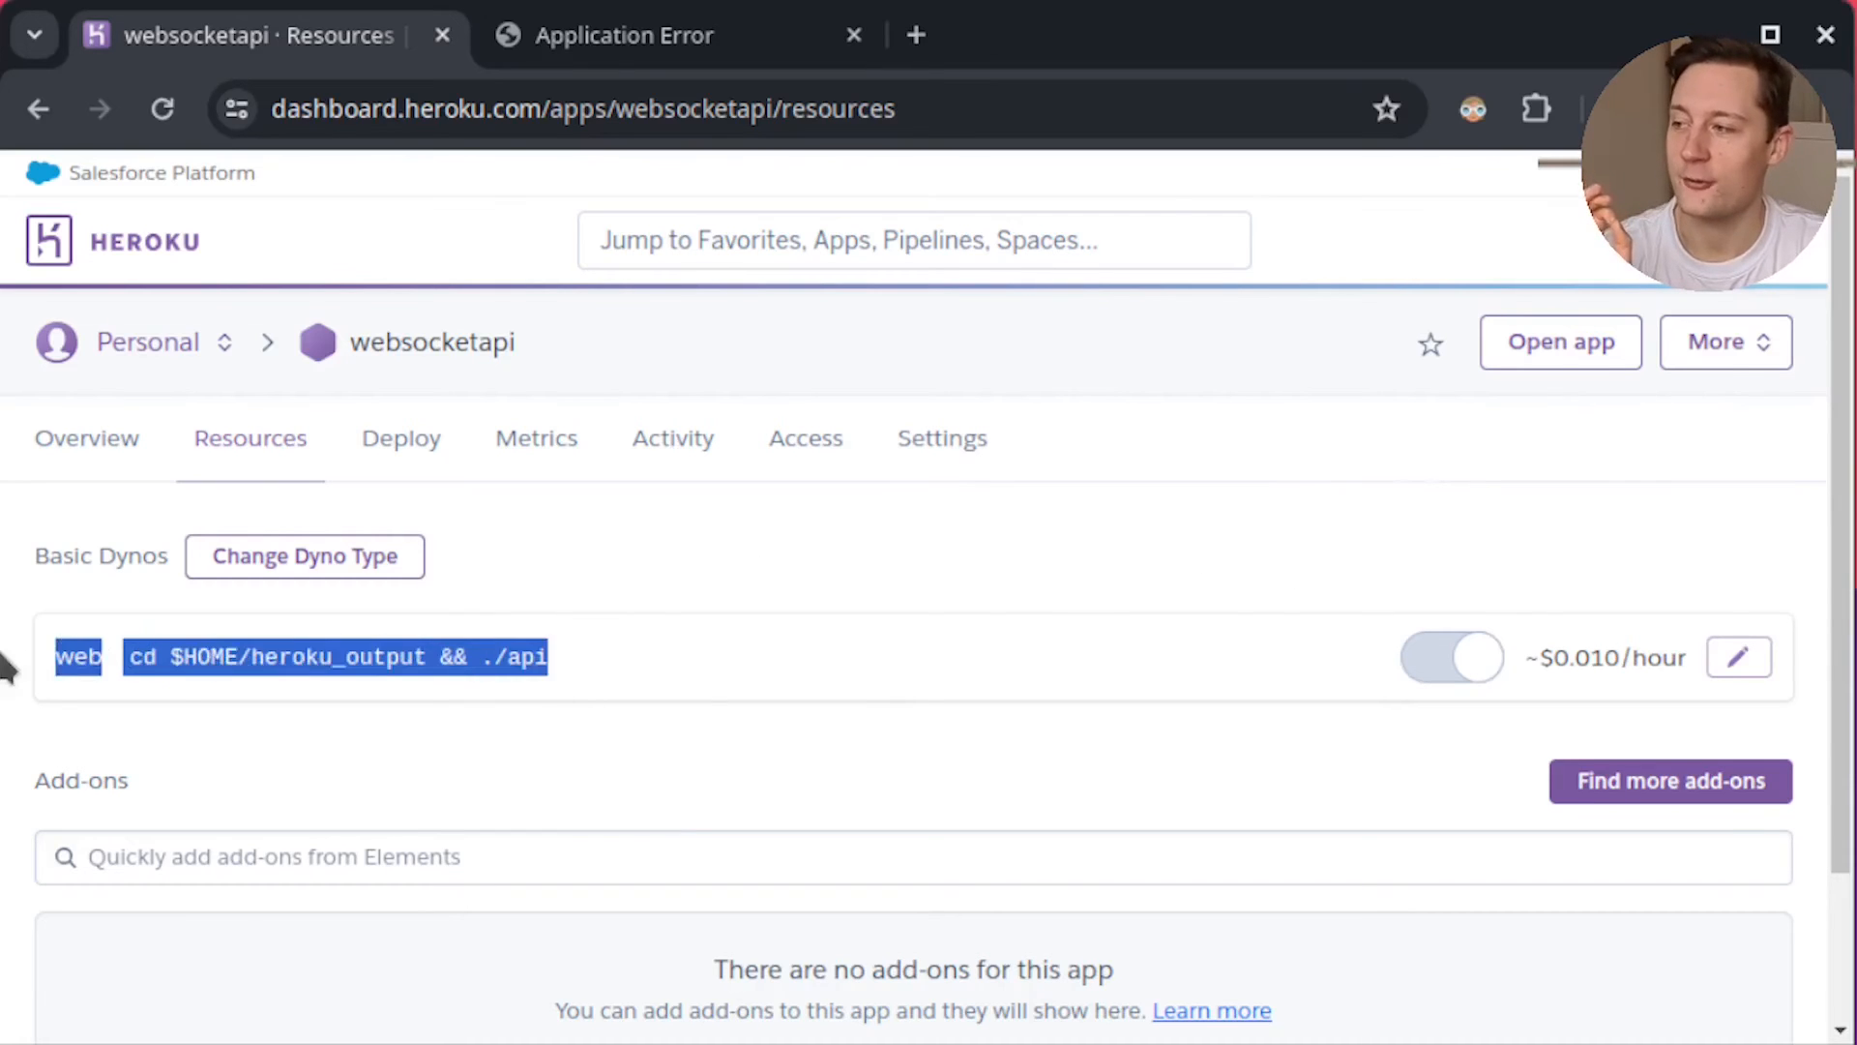
left_click(563, 693)
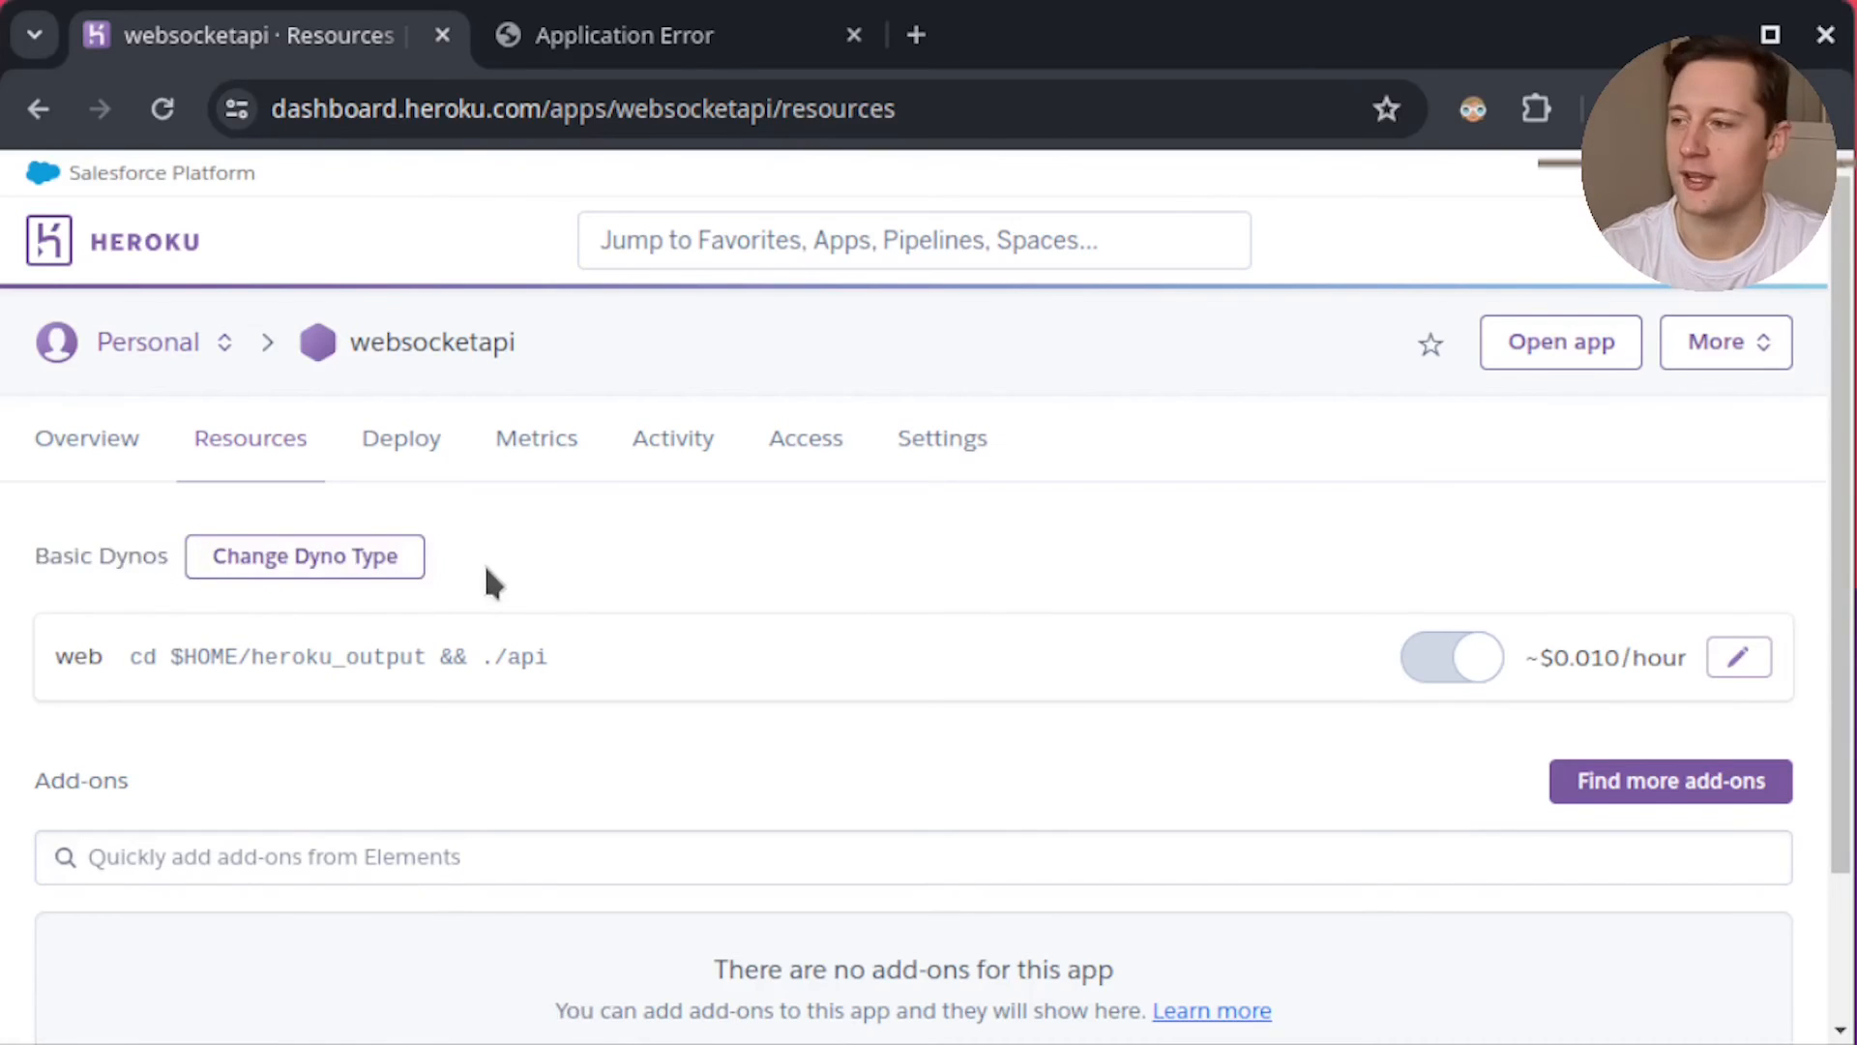
mouse_move(1608, 656)
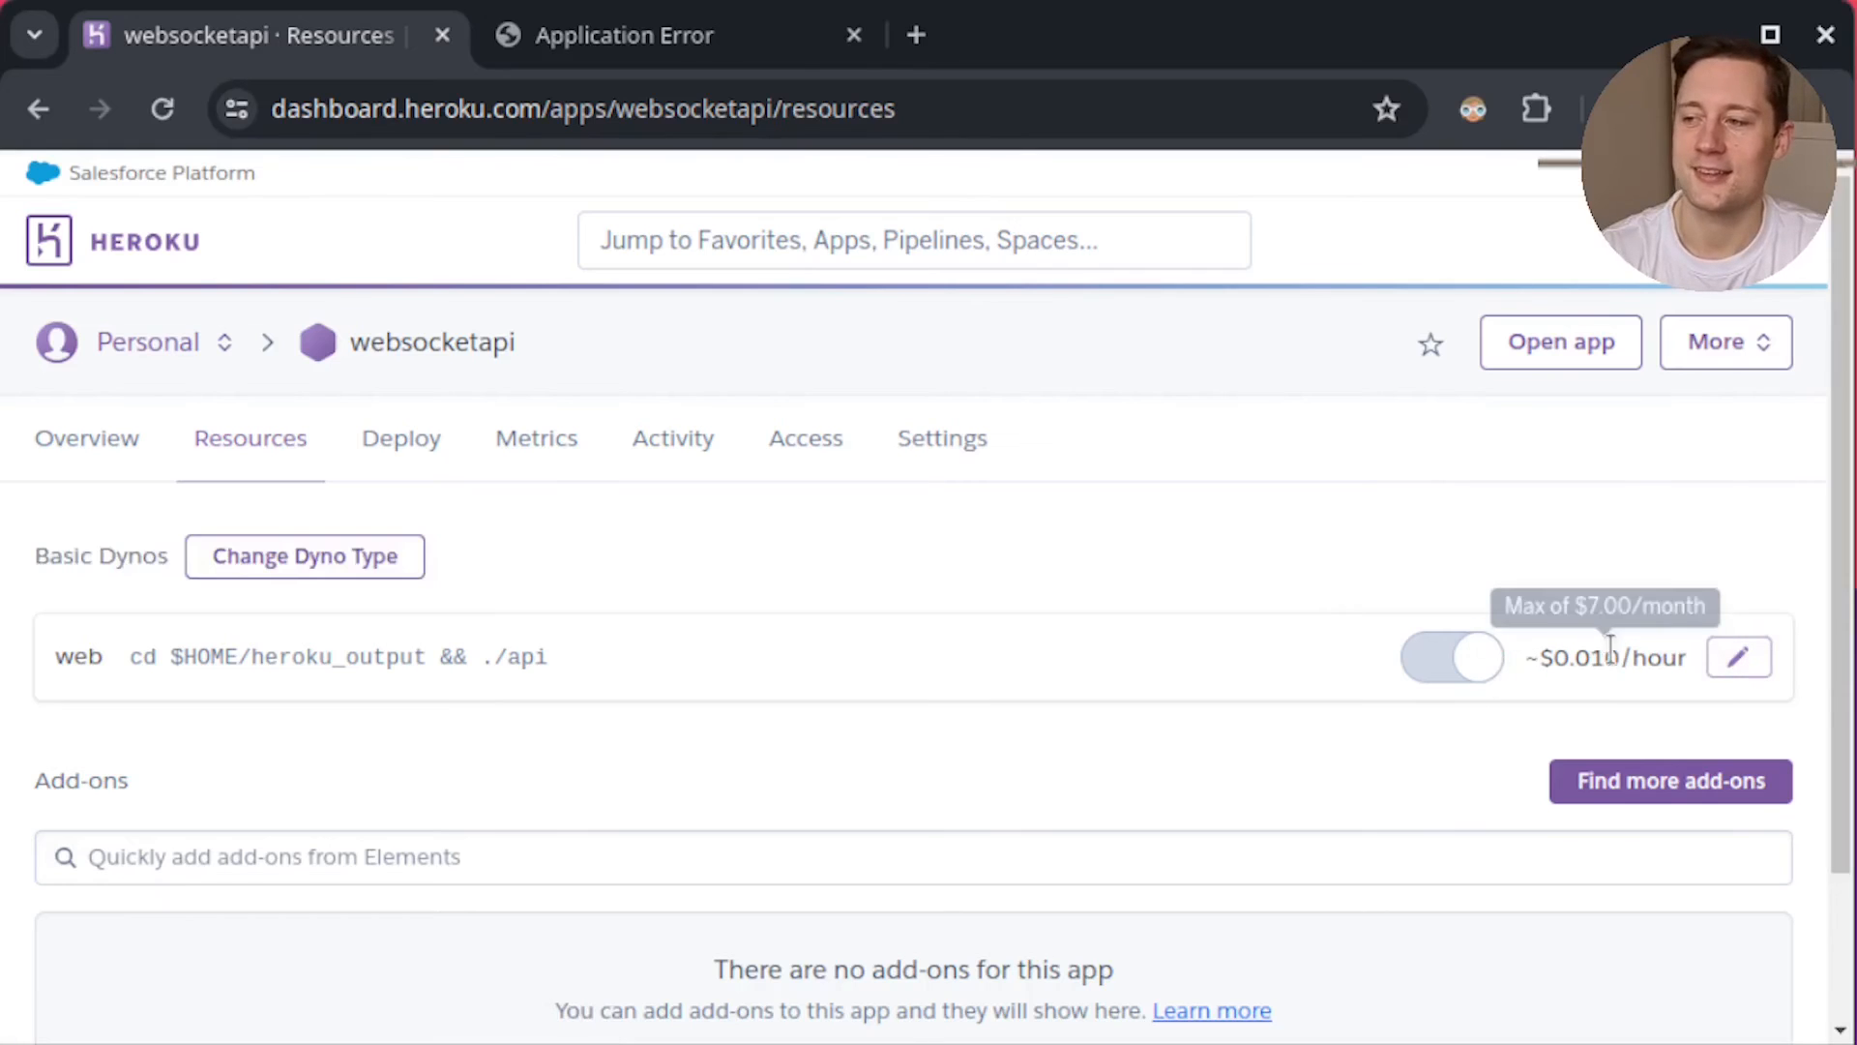
mouse_move(1739, 658)
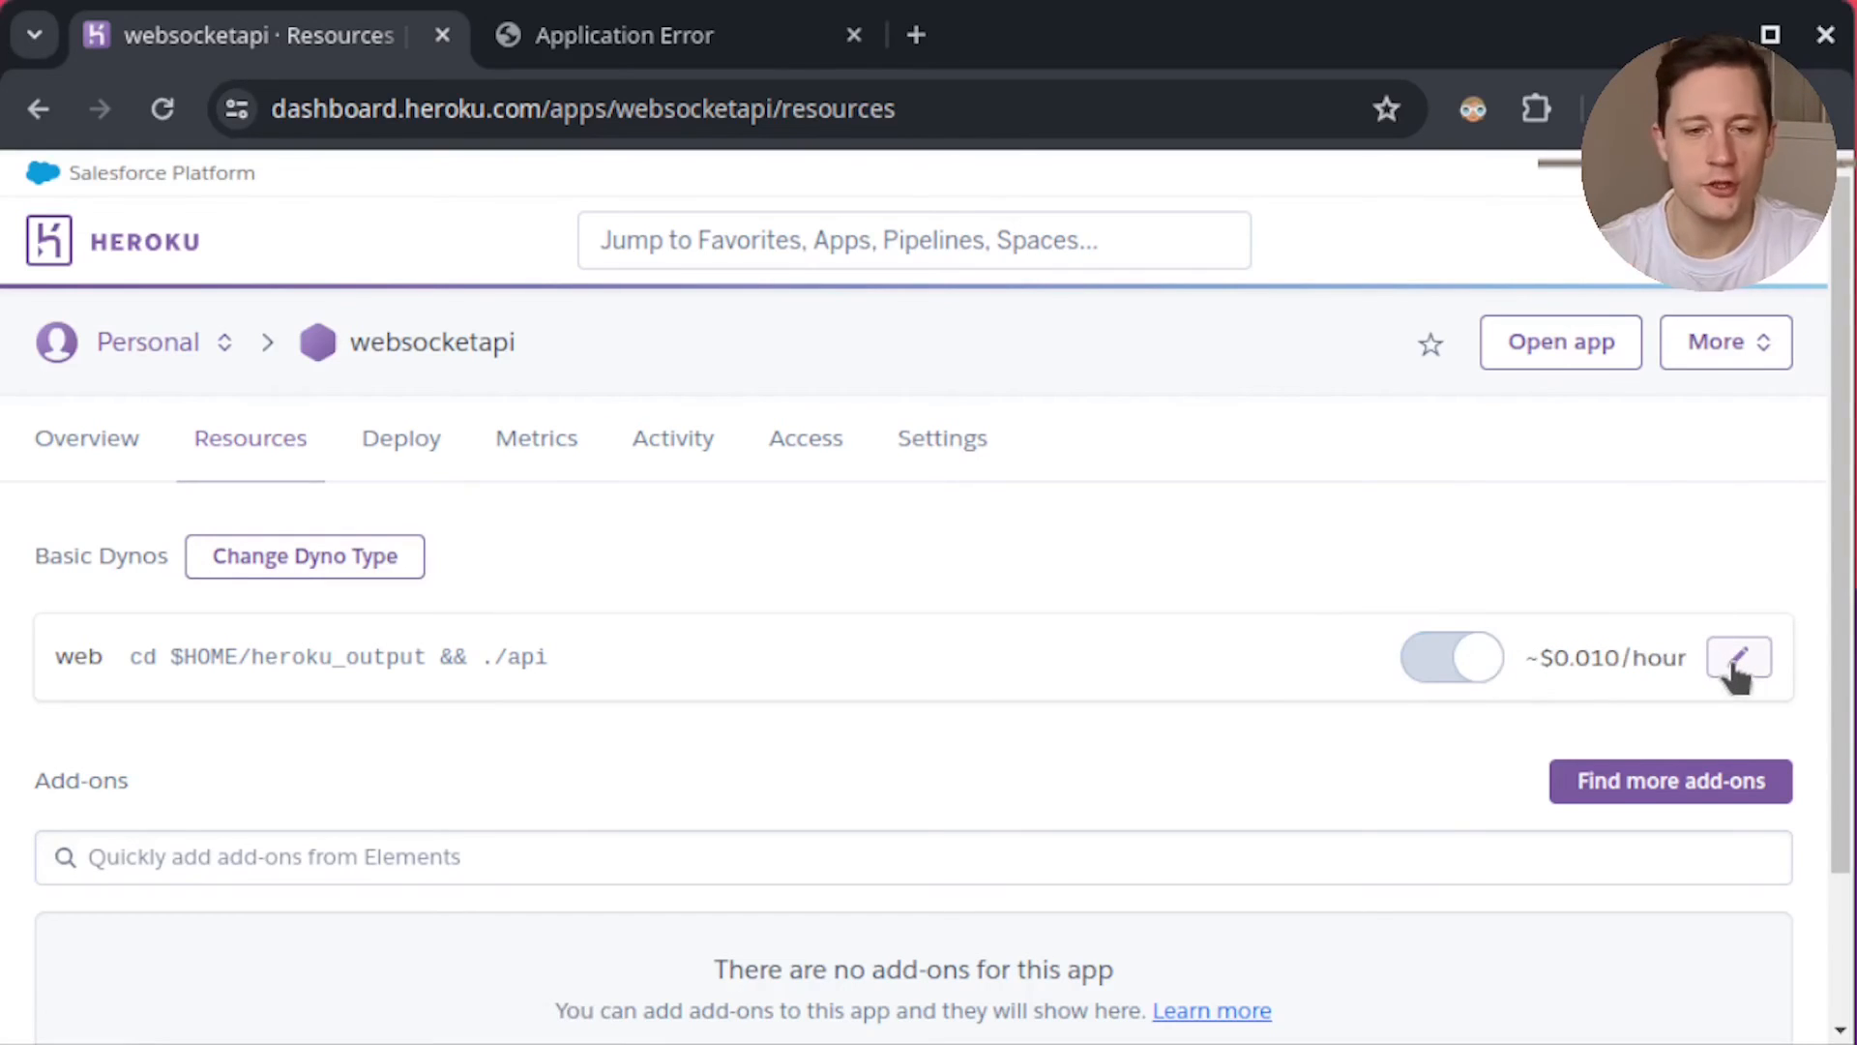
Scale the web dyno off with confirmation, then switch it back on
left_click(1451, 656)
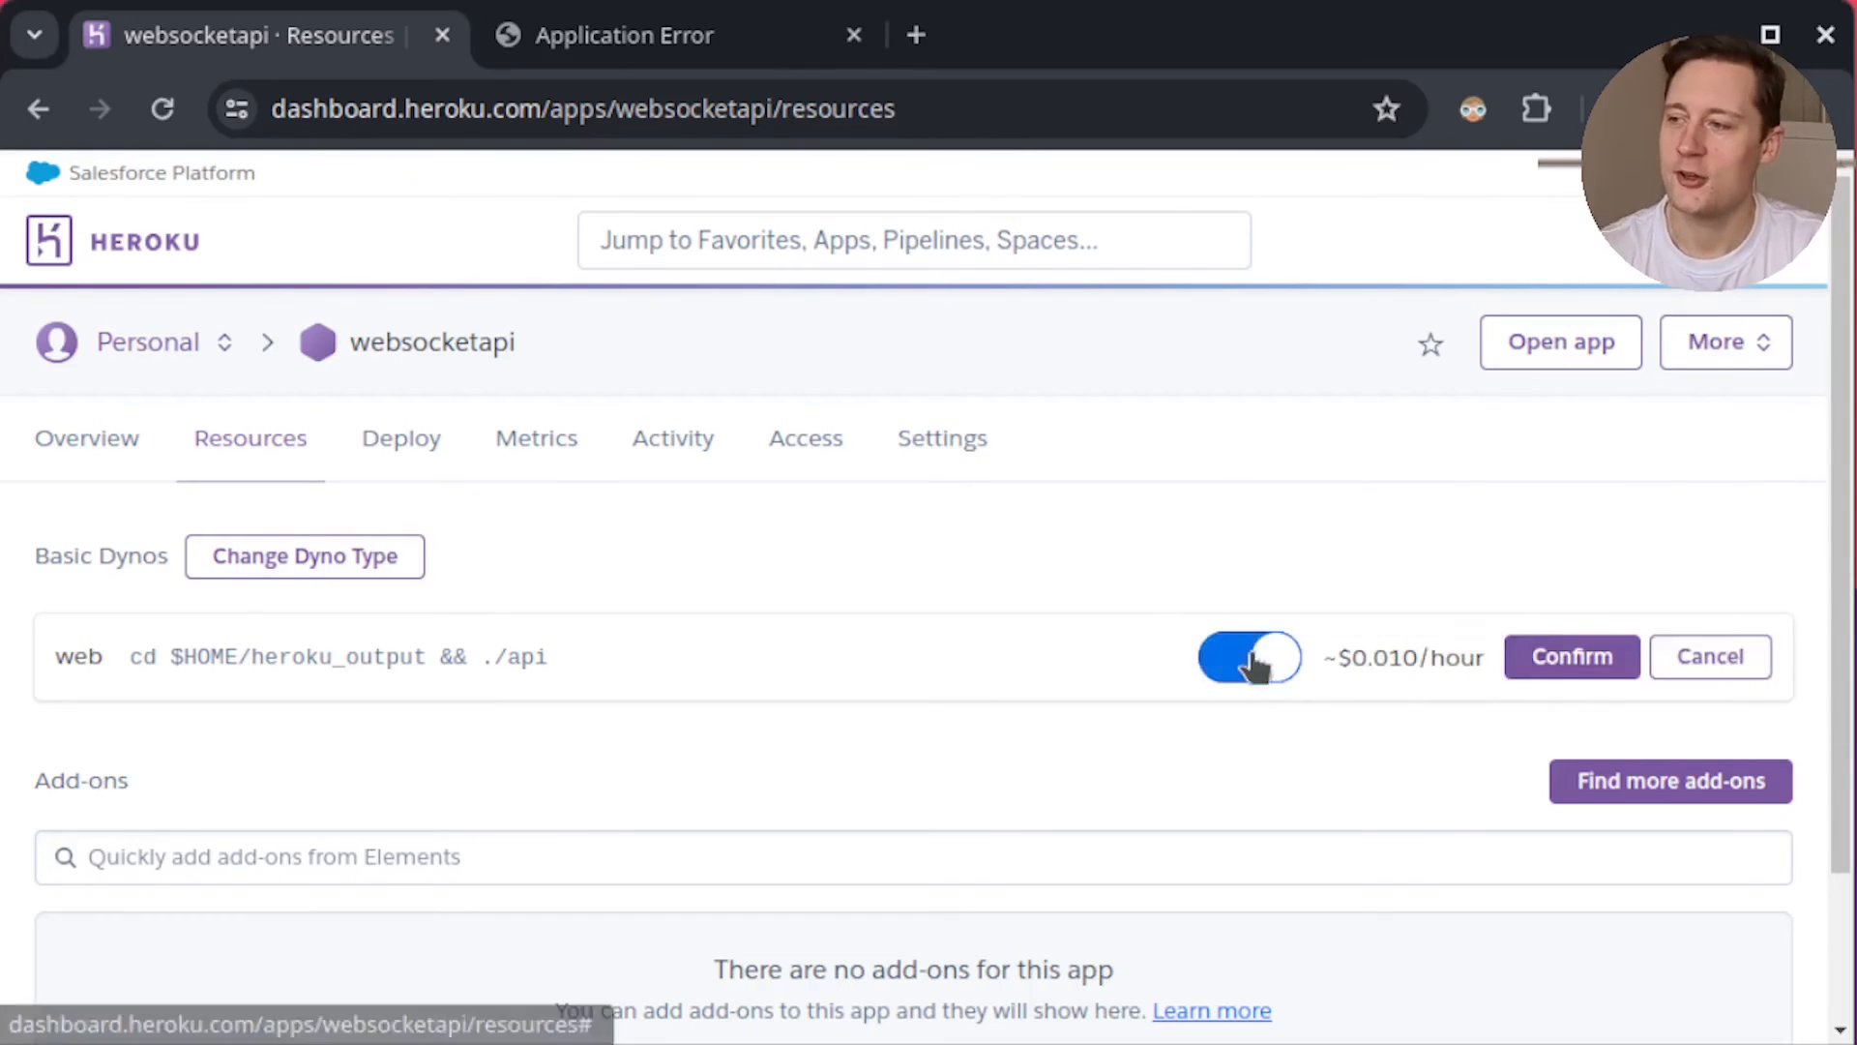
left_click(1248, 656)
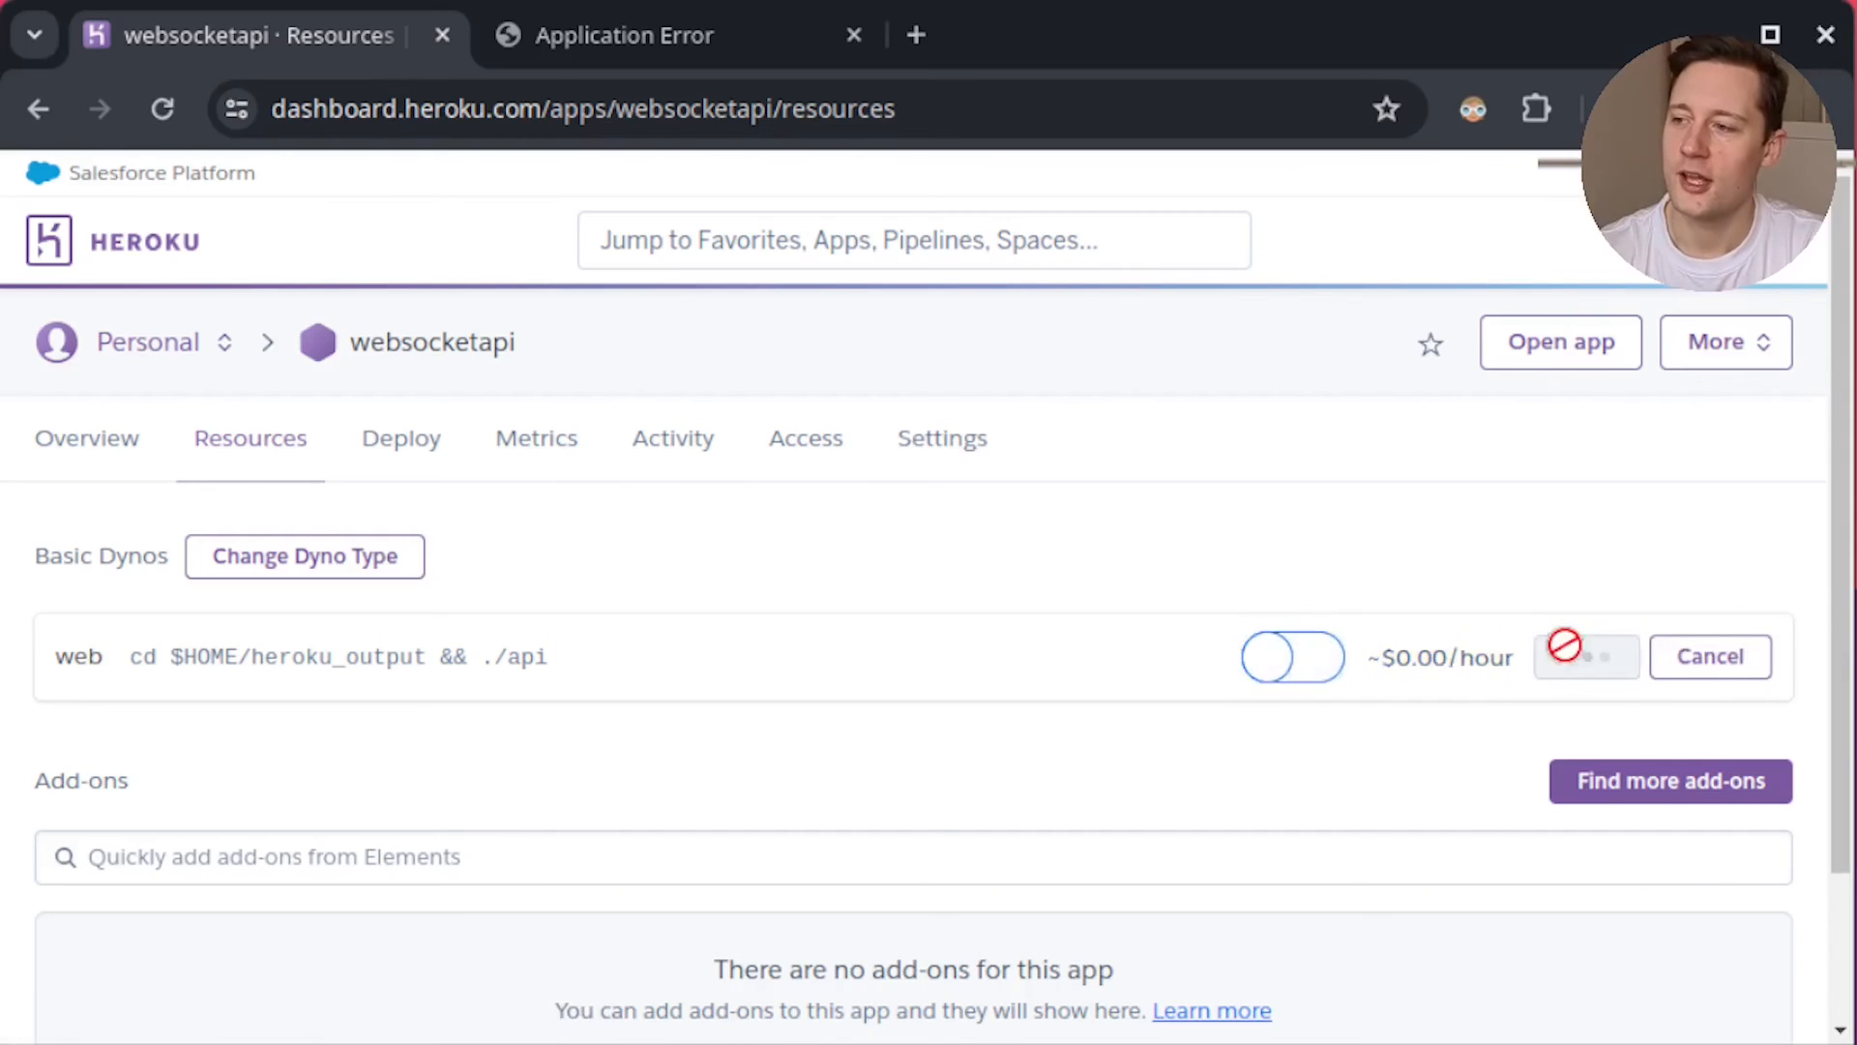
left_click(1708, 656)
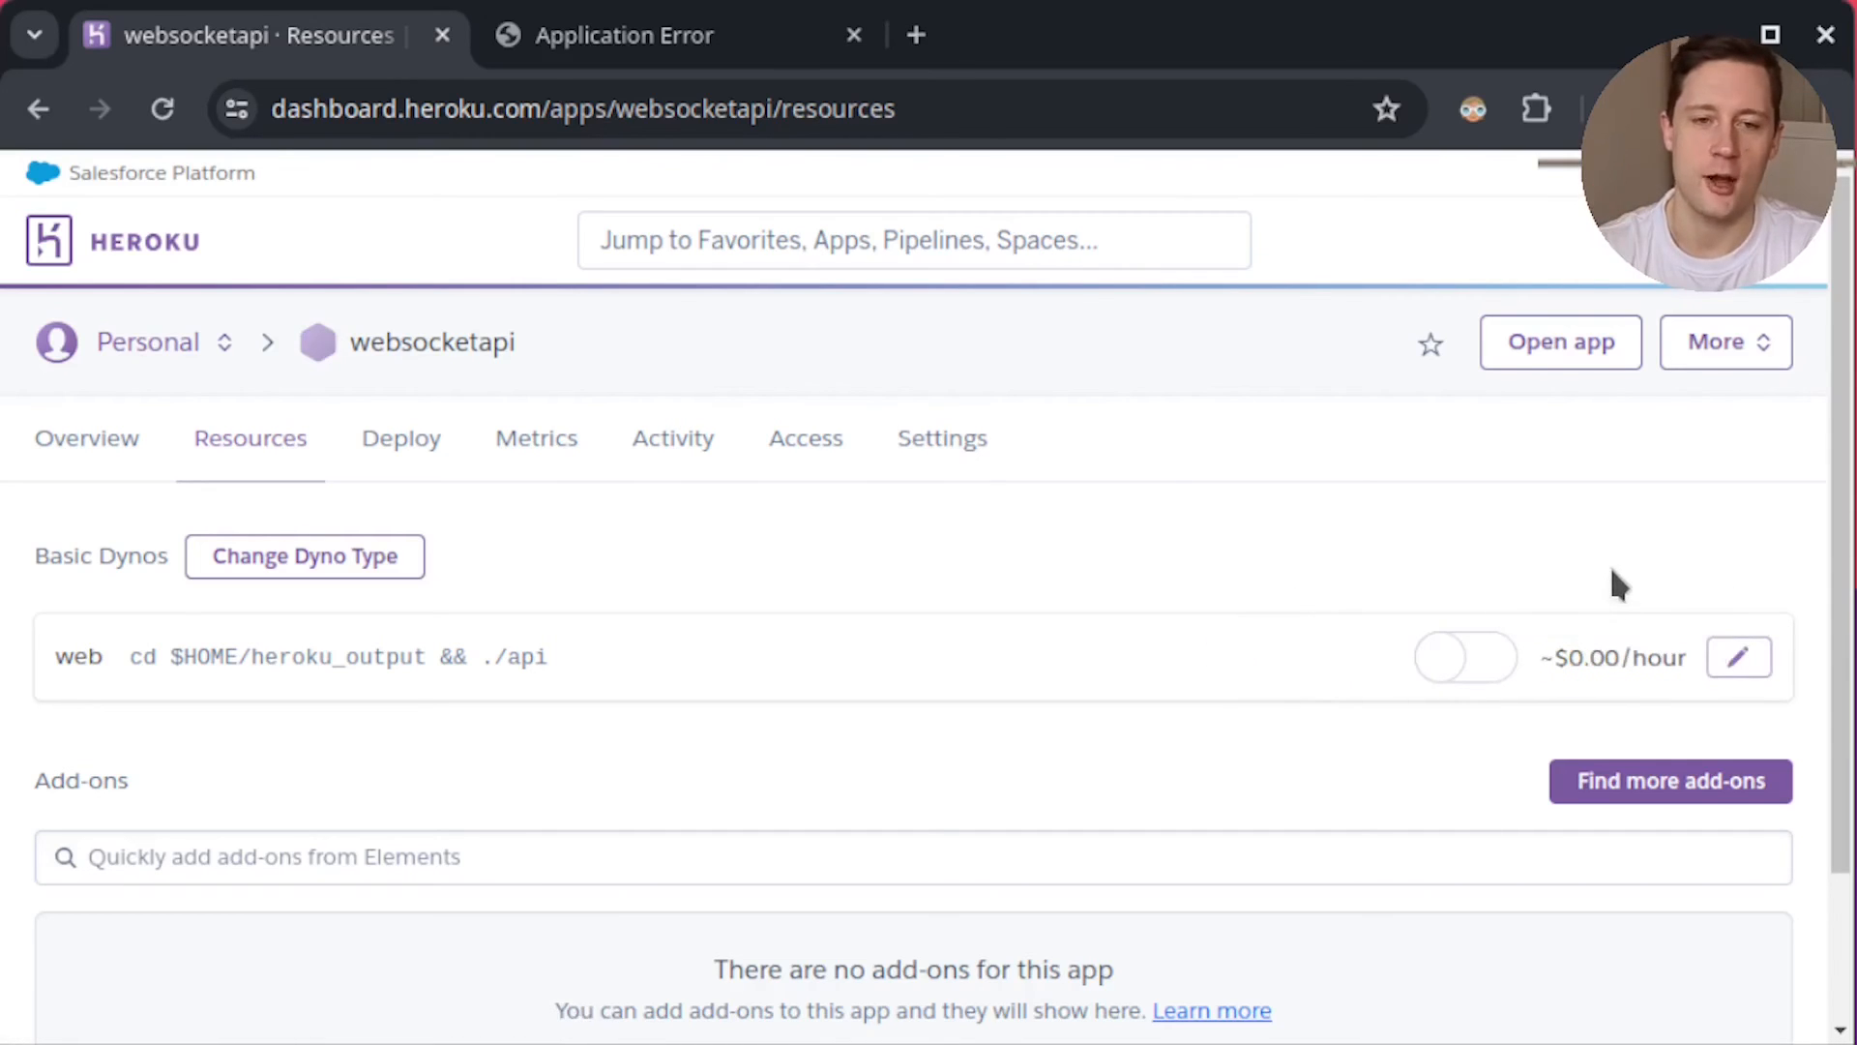
mouse_move(1803, 580)
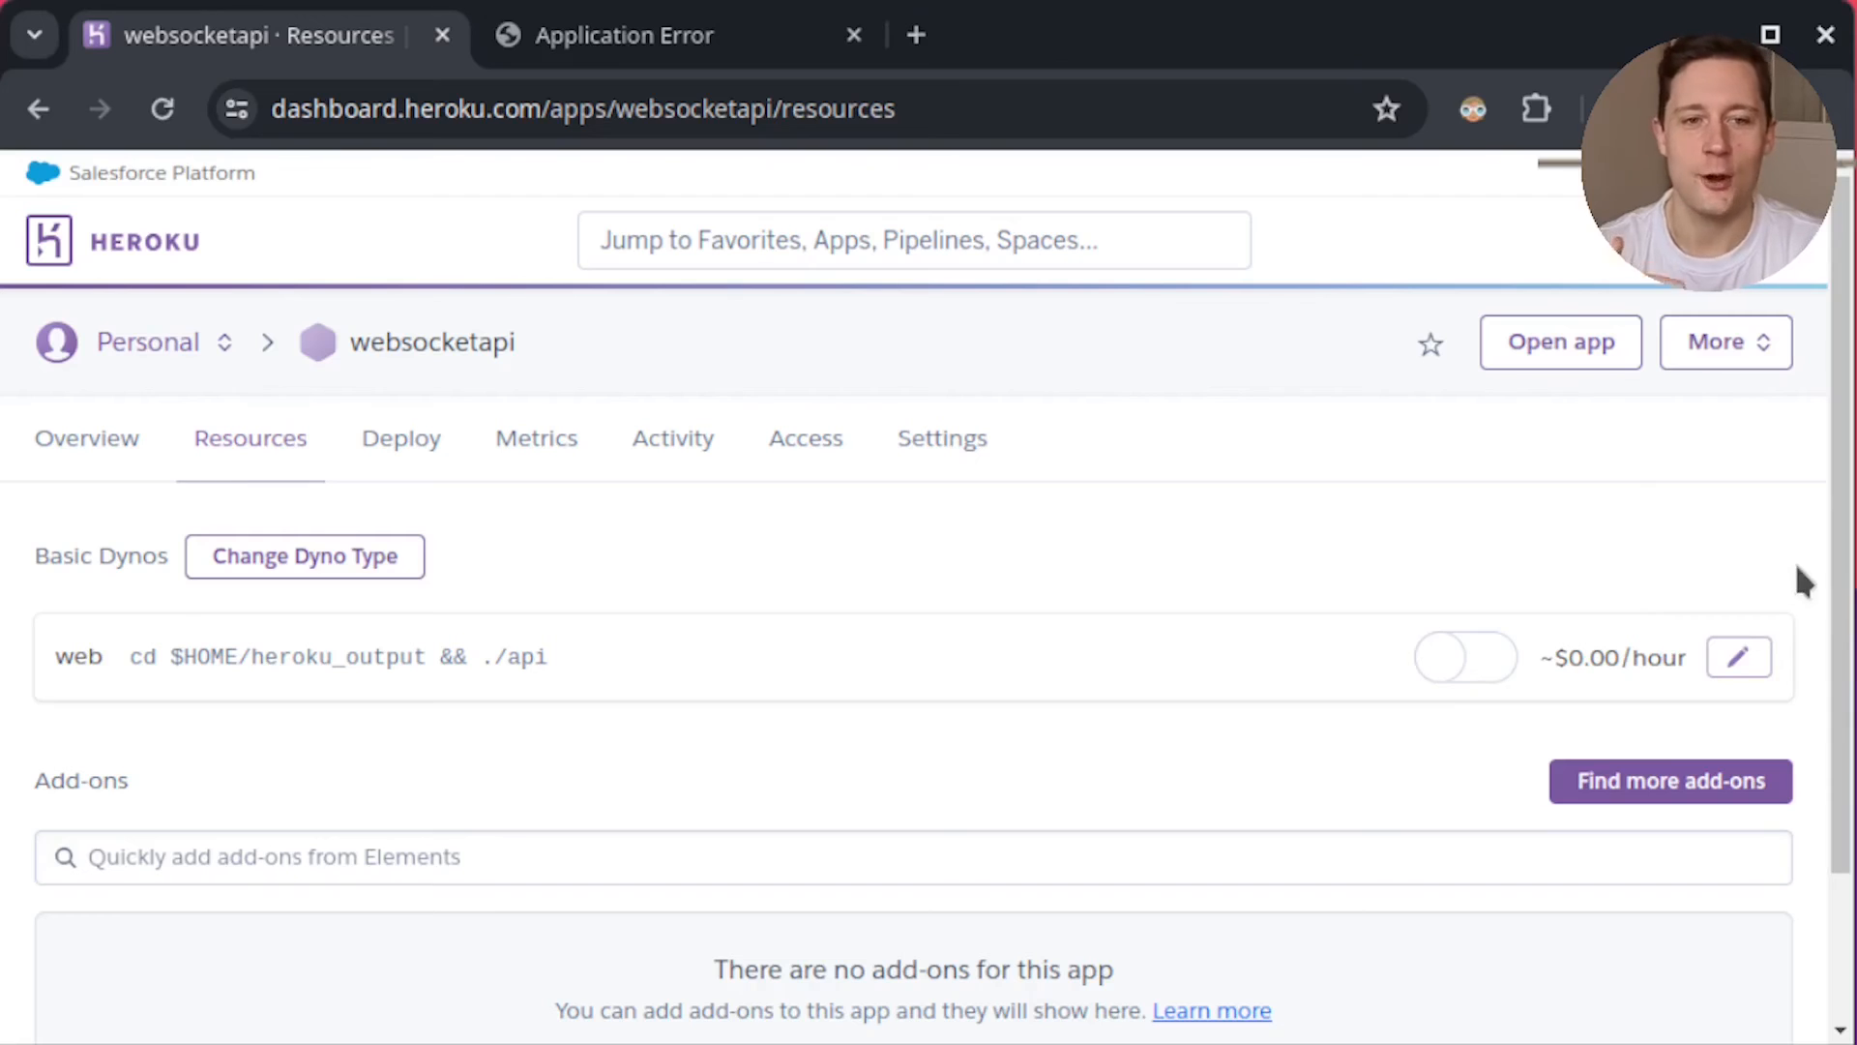
mouse_move(1584, 569)
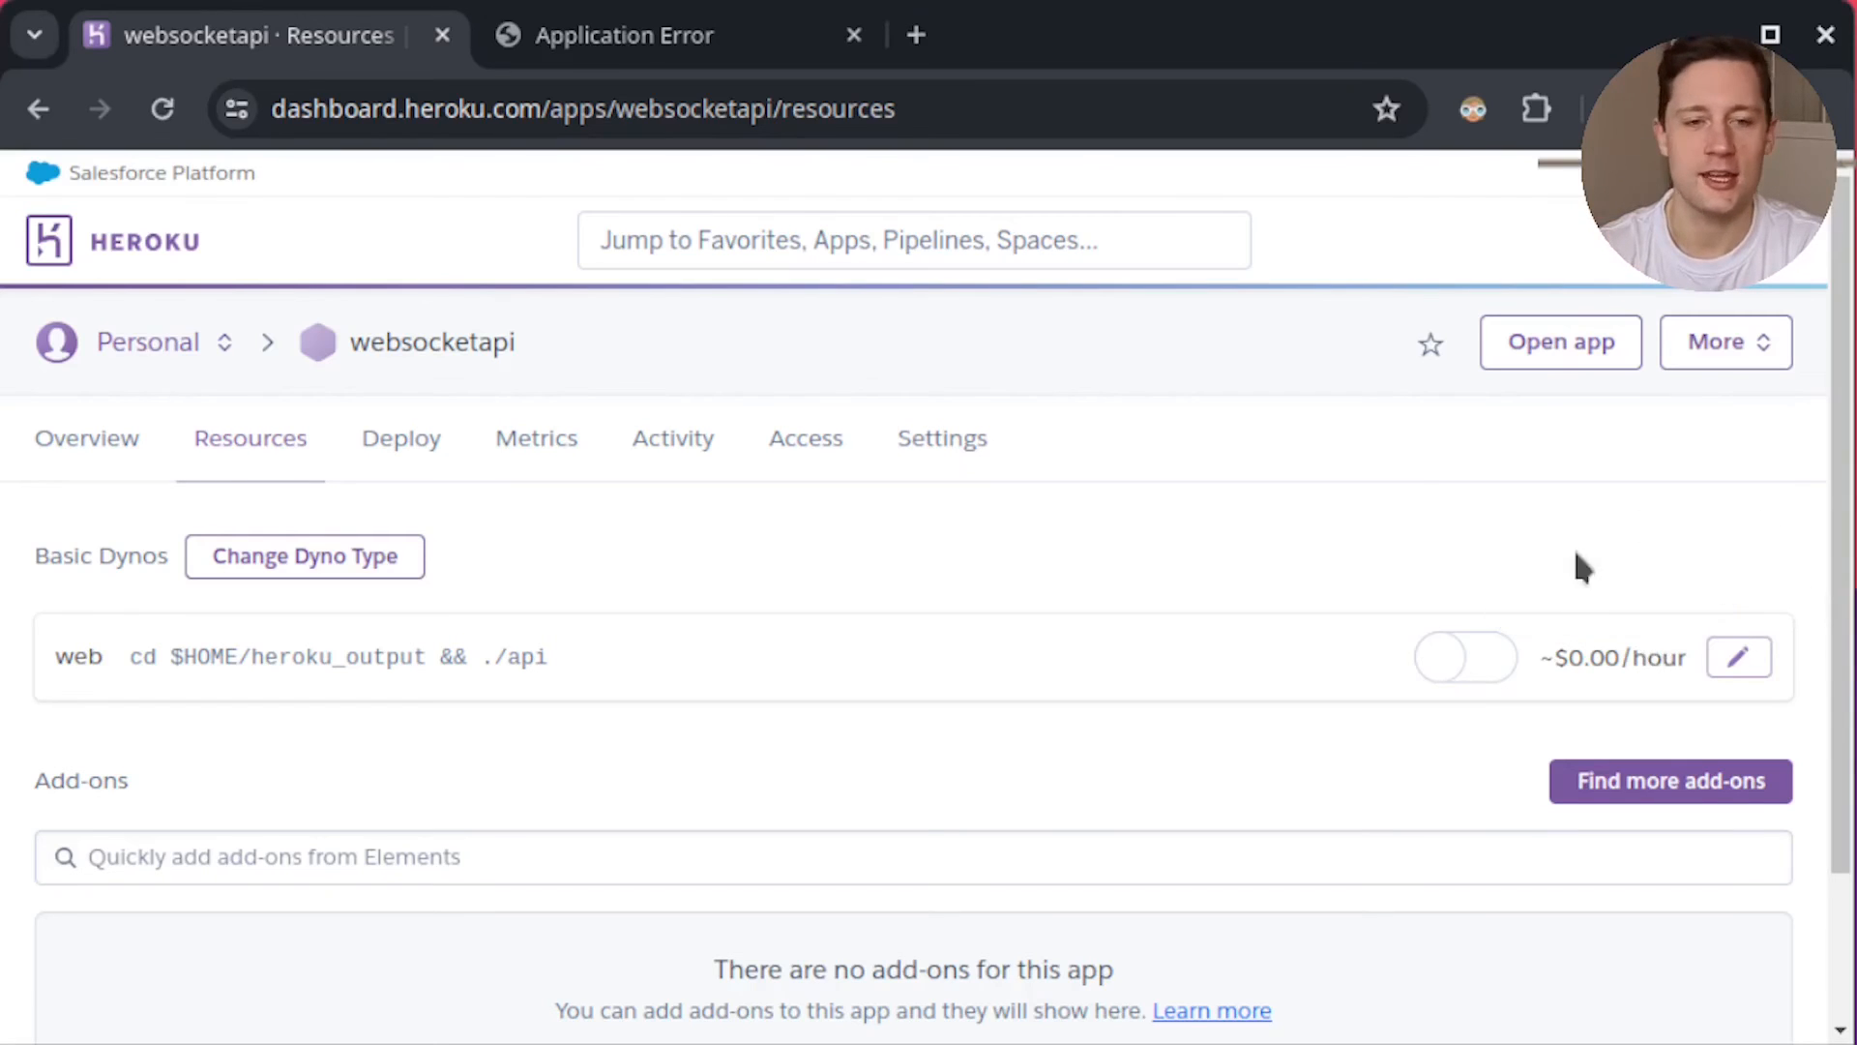
mouse_move(1669, 621)
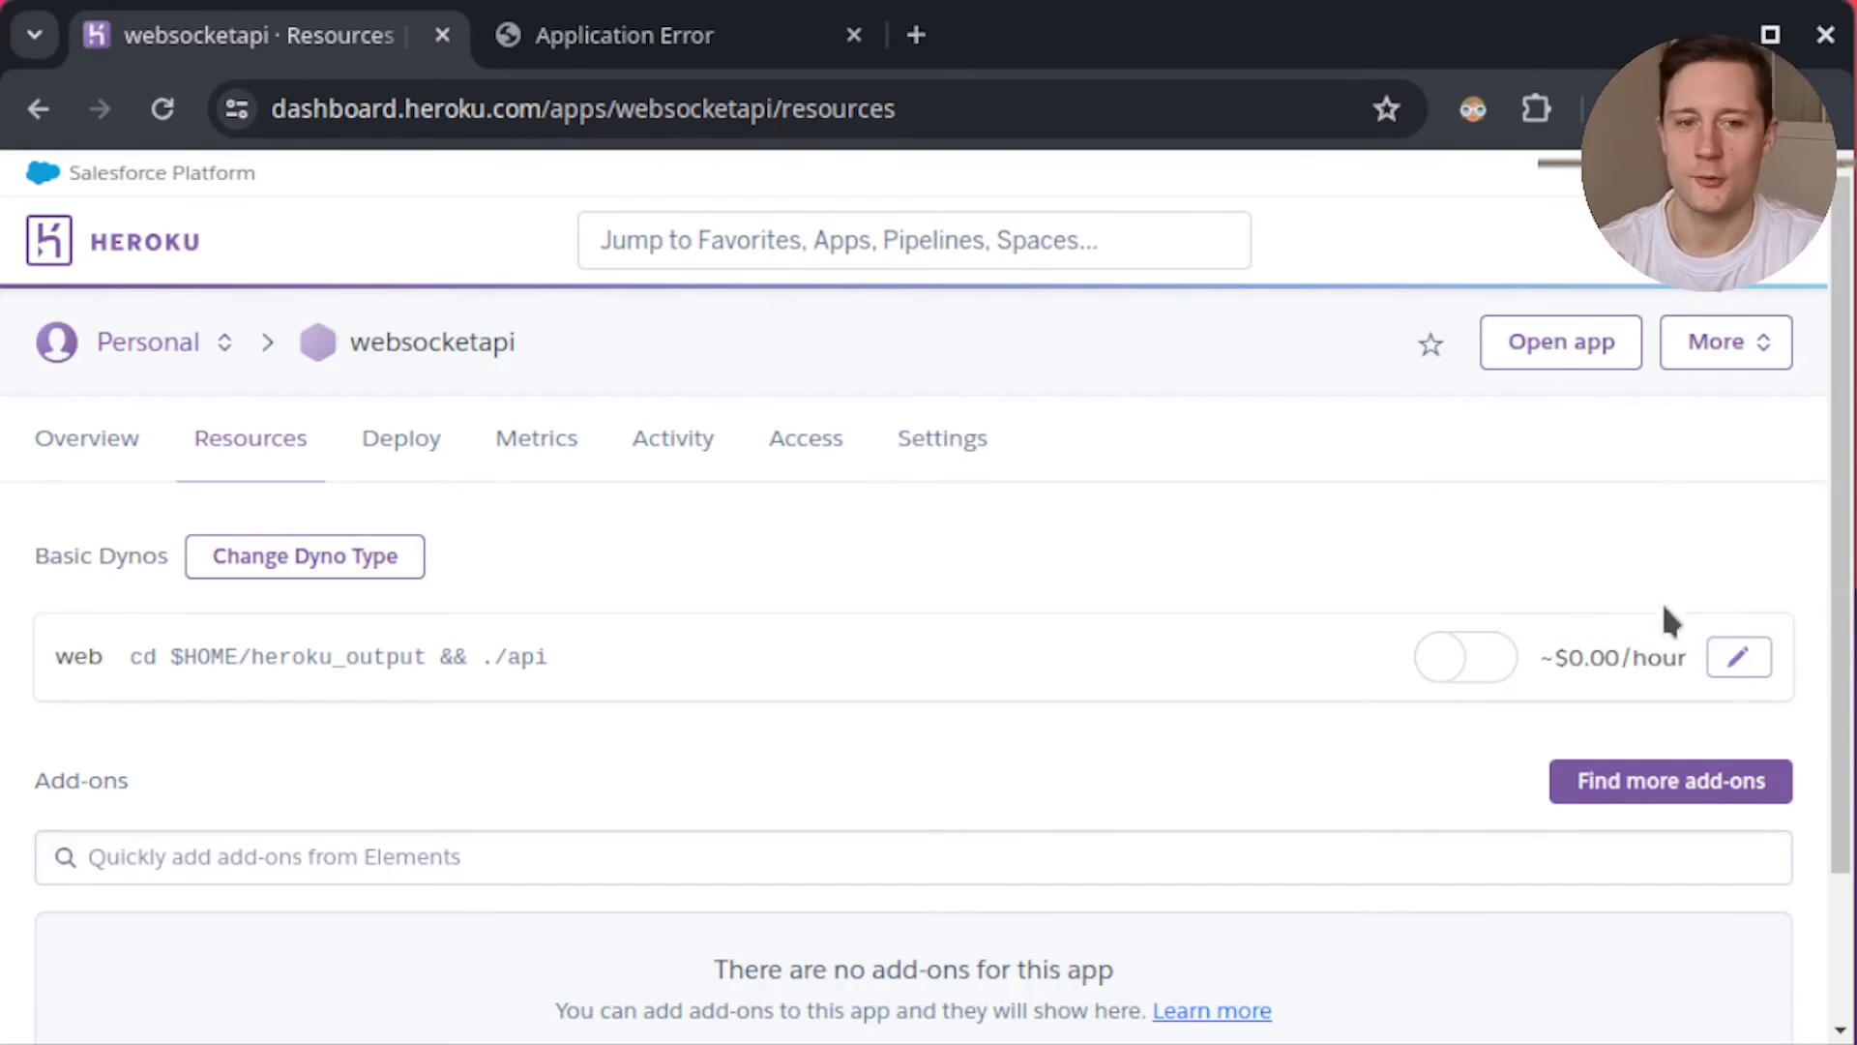
mouse_move(1712, 630)
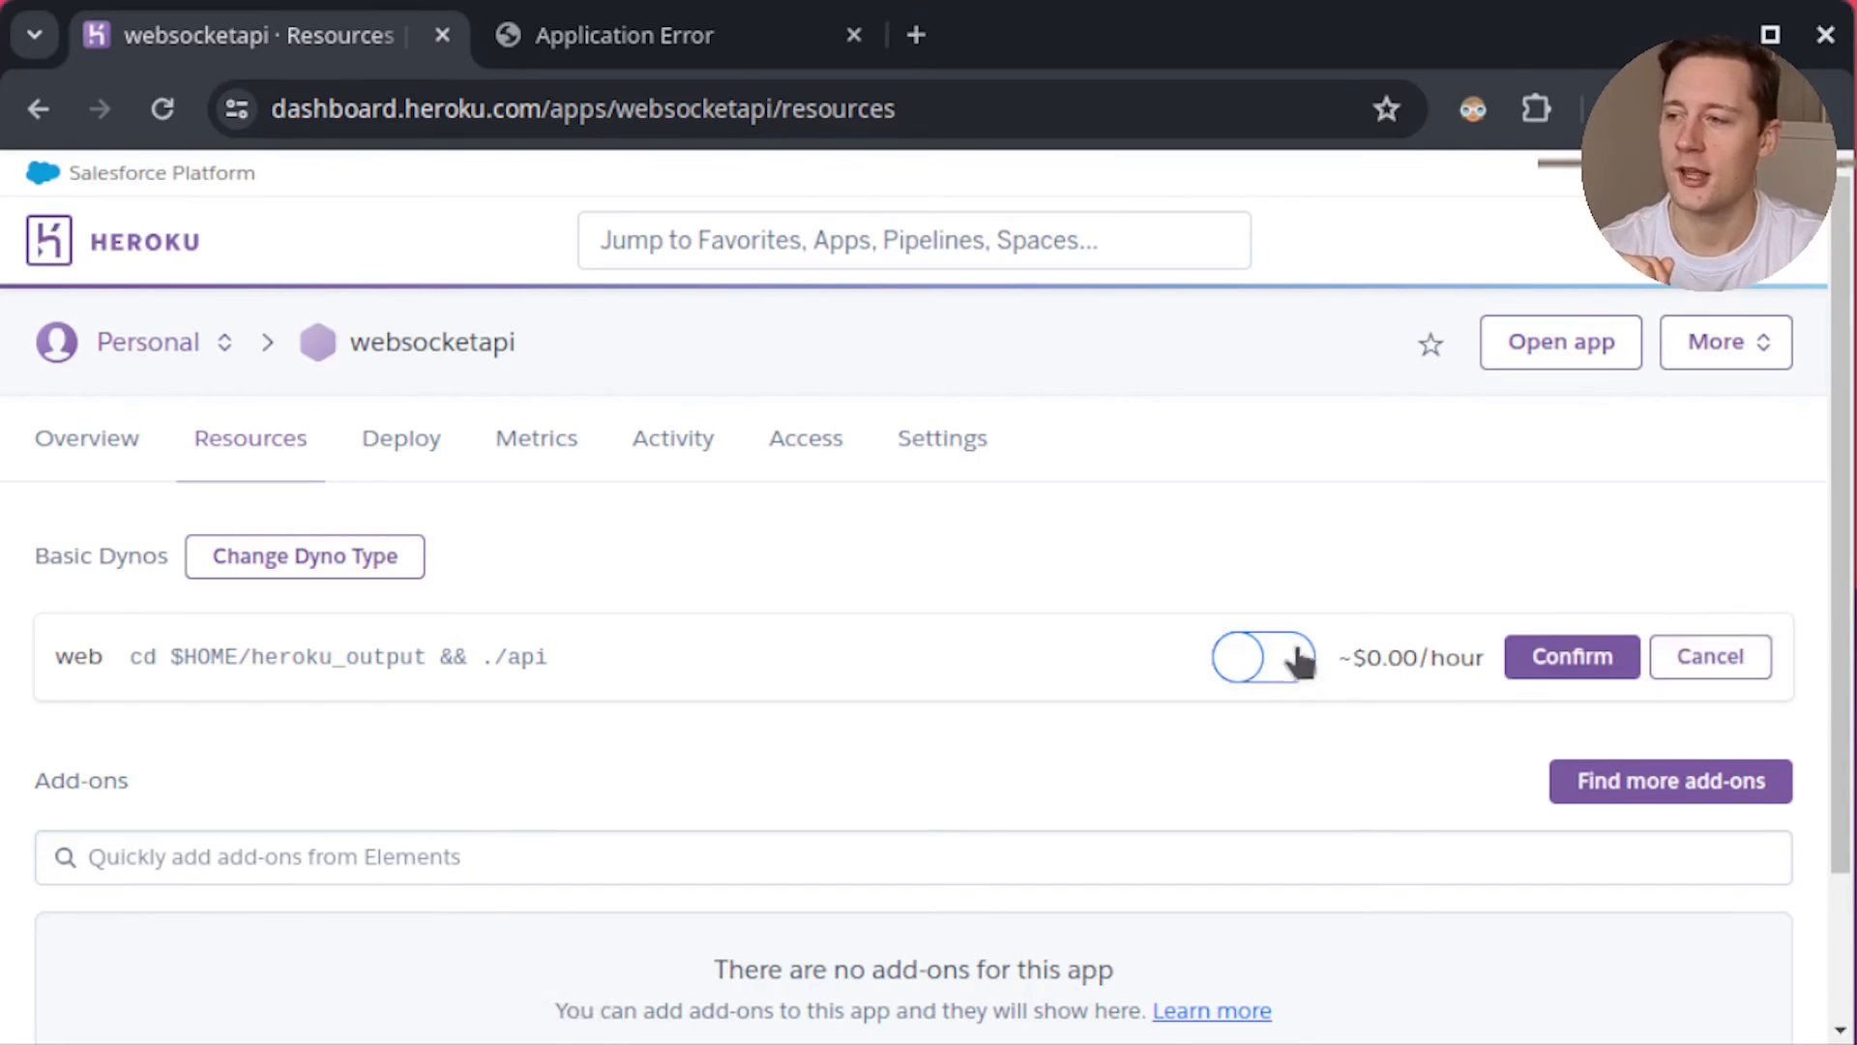
left_click(1571, 656)
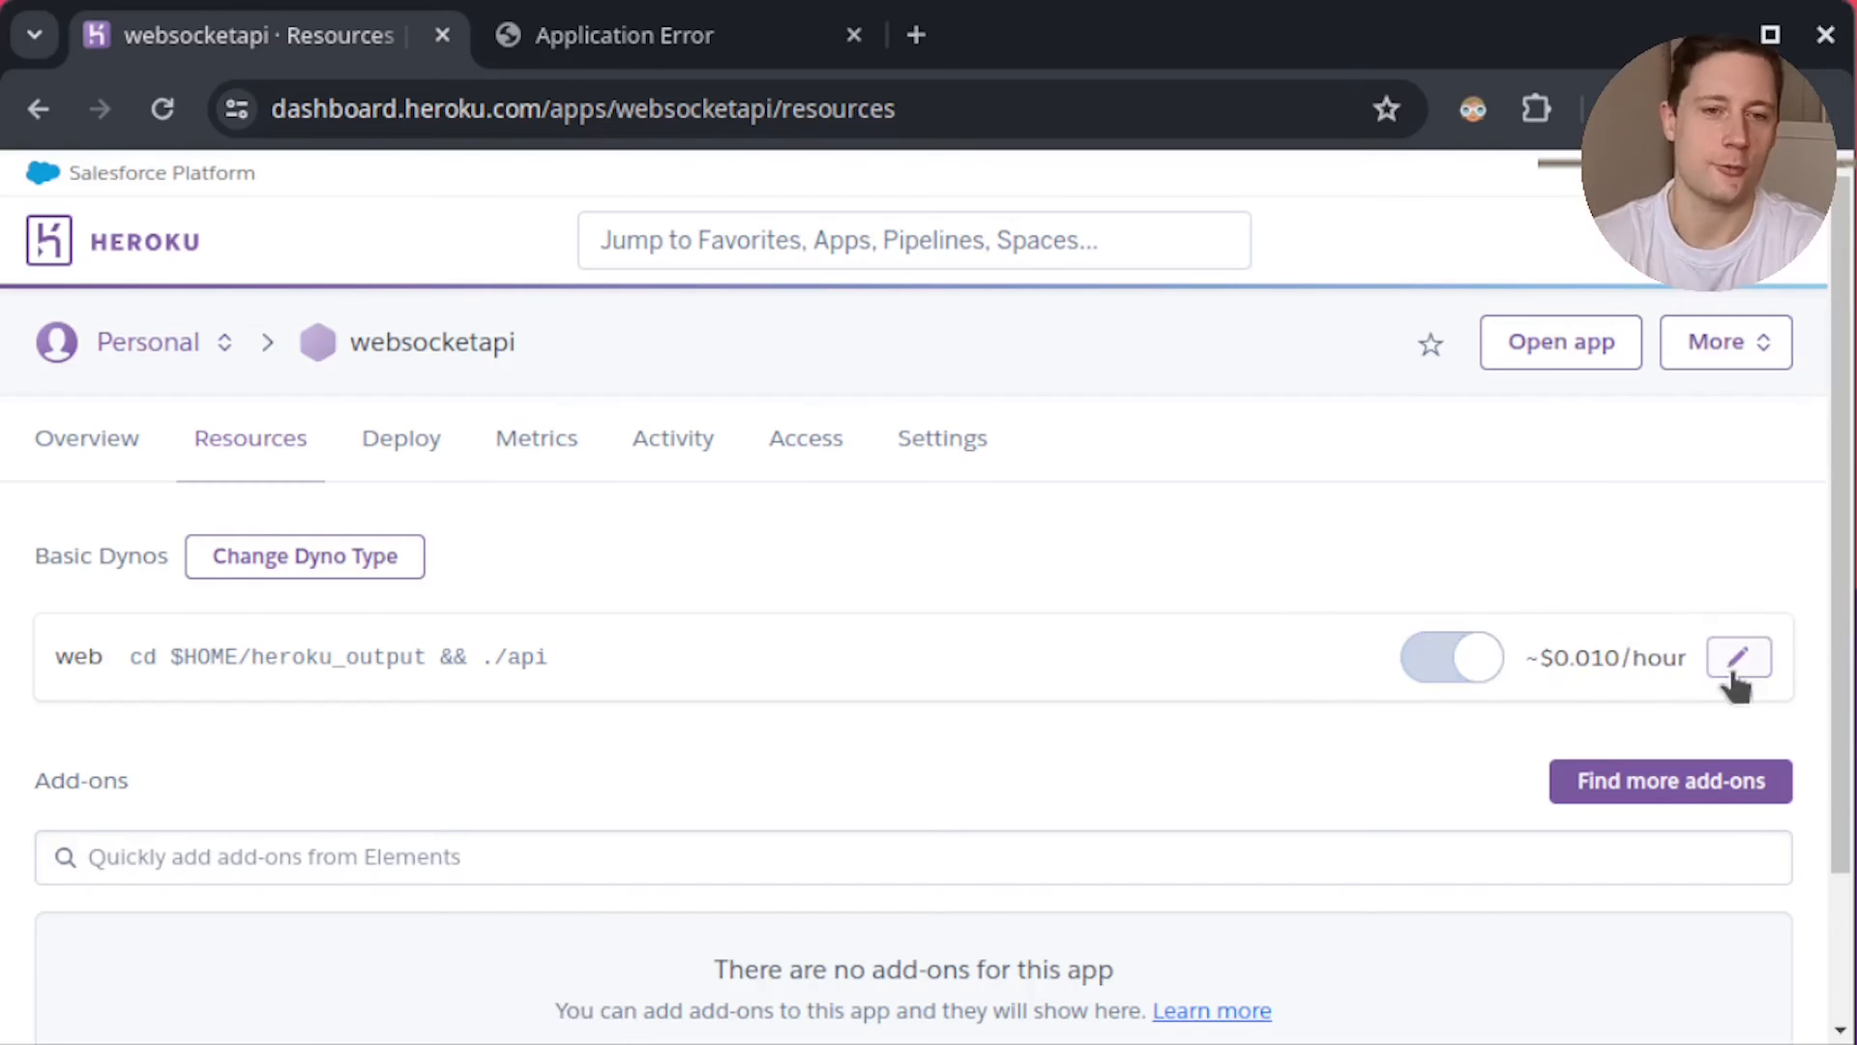
mouse_move(1695, 545)
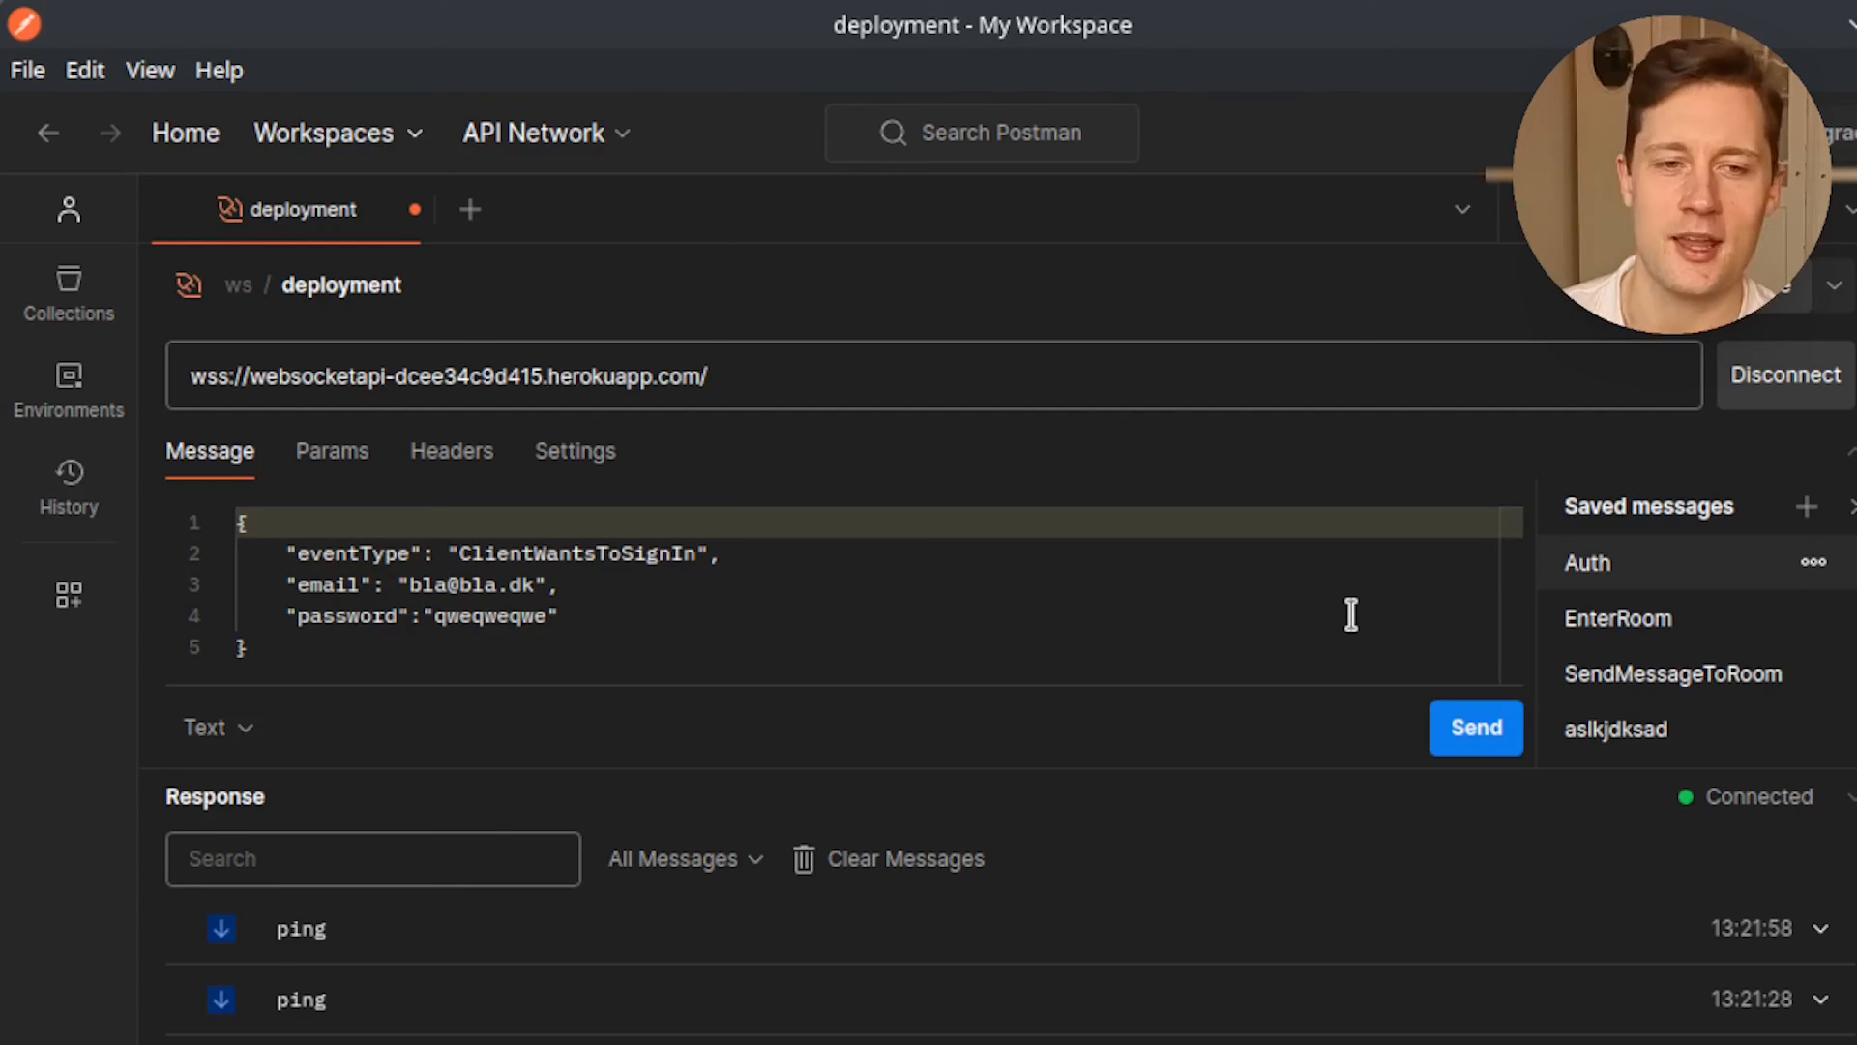
mouse_move(753, 872)
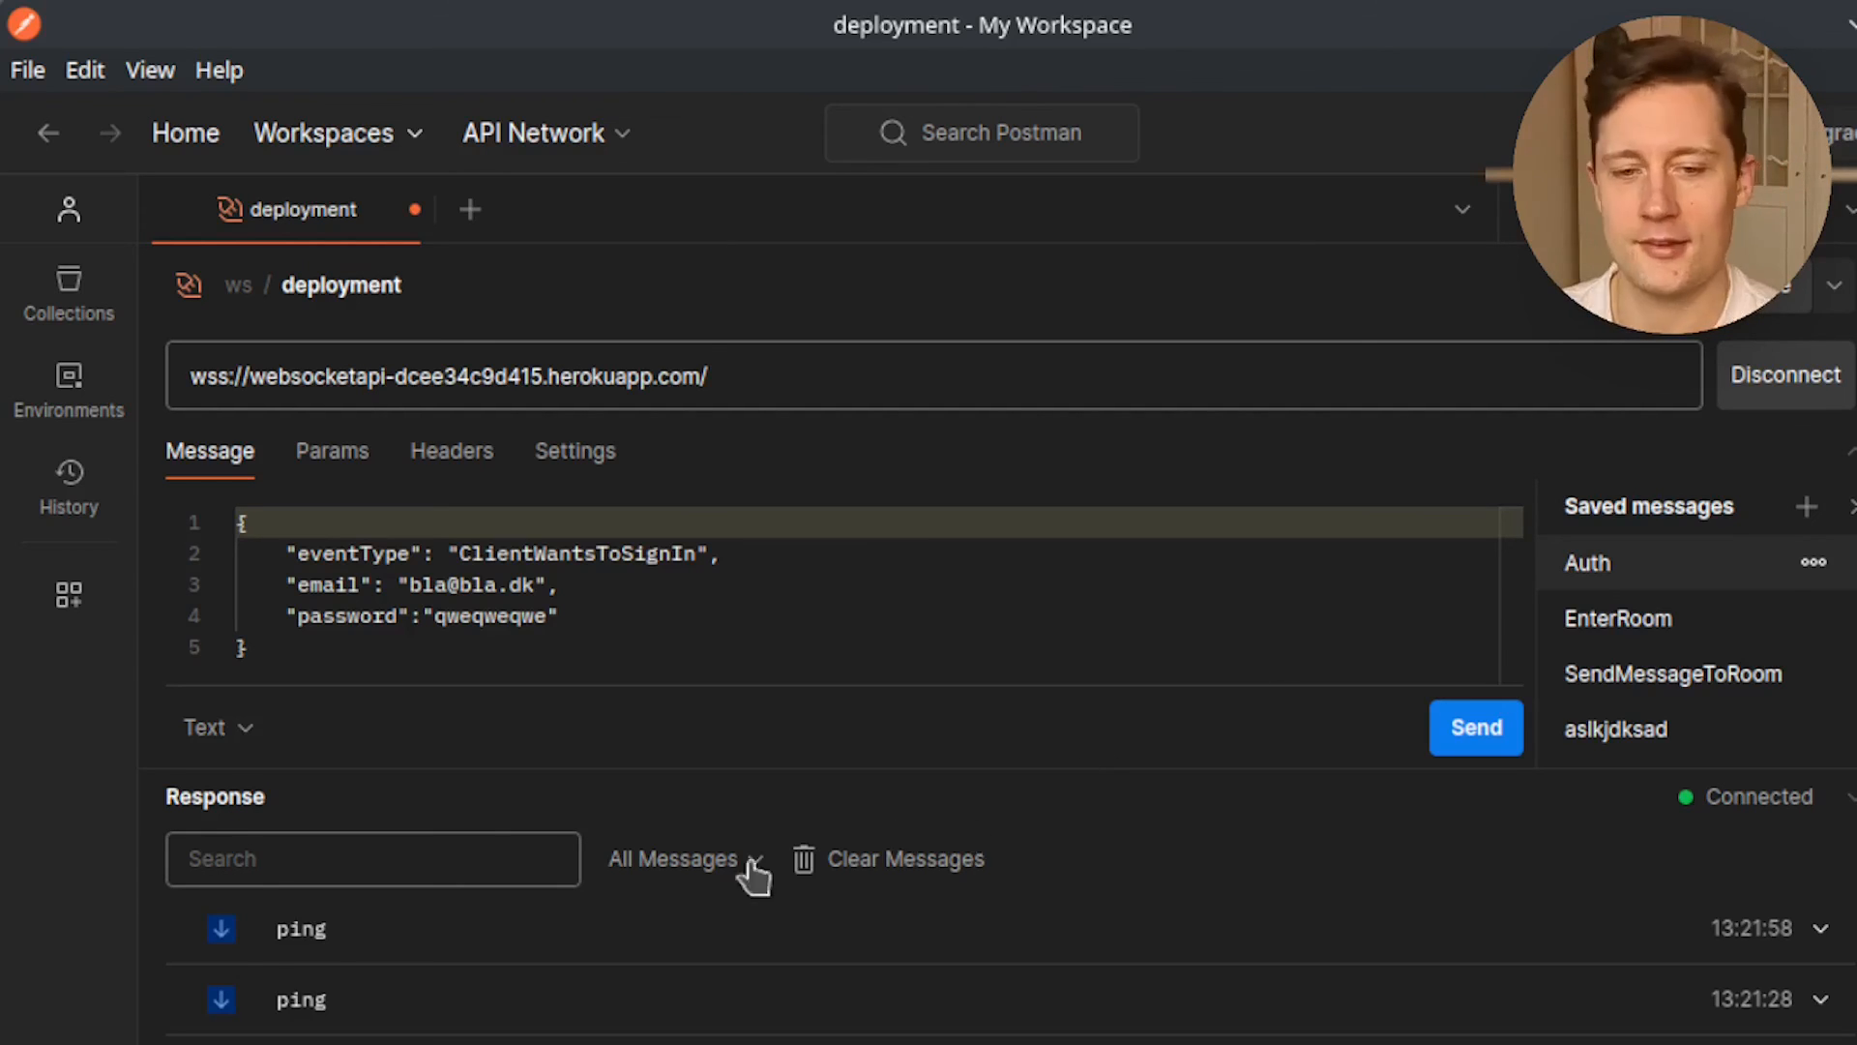
mouse_move(1116, 1016)
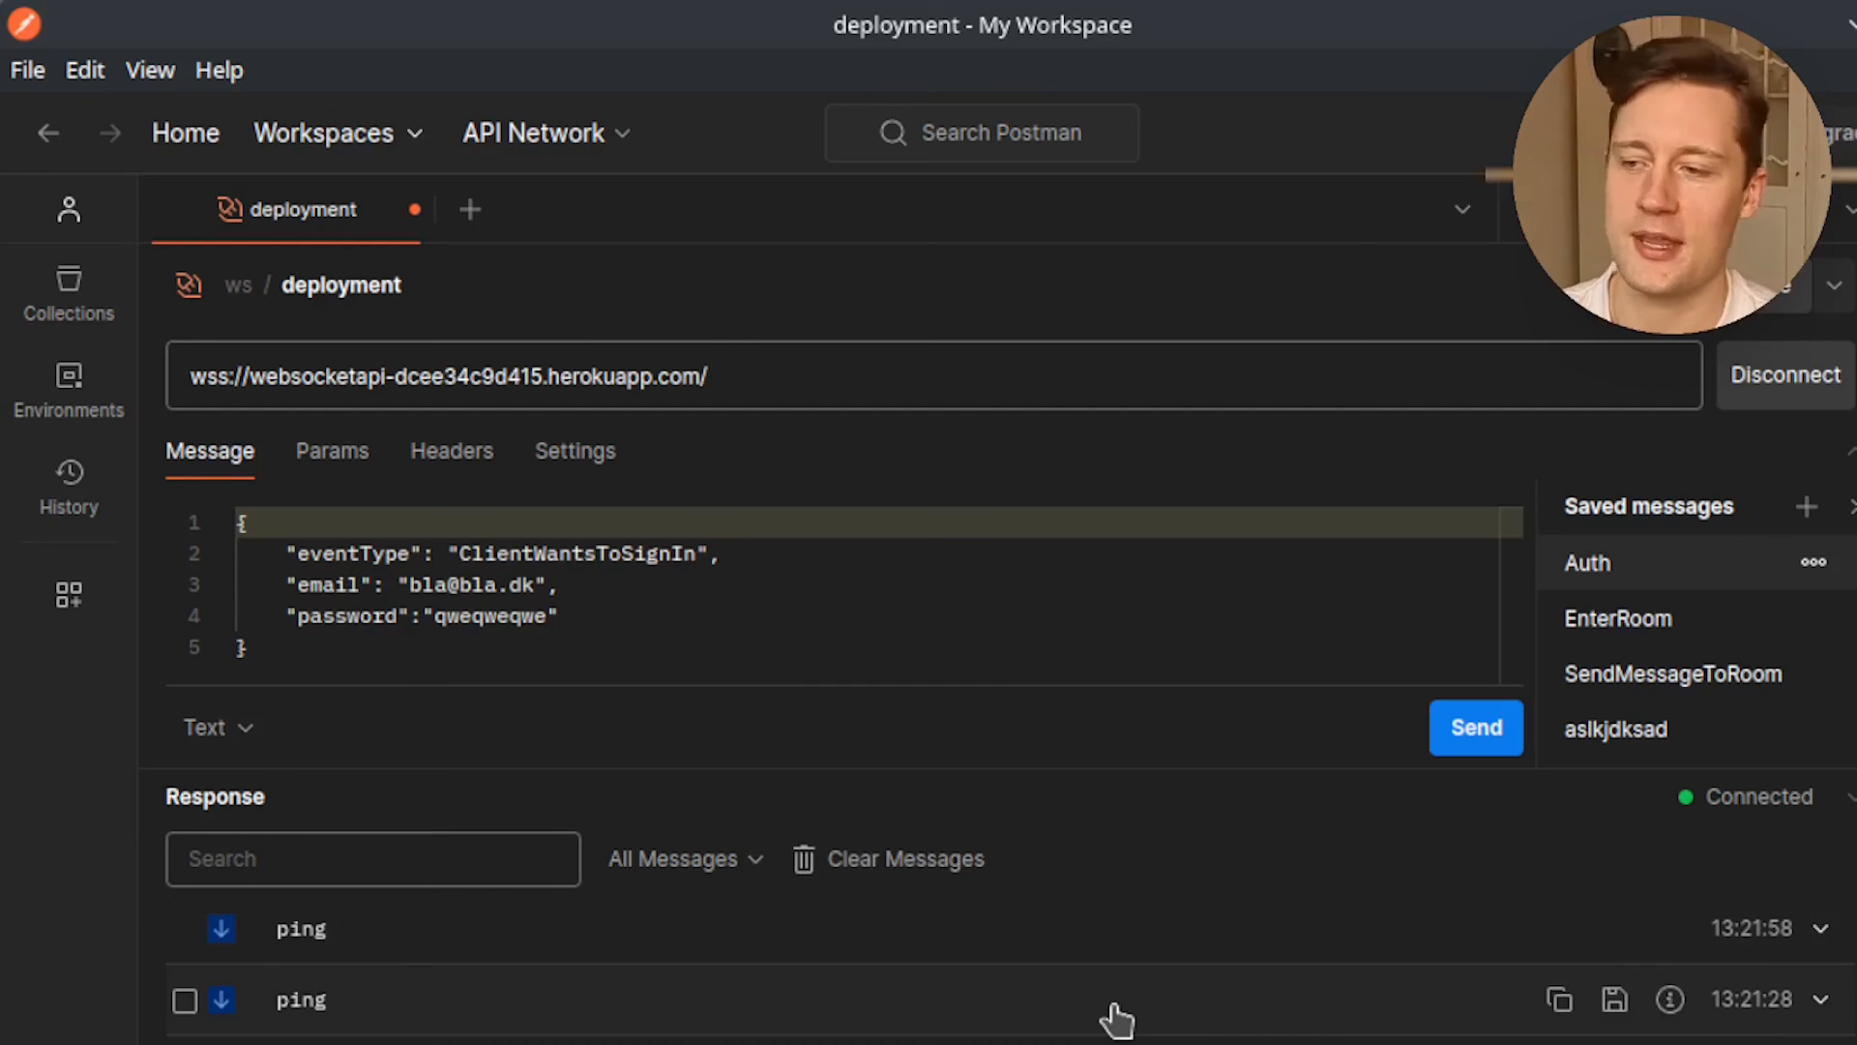
mouse_move(1134, 992)
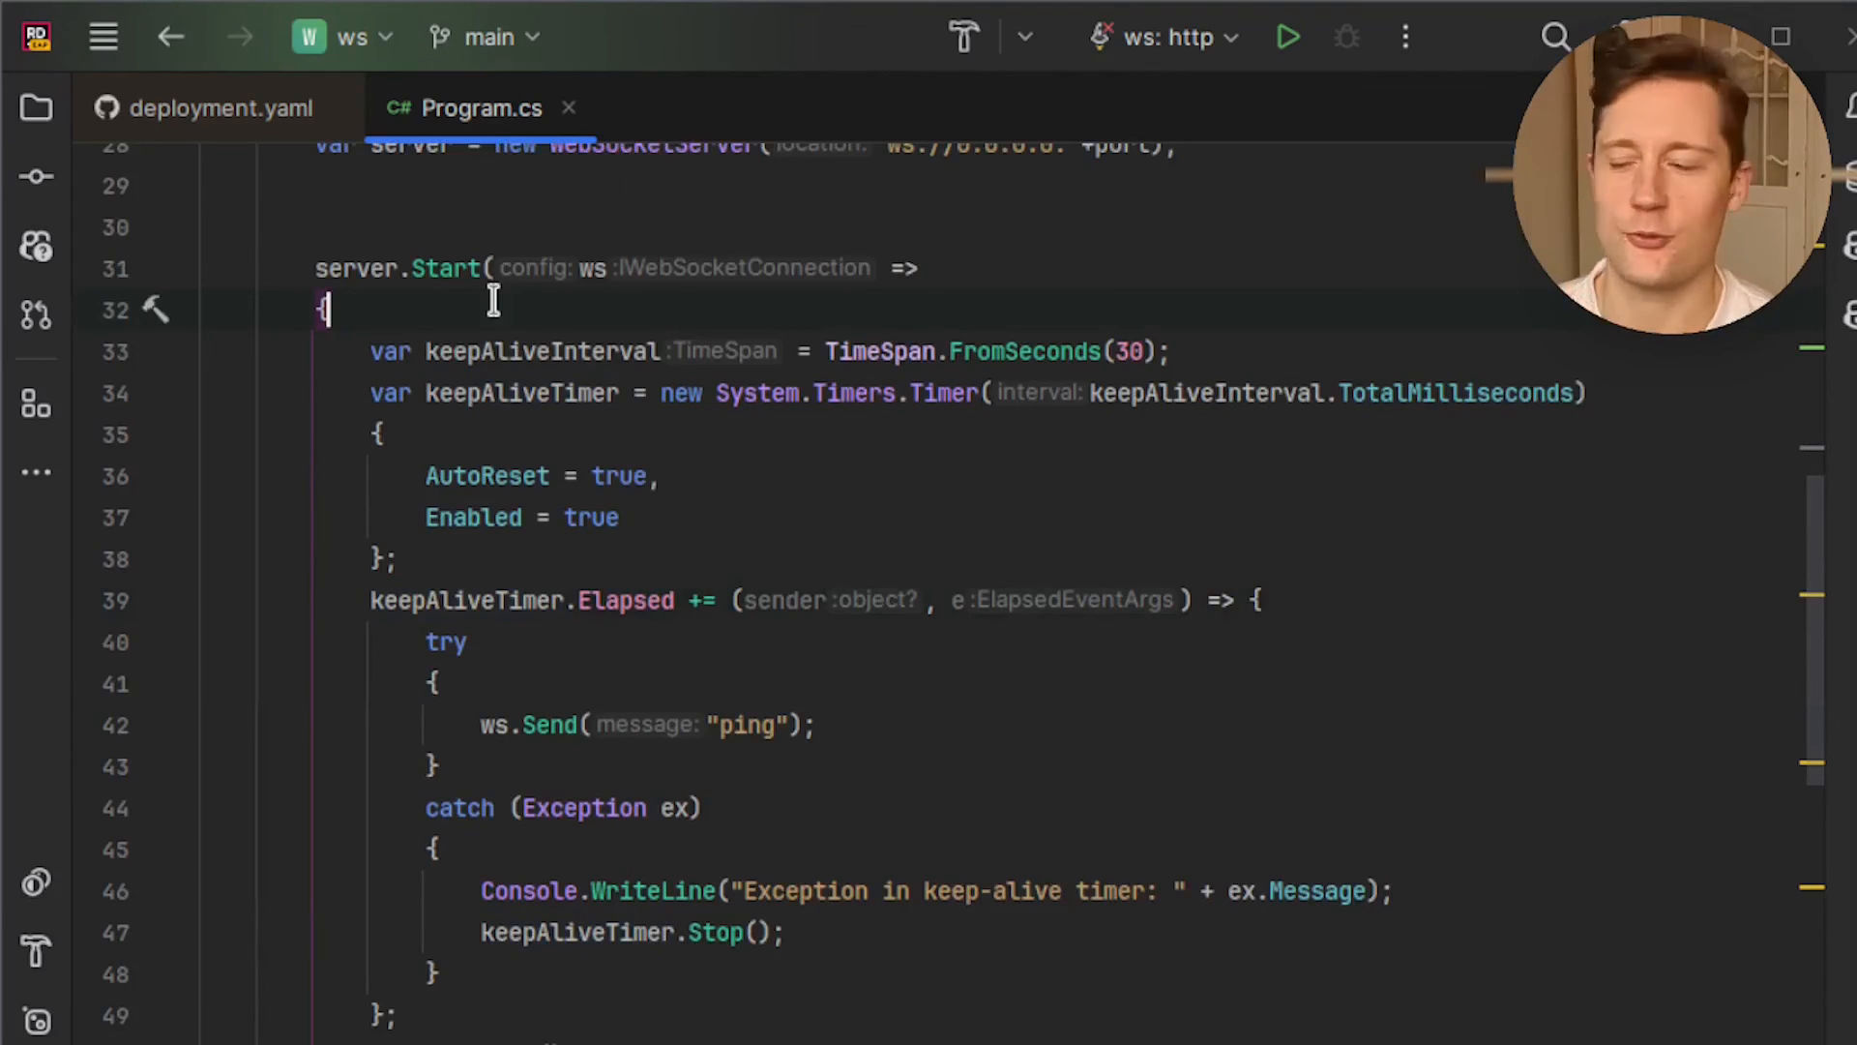
mouse_move(534, 325)
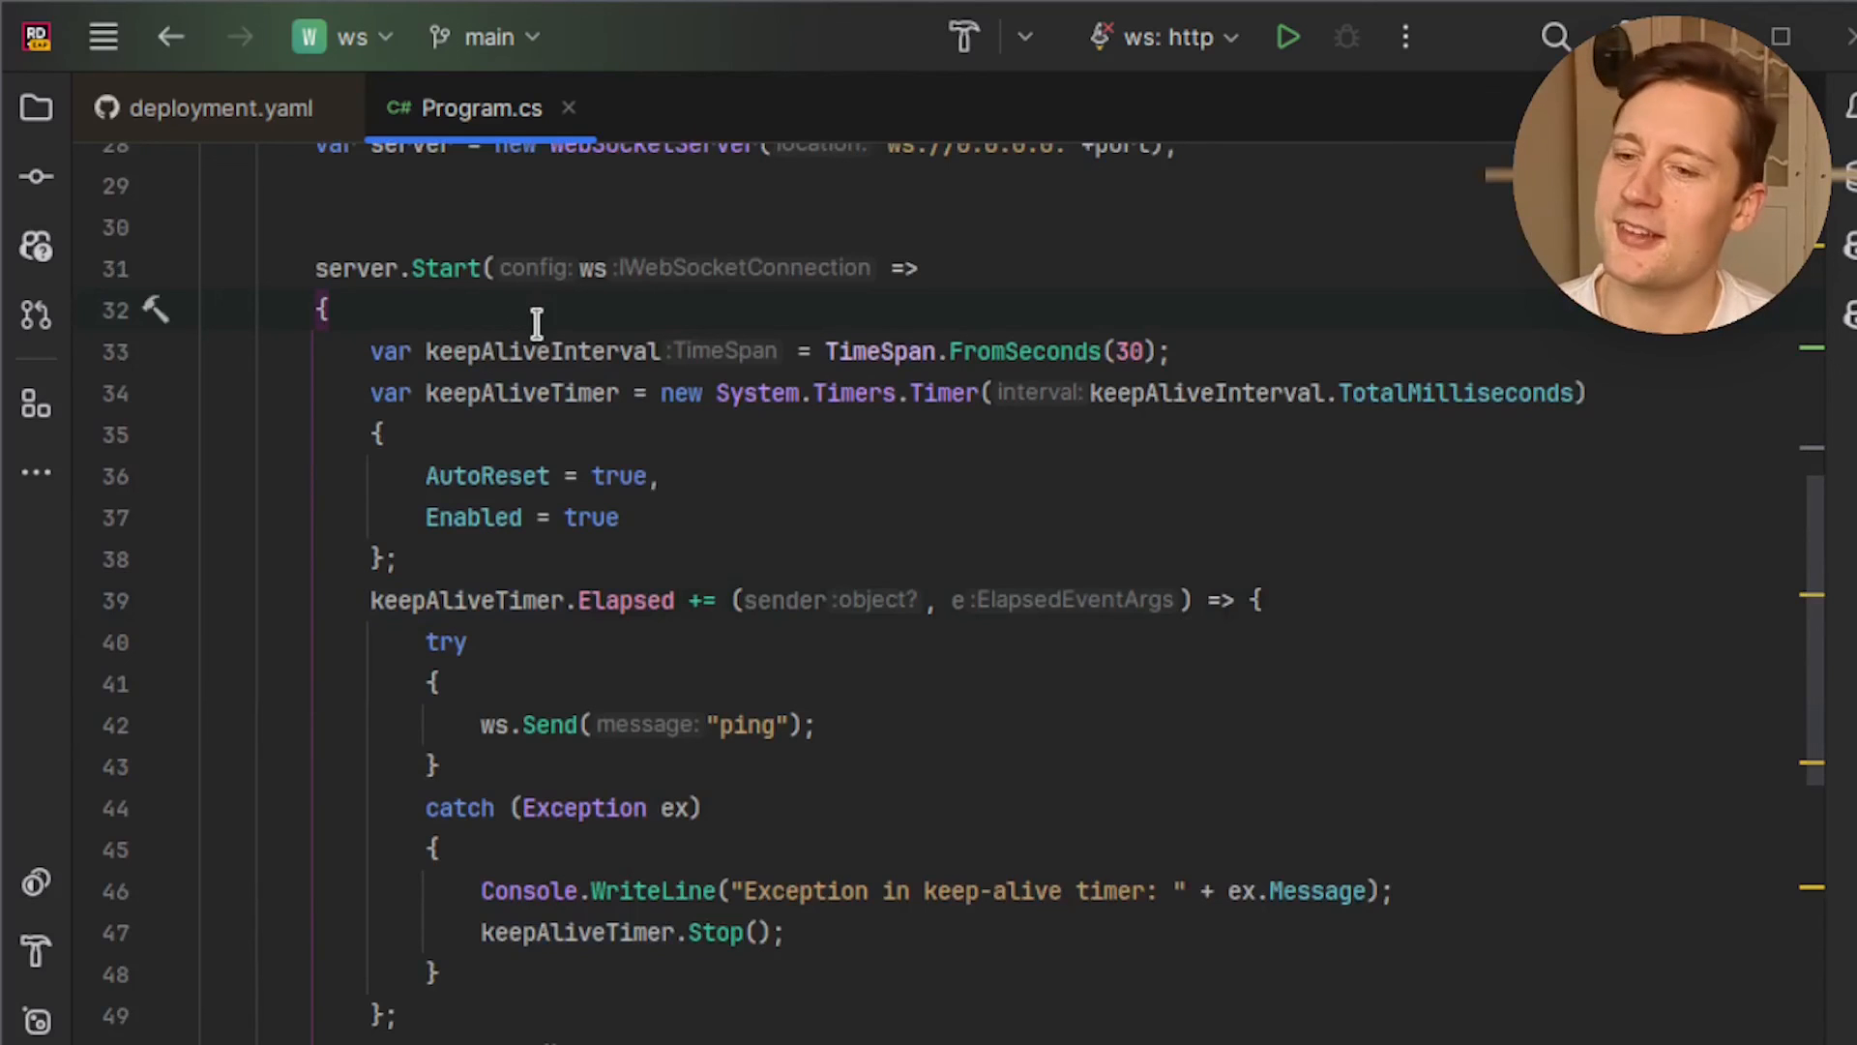
mouse_move(592, 476)
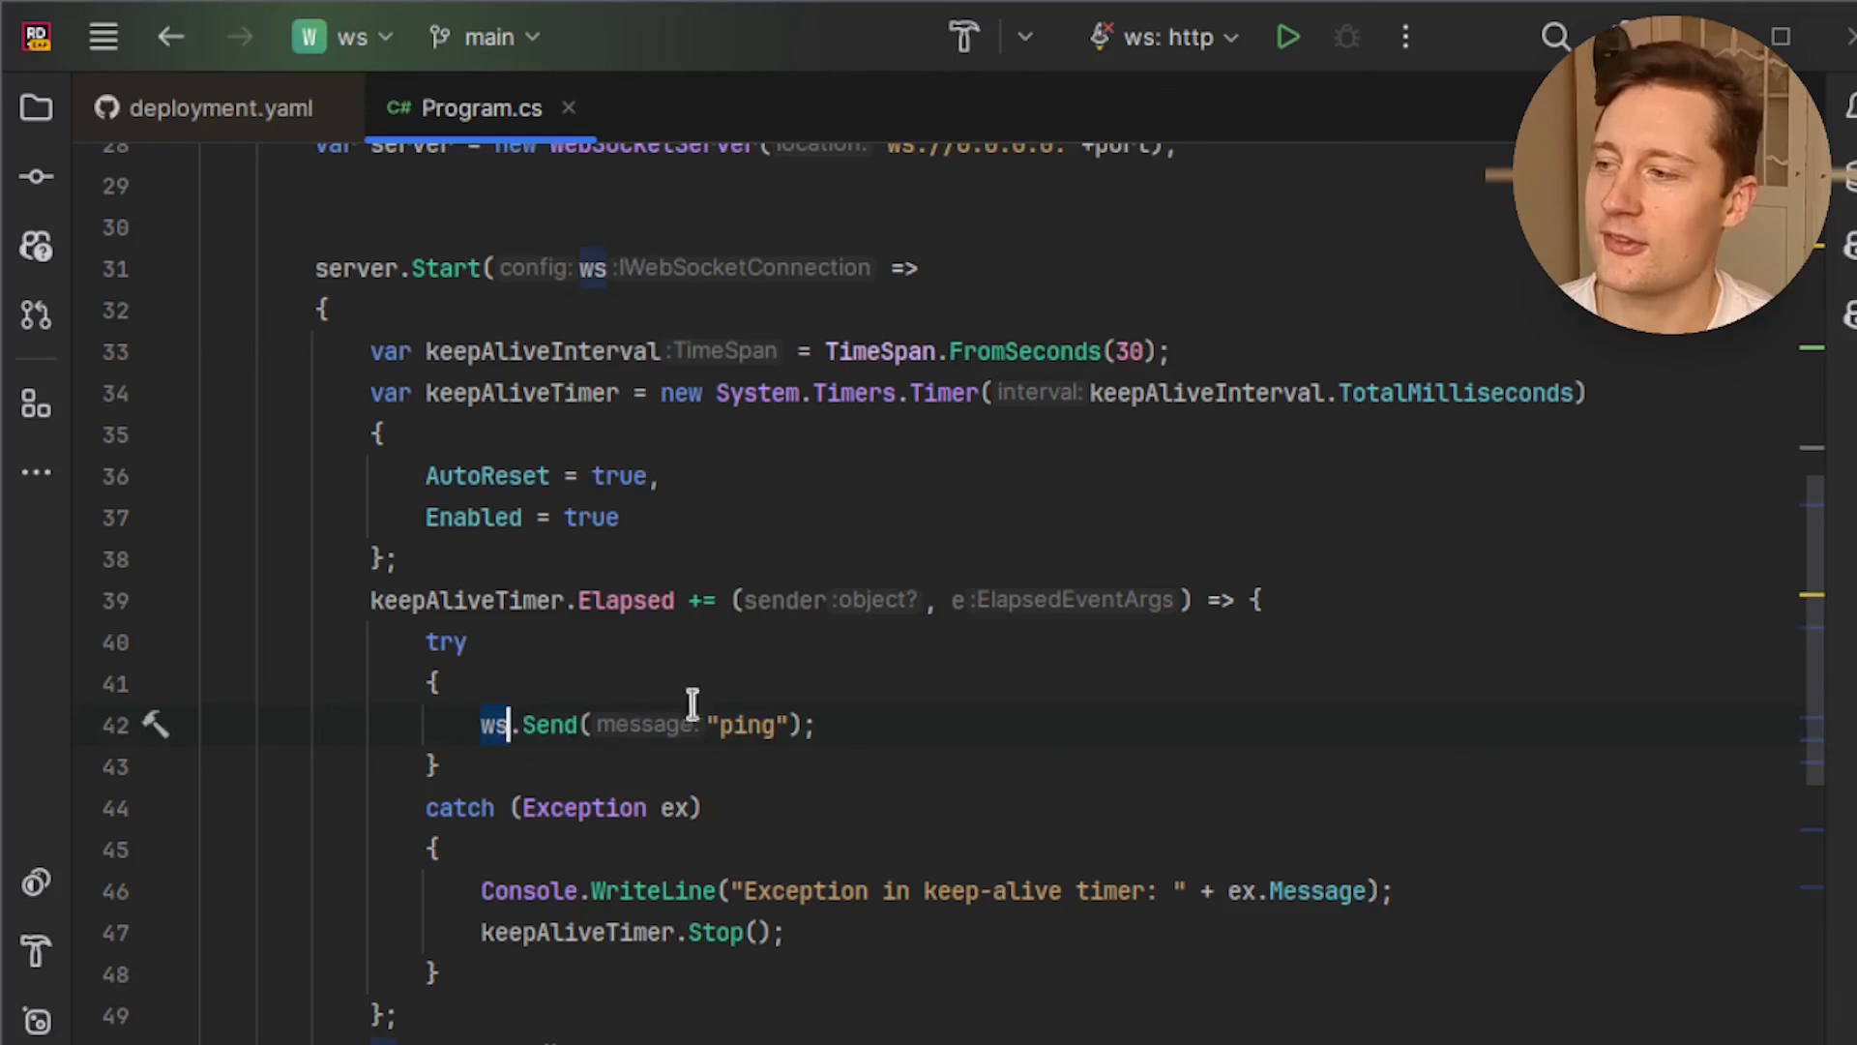
mouse_move(784, 726)
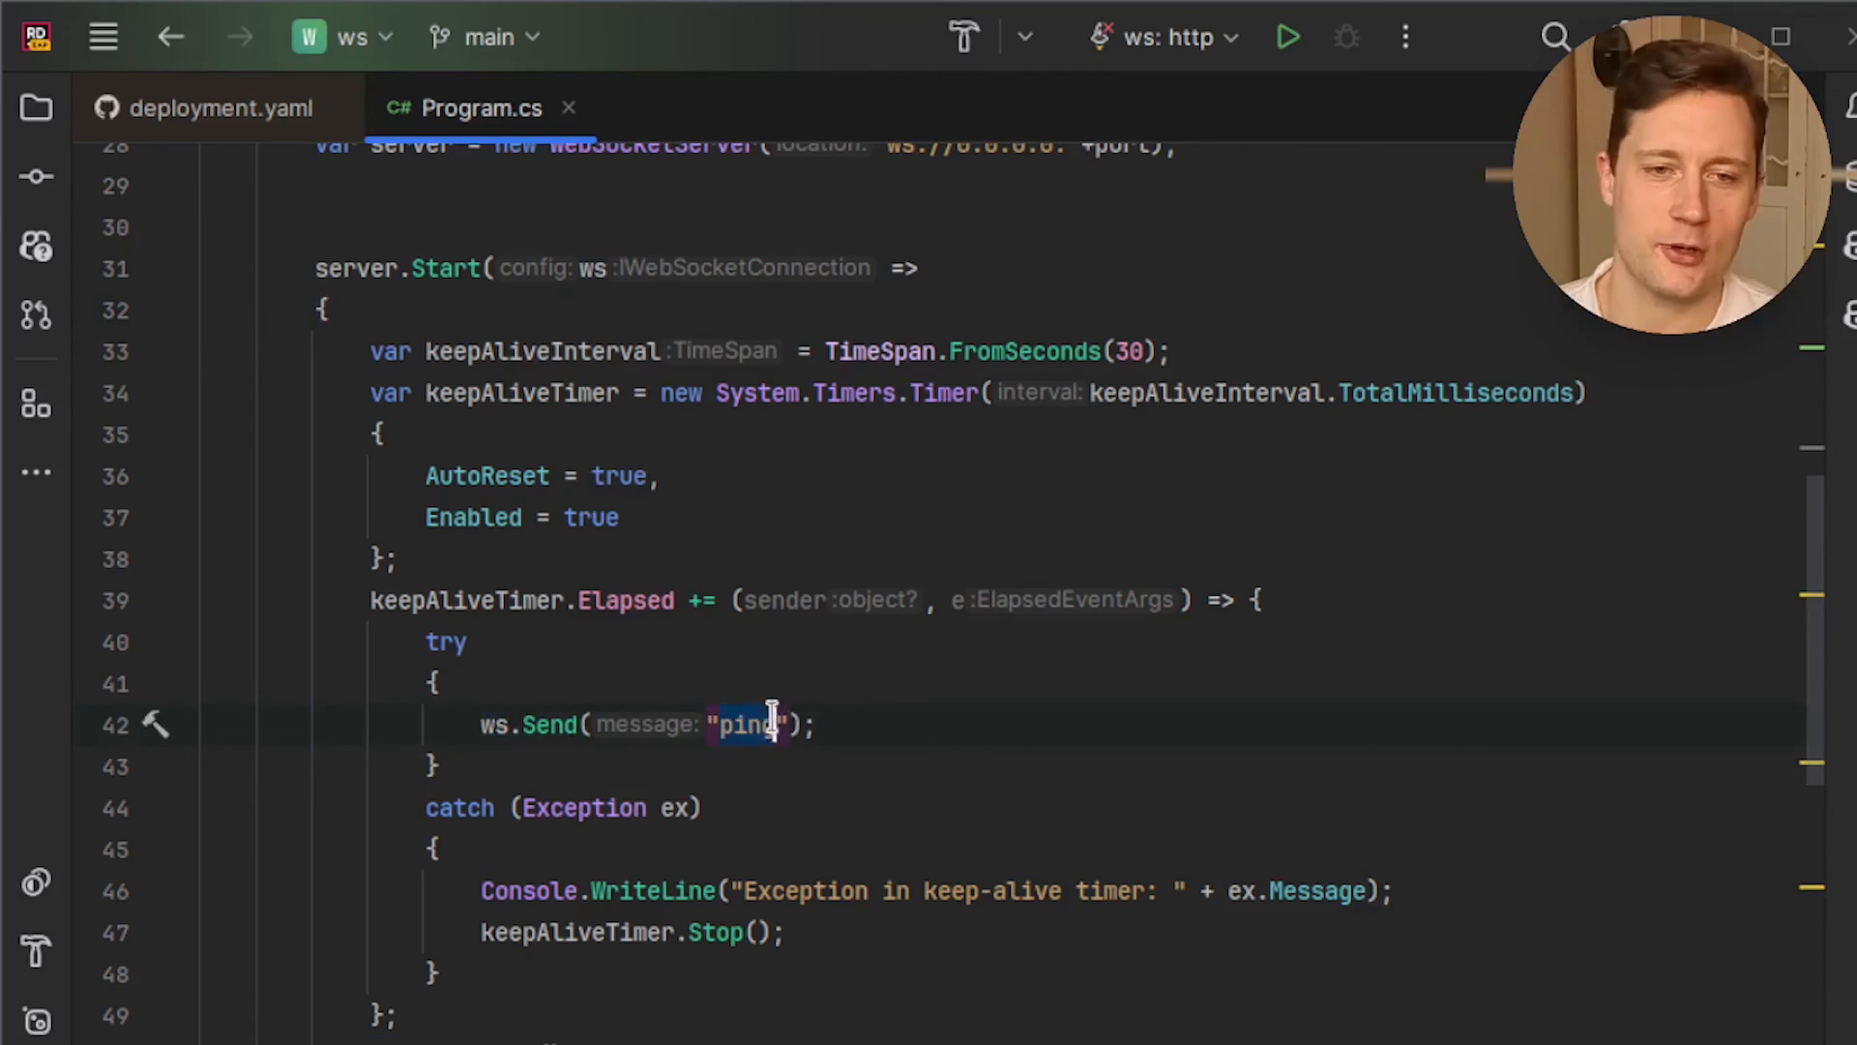
key("Backspace")
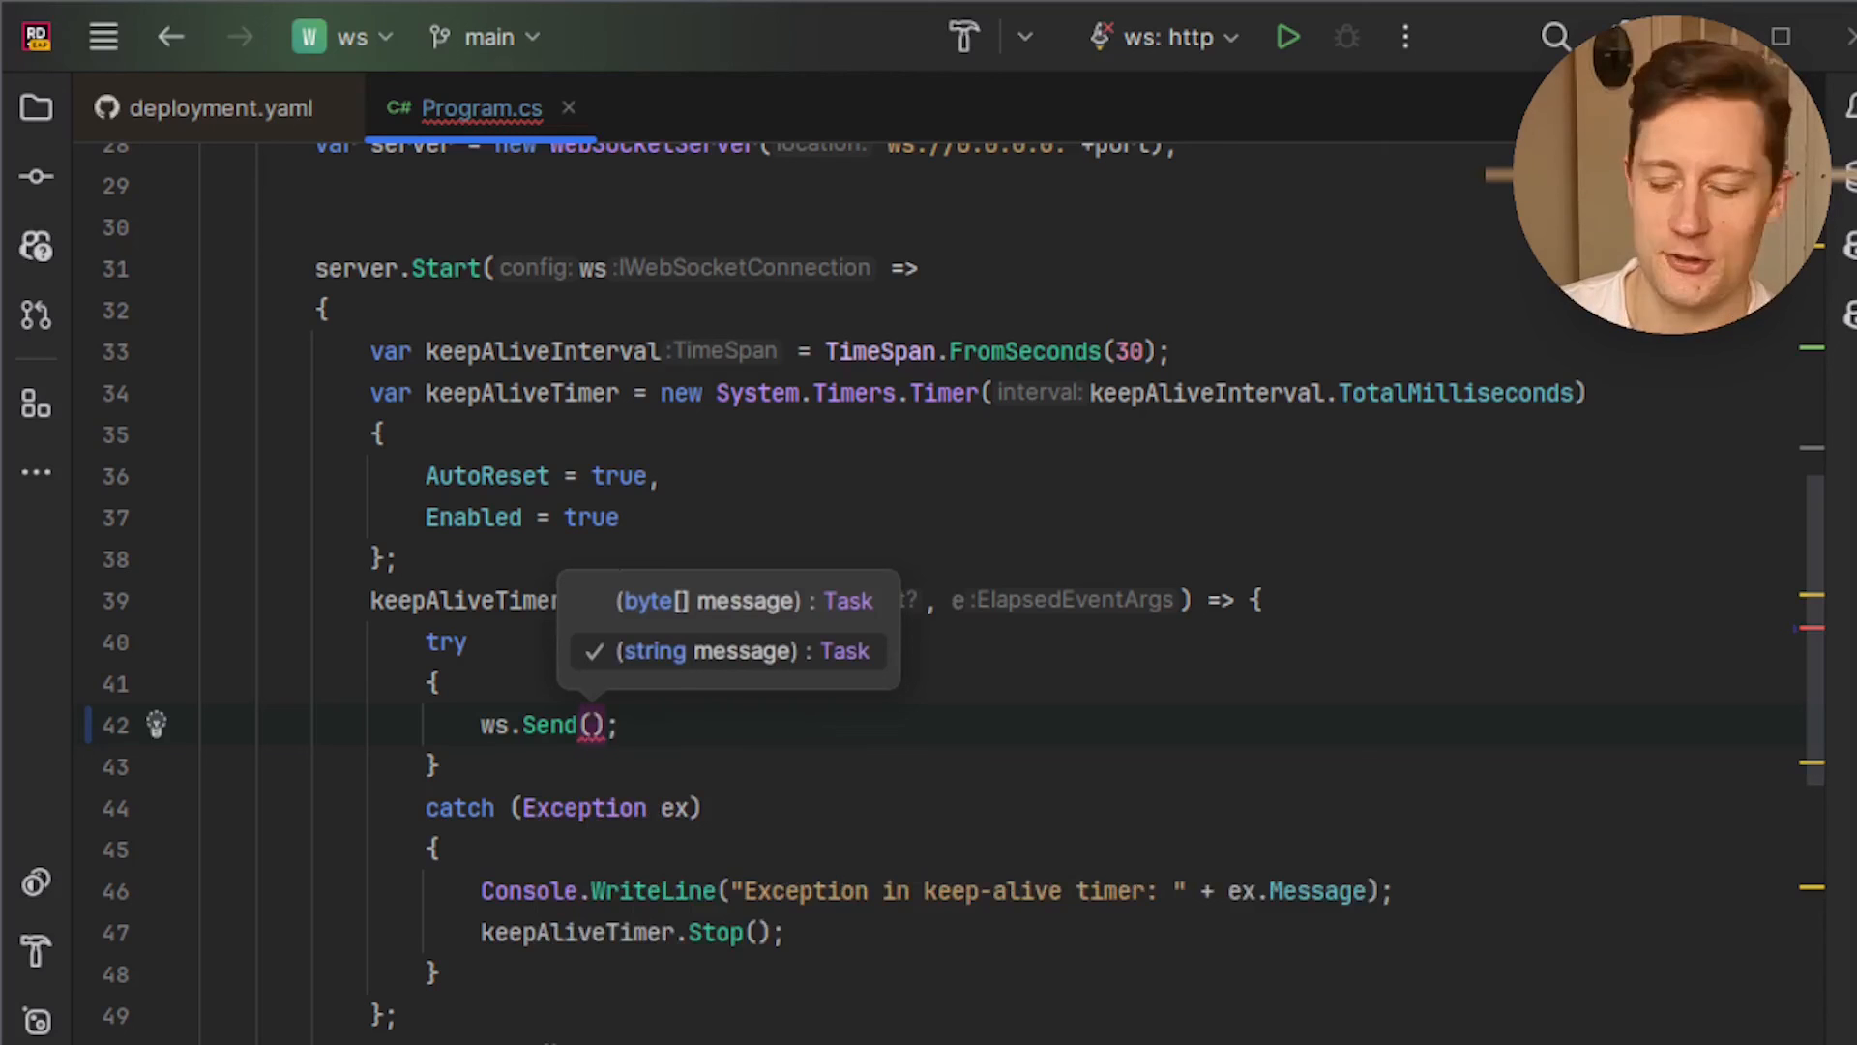
type("new Server")
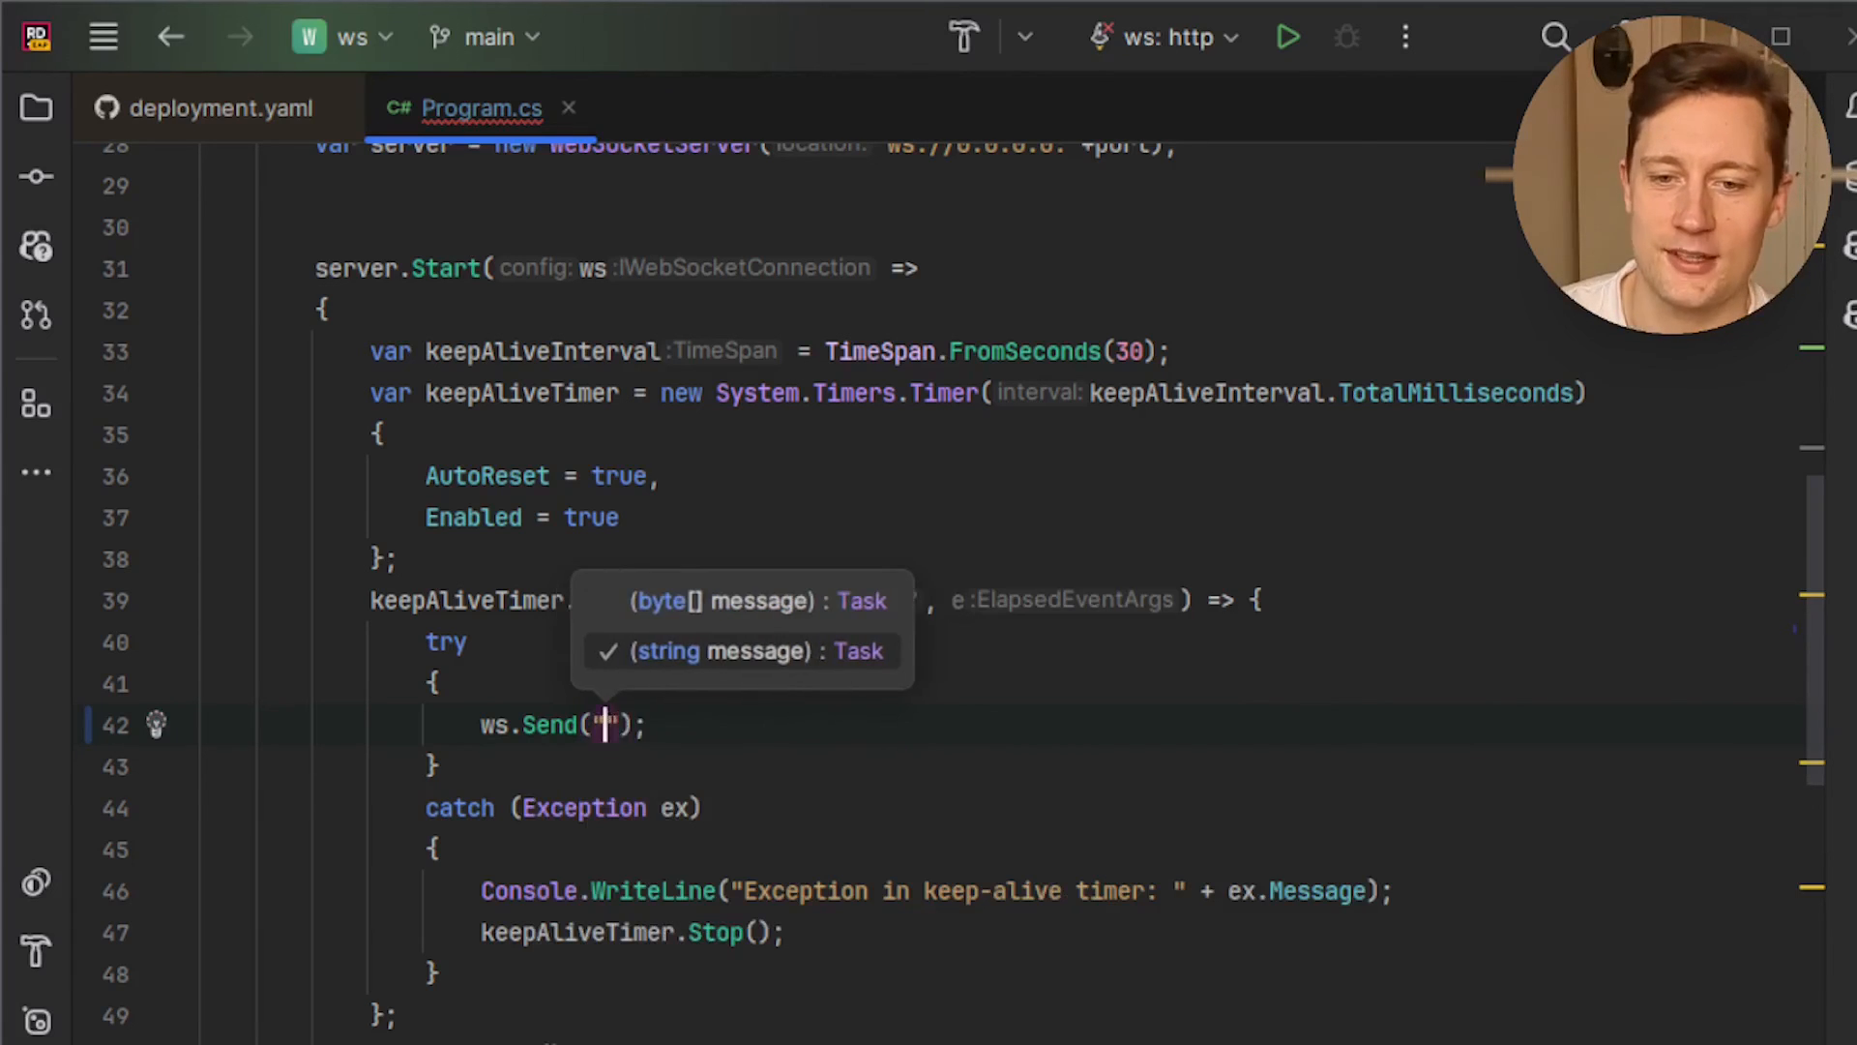
type("ping")
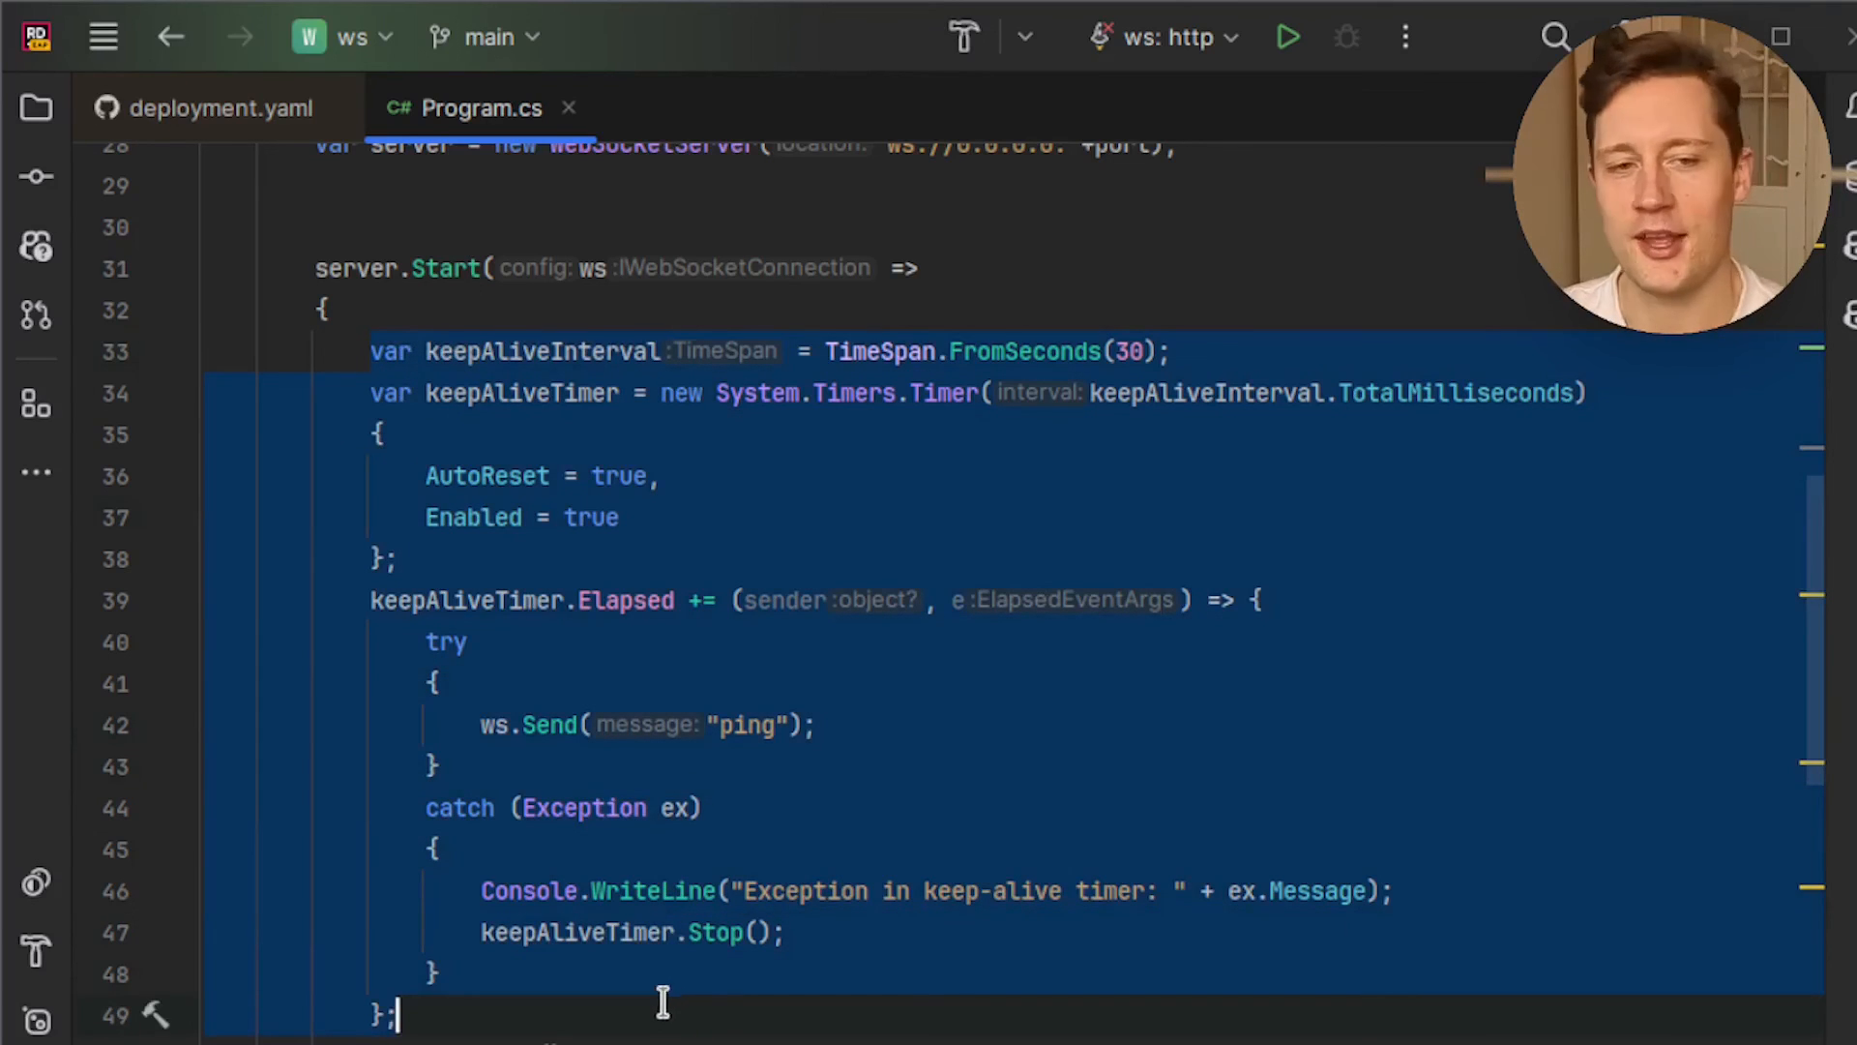
left_click(660, 1004)
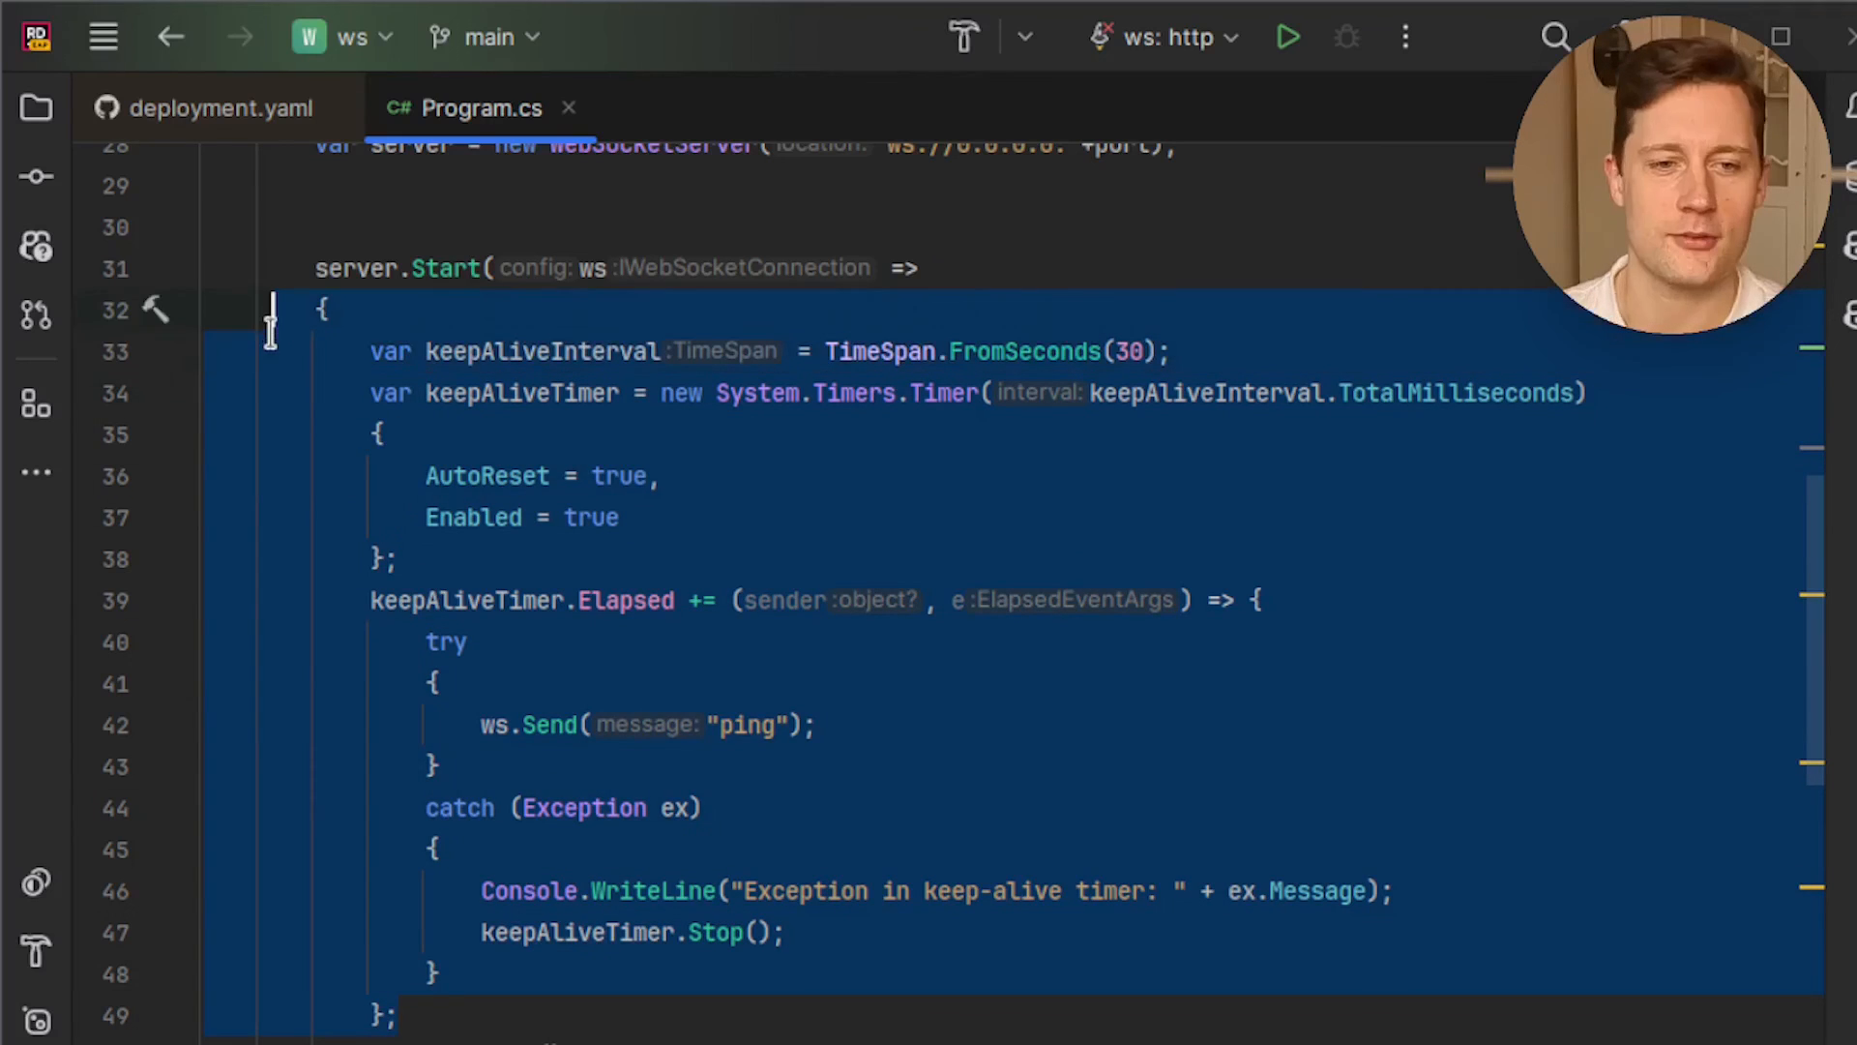
scroll("down", 3)
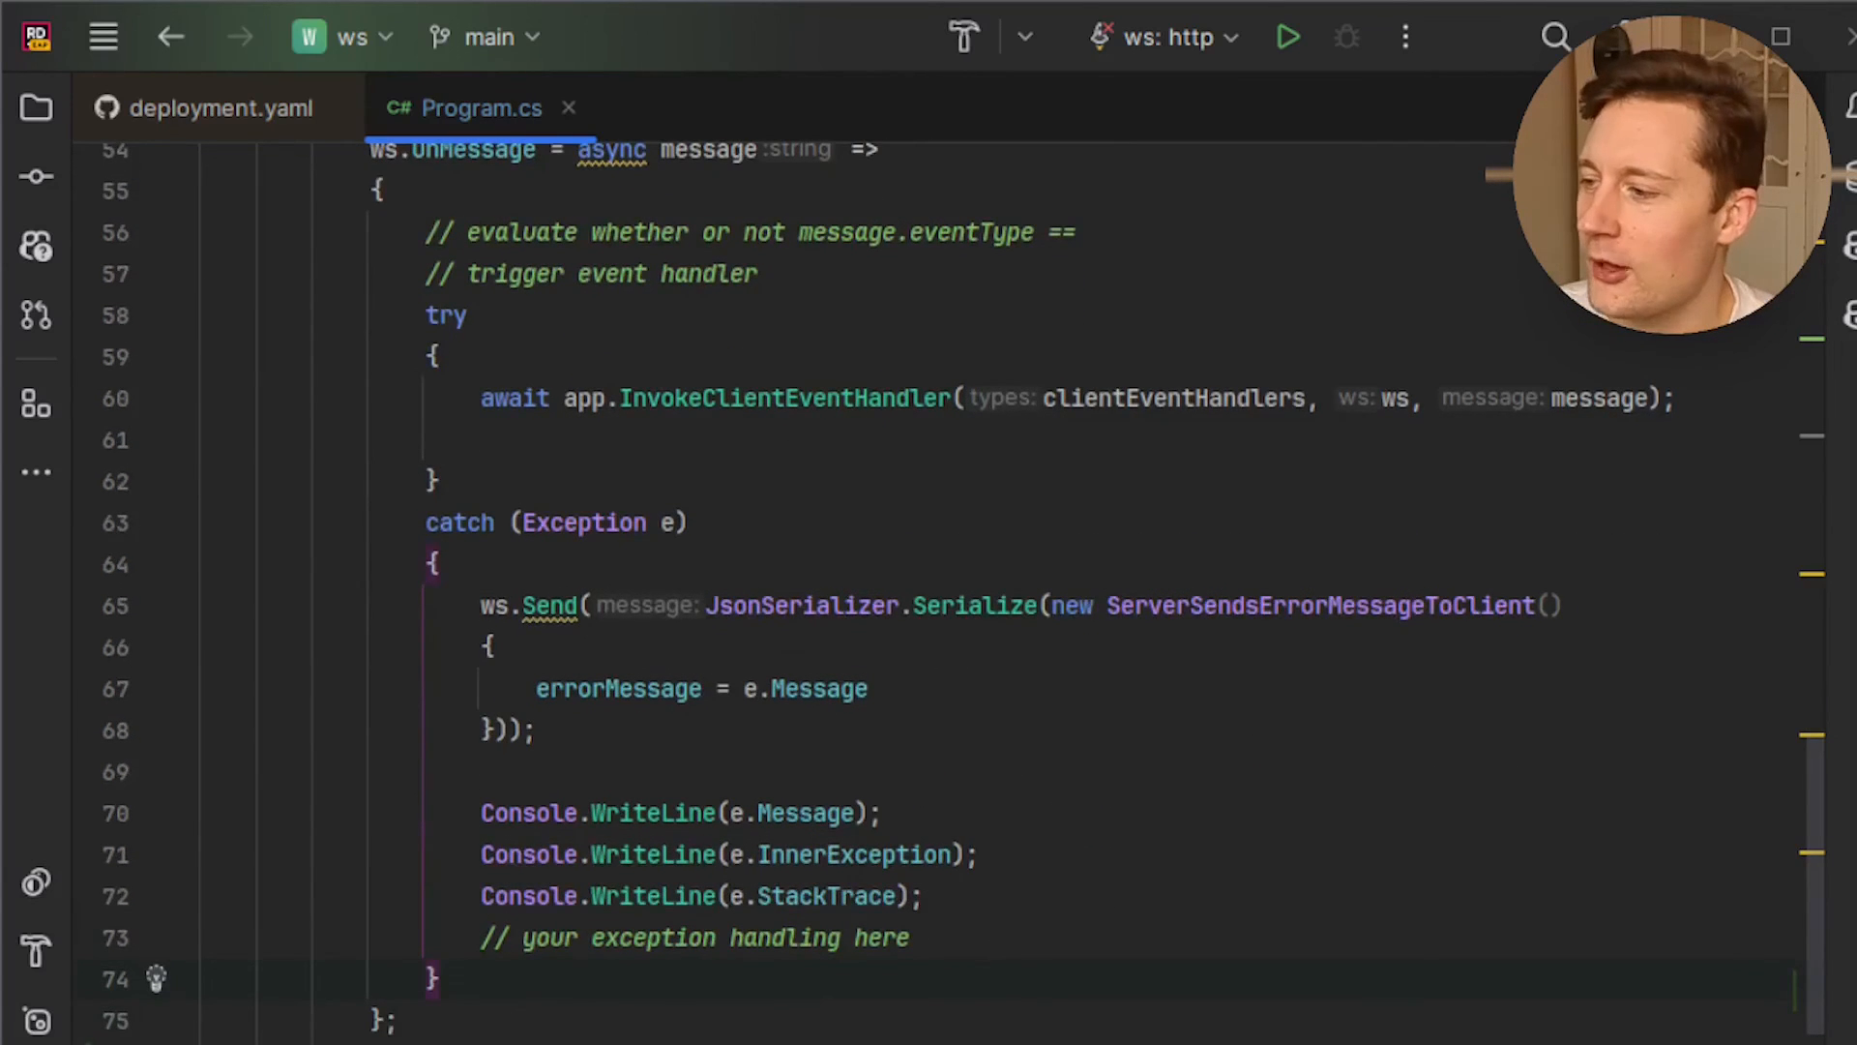
scroll("down", 3)
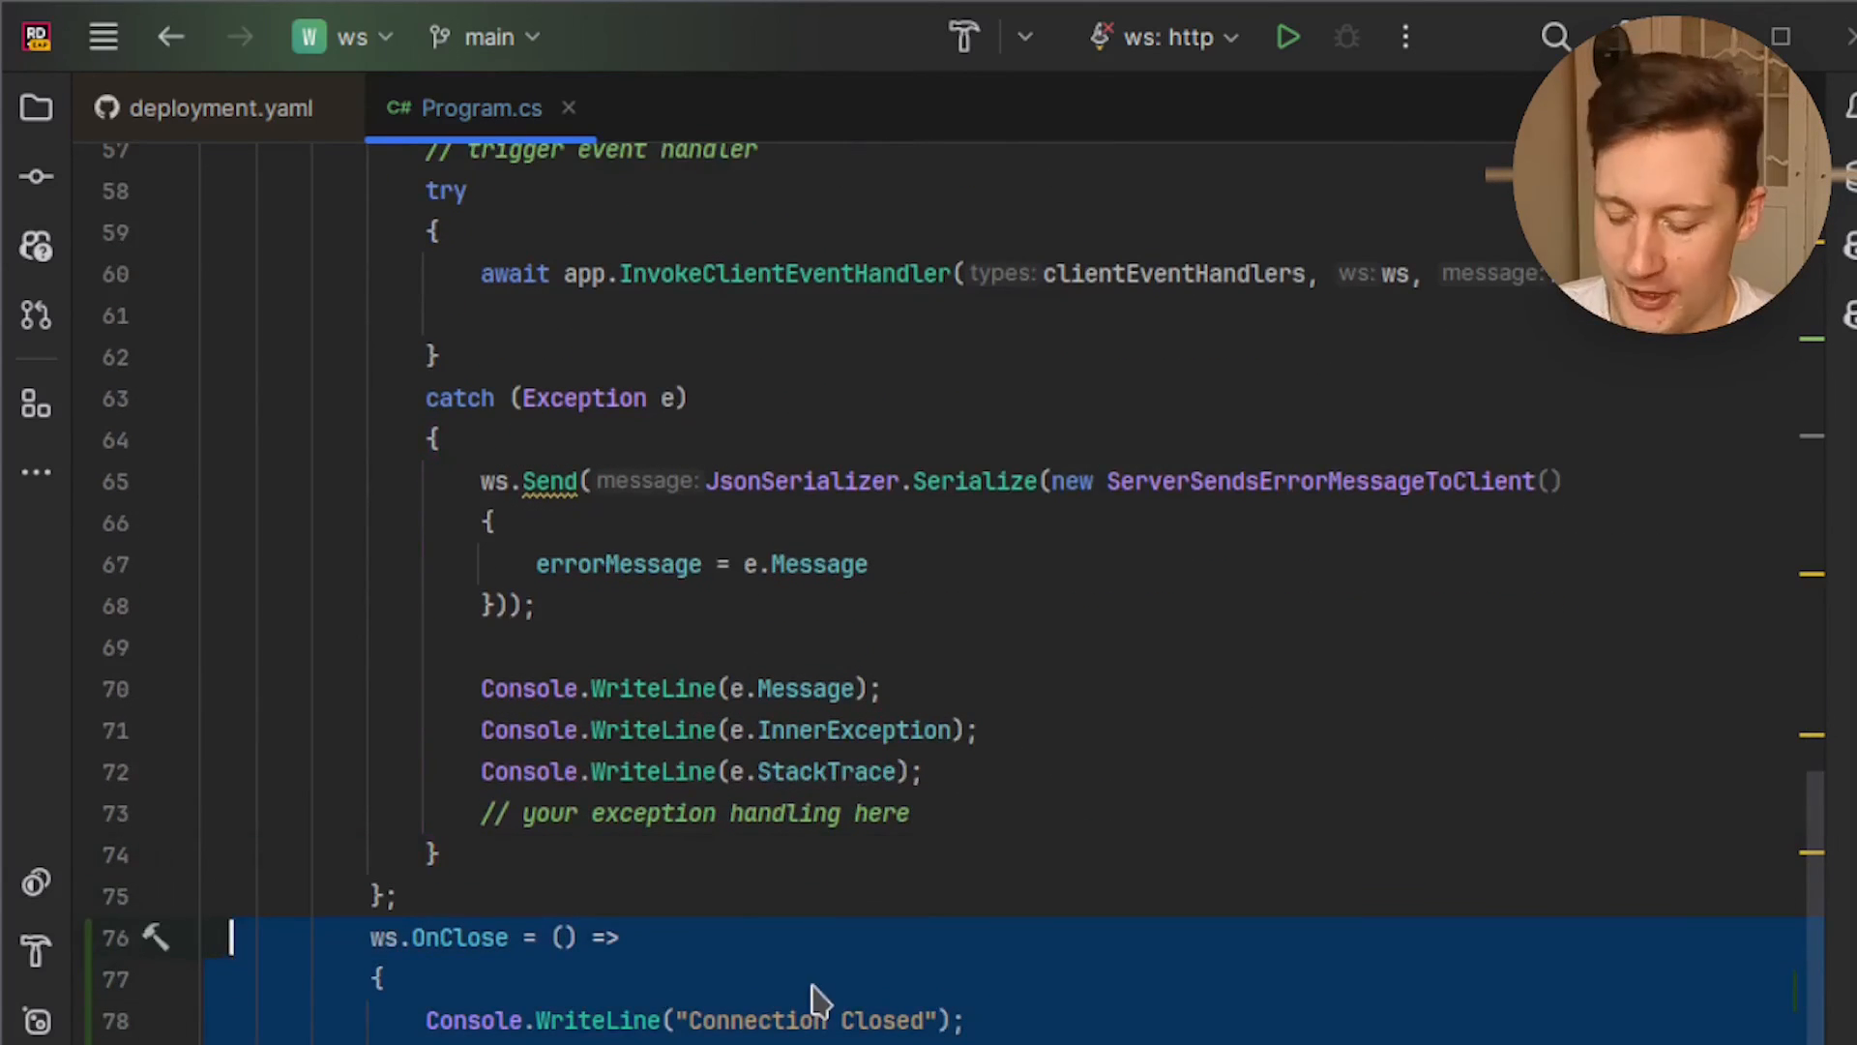
scroll("up", 3)
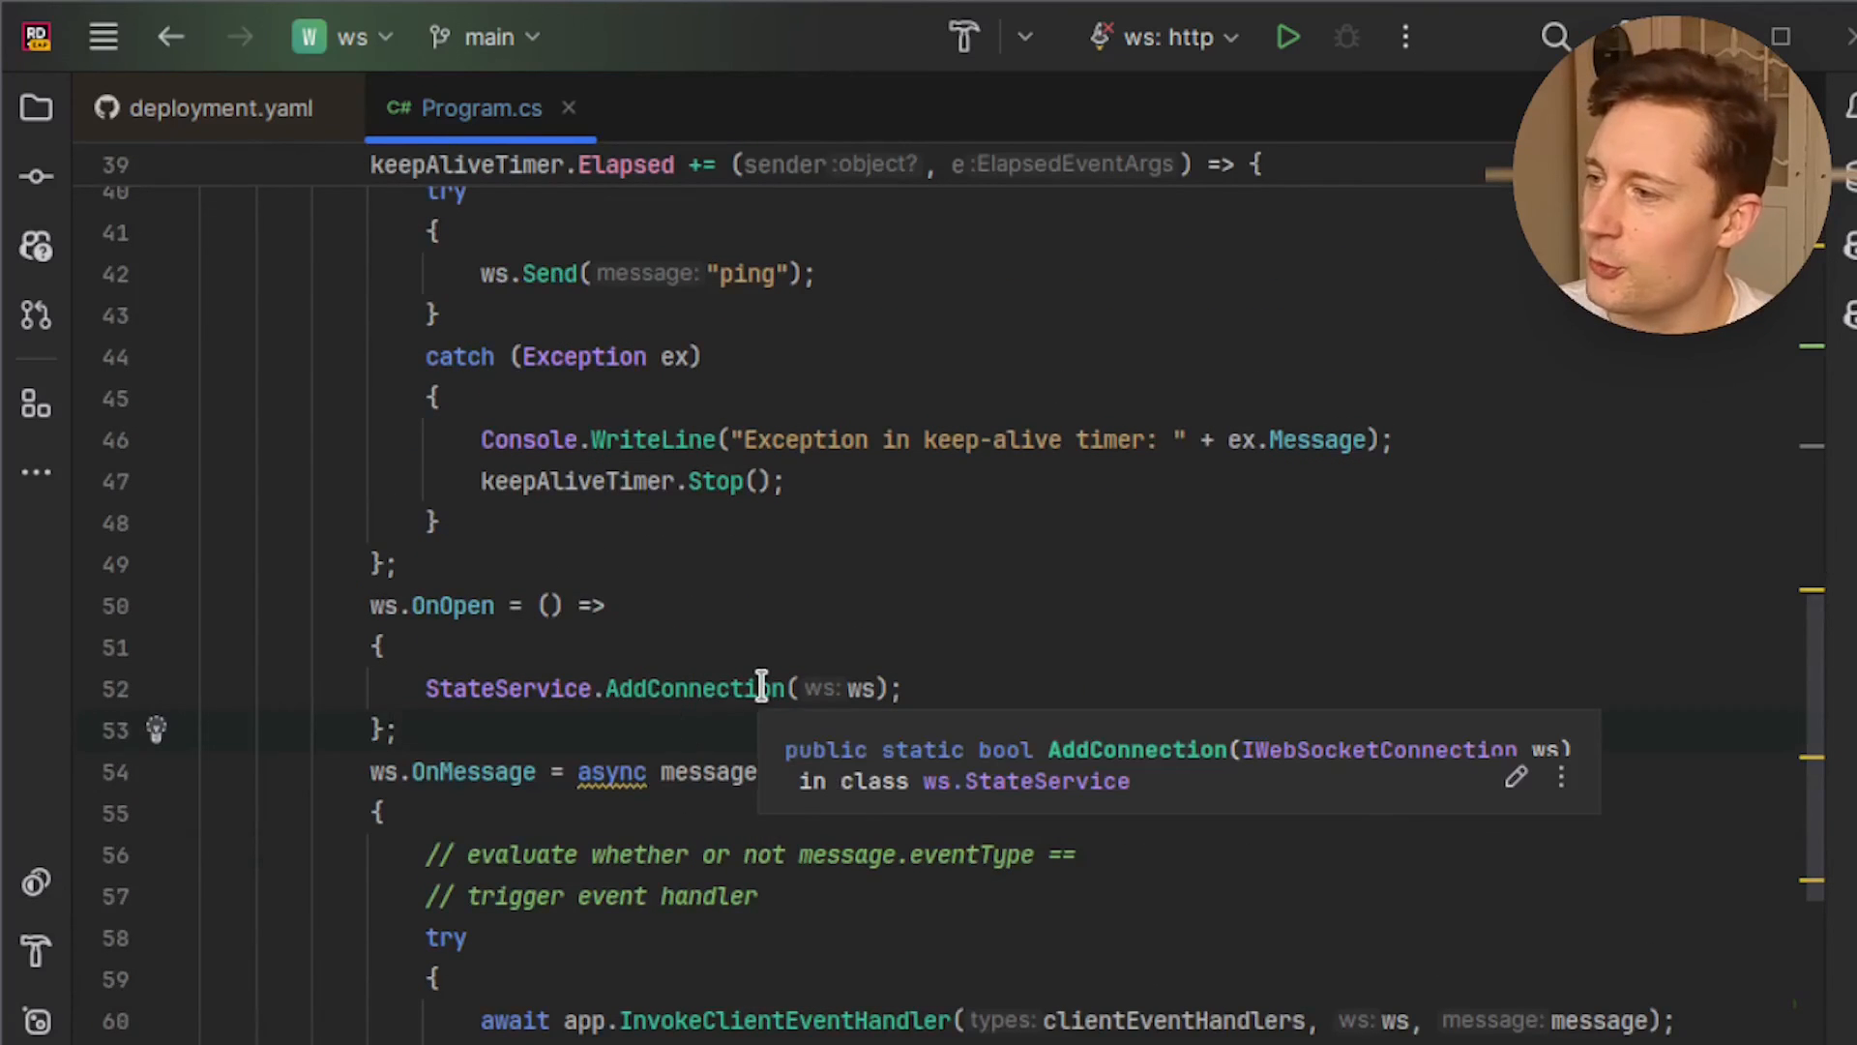
scroll("up", 3)
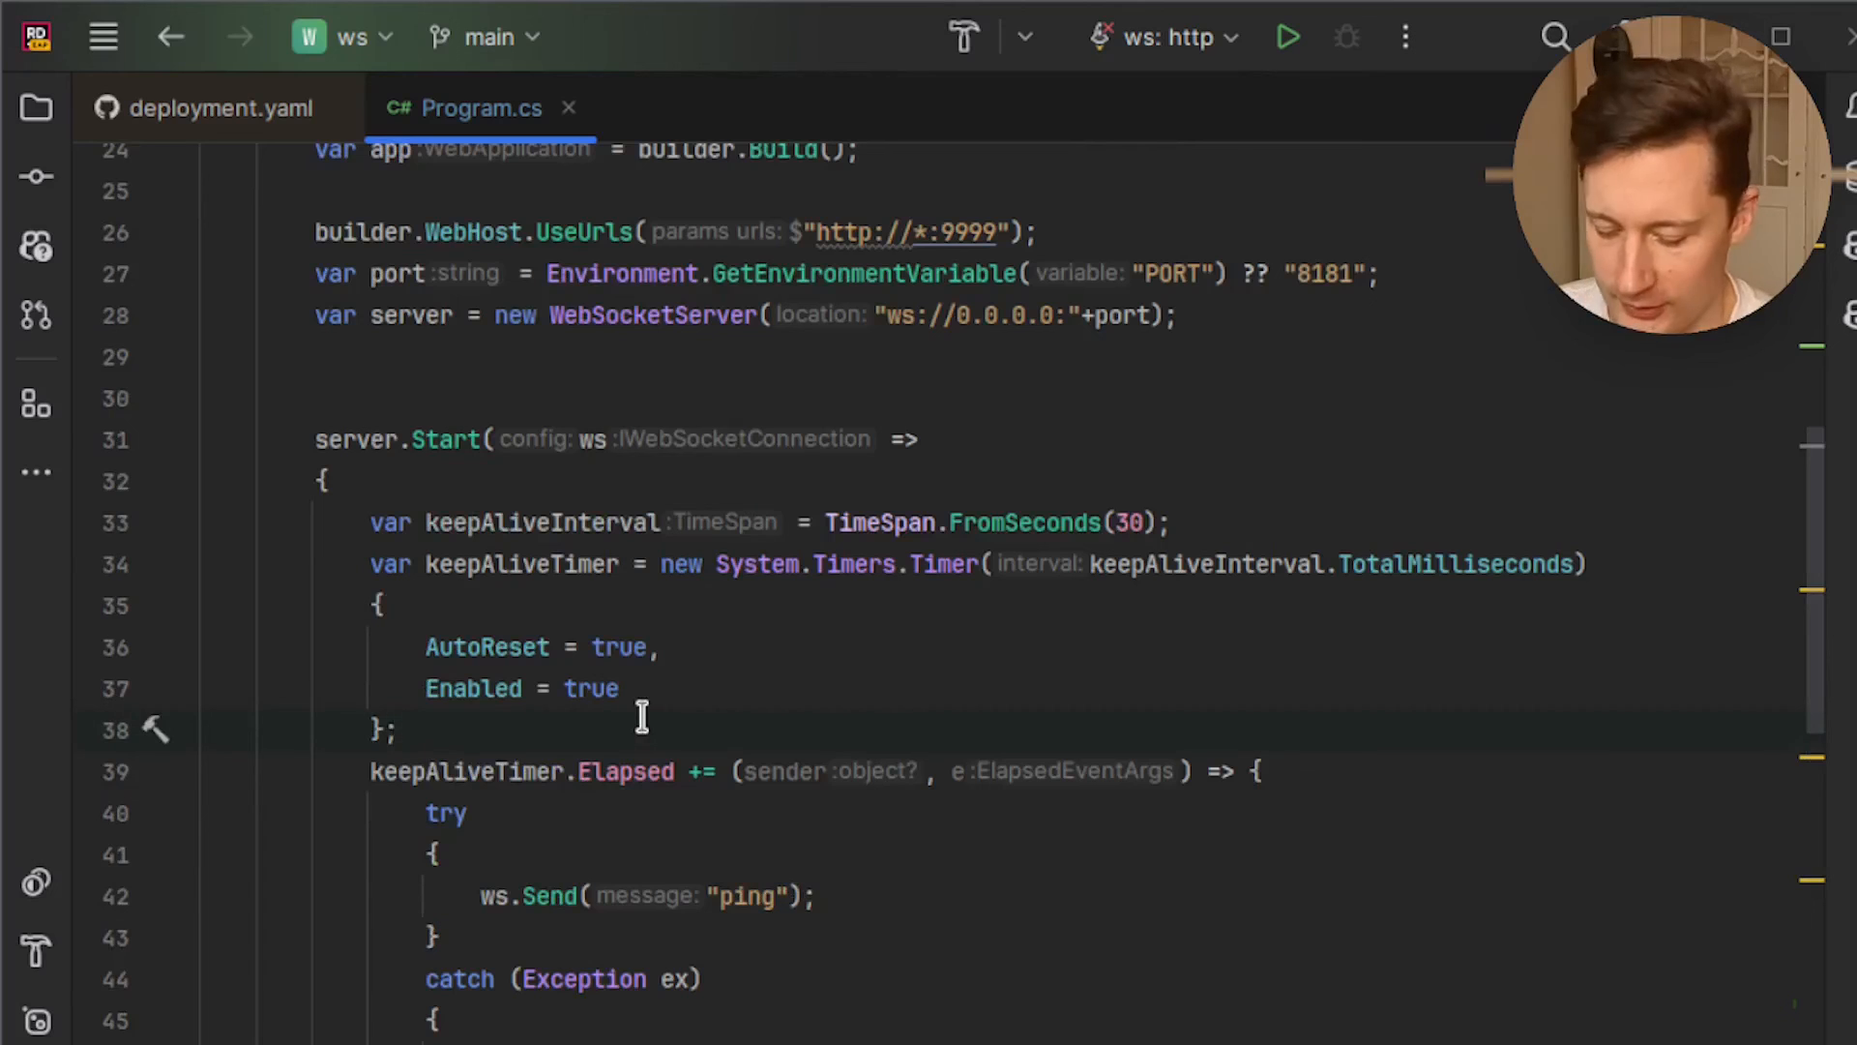